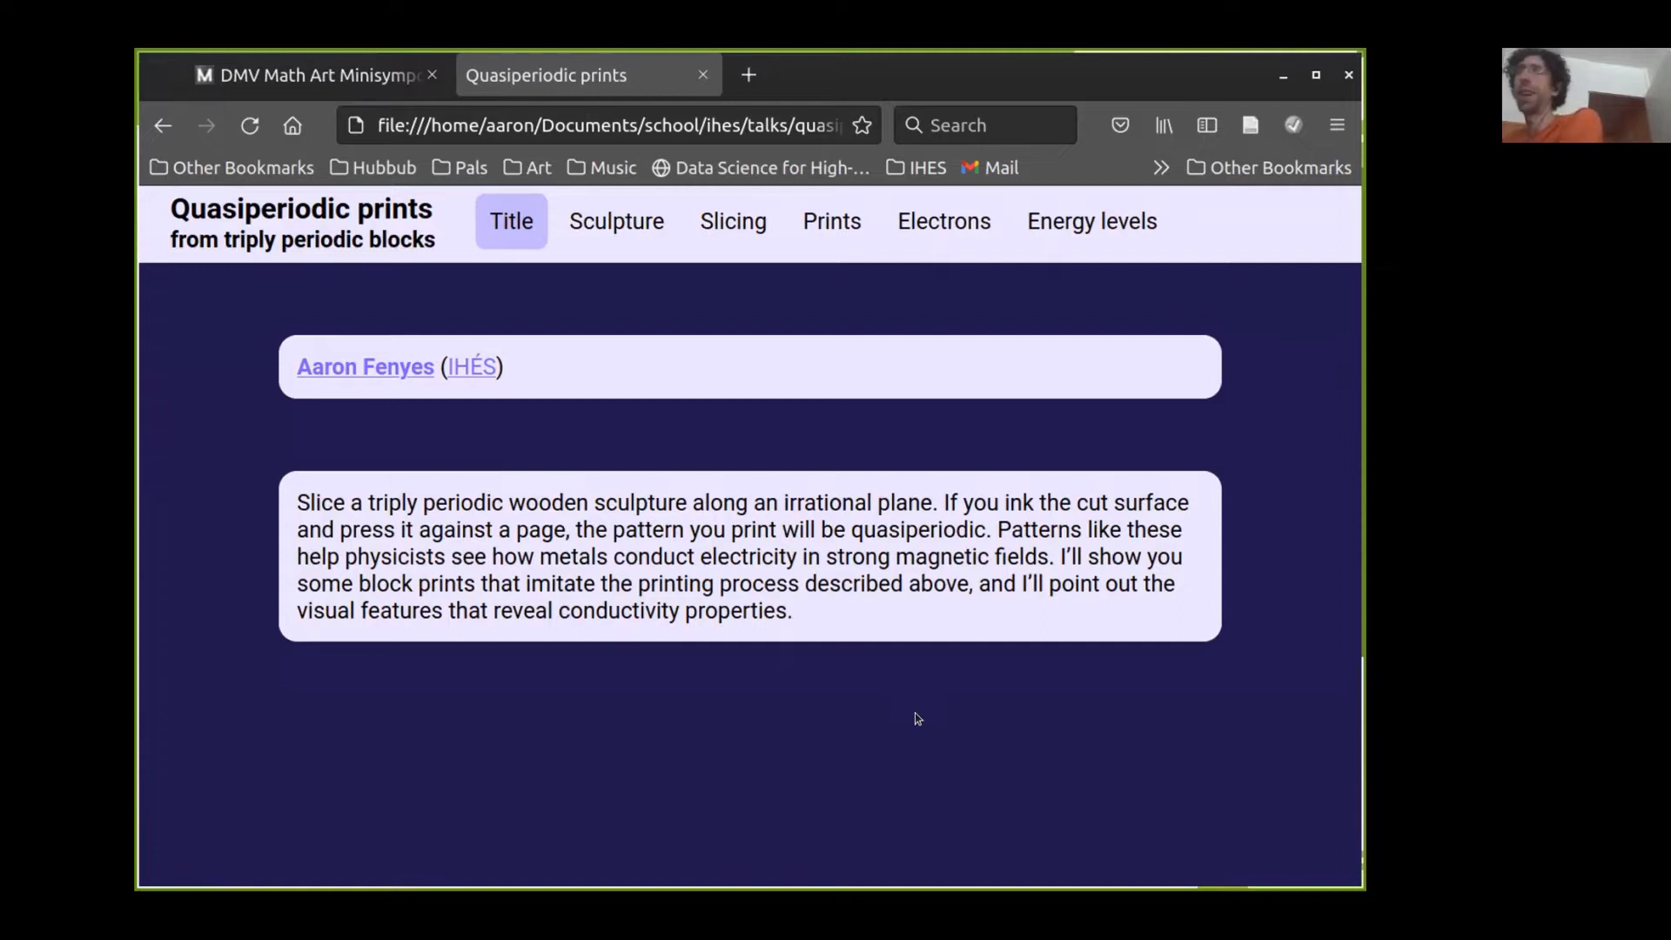
{"action": "mouse_move", "coordinate": [1092, 101]}
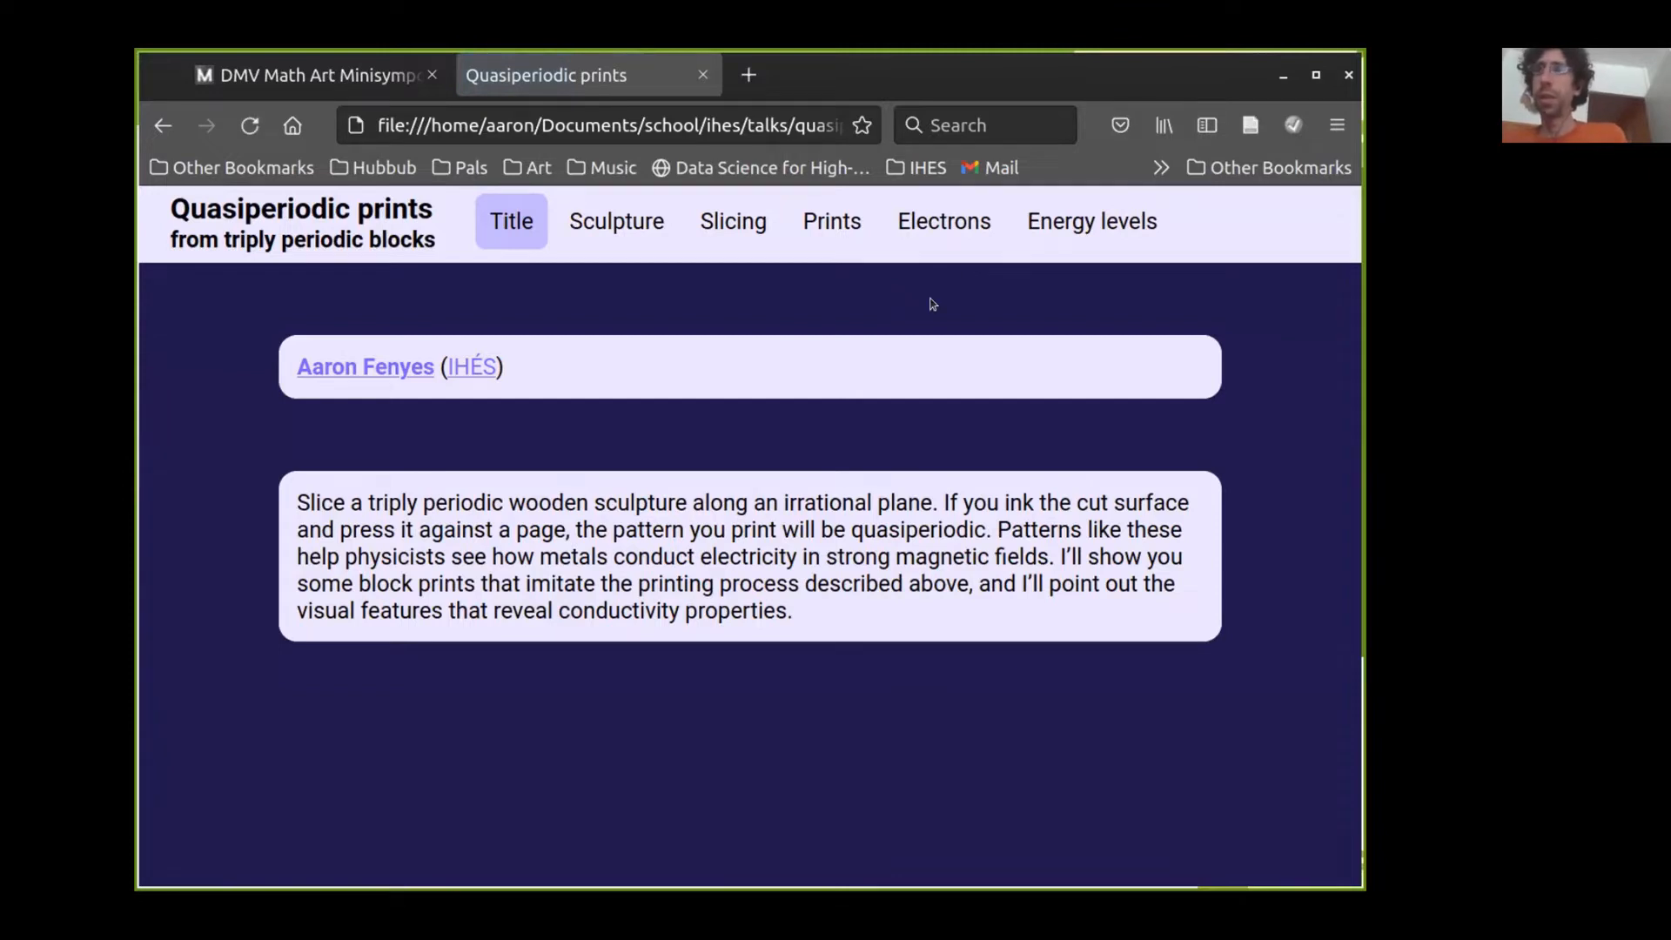
{"action": "mouse_move", "coordinate": [1139, 582]}
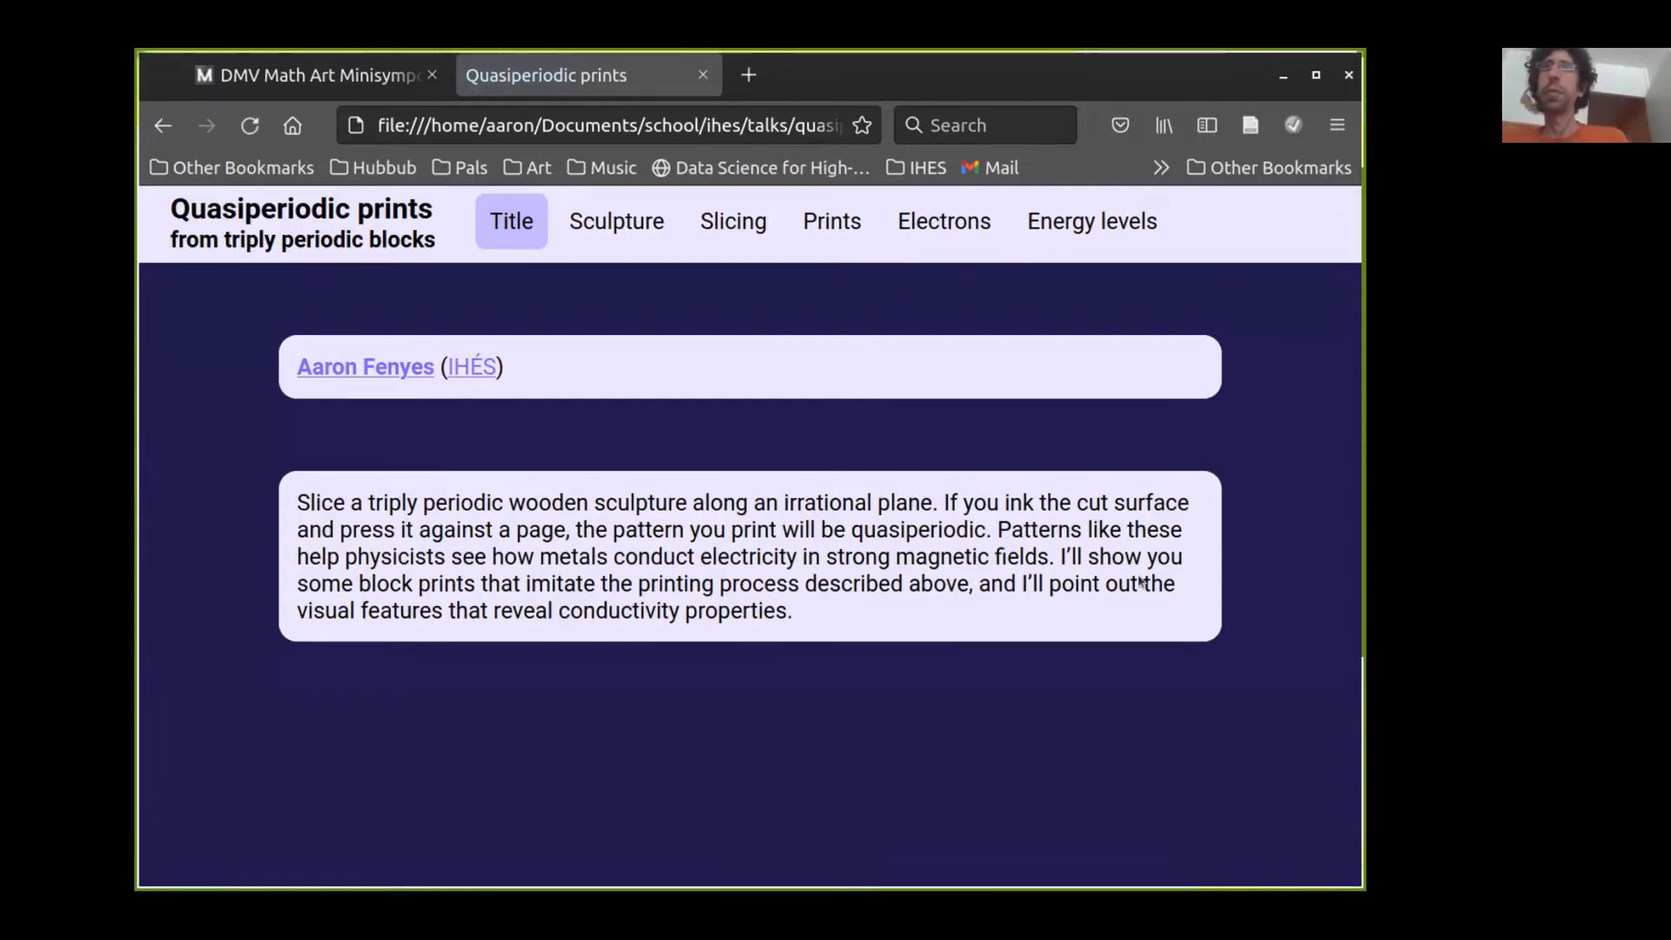
Step: Show the slides full screen and scroll down to the Sculpture slide with the gyroid photo
{"action": "key", "text": "F11"}
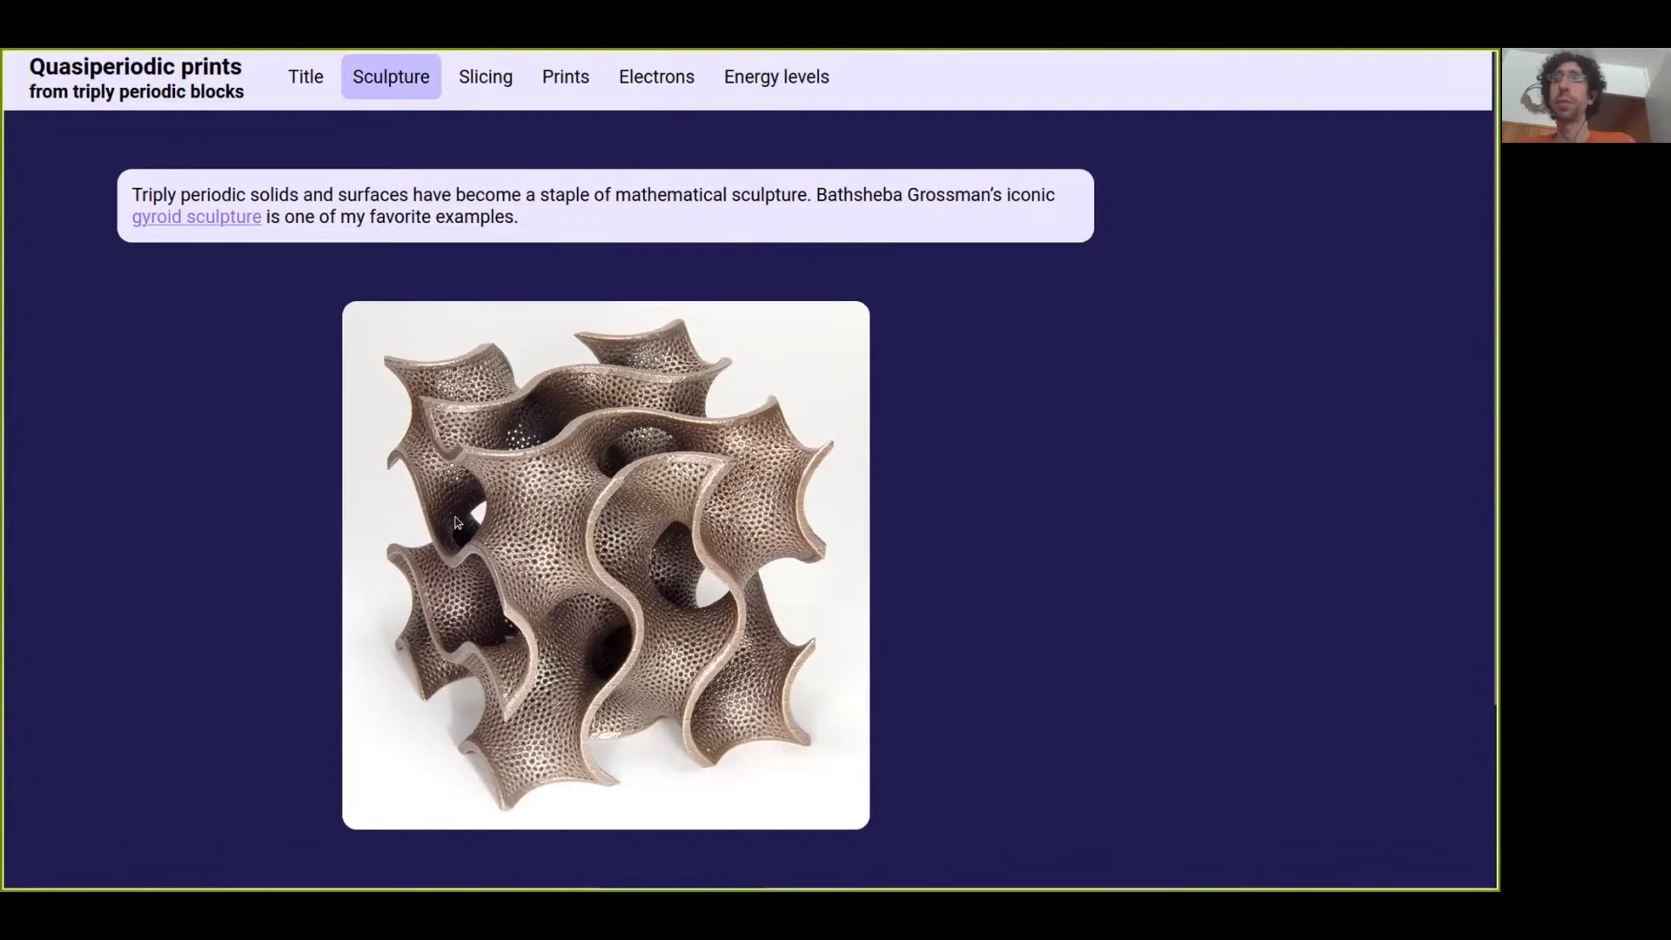
{"action": "scroll", "scroll_direction": "down", "scroll_amount": 3}
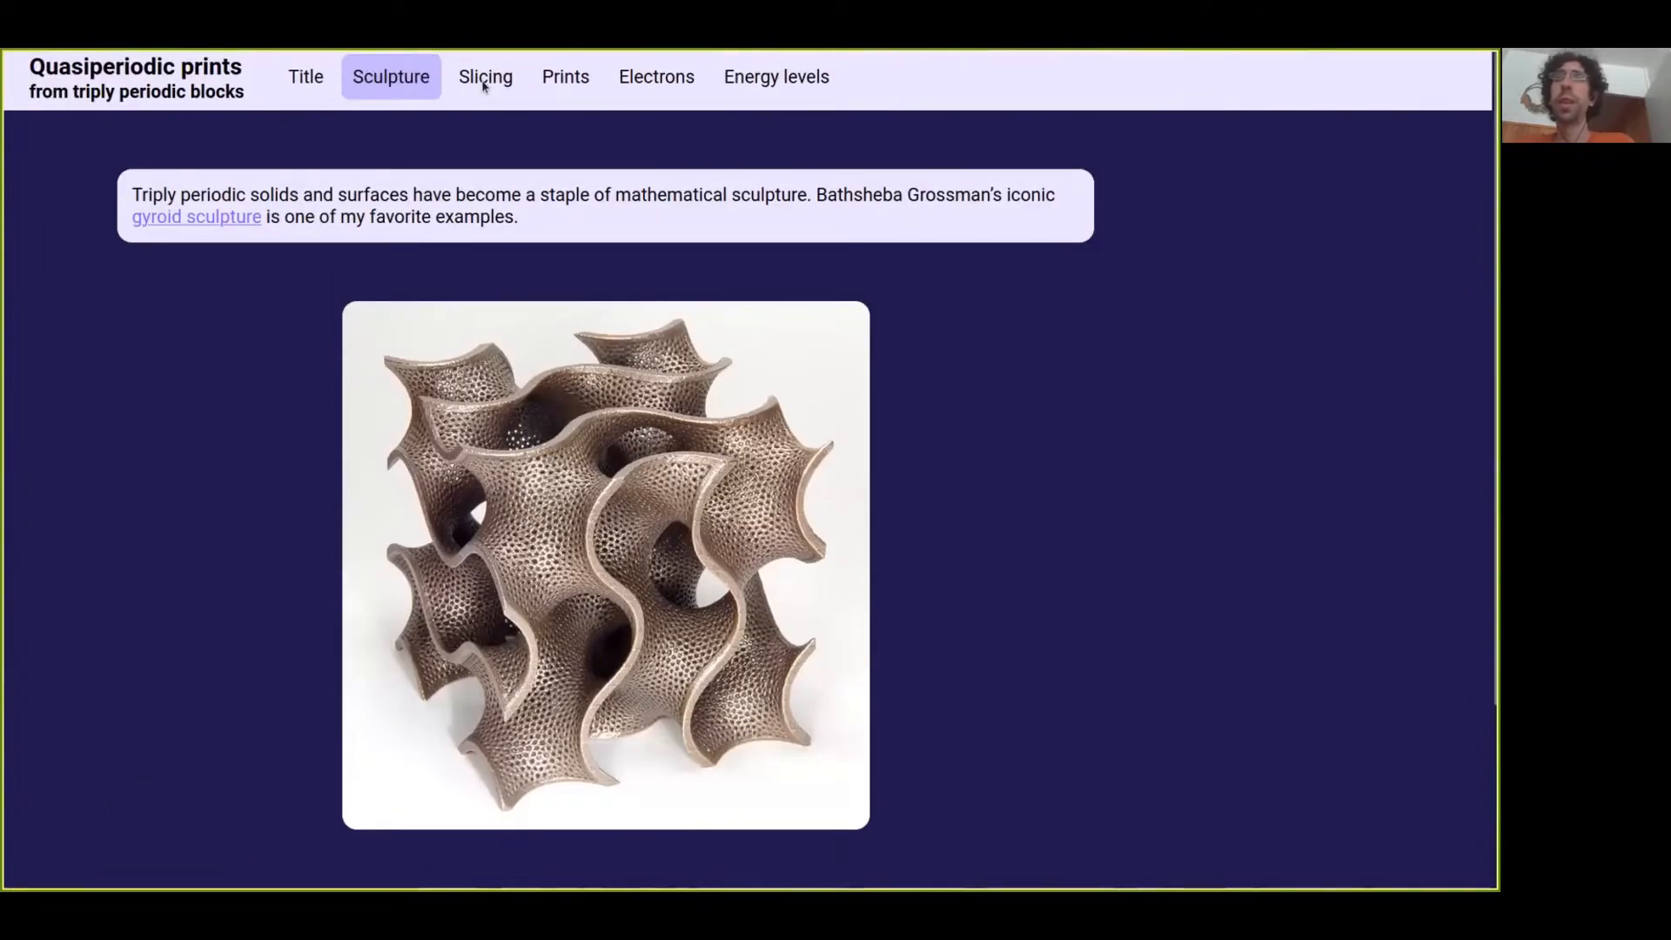
{"action": "mouse_move", "coordinate": [682, 451]}
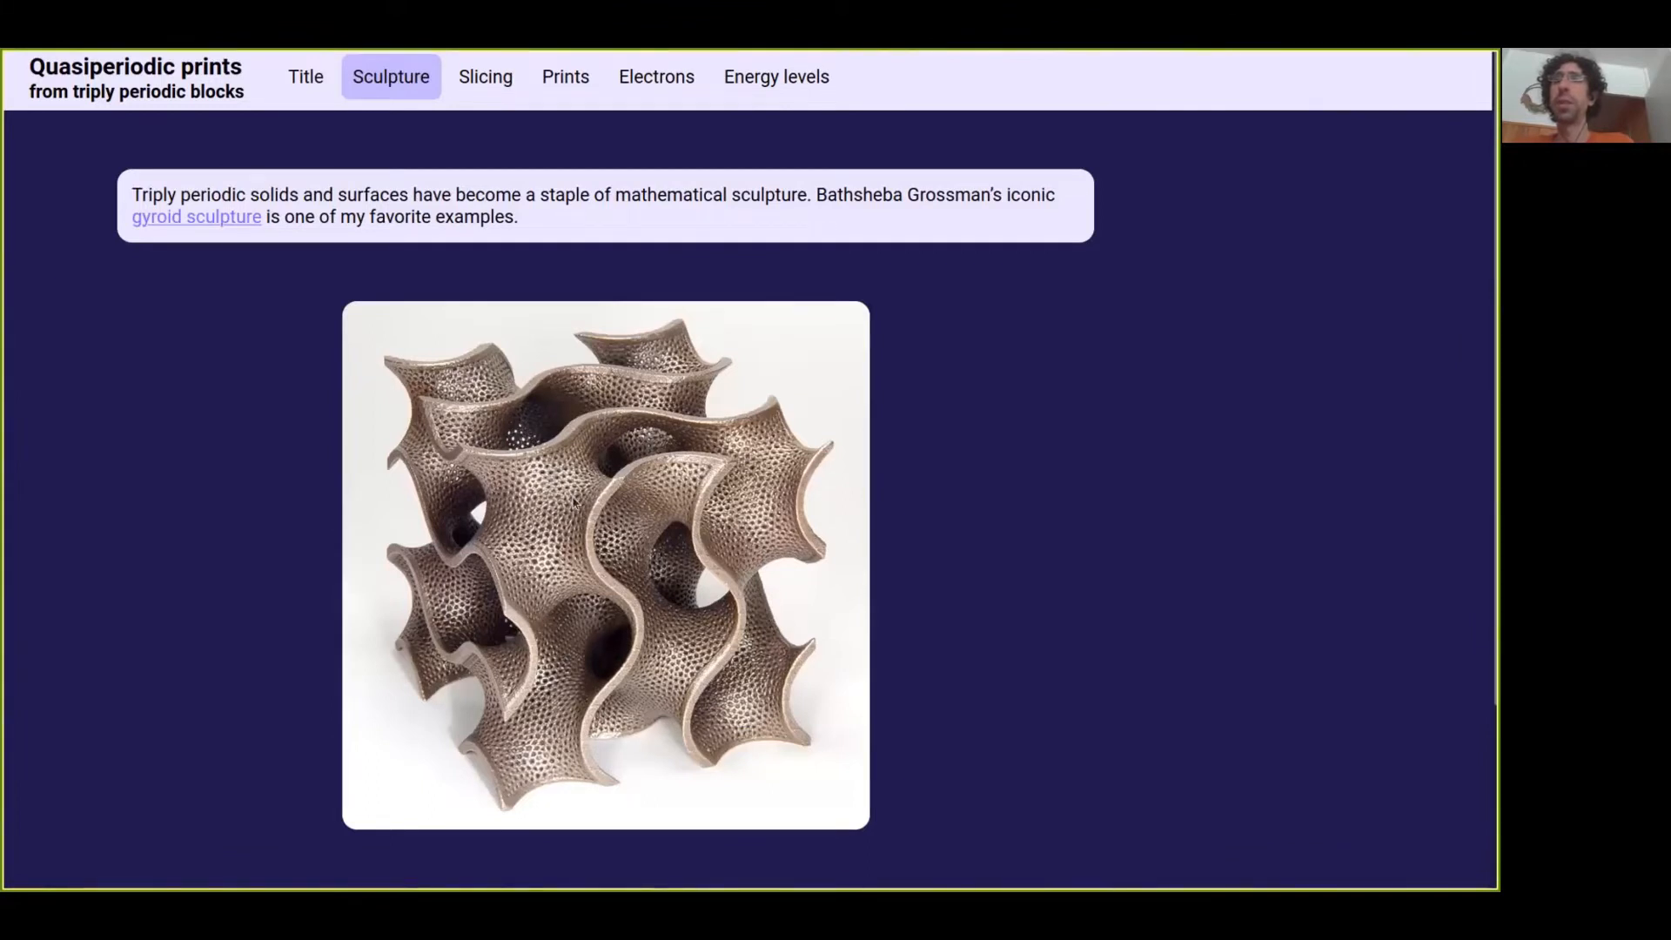
{"action": "mouse_move", "coordinate": [478, 89]}
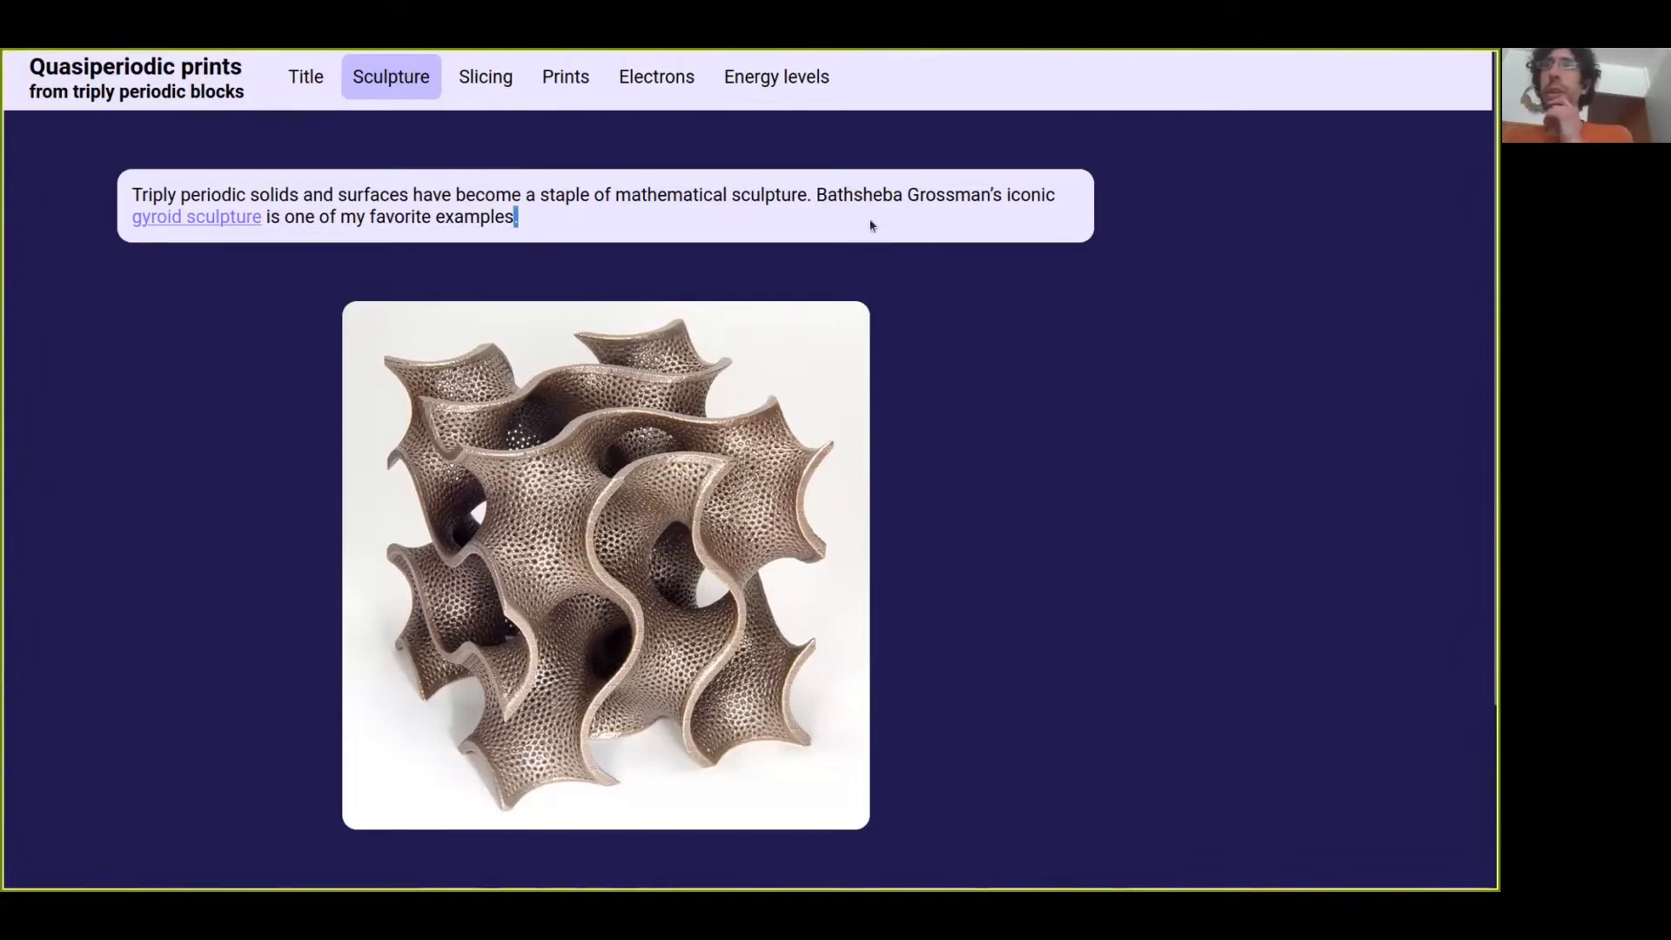
Step: Open the Slicing slide with the sliced gyroid model
{"action": "left_click", "coordinate": [484, 76]}
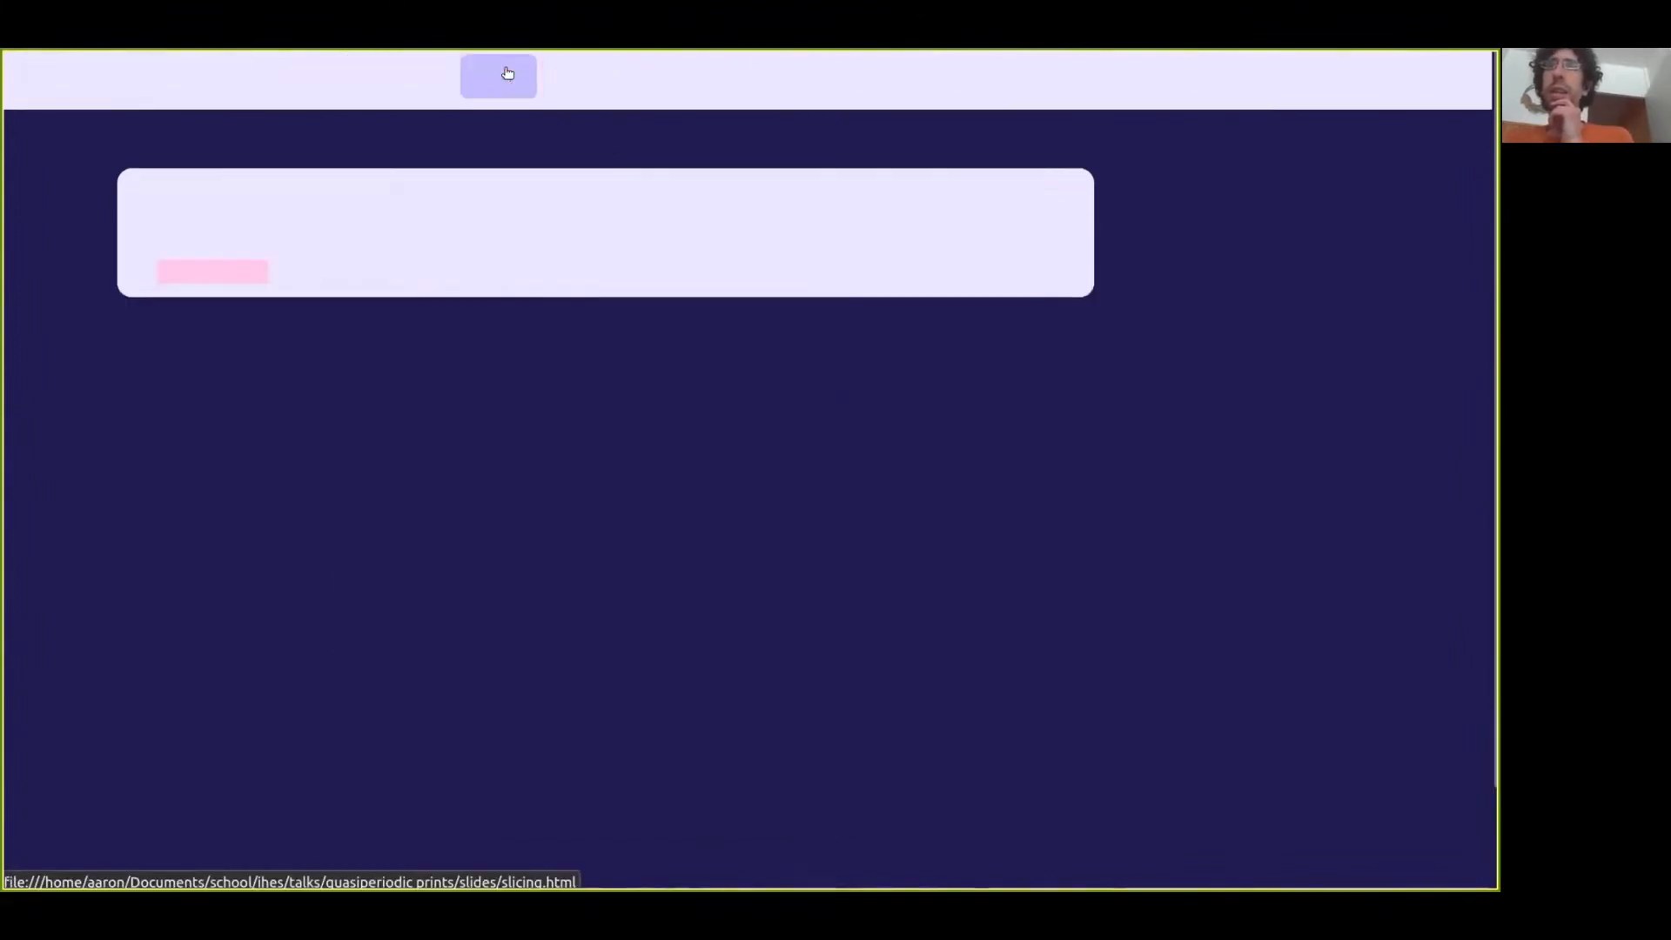
{"action": "left_click", "coordinate": [485, 76]}
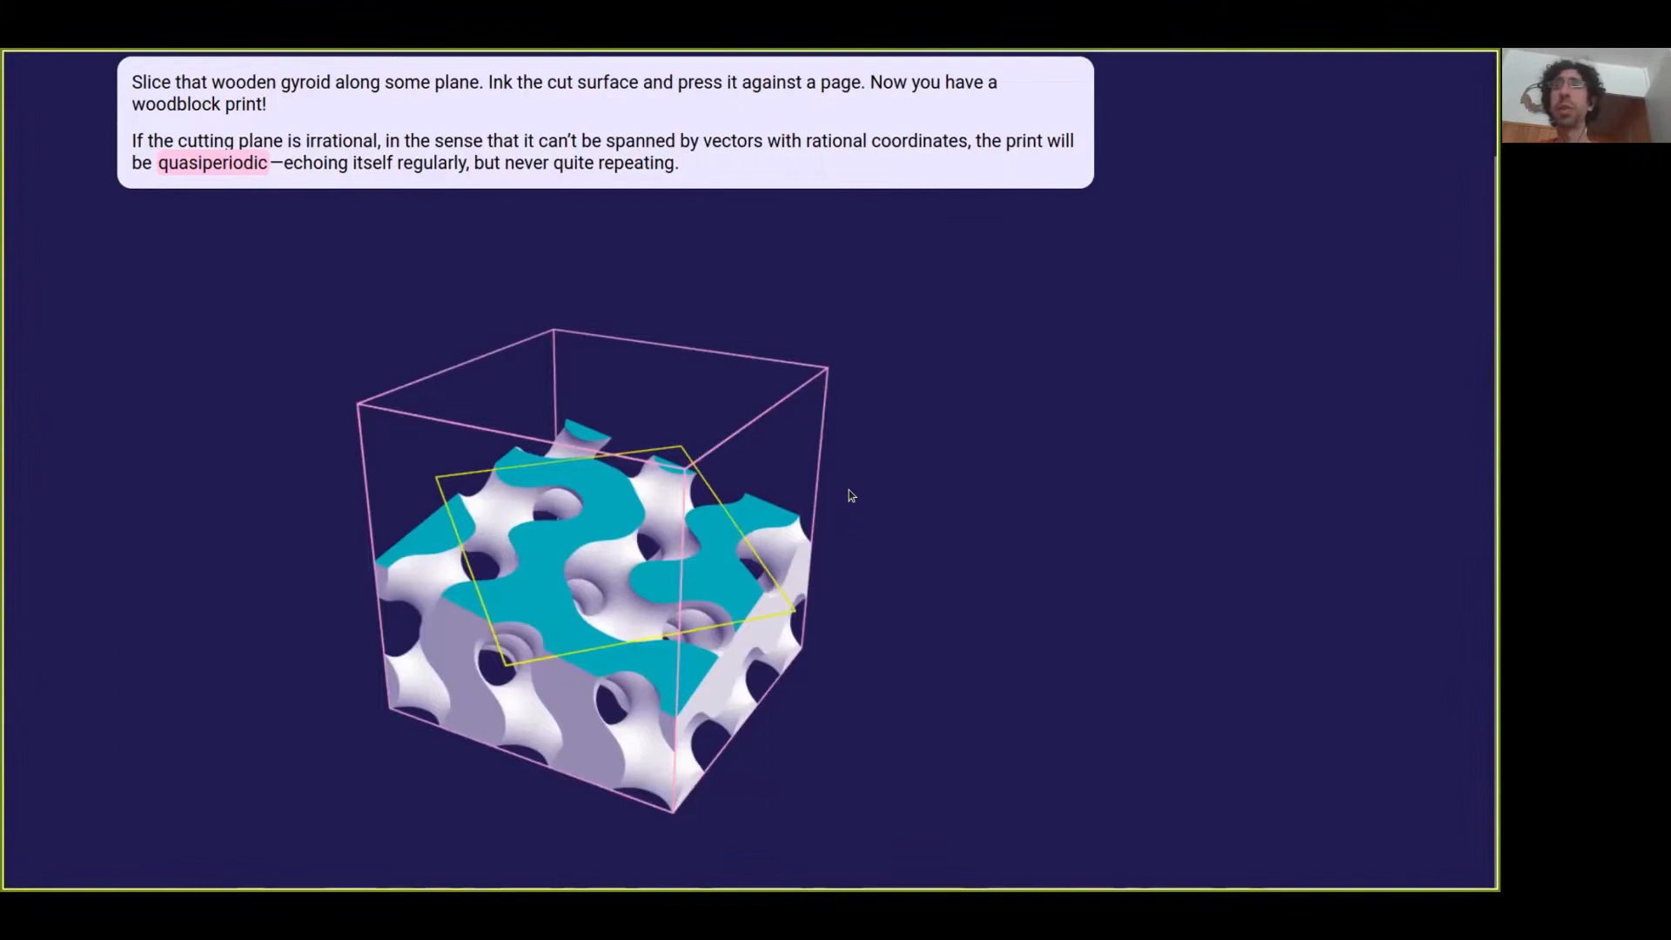
{"action": "mouse_move", "coordinate": [735, 422]}
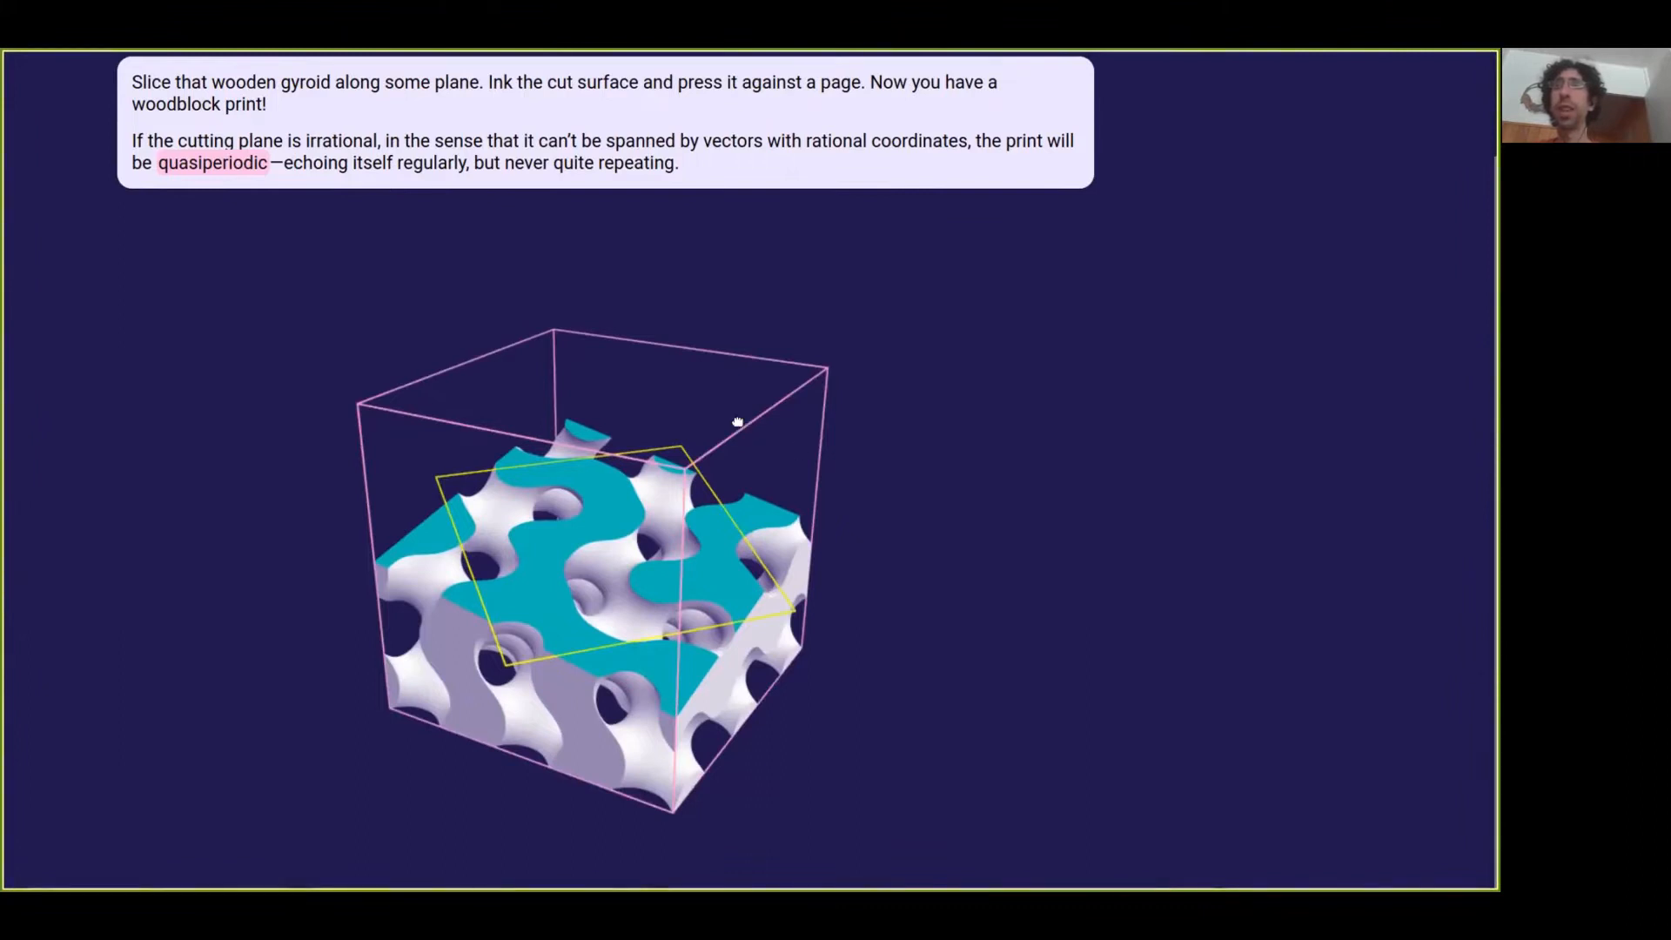
Step: Orbit the sliced gyroid block to view its underside, edge, and teal cut surface
{"action": "left_click_drag", "start_coordinate": [735, 421], "coordinate": [745, 523]}
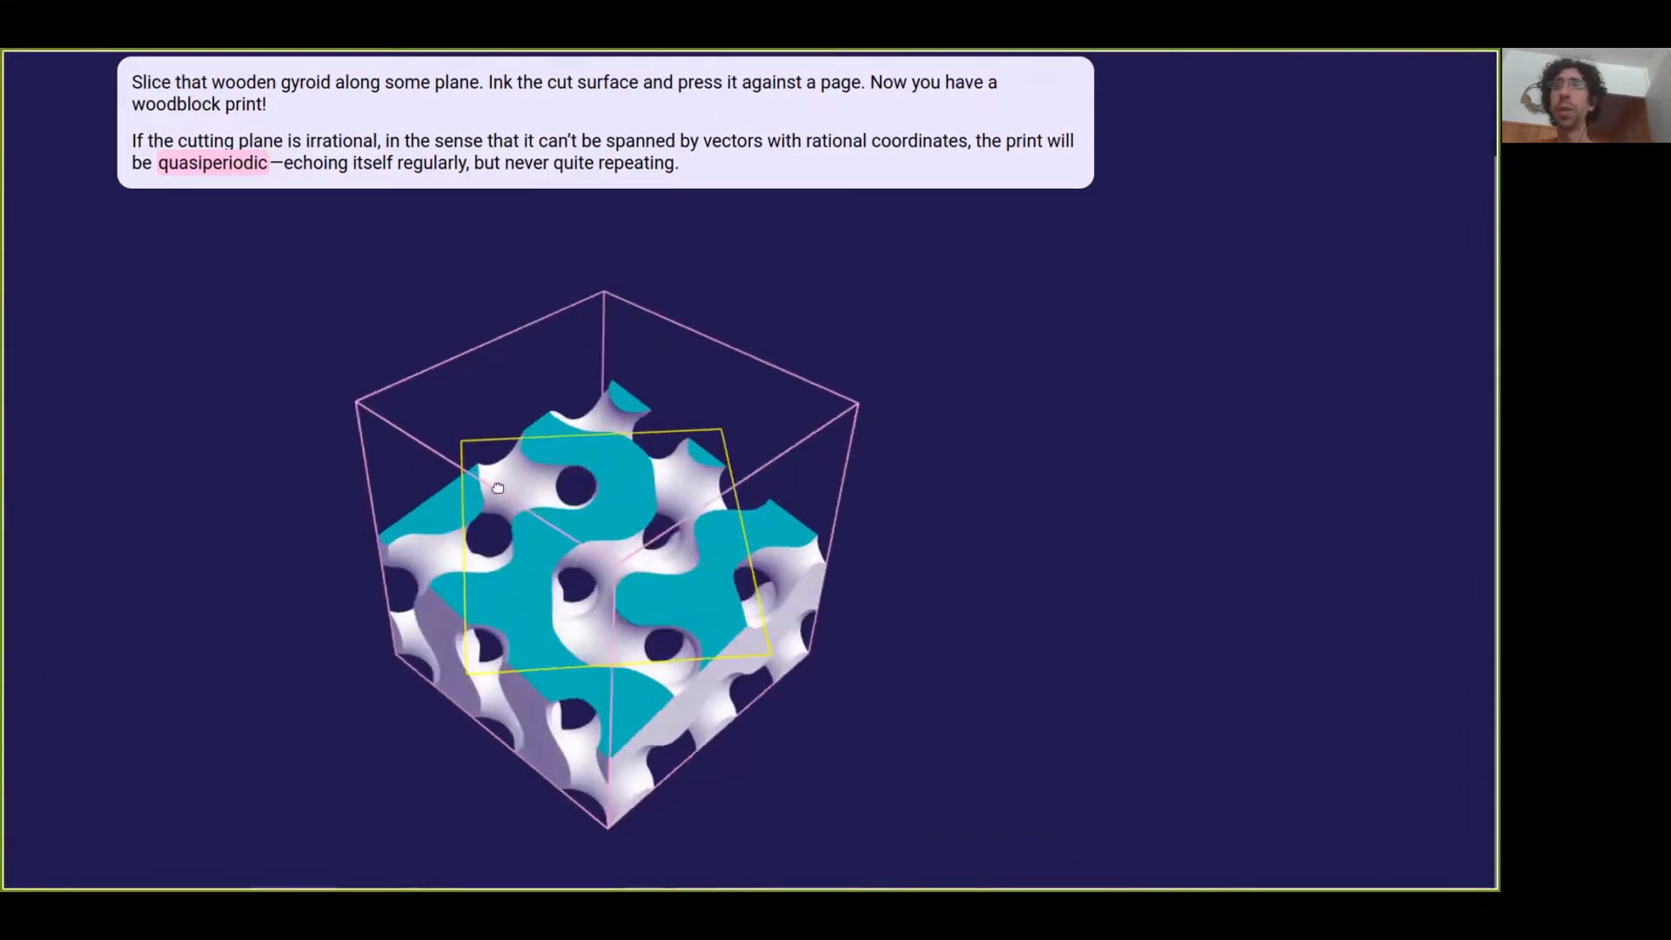
{"action": "left_click_drag", "start_coordinate": [498, 488], "coordinate": [600, 626]}
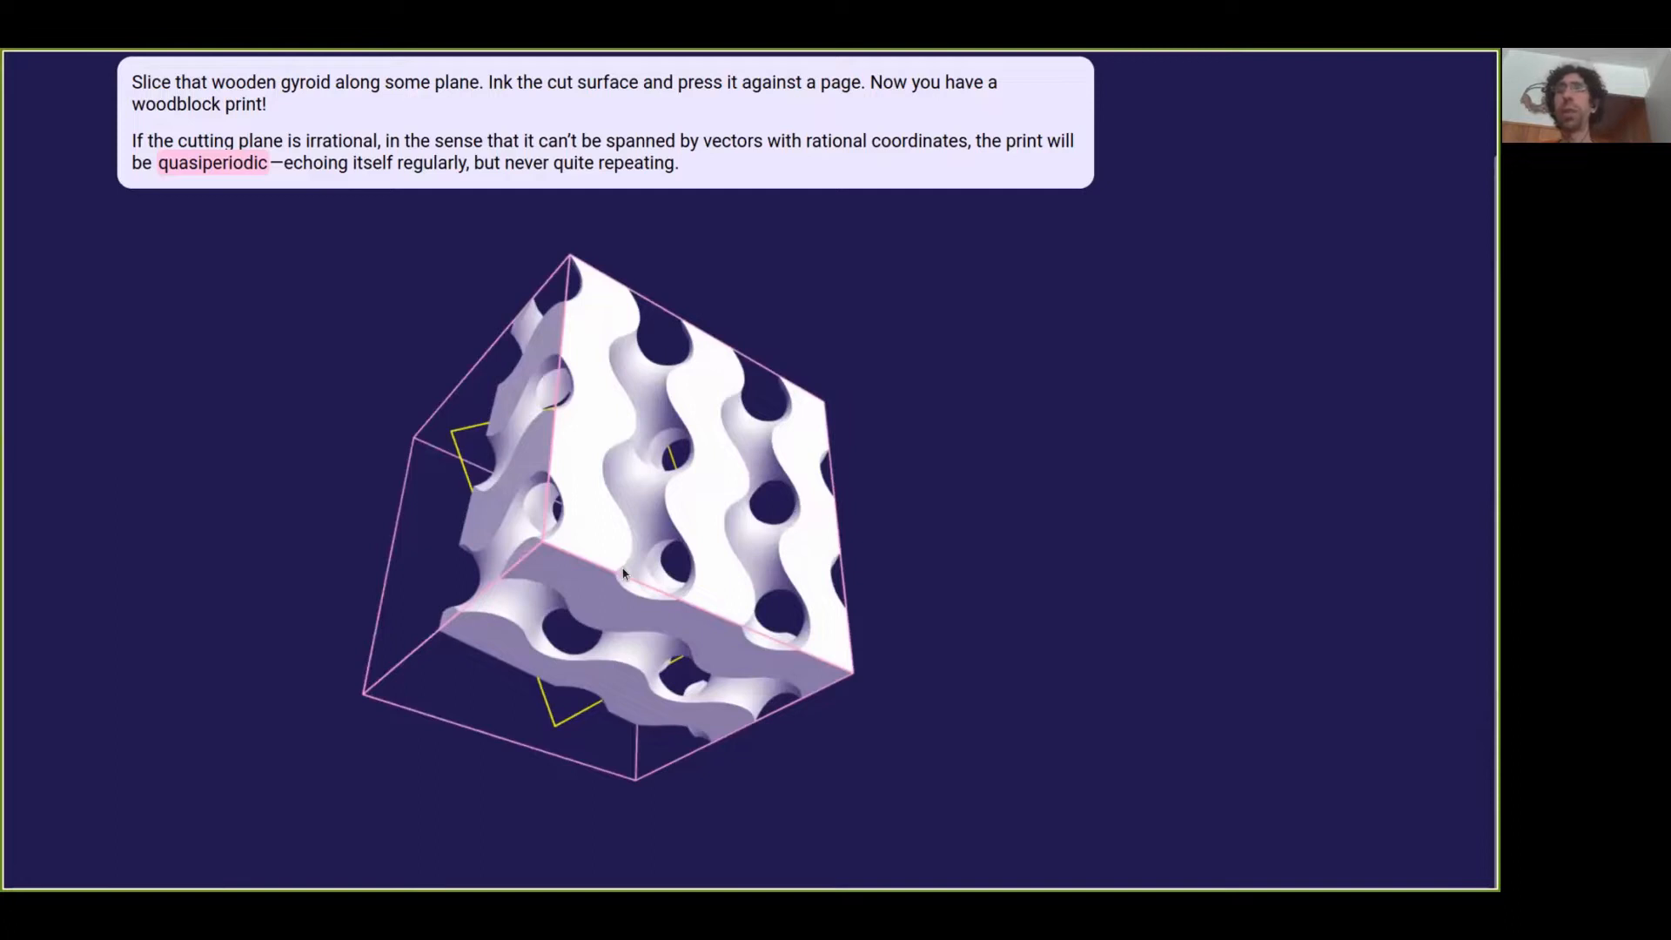
{"action": "mouse_move", "coordinate": [538, 508]}
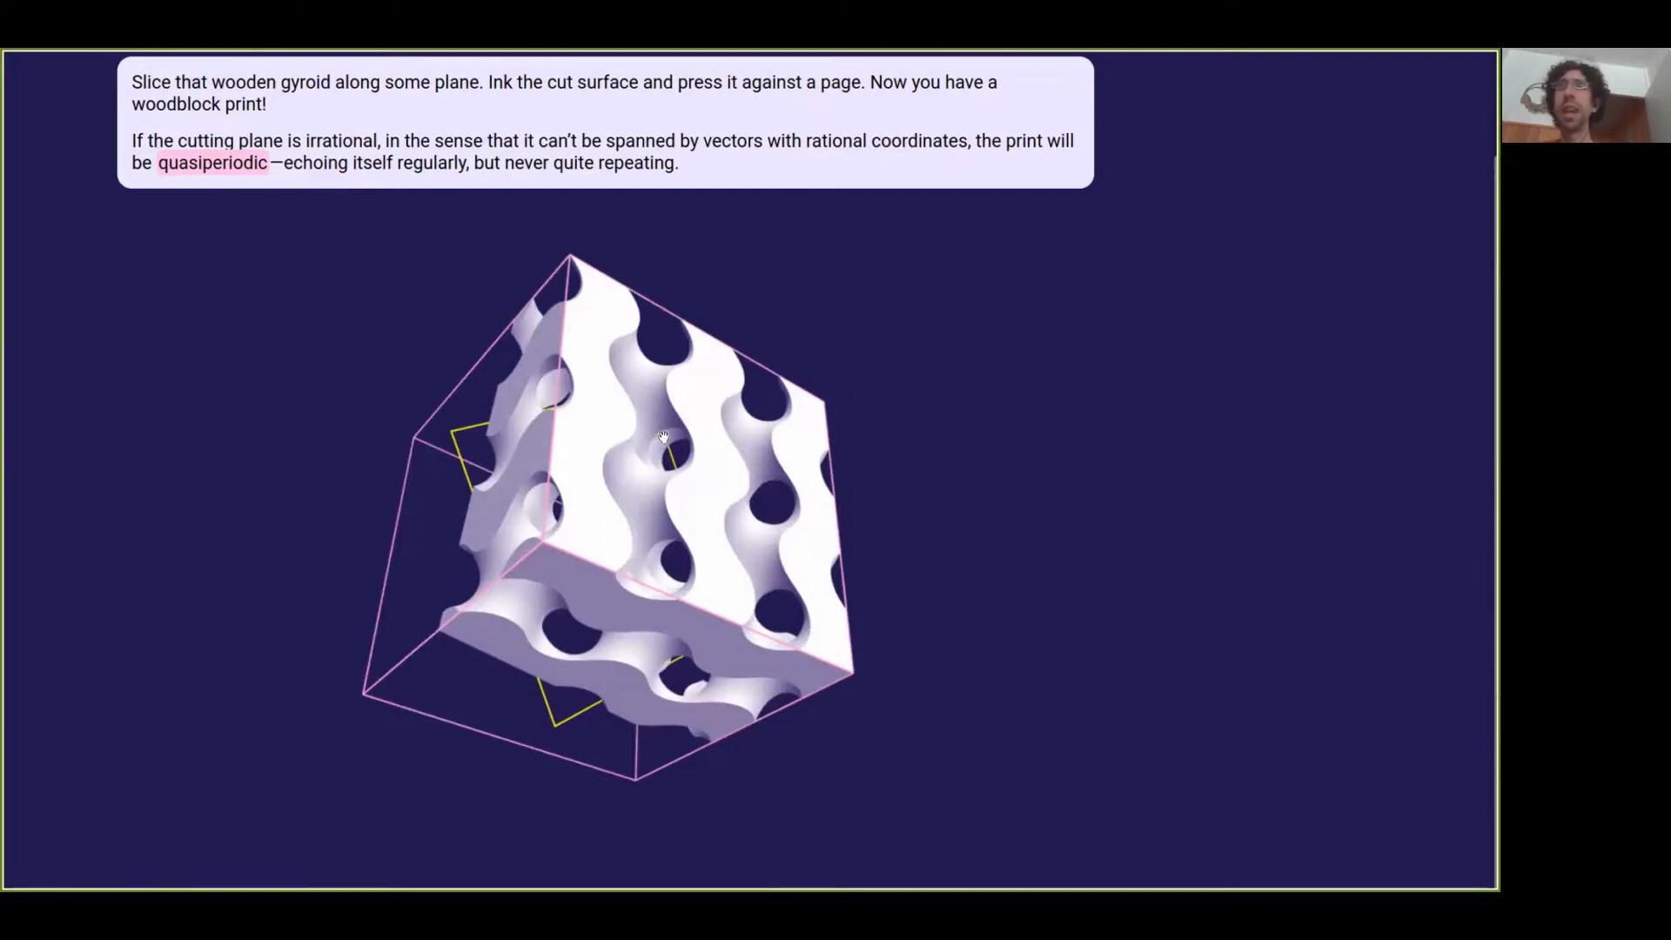
{"action": "left_click_drag", "start_coordinate": [660, 437], "coordinate": [647, 546]}
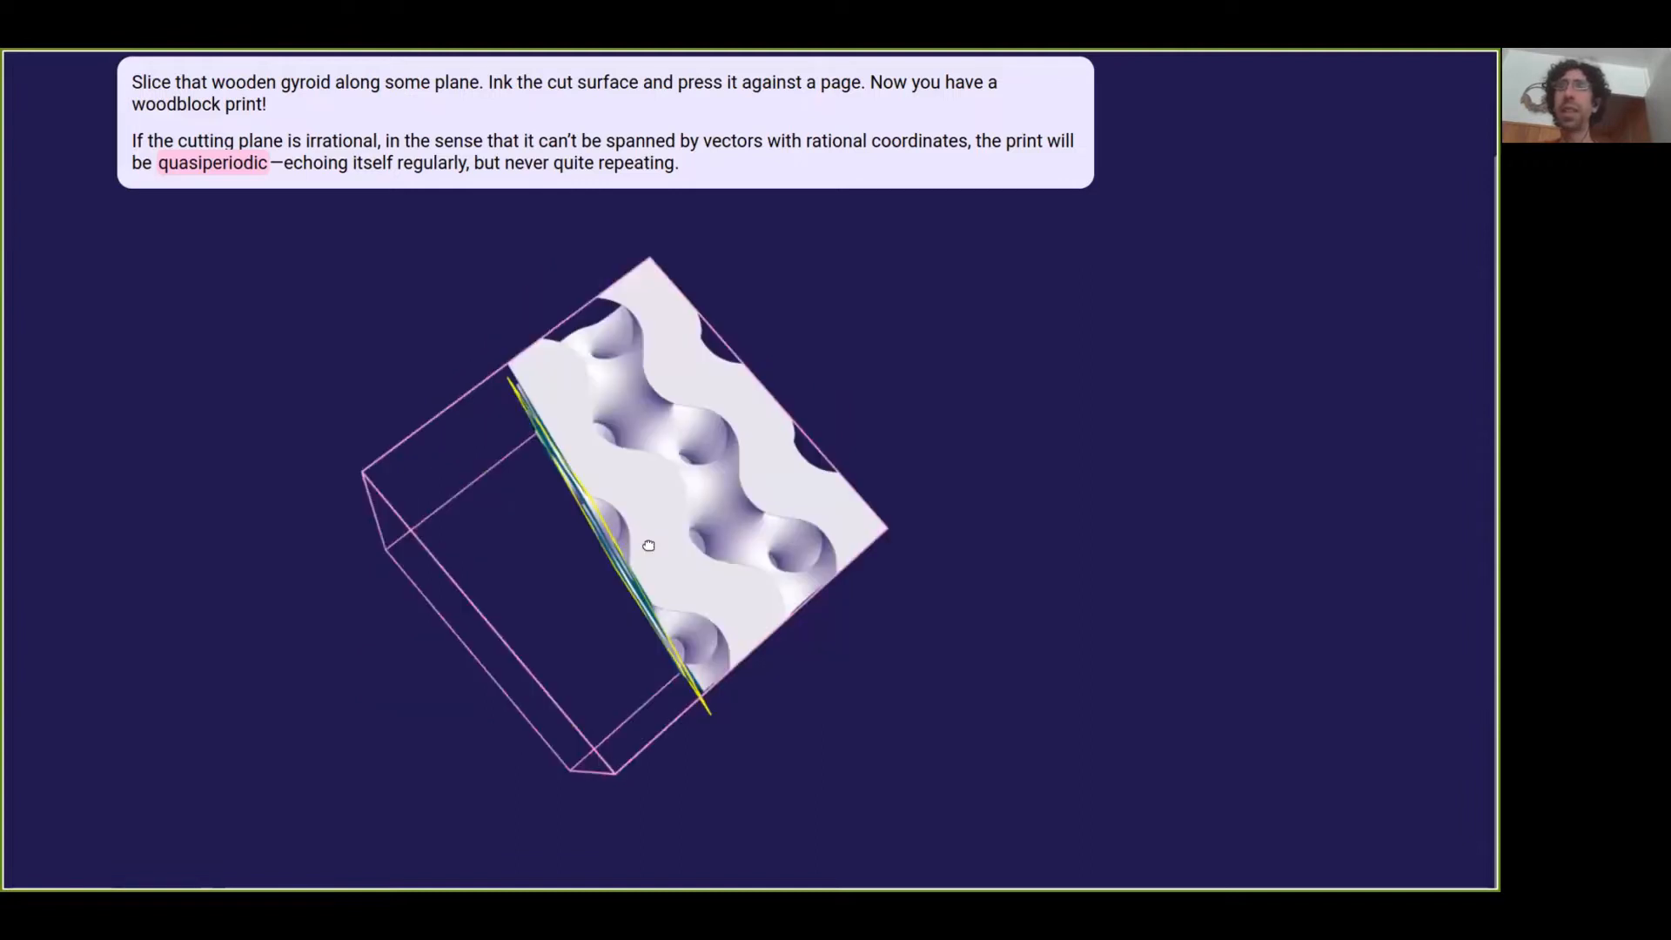
{"action": "left_click_drag", "start_coordinate": [648, 546], "coordinate": [661, 453]}
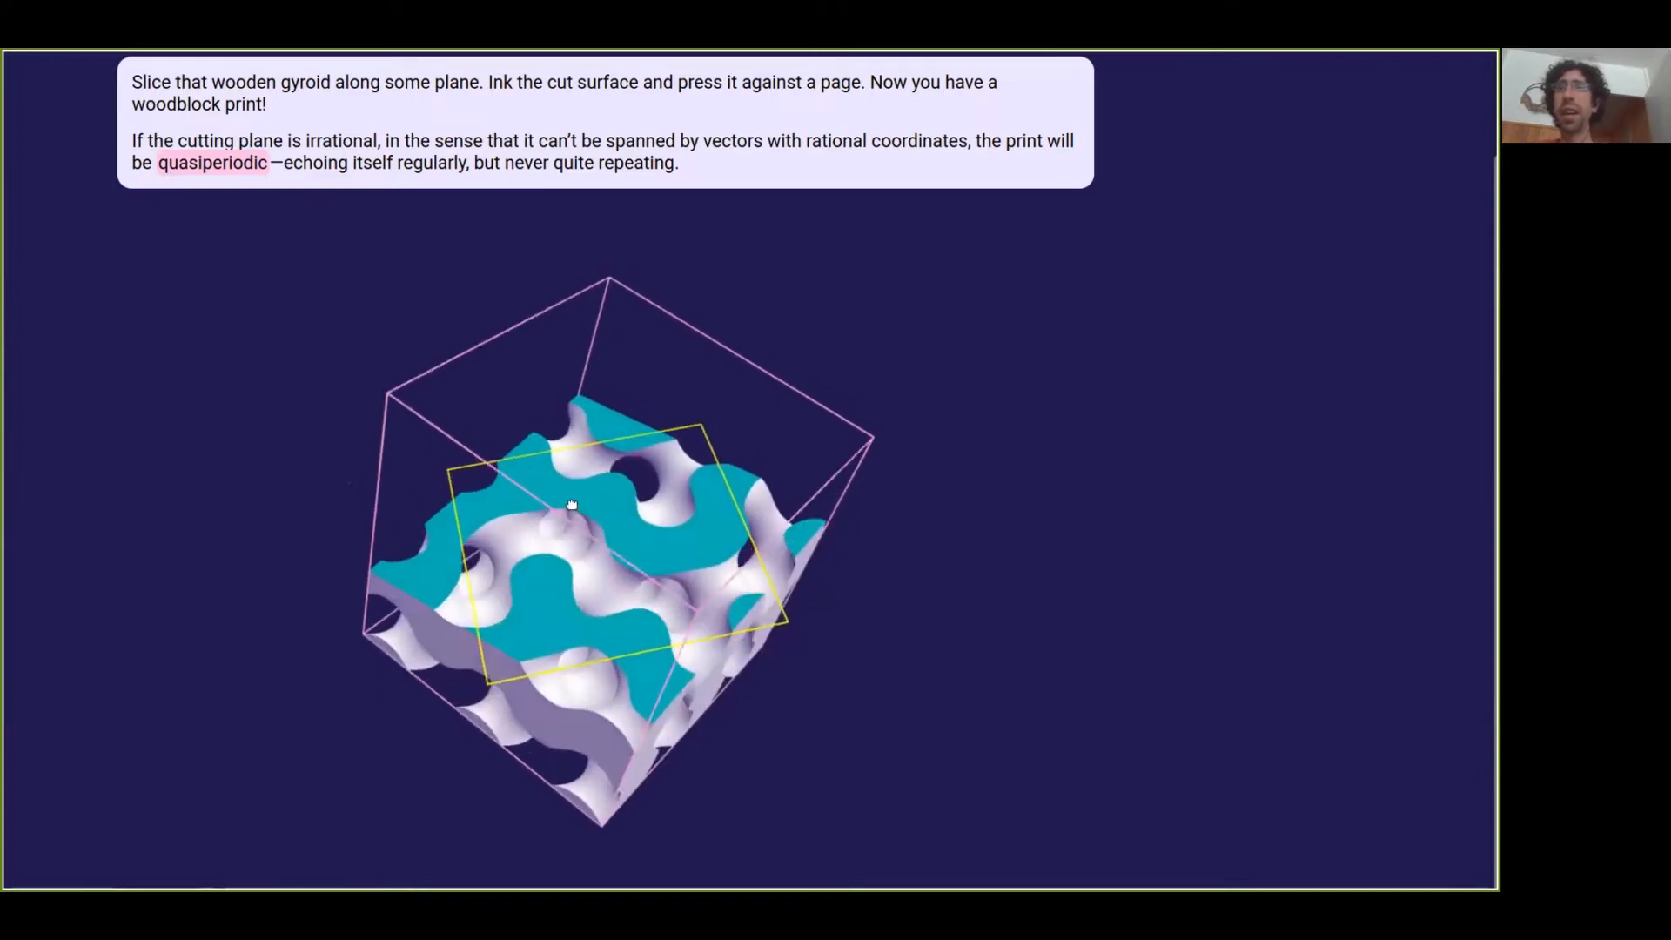
{"action": "left_click_drag", "start_coordinate": [570, 505], "coordinate": [711, 704]}
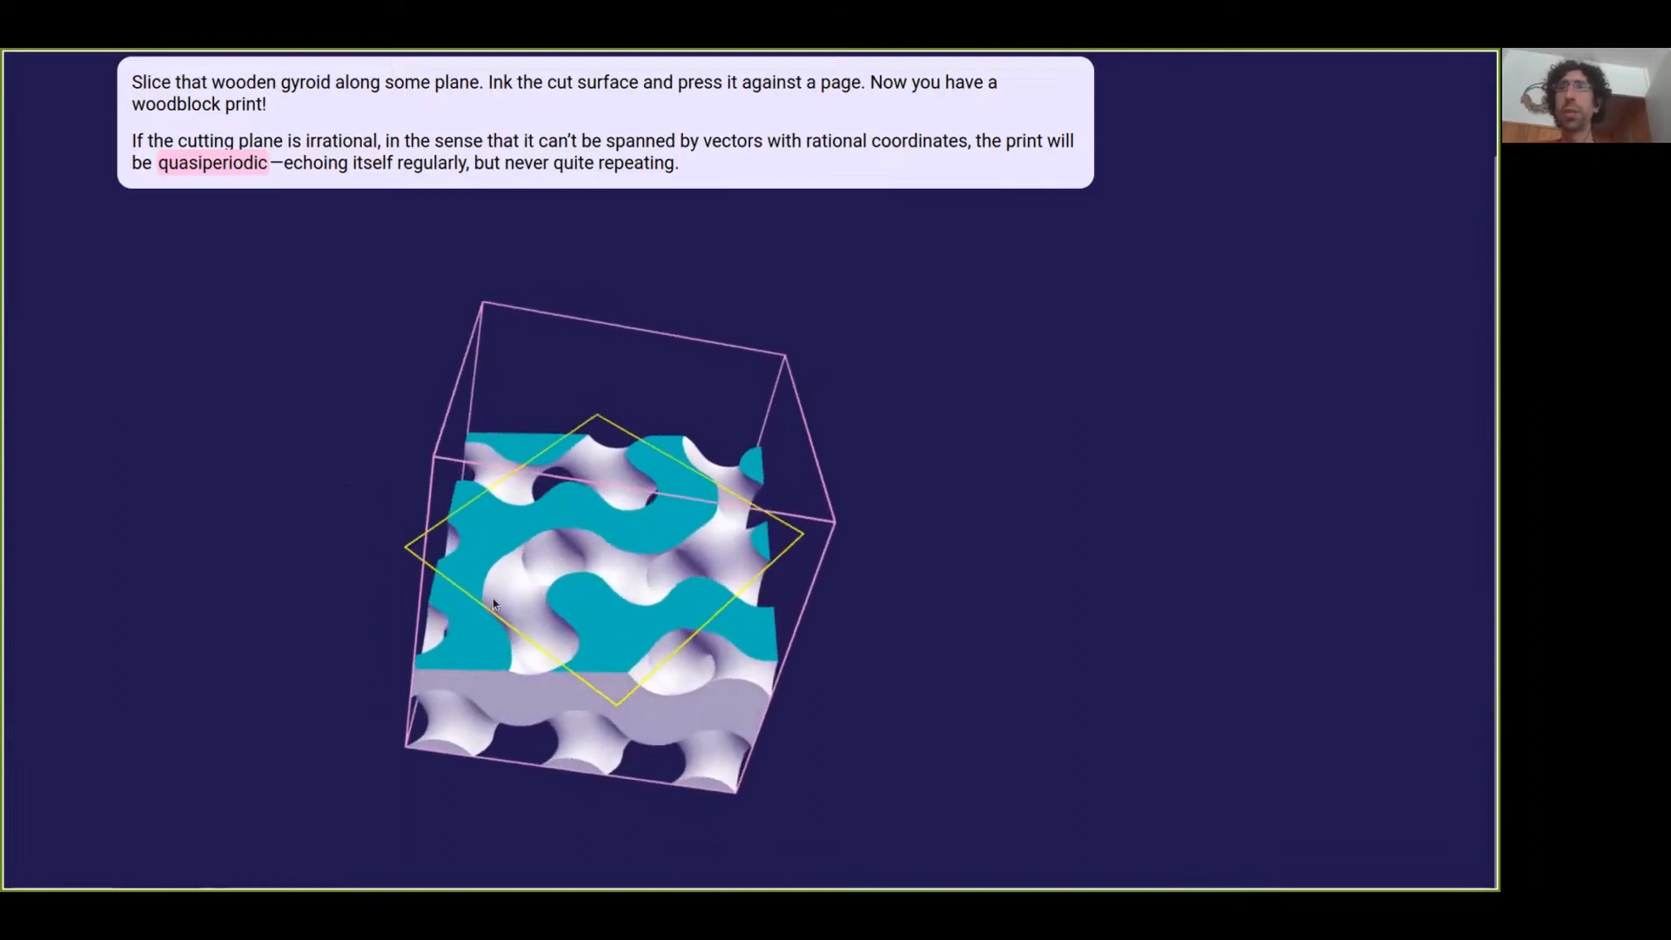
{"action": "mouse_move", "coordinate": [647, 533]}
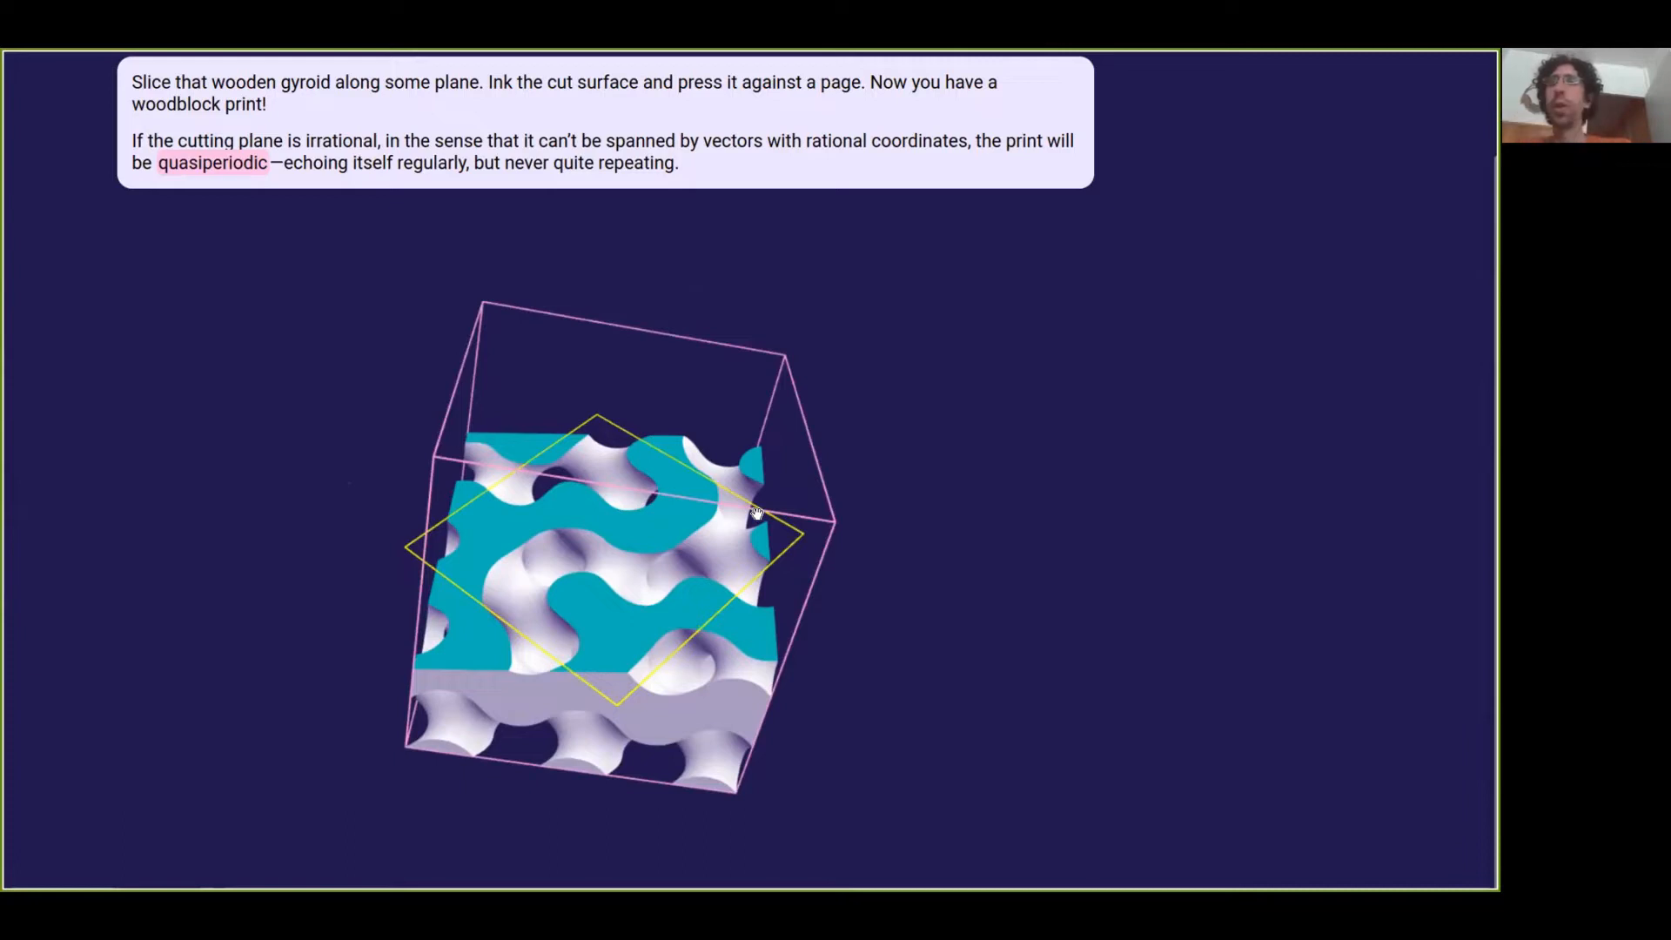
{"action": "mouse_move", "coordinate": [671, 538]}
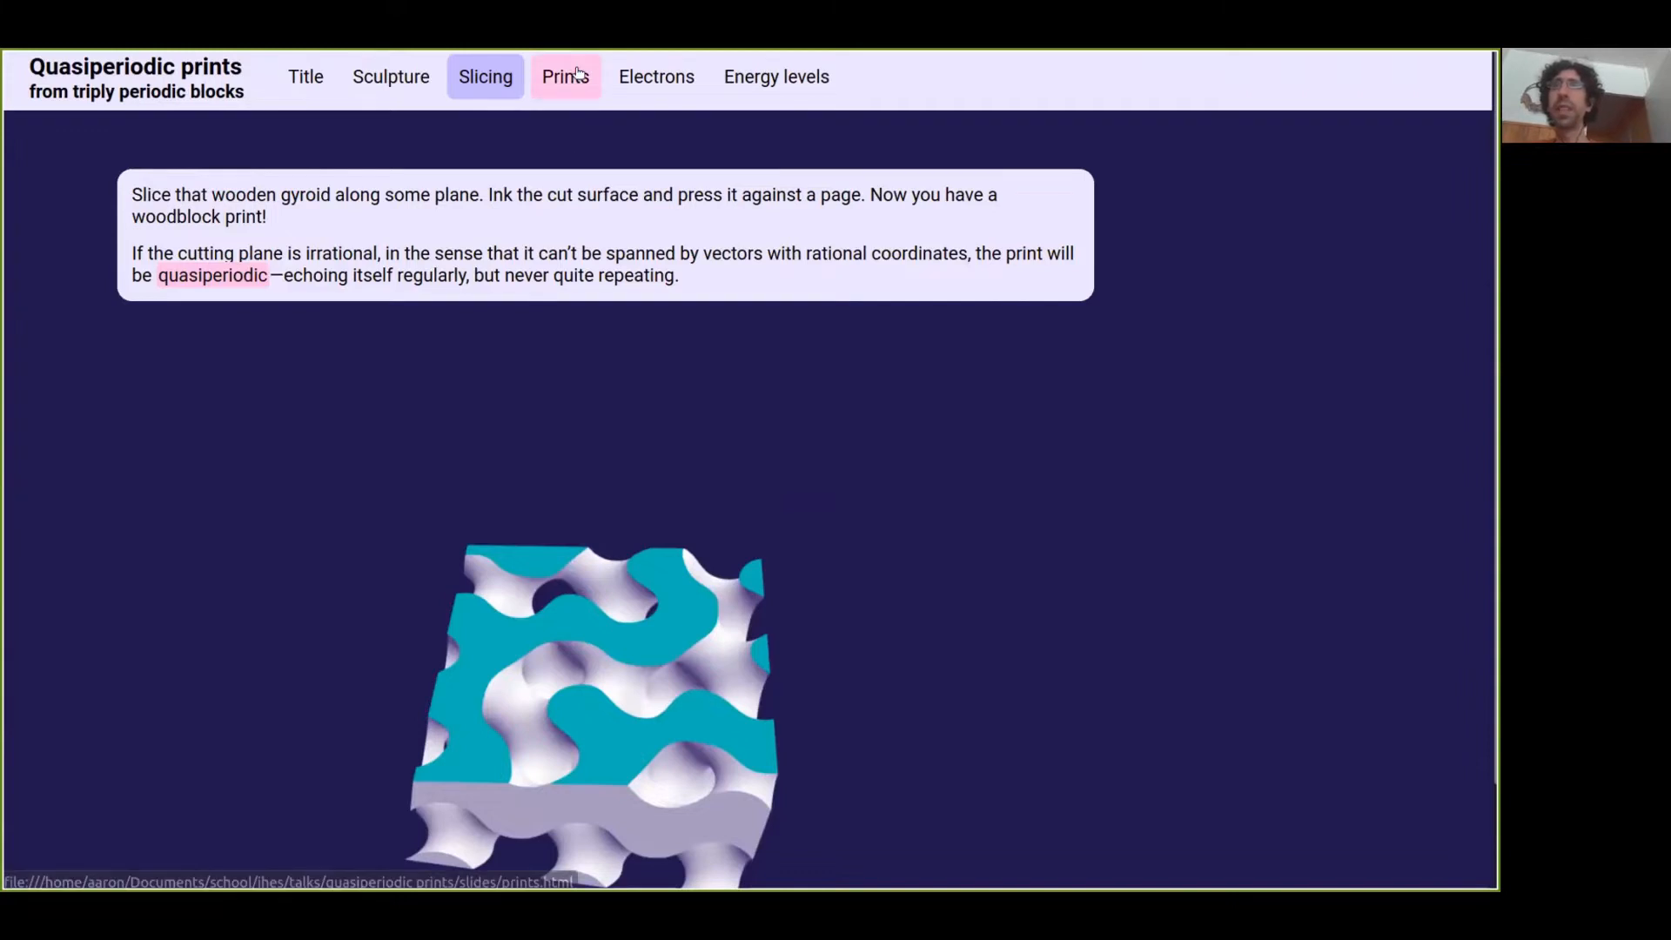
Step: Switch to the Prints slide showing the laser-etched block print photos
{"action": "left_click", "coordinate": [565, 76]}
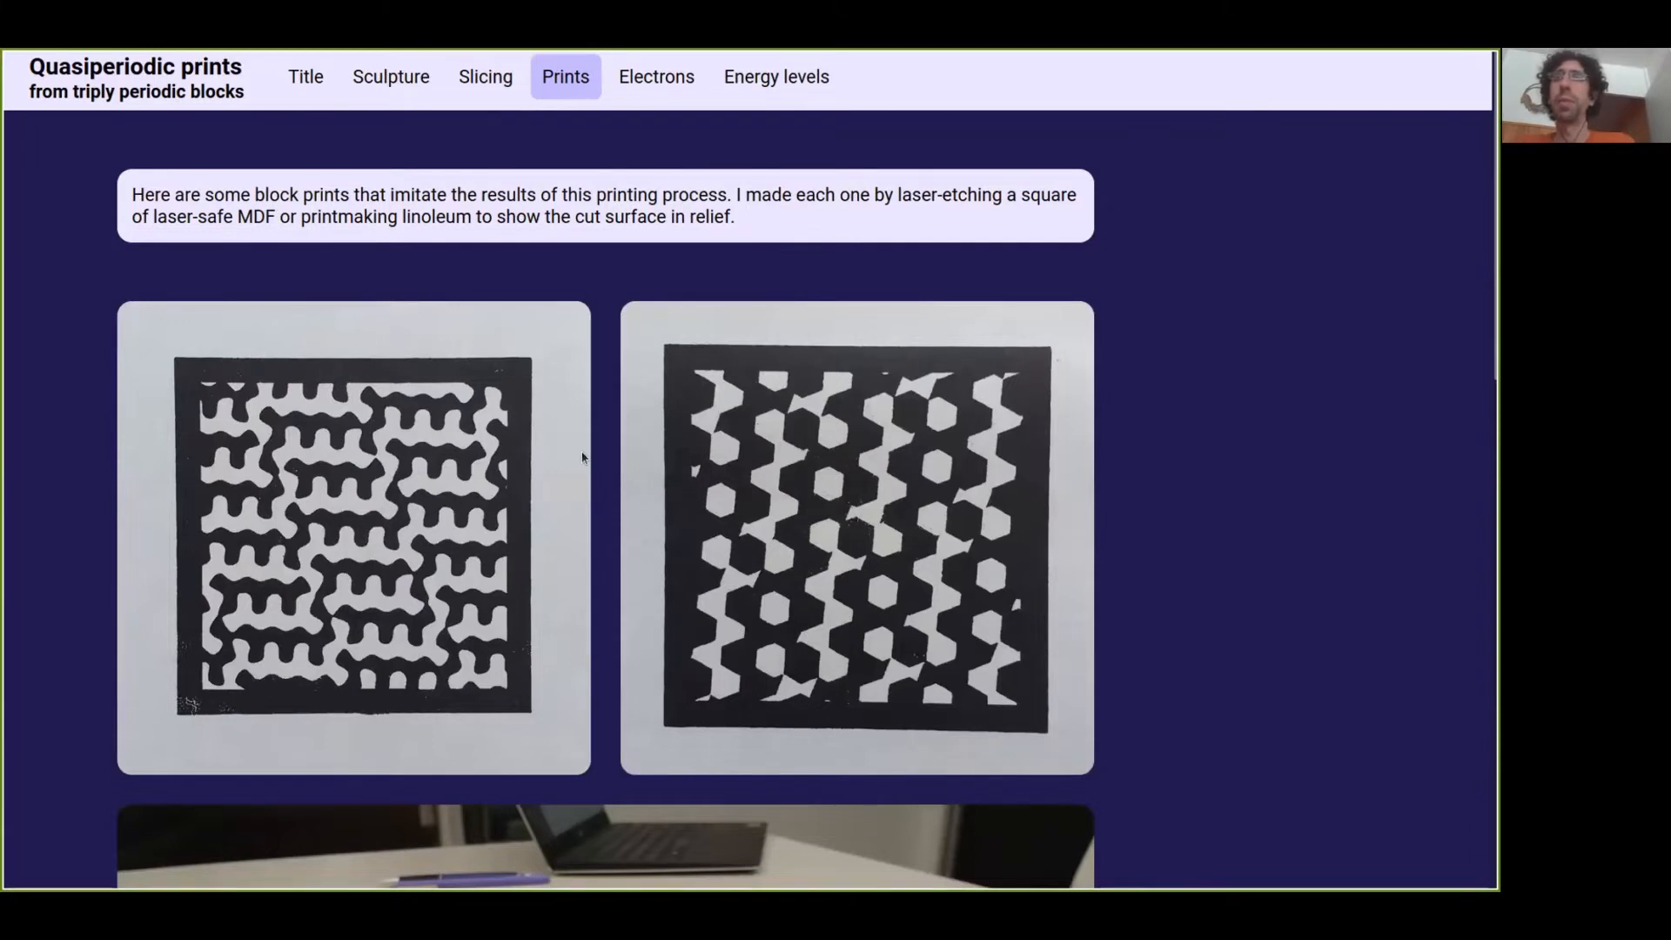
{"action": "mouse_move", "coordinate": [512, 449]}
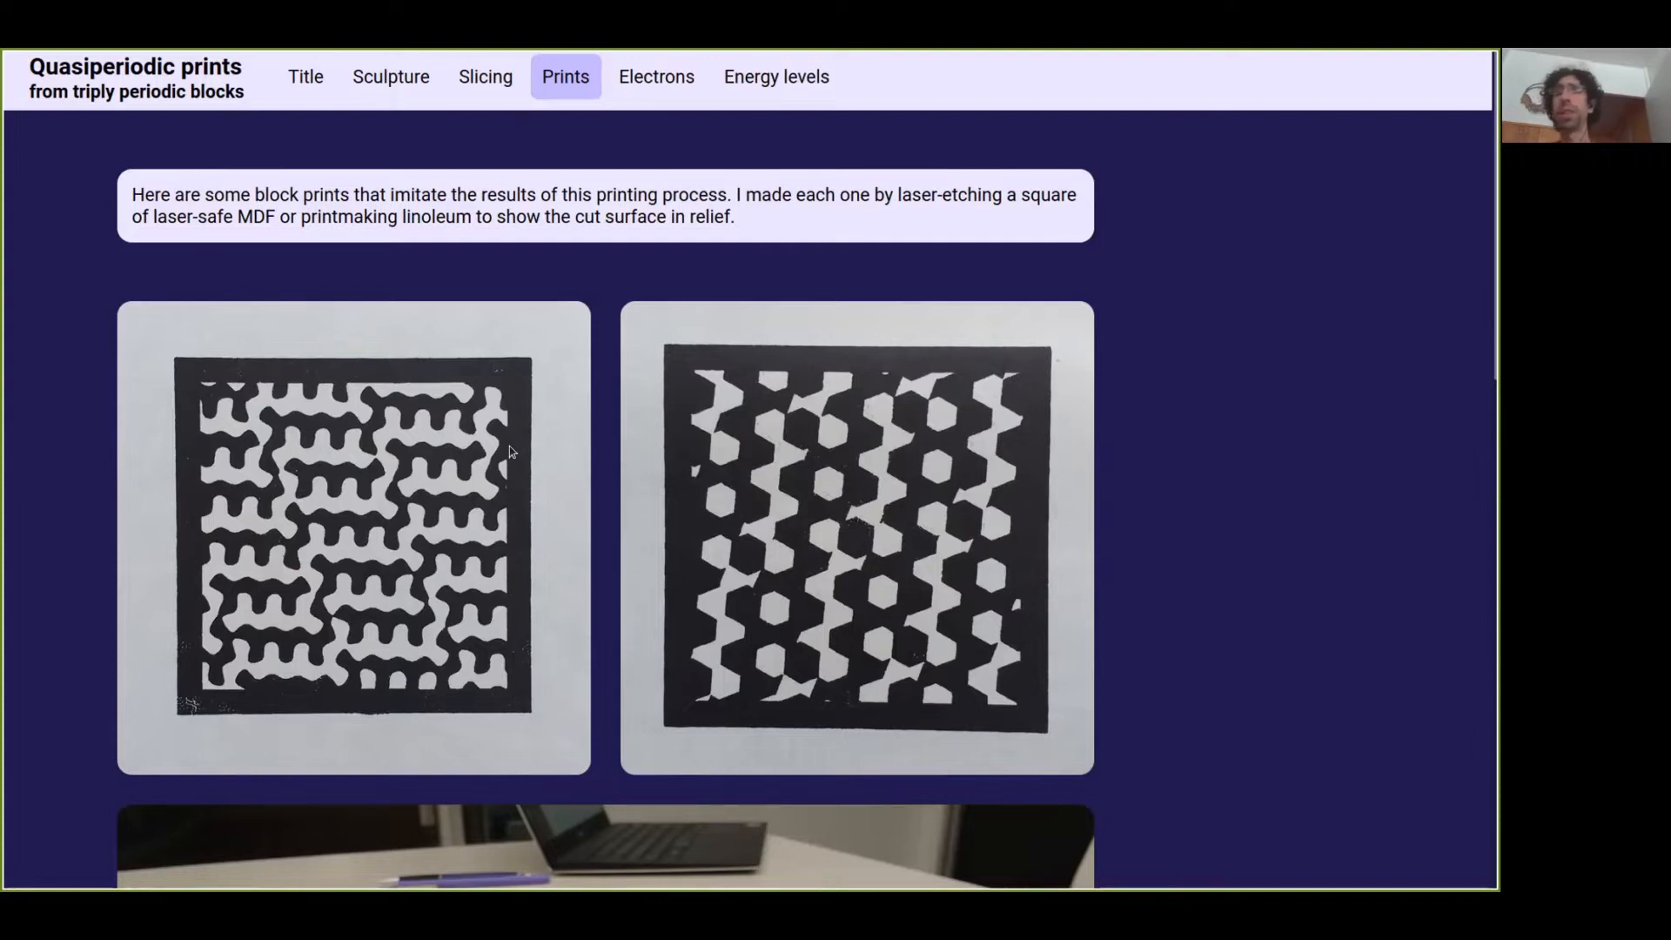
{"action": "mouse_move", "coordinate": [484, 76]}
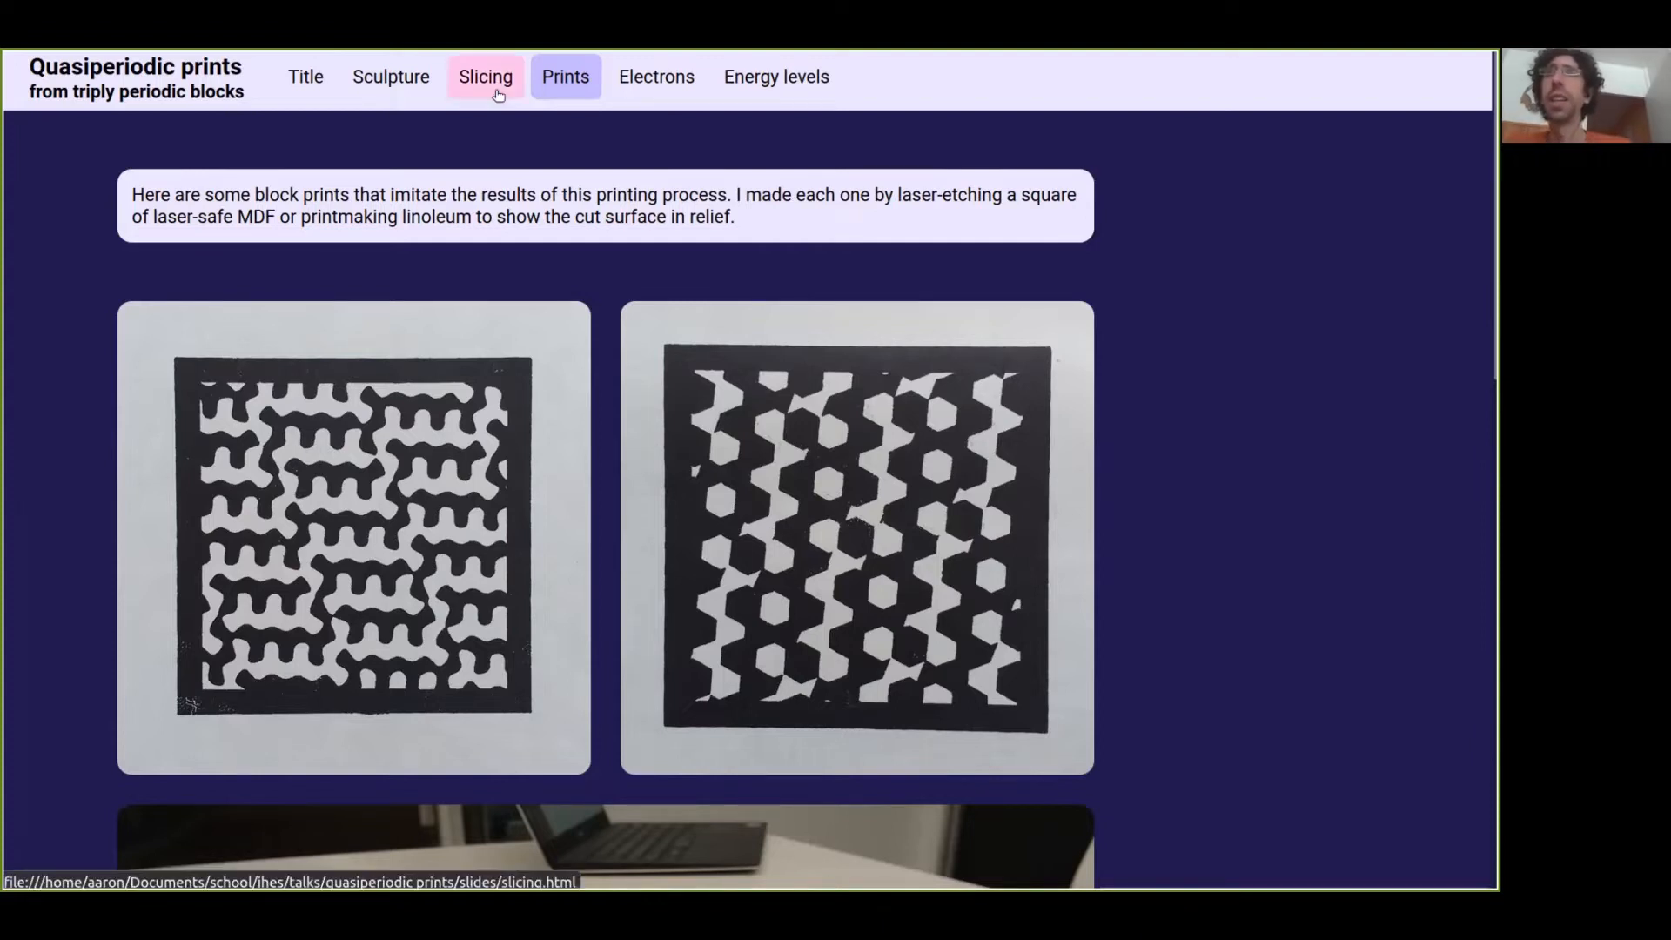
Step: Return to the Slicing slide and rotate the gyroid to a new angle
{"action": "left_click", "coordinate": [485, 75]}
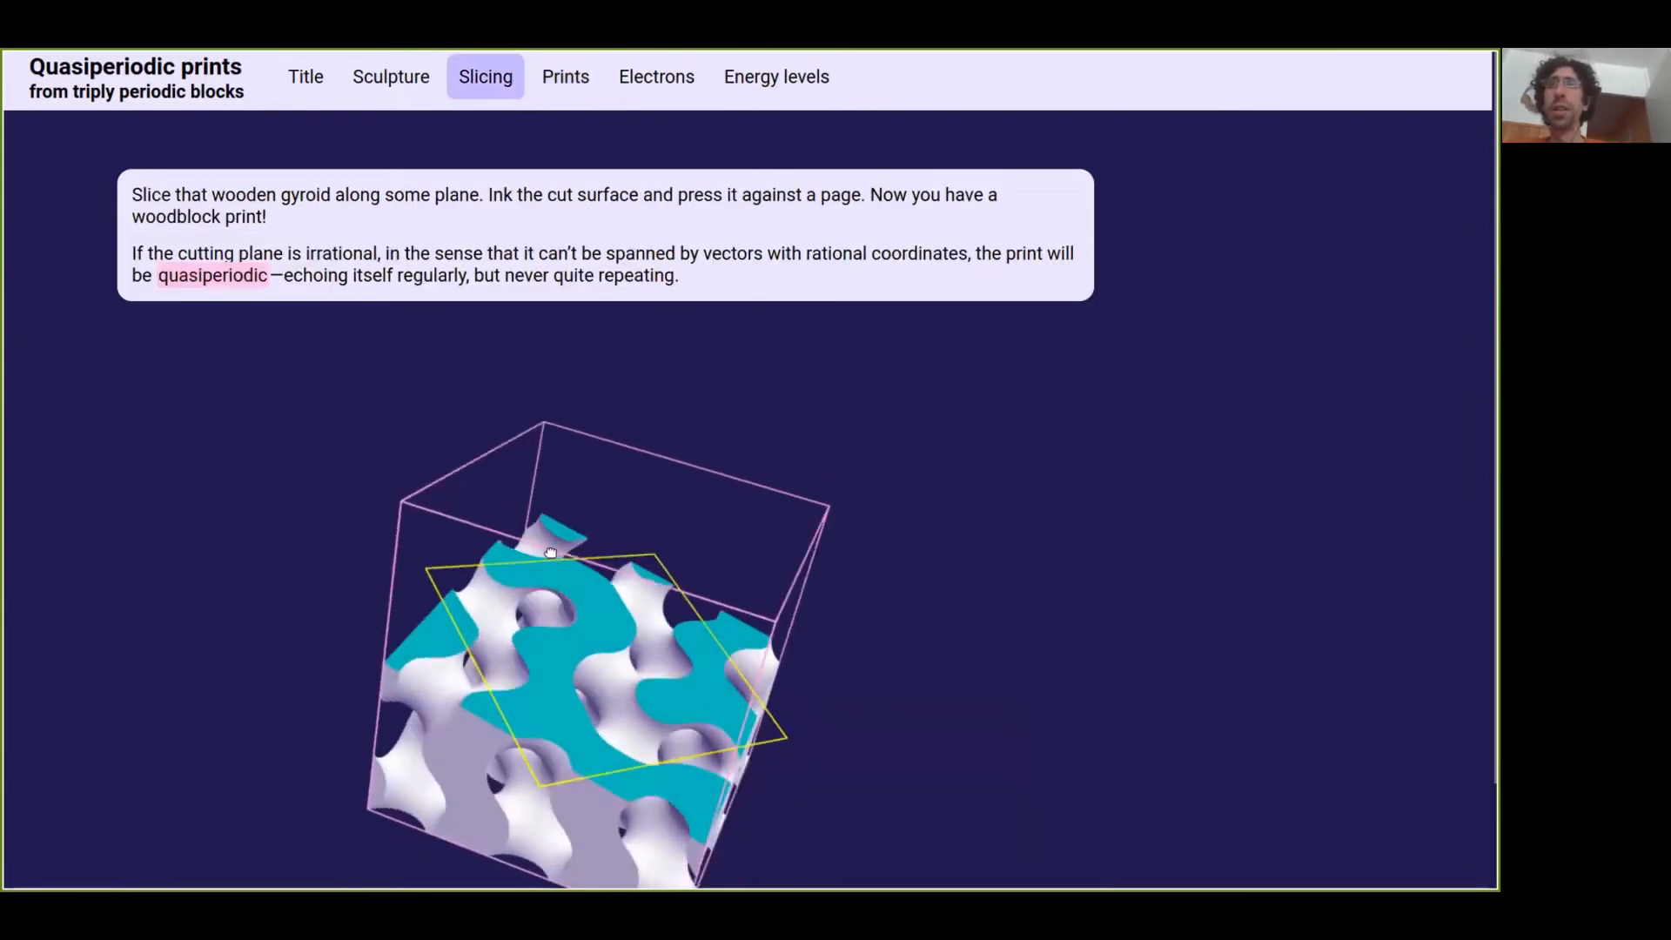
{"action": "left_click_drag", "start_coordinate": [551, 552], "coordinate": [760, 728]}
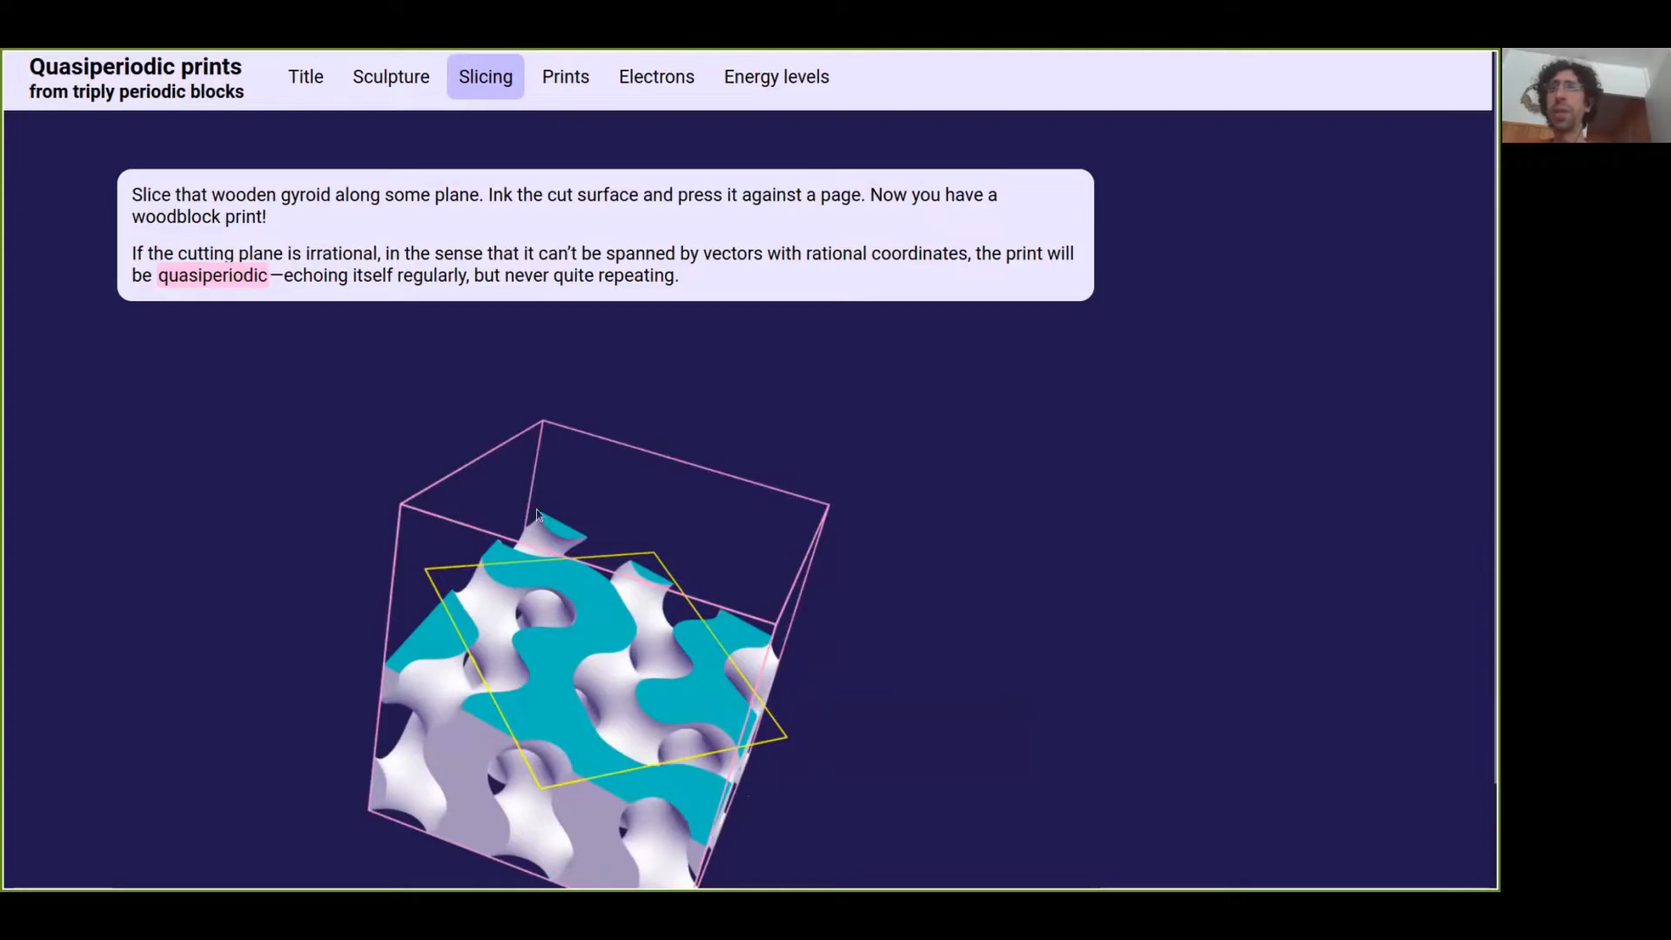
{"action": "mouse_move", "coordinate": [546, 659]}
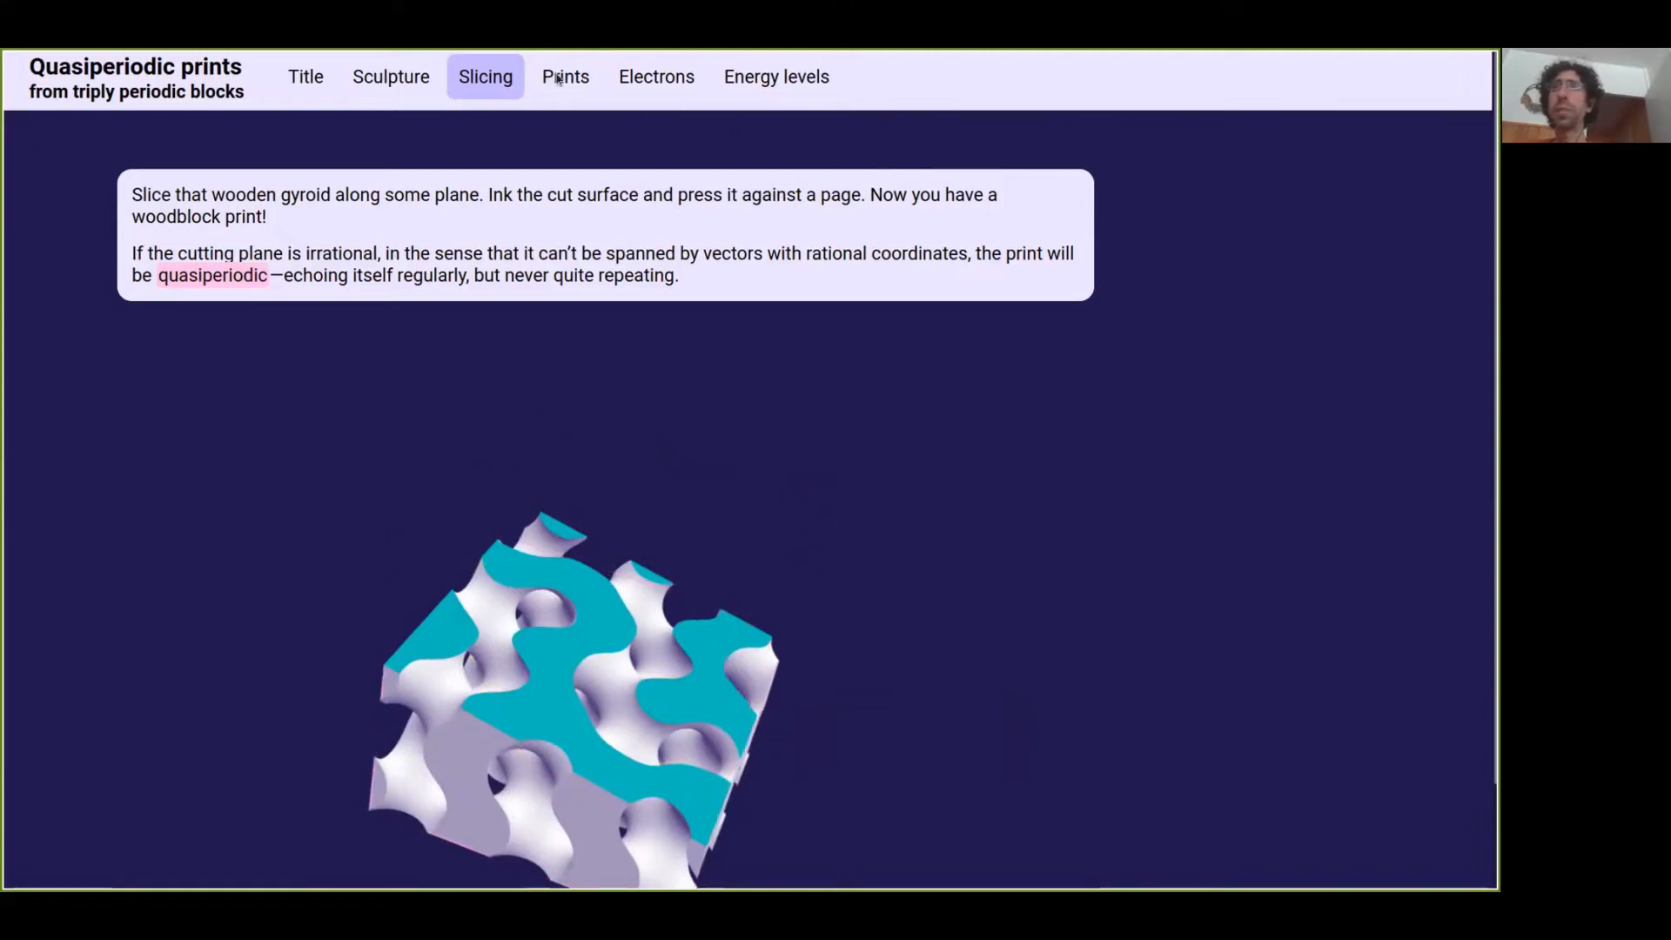
{"action": "mouse_move", "coordinate": [566, 76]}
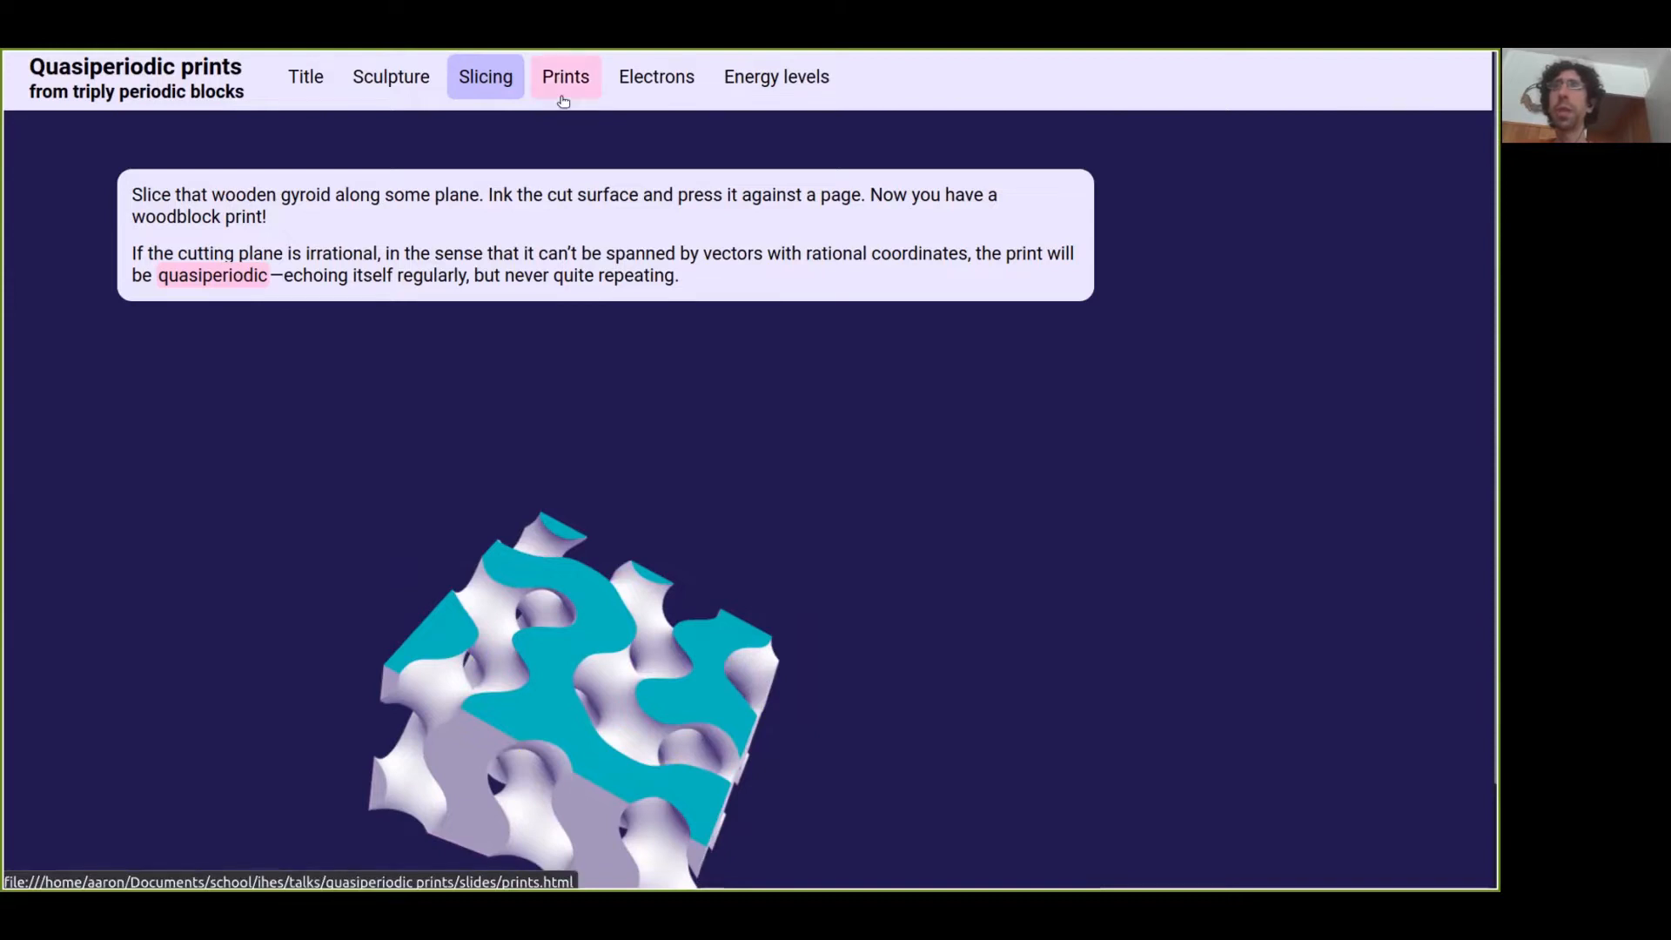
Step: Reopen Prints and scroll down to the tabletop photo and laser cutter outage caption
{"action": "left_click", "coordinate": [564, 76]}
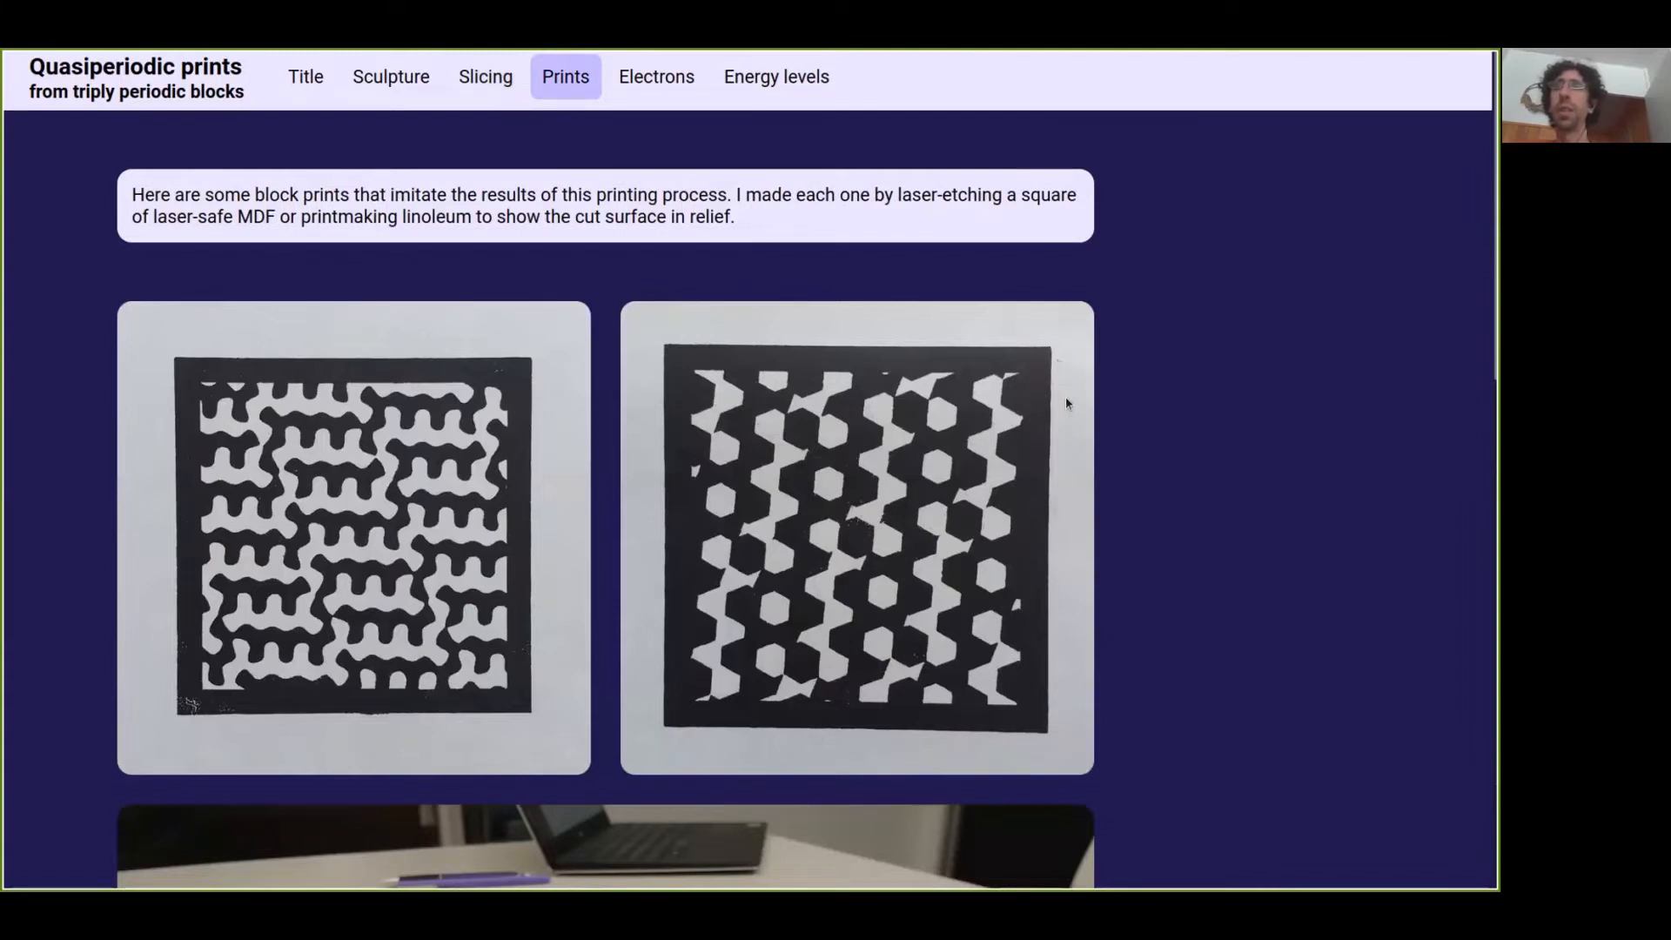
{"action": "scroll", "scroll_direction": "down", "scroll_amount": 3}
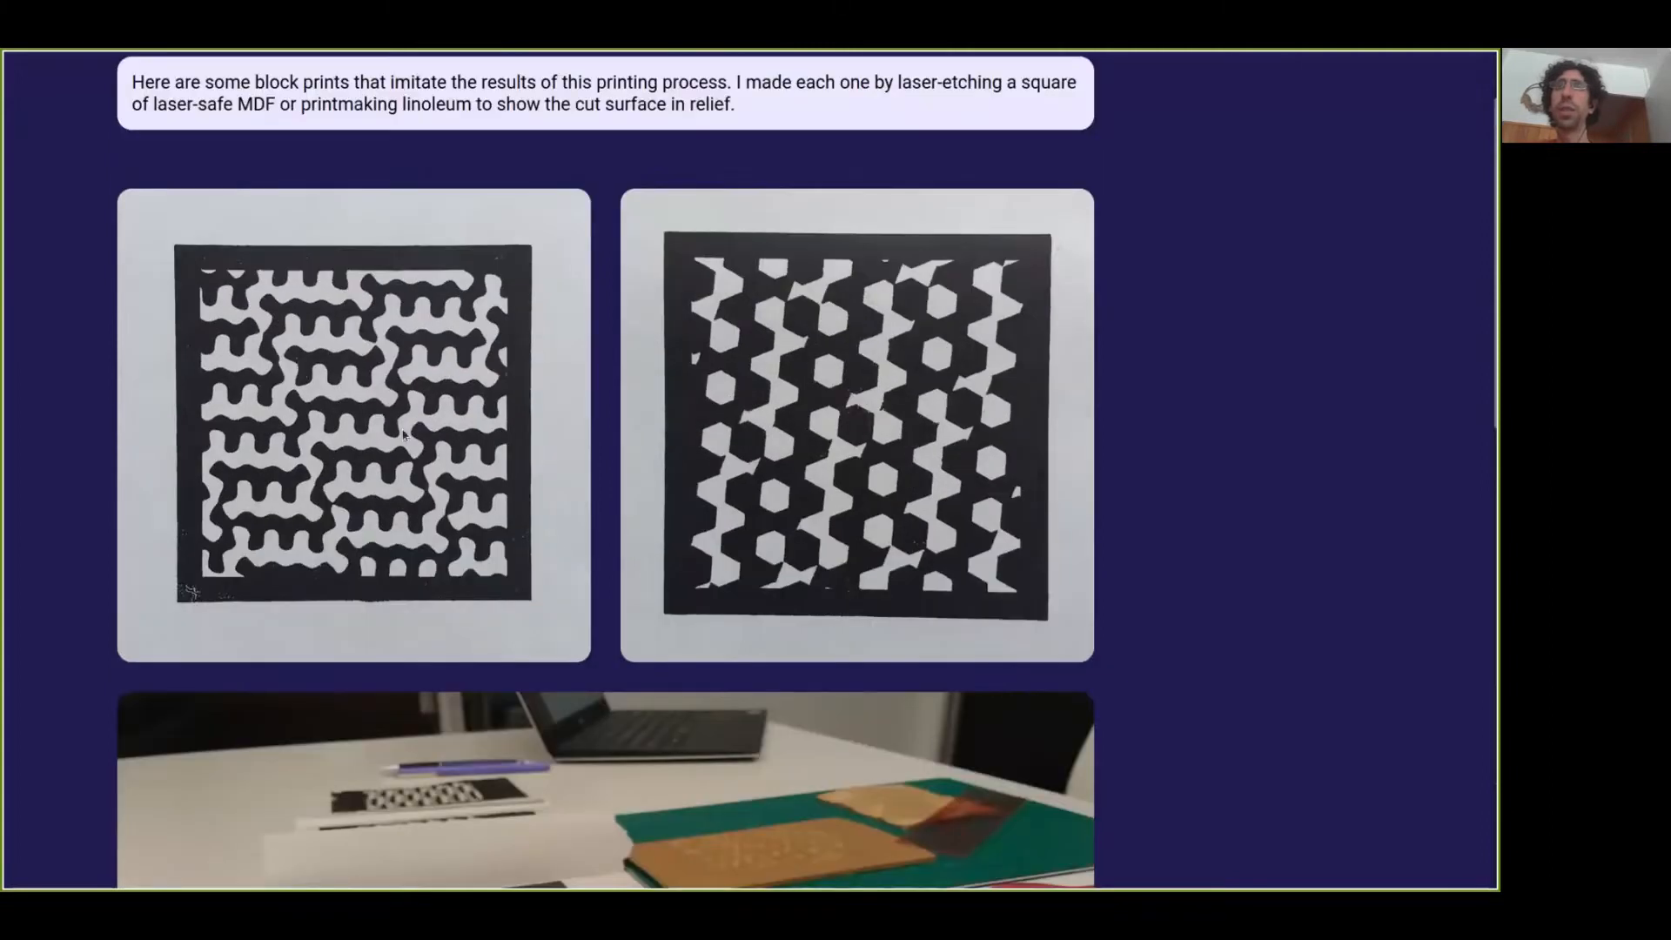
{"action": "mouse_move", "coordinate": [379, 360]}
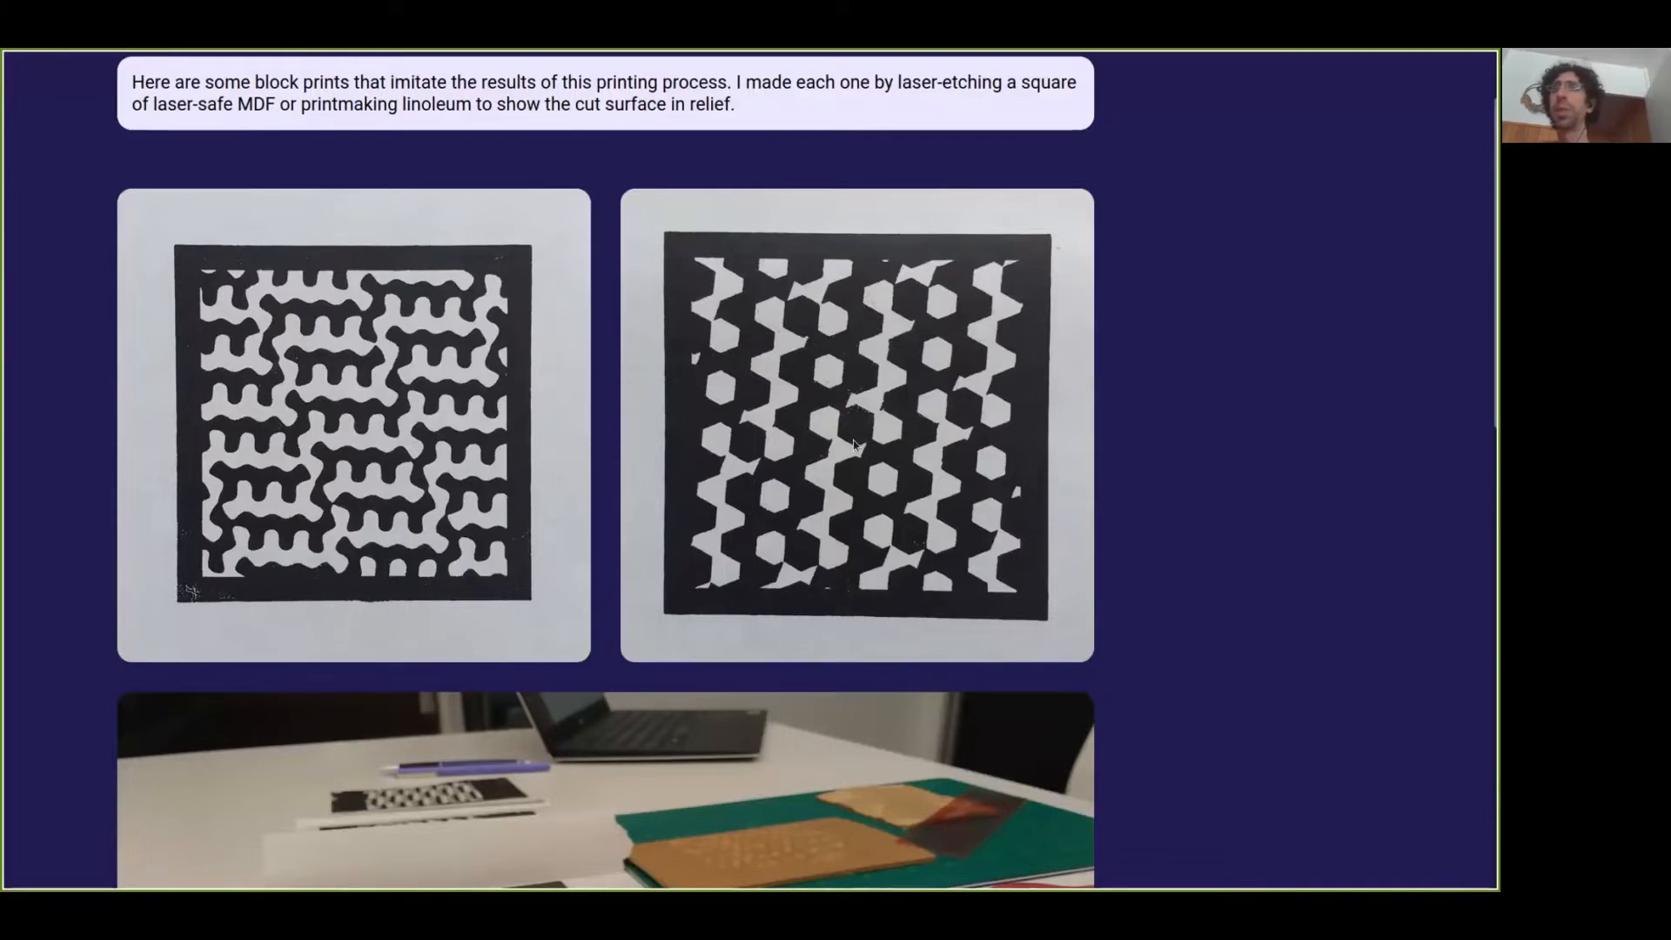
{"action": "mouse_move", "coordinate": [895, 472]}
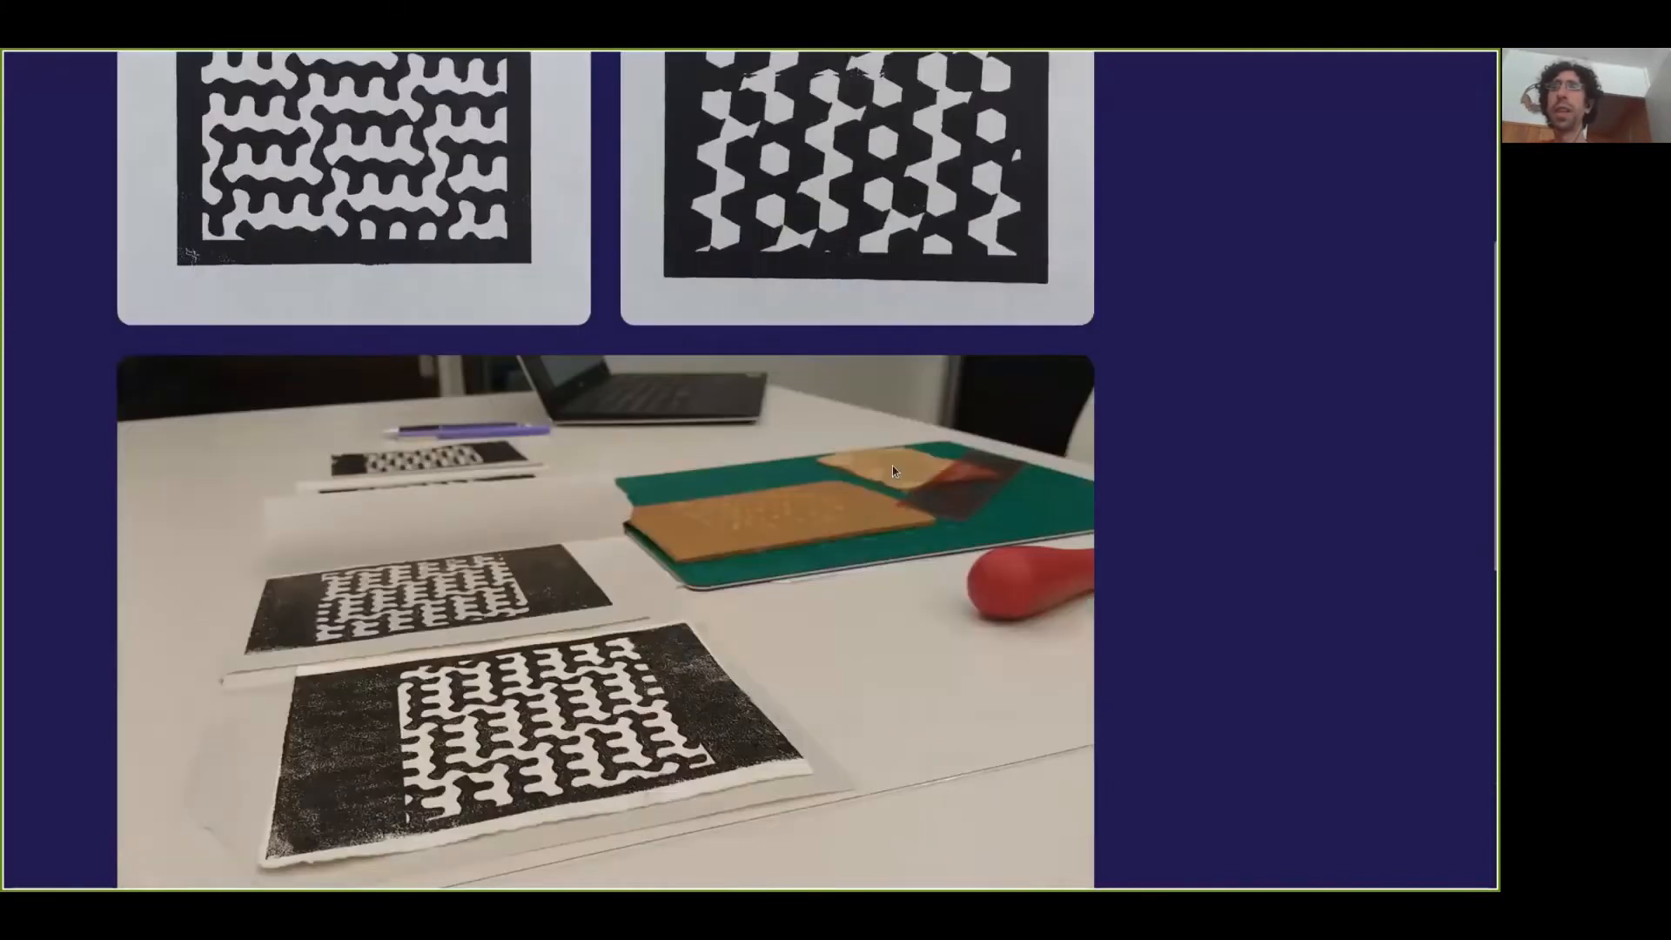
{"action": "scroll", "scroll_direction": "down", "scroll_amount": 3}
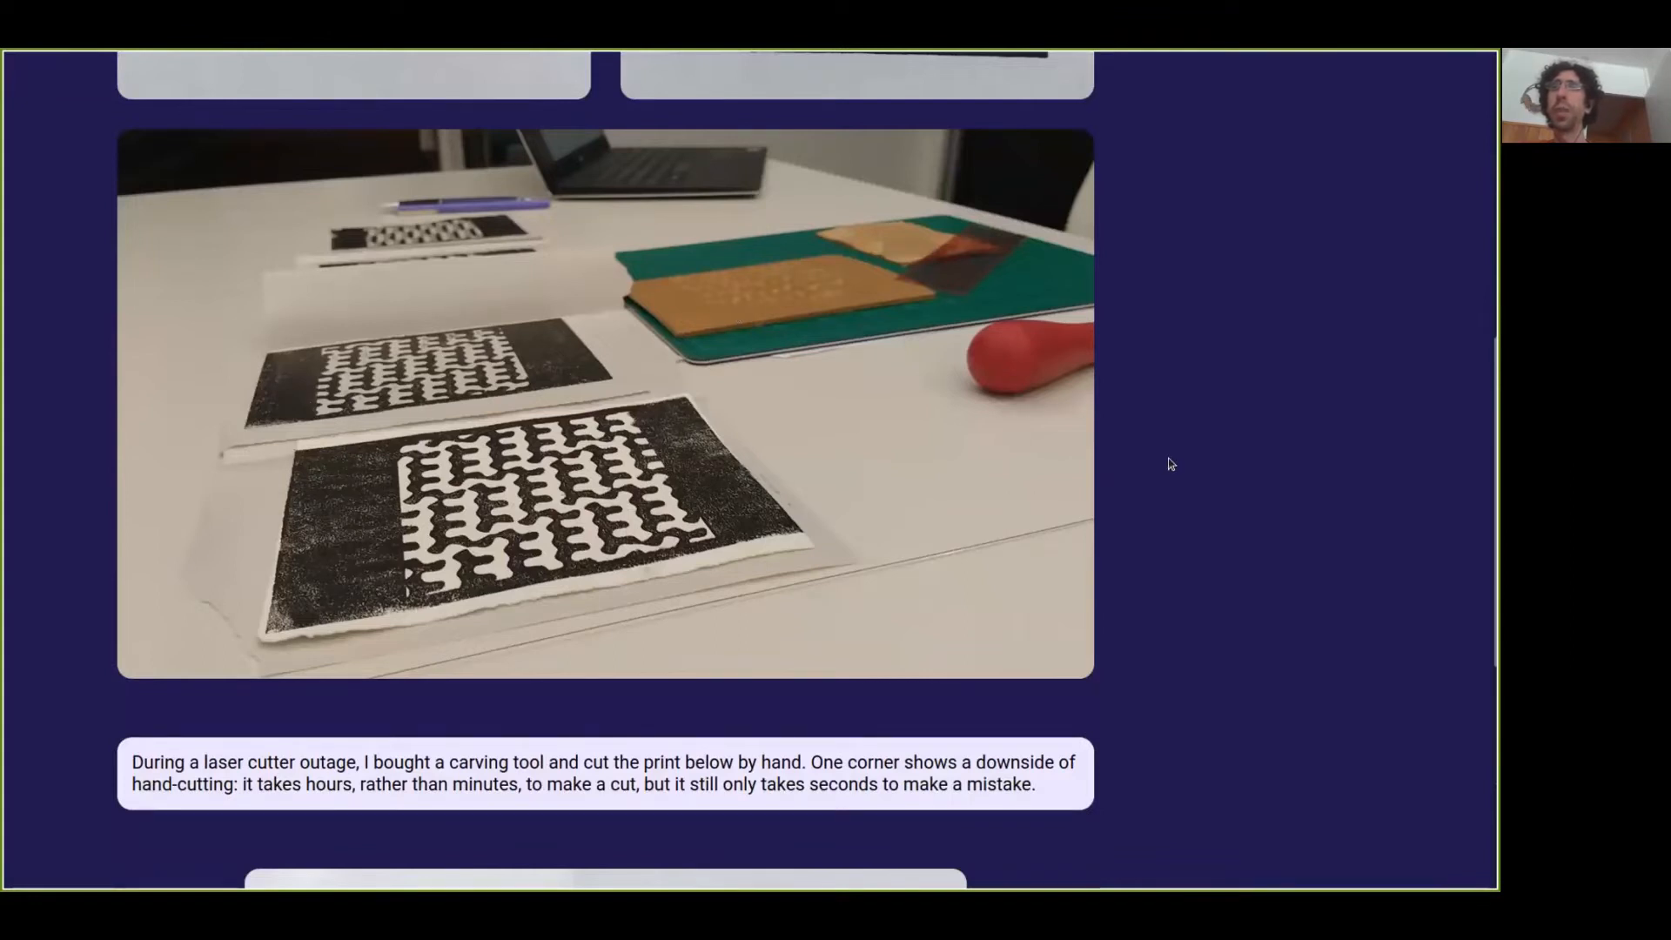
{"action": "mouse_move", "coordinate": [635, 471]}
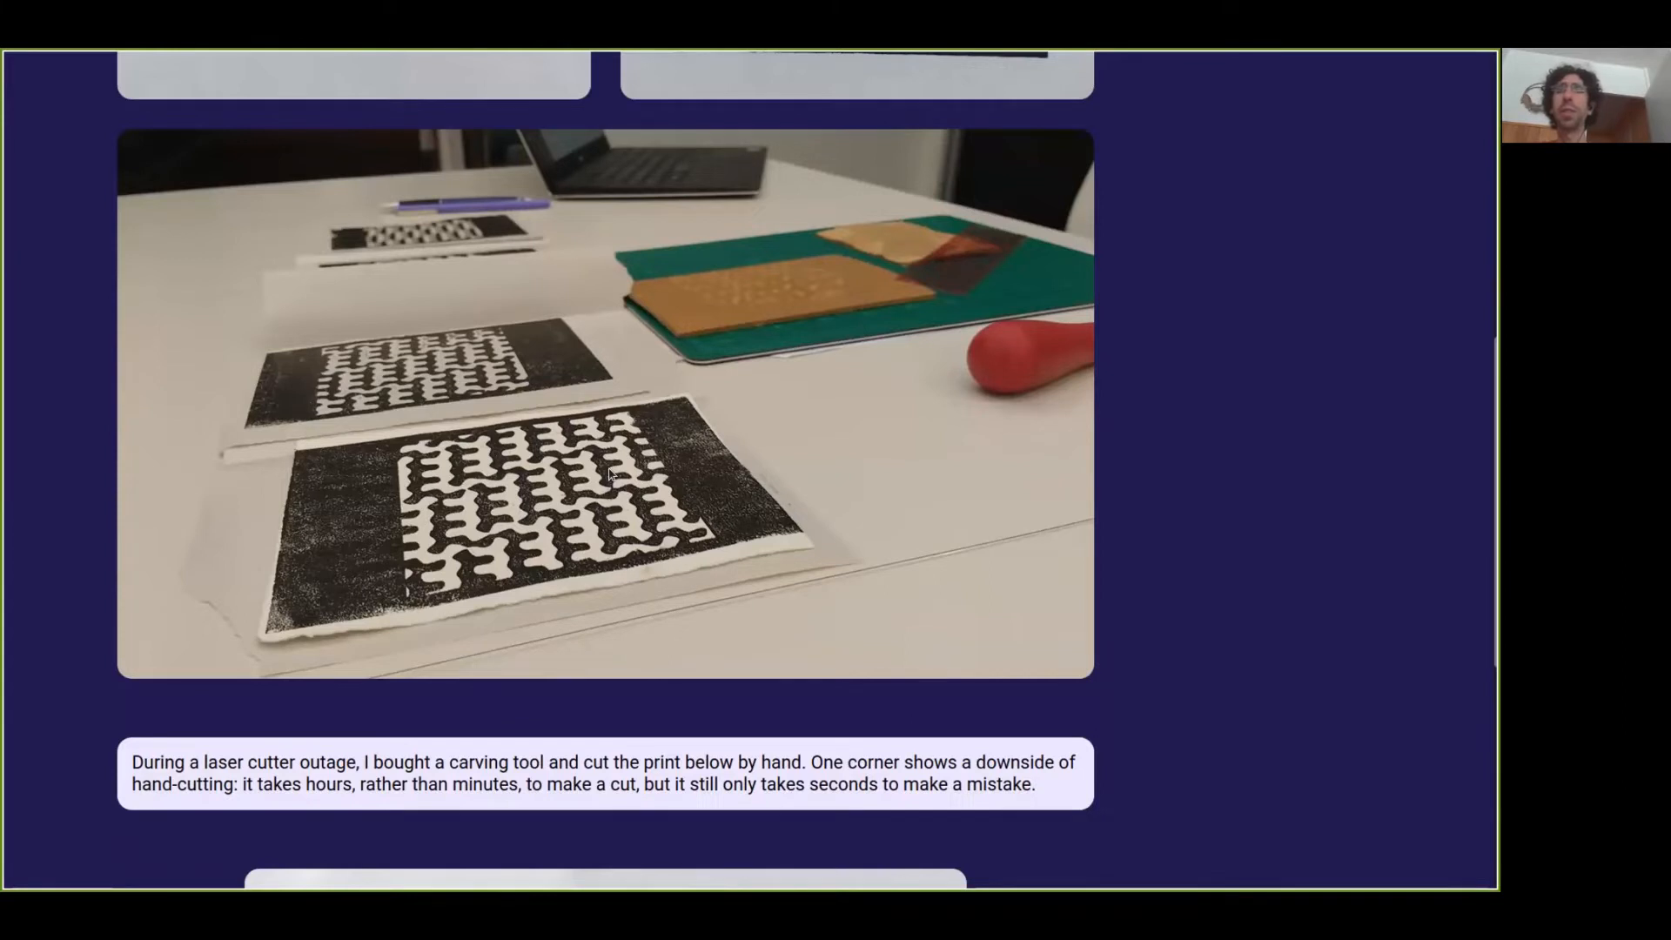
Step: Scroll through the hand-cut print, then go to the Electrons section
{"action": "scroll", "scroll_direction": "down", "scroll_amount": 3}
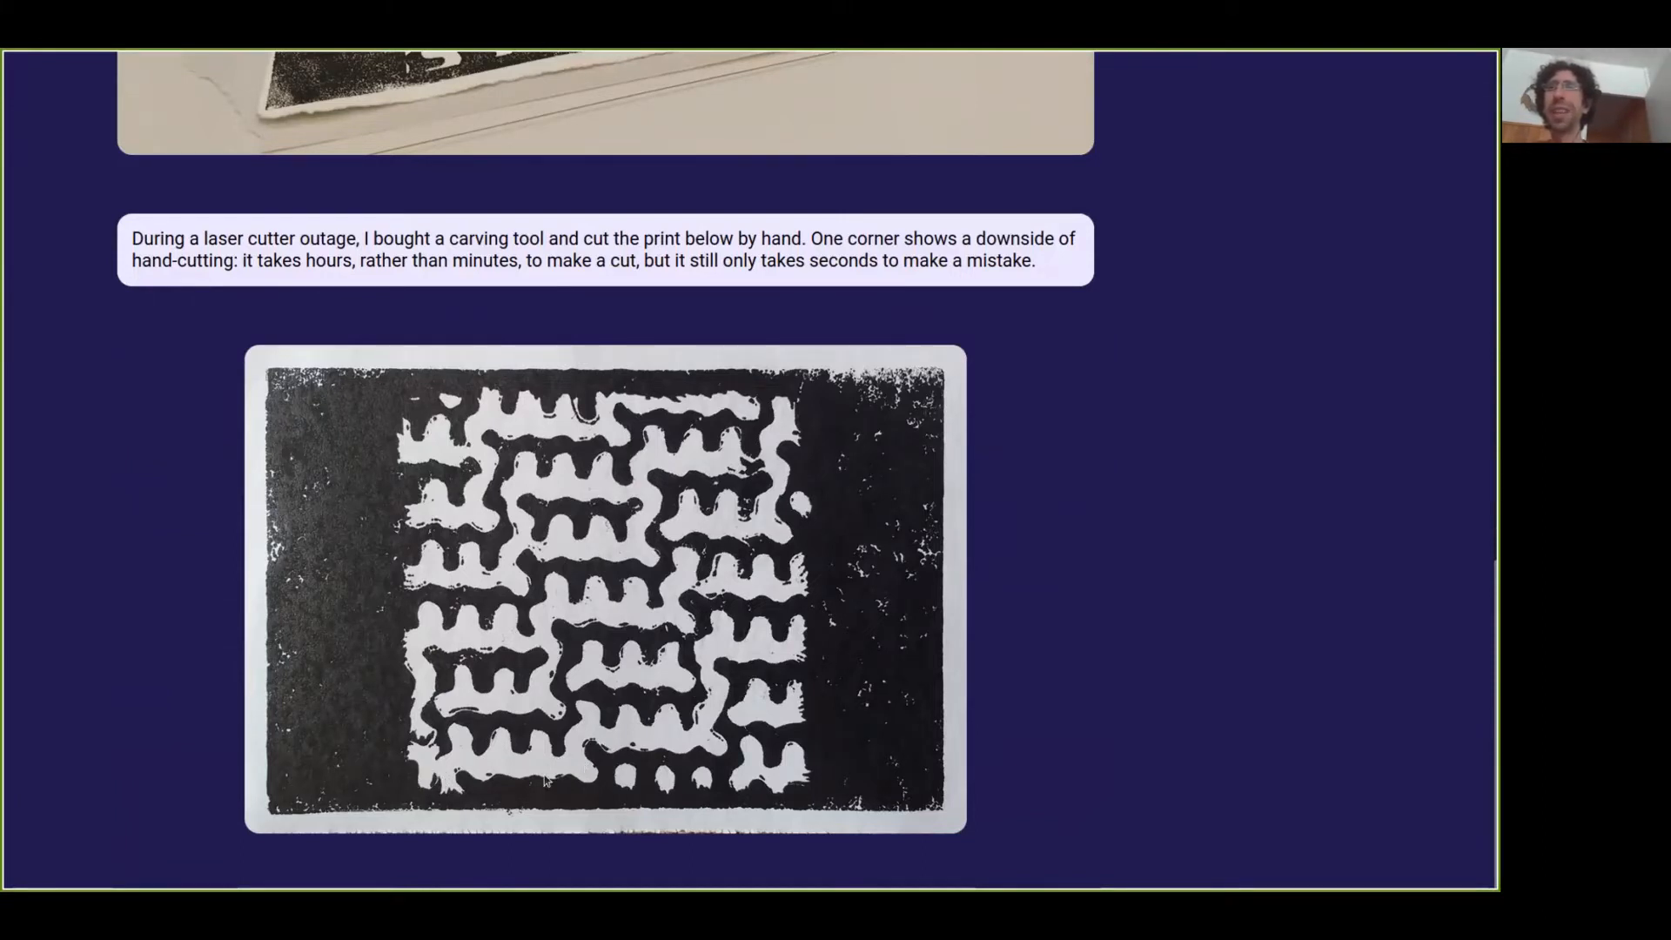
{"action": "mouse_move", "coordinate": [746, 804]}
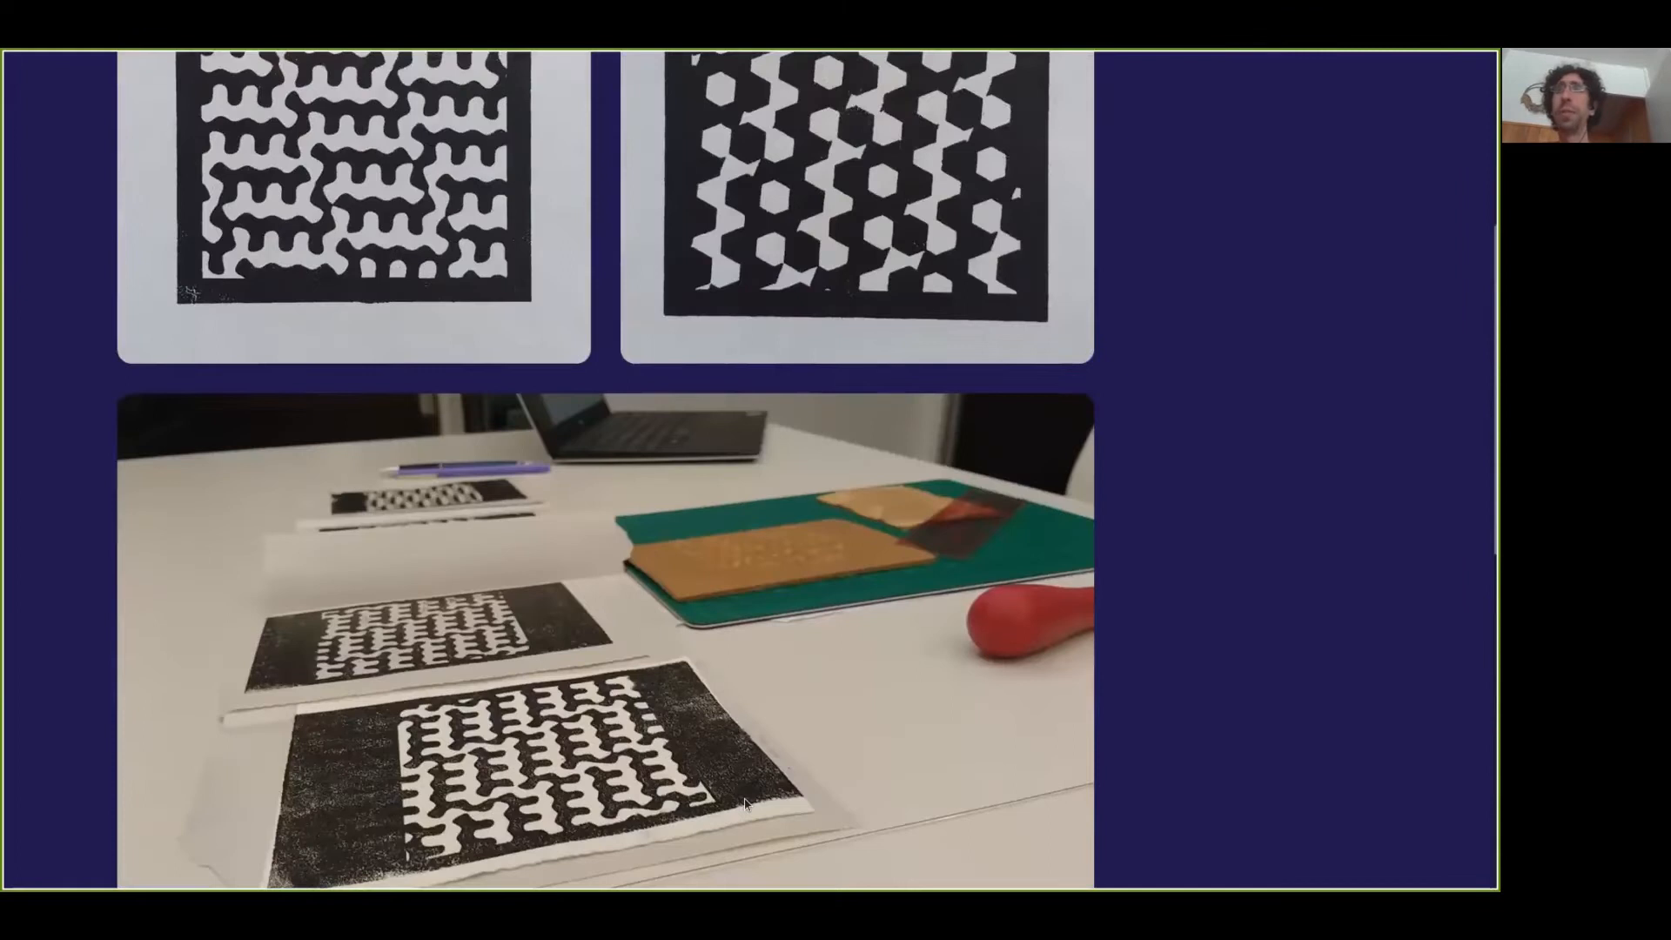
{"action": "scroll", "scroll_direction": "down", "scroll_amount": 3}
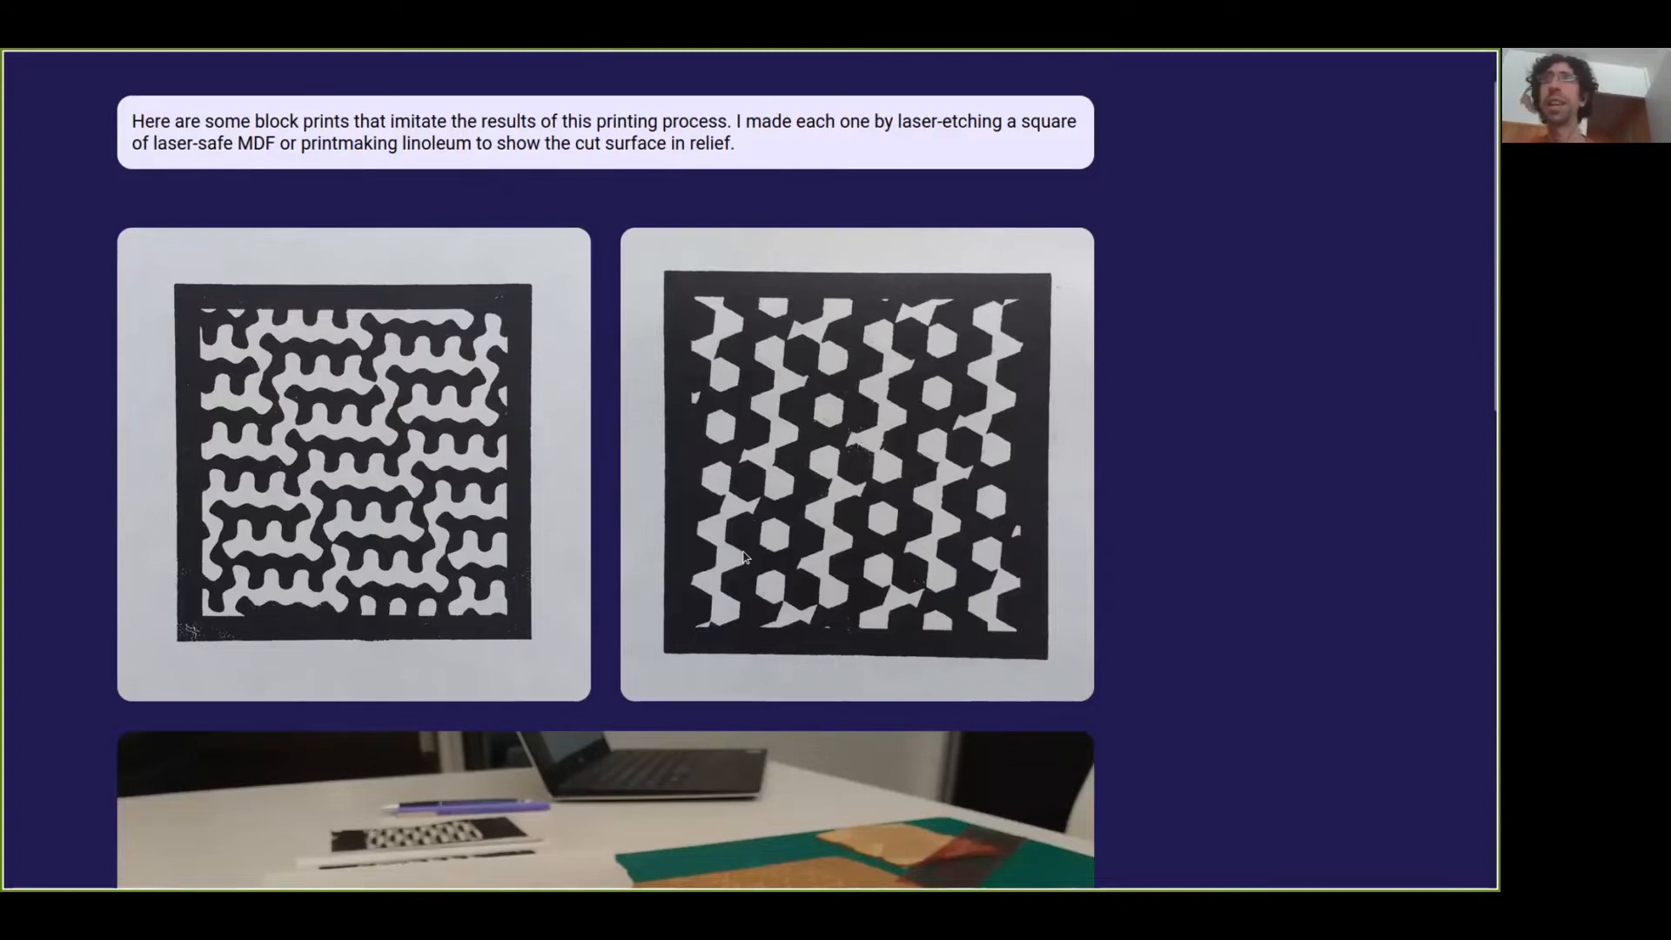
{"action": "mouse_move", "coordinate": [725, 76]}
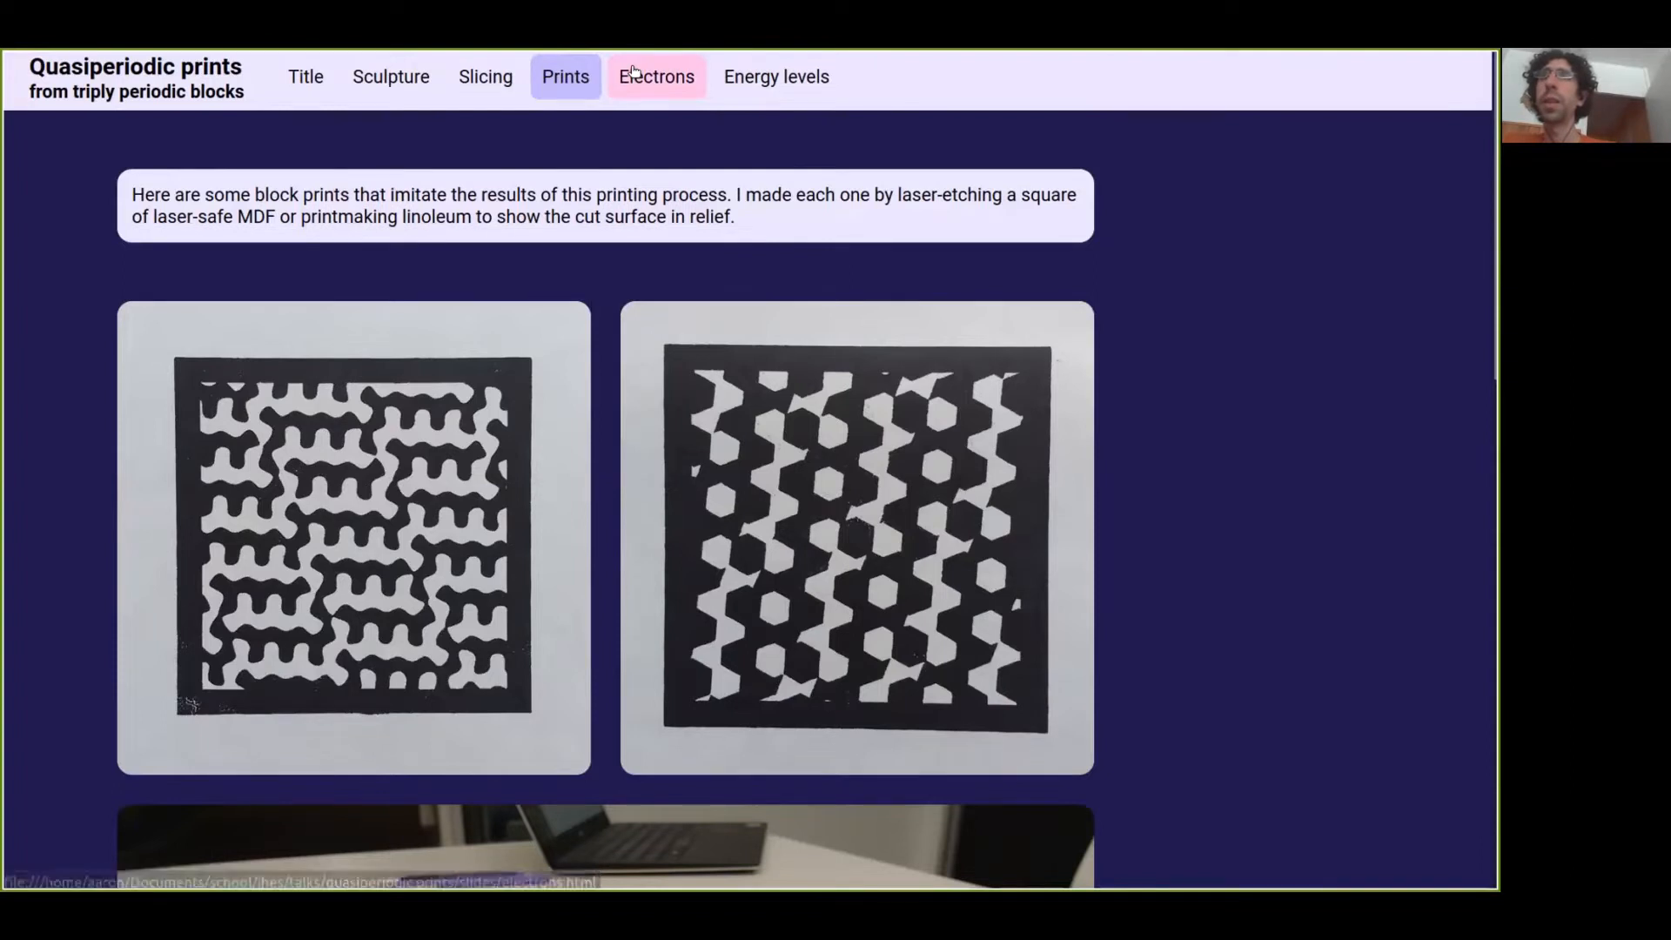
{"action": "left_click", "coordinate": [655, 75]}
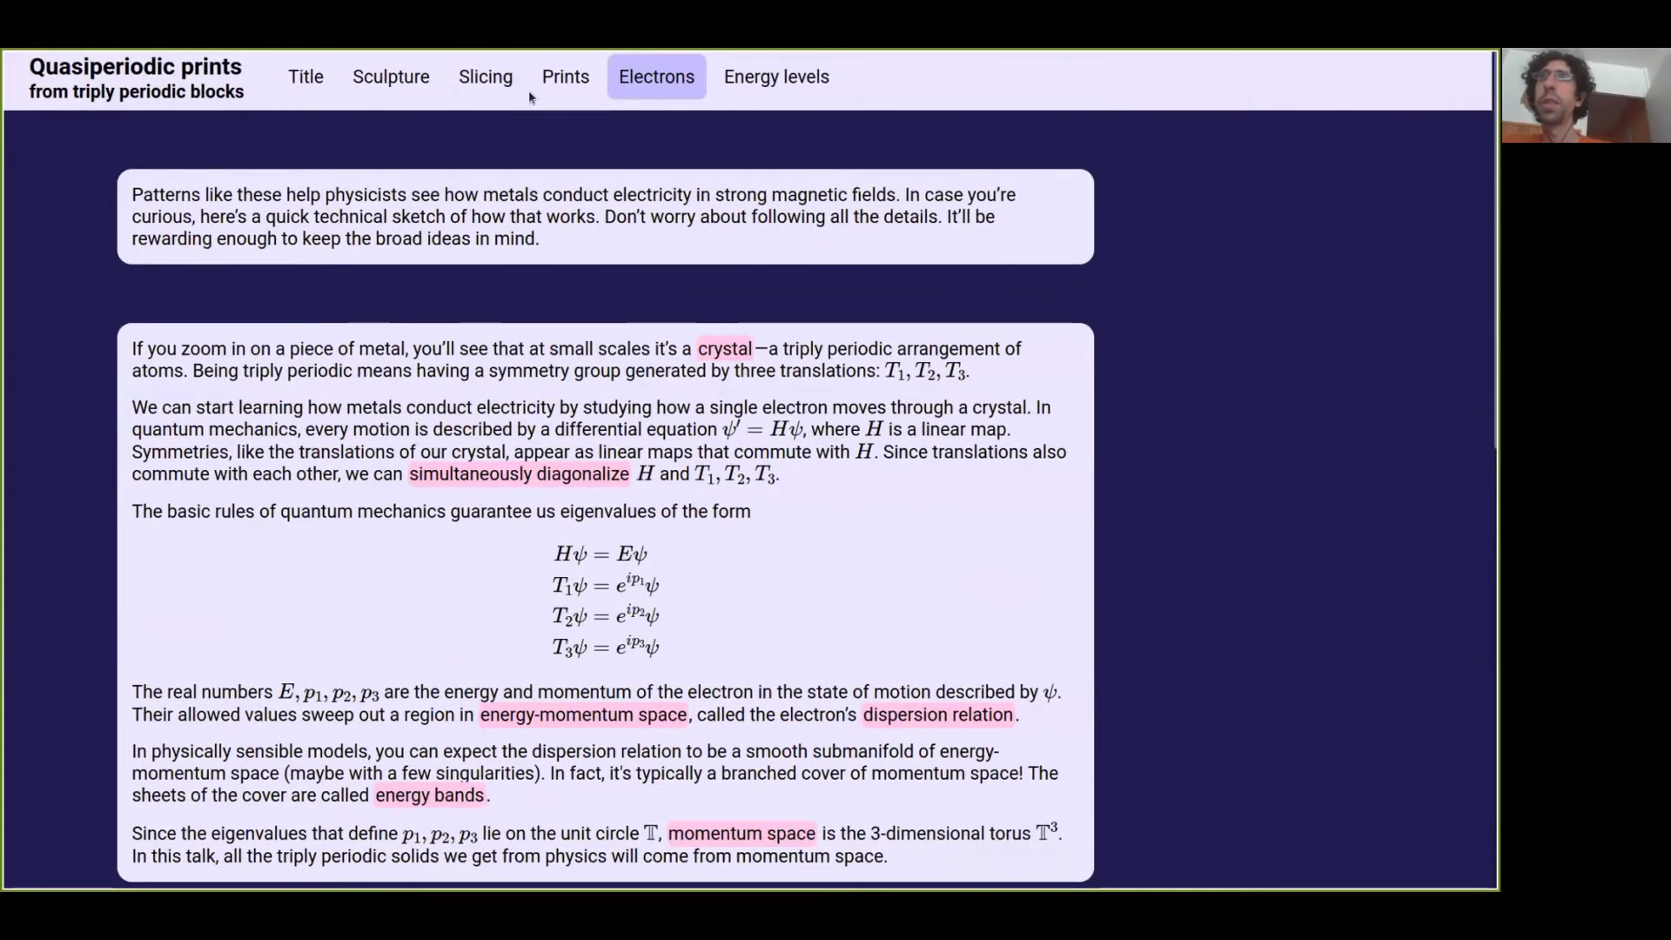
{"action": "mouse_move", "coordinate": [879, 702]}
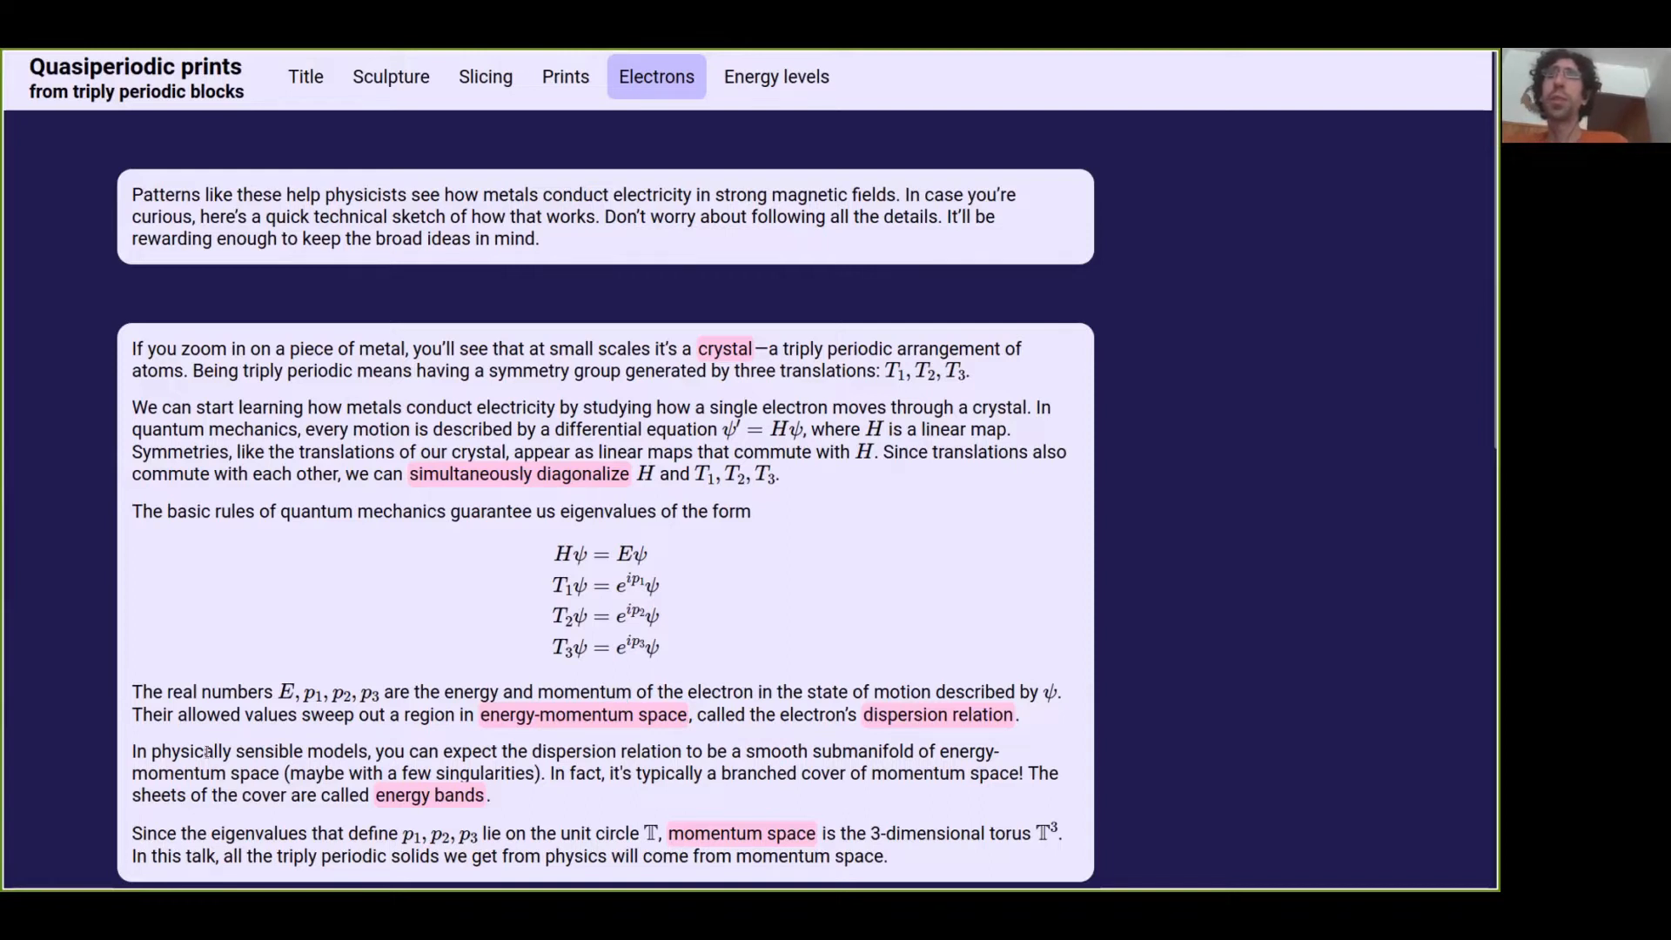
{"action": "scroll", "scroll_direction": "down", "scroll_amount": 3}
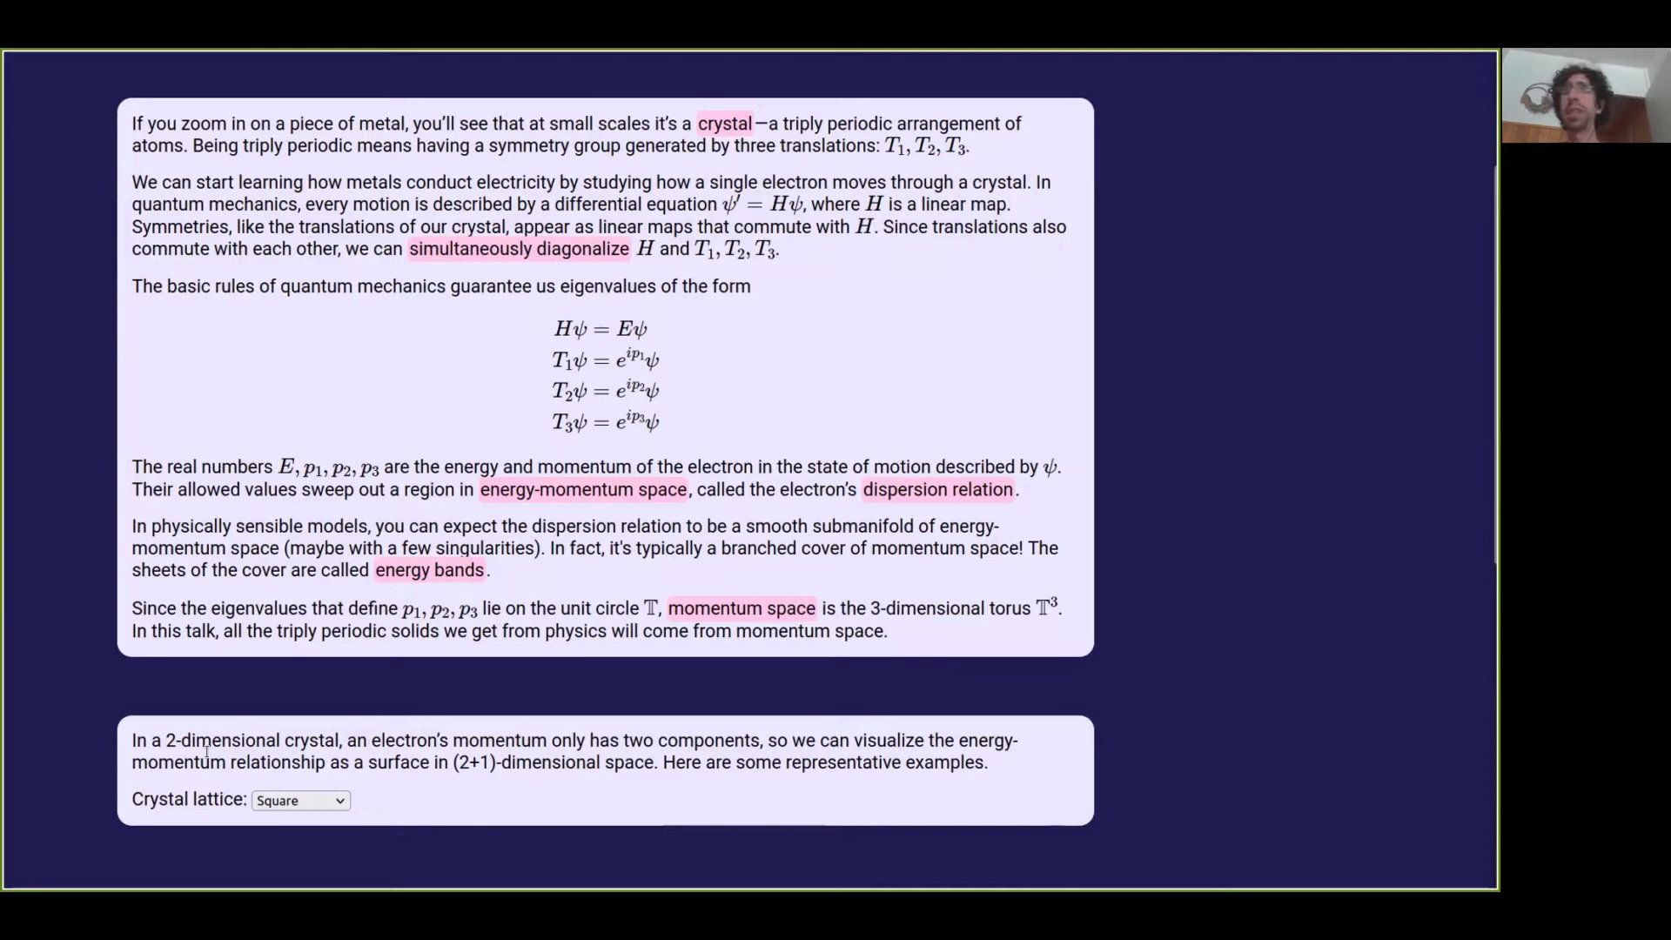
{"action": "mouse_move", "coordinate": [509, 398]}
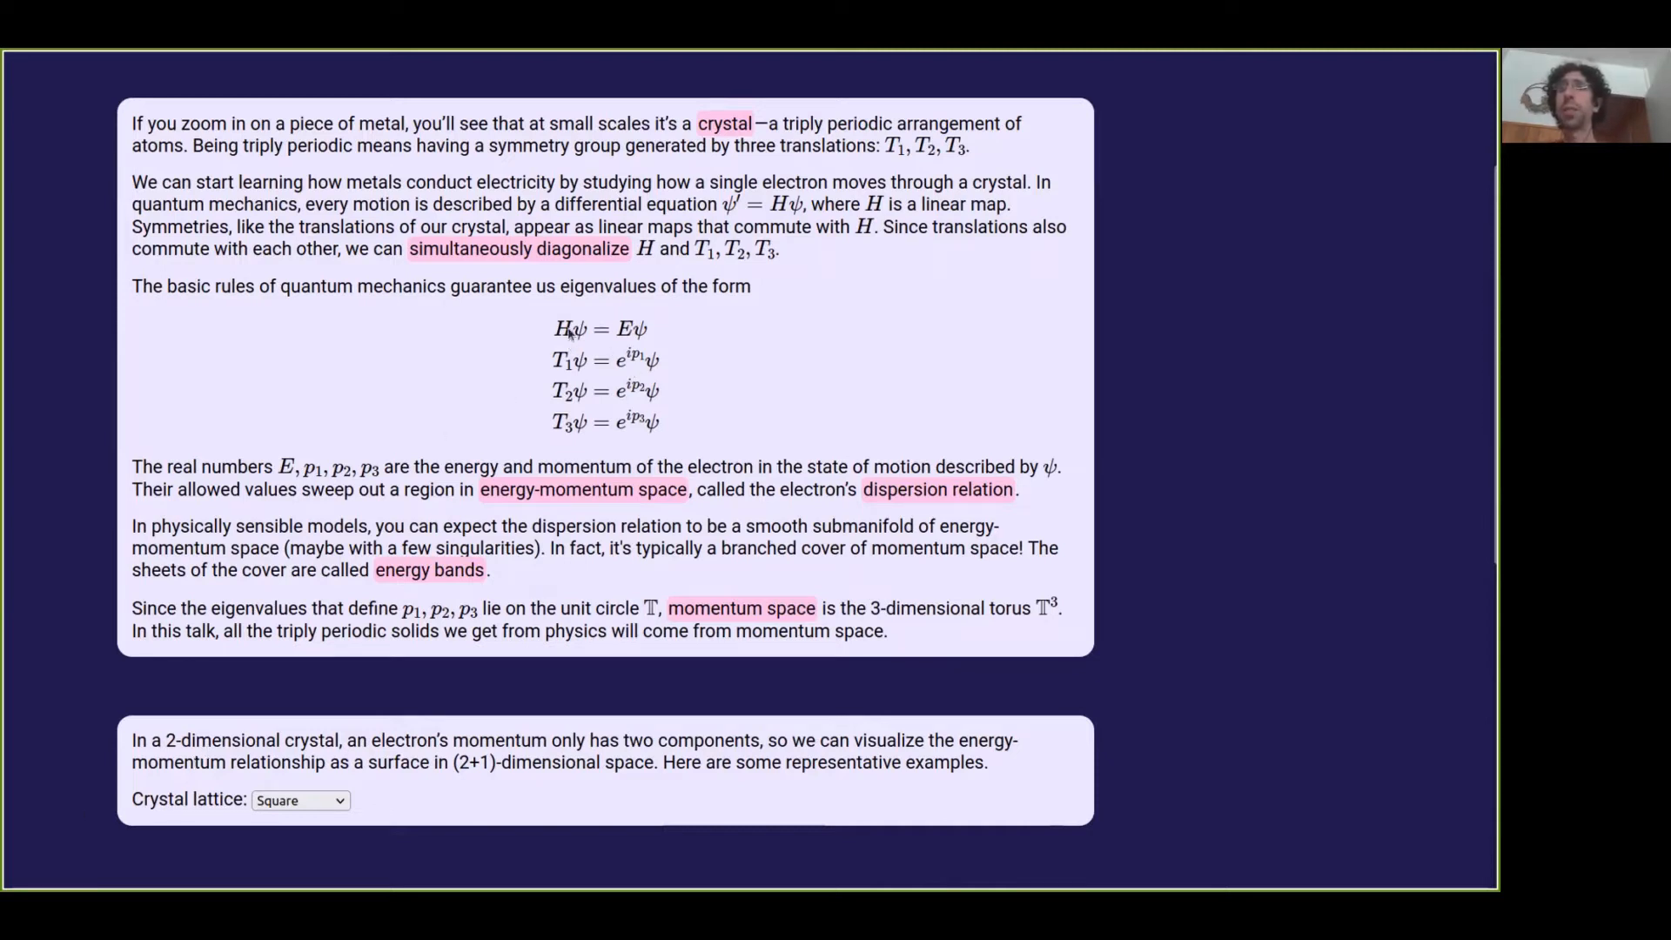
{"action": "mouse_move", "coordinate": [613, 370]}
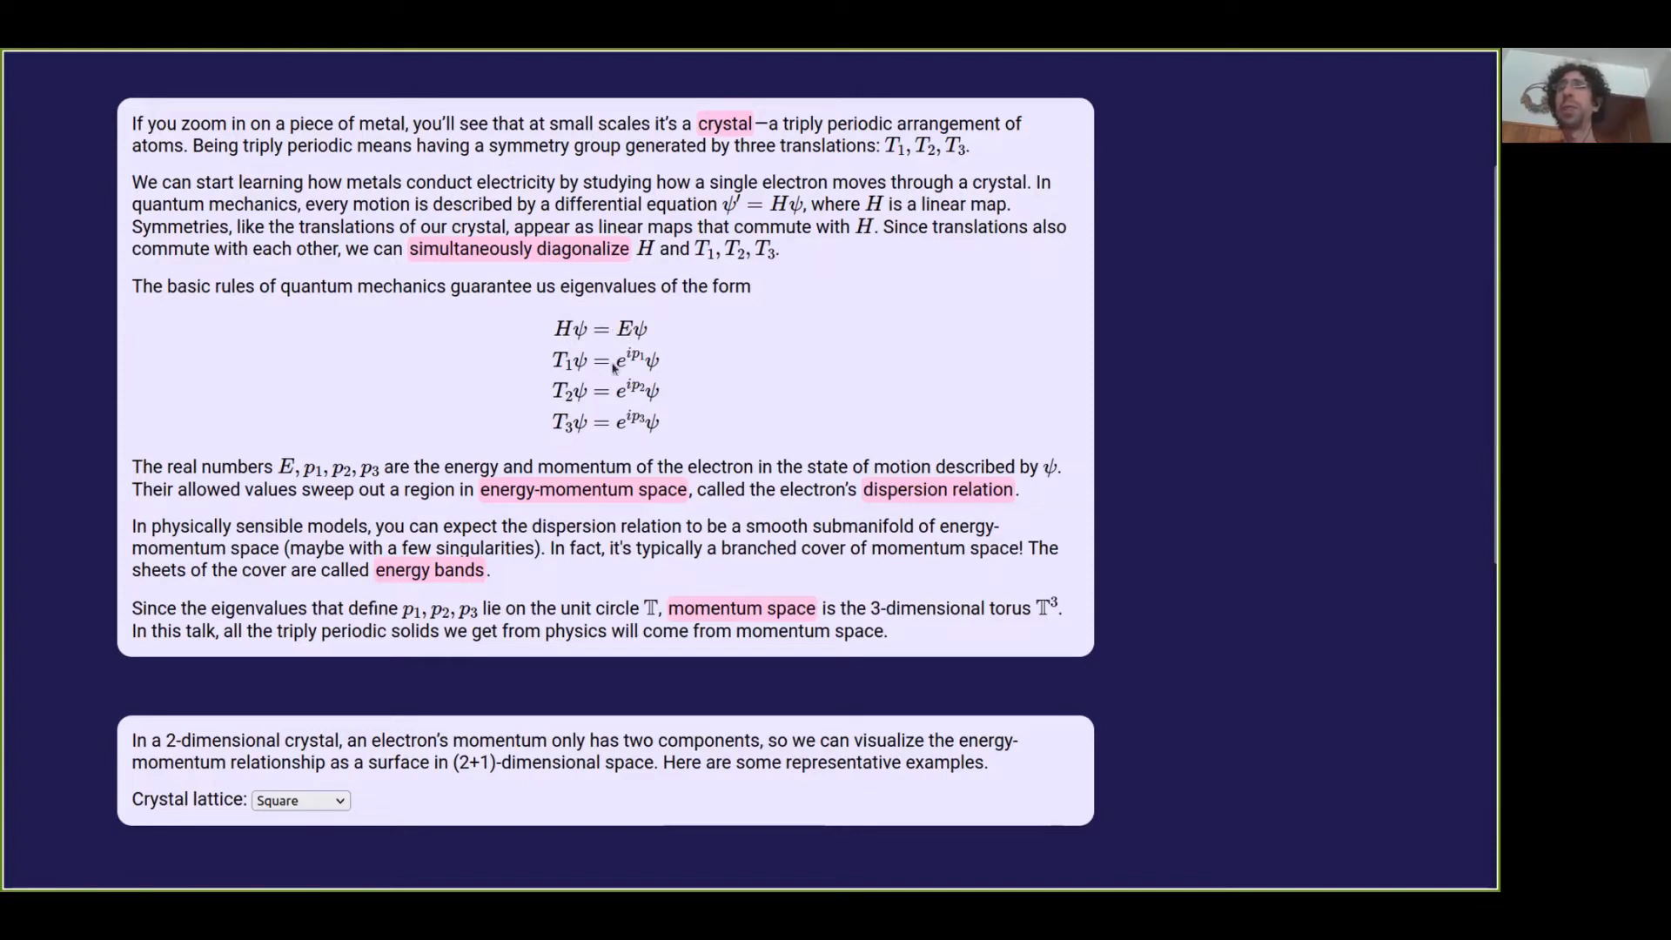
{"action": "mouse_move", "coordinate": [569, 373]}
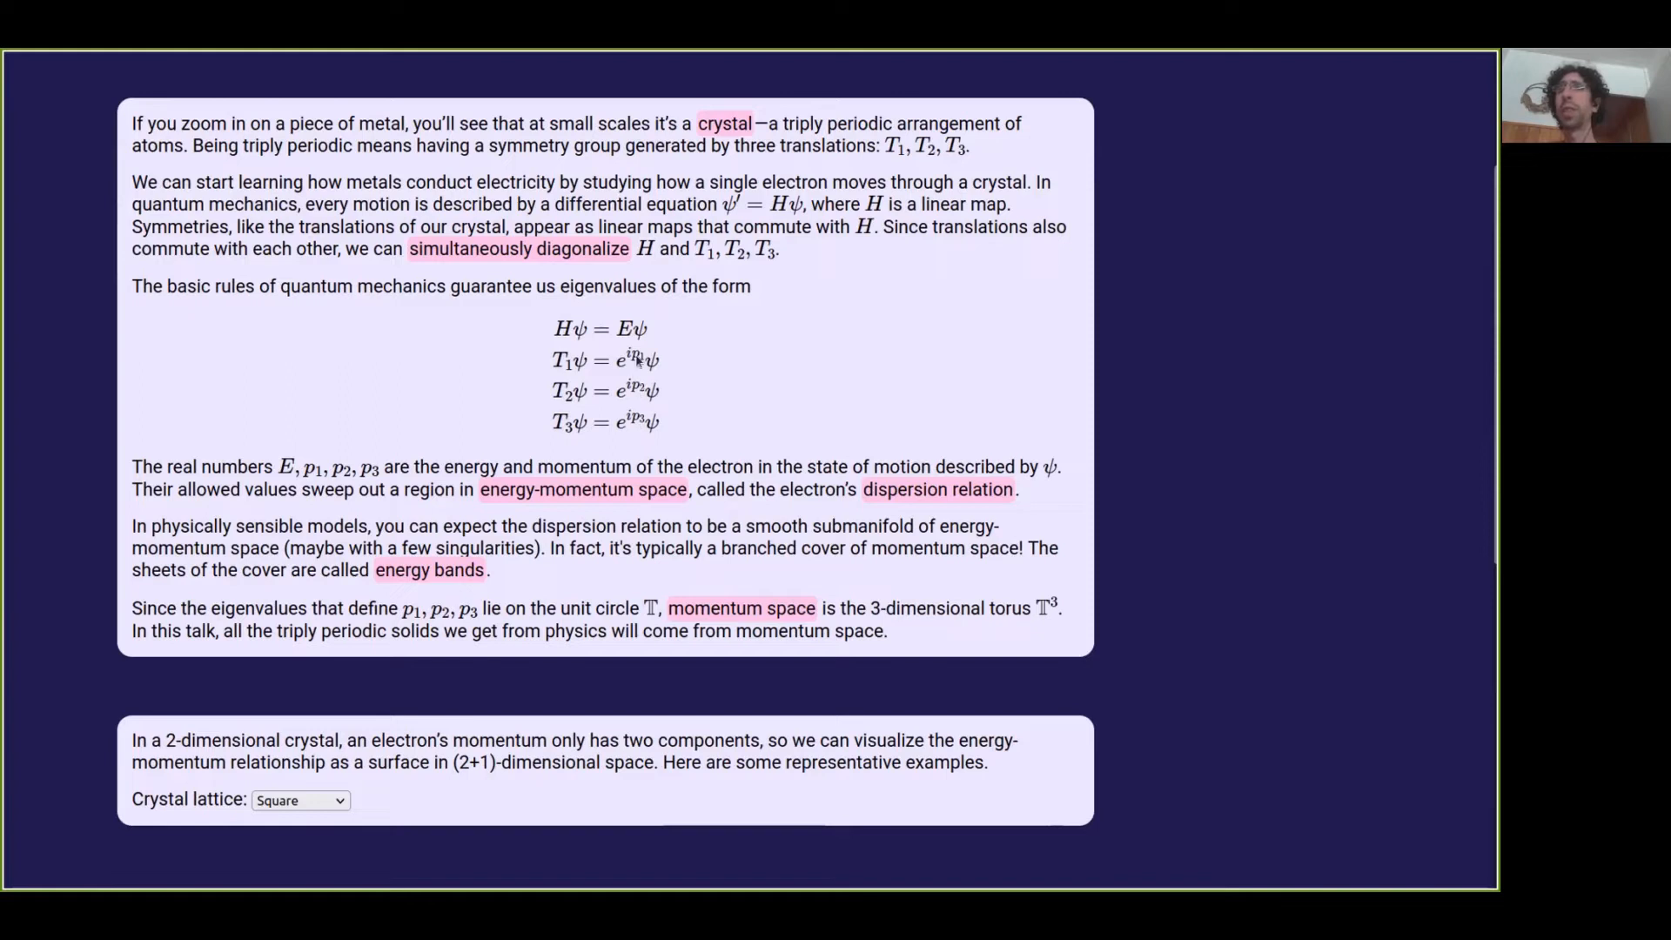
{"action": "mouse_move", "coordinate": [627, 427]}
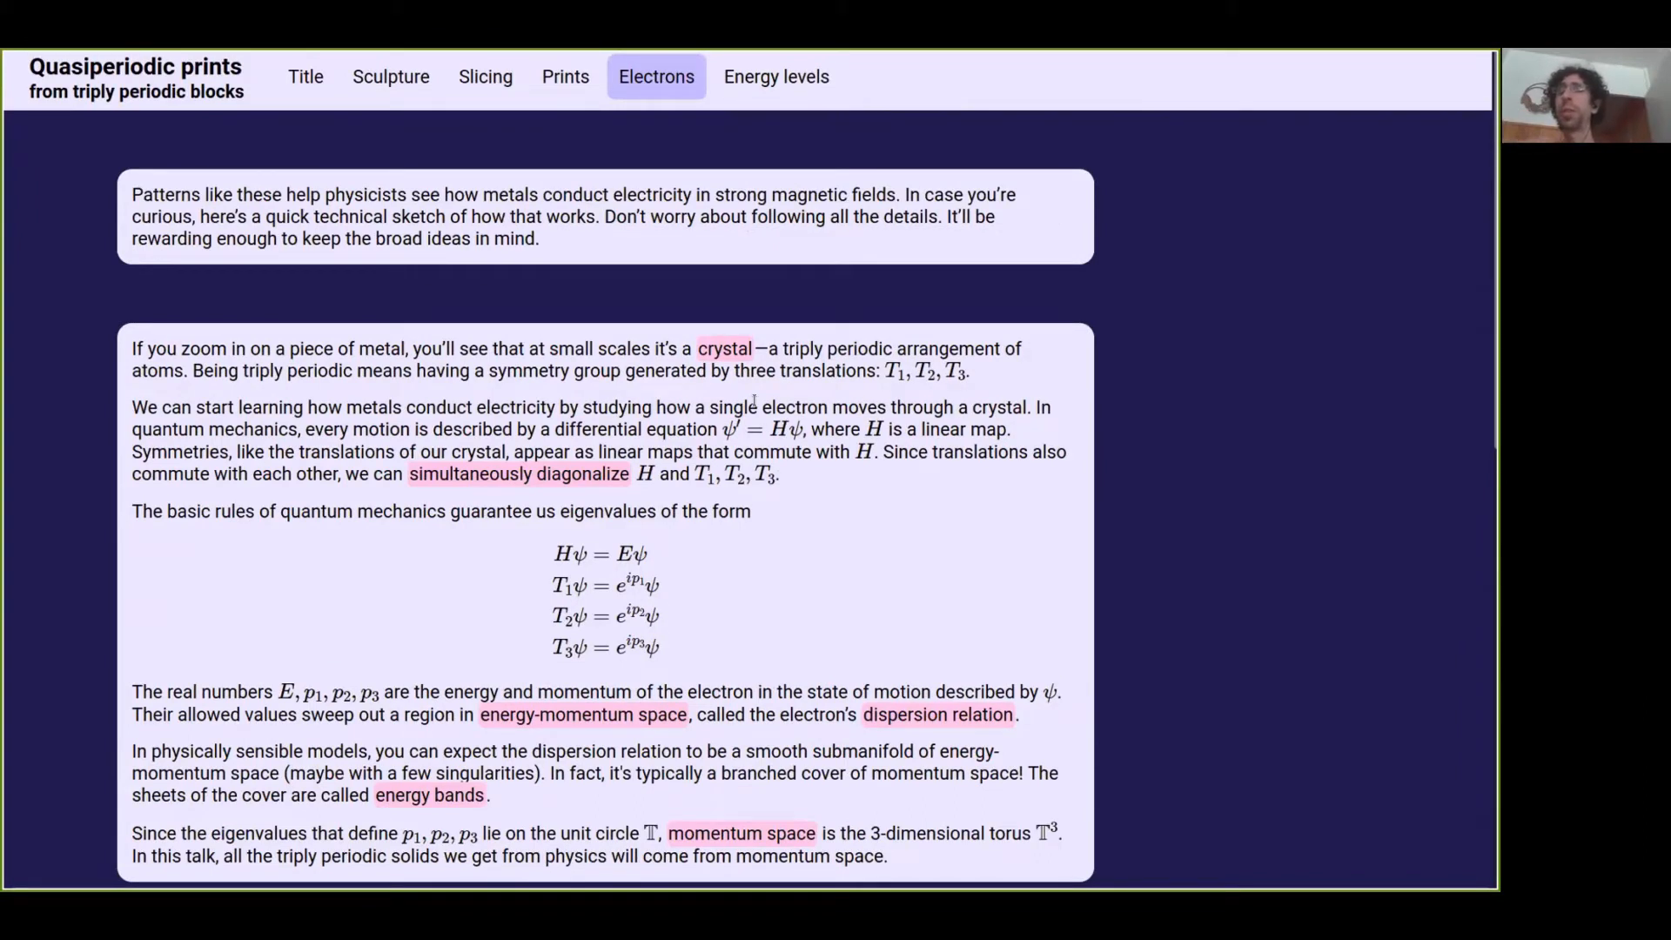
Step: Scroll to the 2D crystal paragraph with the Square crystal lattice dropdown
{"action": "scroll", "scroll_direction": "down", "scroll_amount": 3}
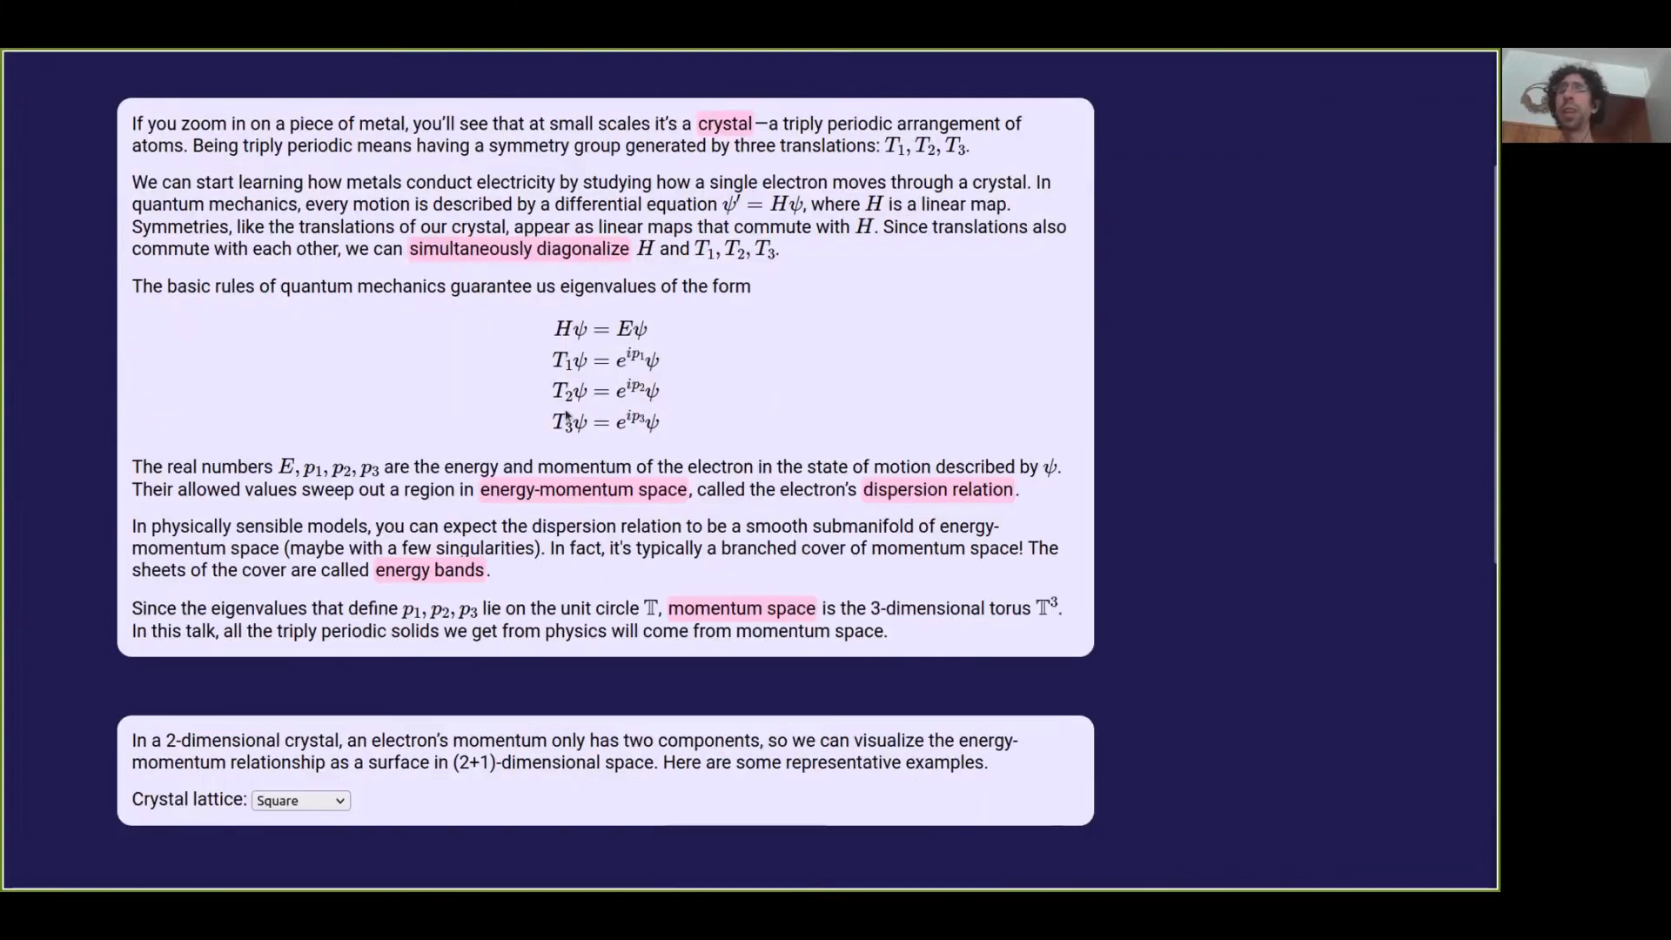
{"action": "mouse_move", "coordinate": [642, 441]}
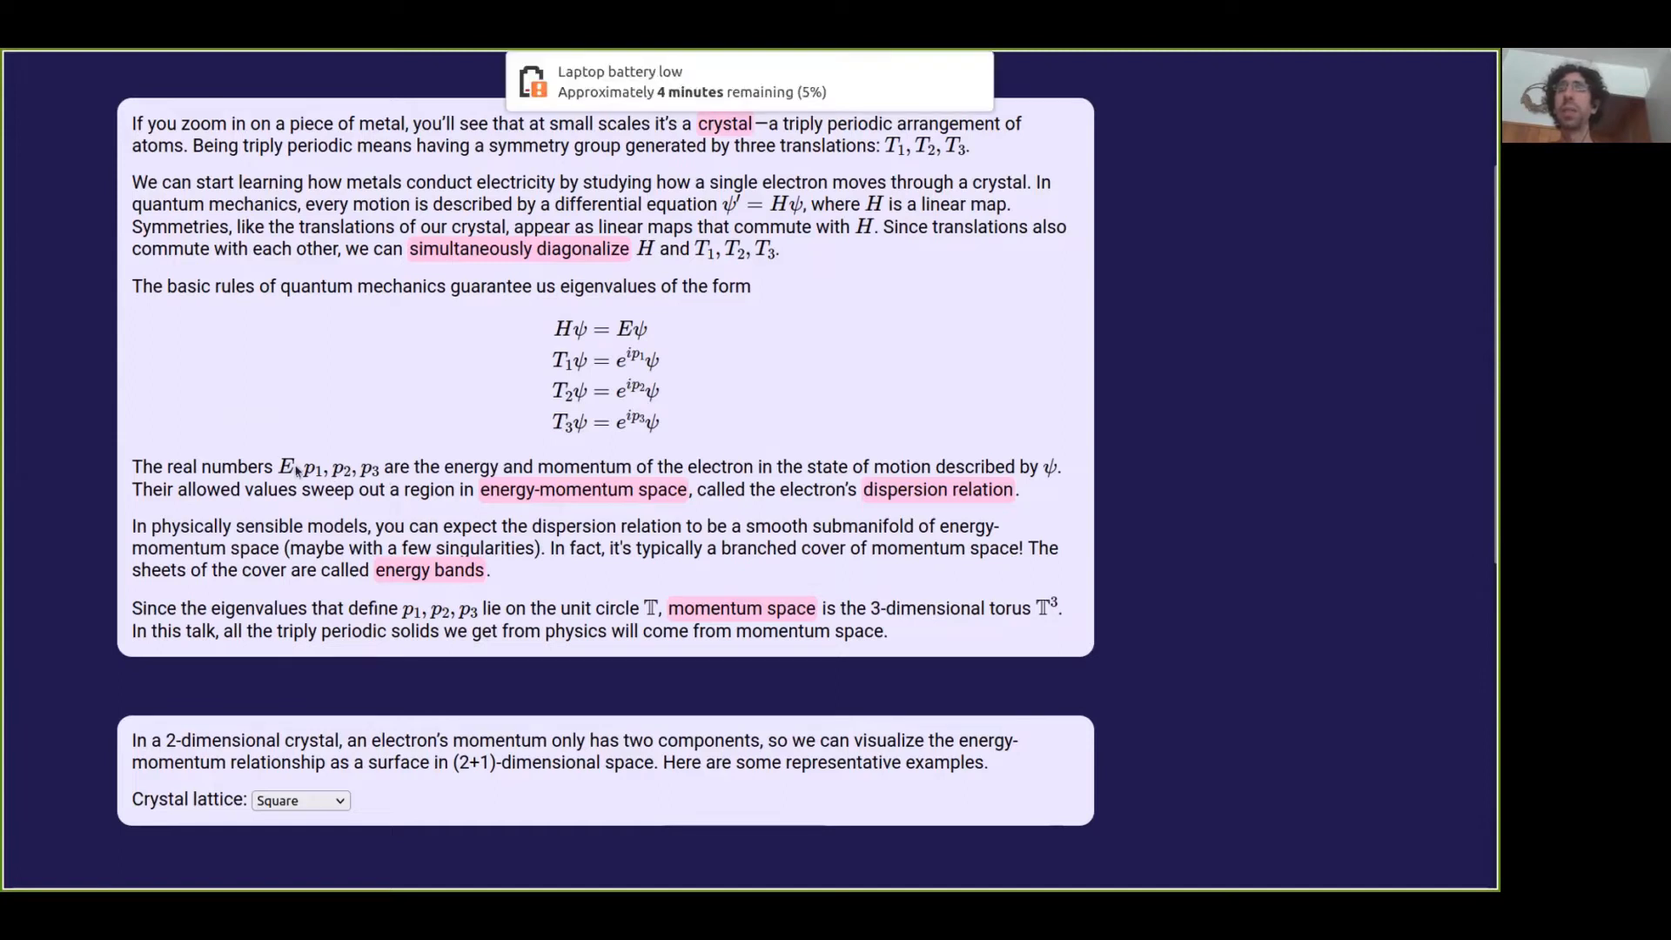
{"action": "mouse_move", "coordinate": [447, 381]}
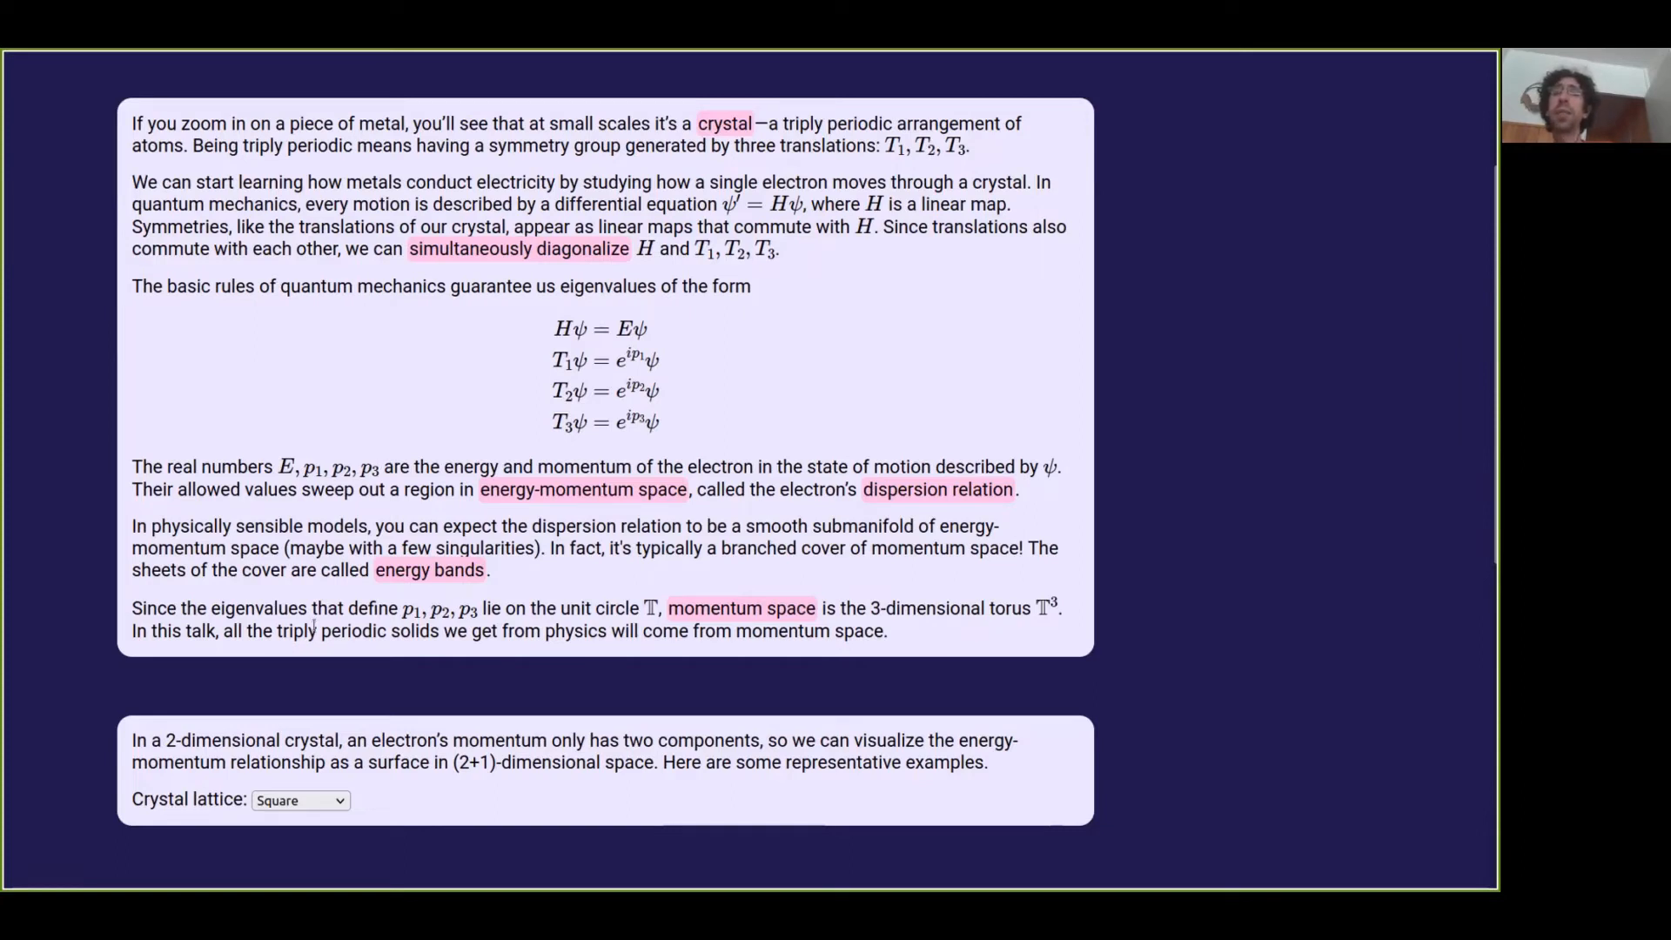
Step: Scroll down to the square-lattice 3D energy-momentum surface canvas
{"action": "scroll", "scroll_direction": "down", "scroll_amount": 3}
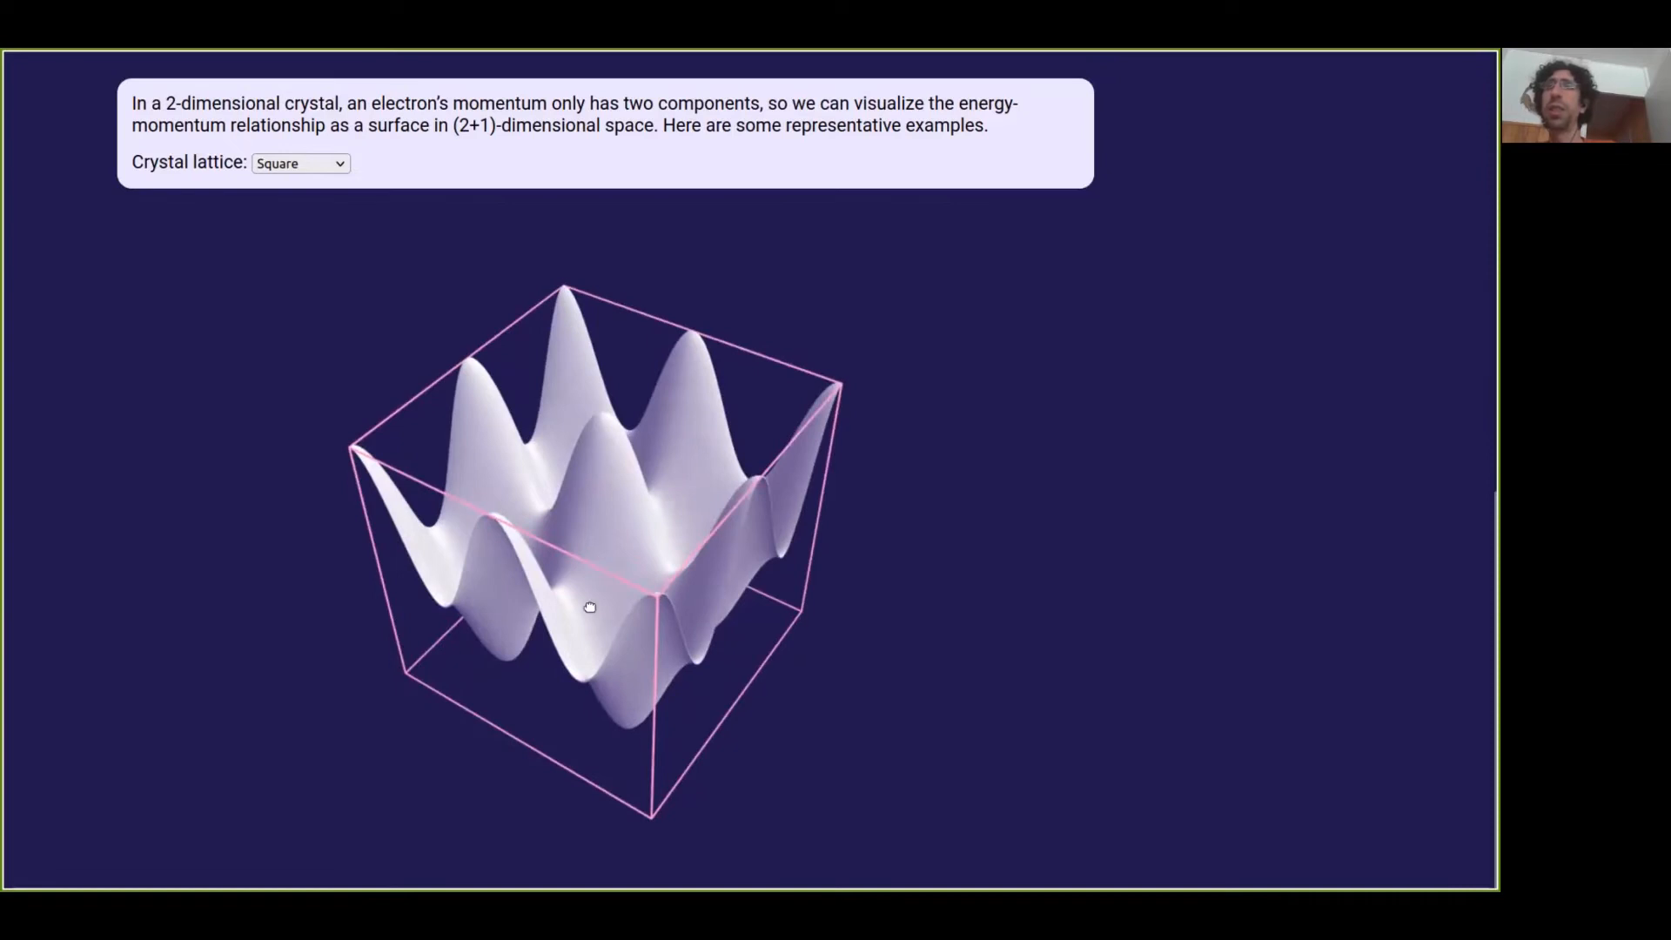
Step: Orbit the square-lattice energy surface slightly and open the crystal lattice list
{"action": "left_click_drag", "start_coordinate": [589, 607], "coordinate": [574, 635]}
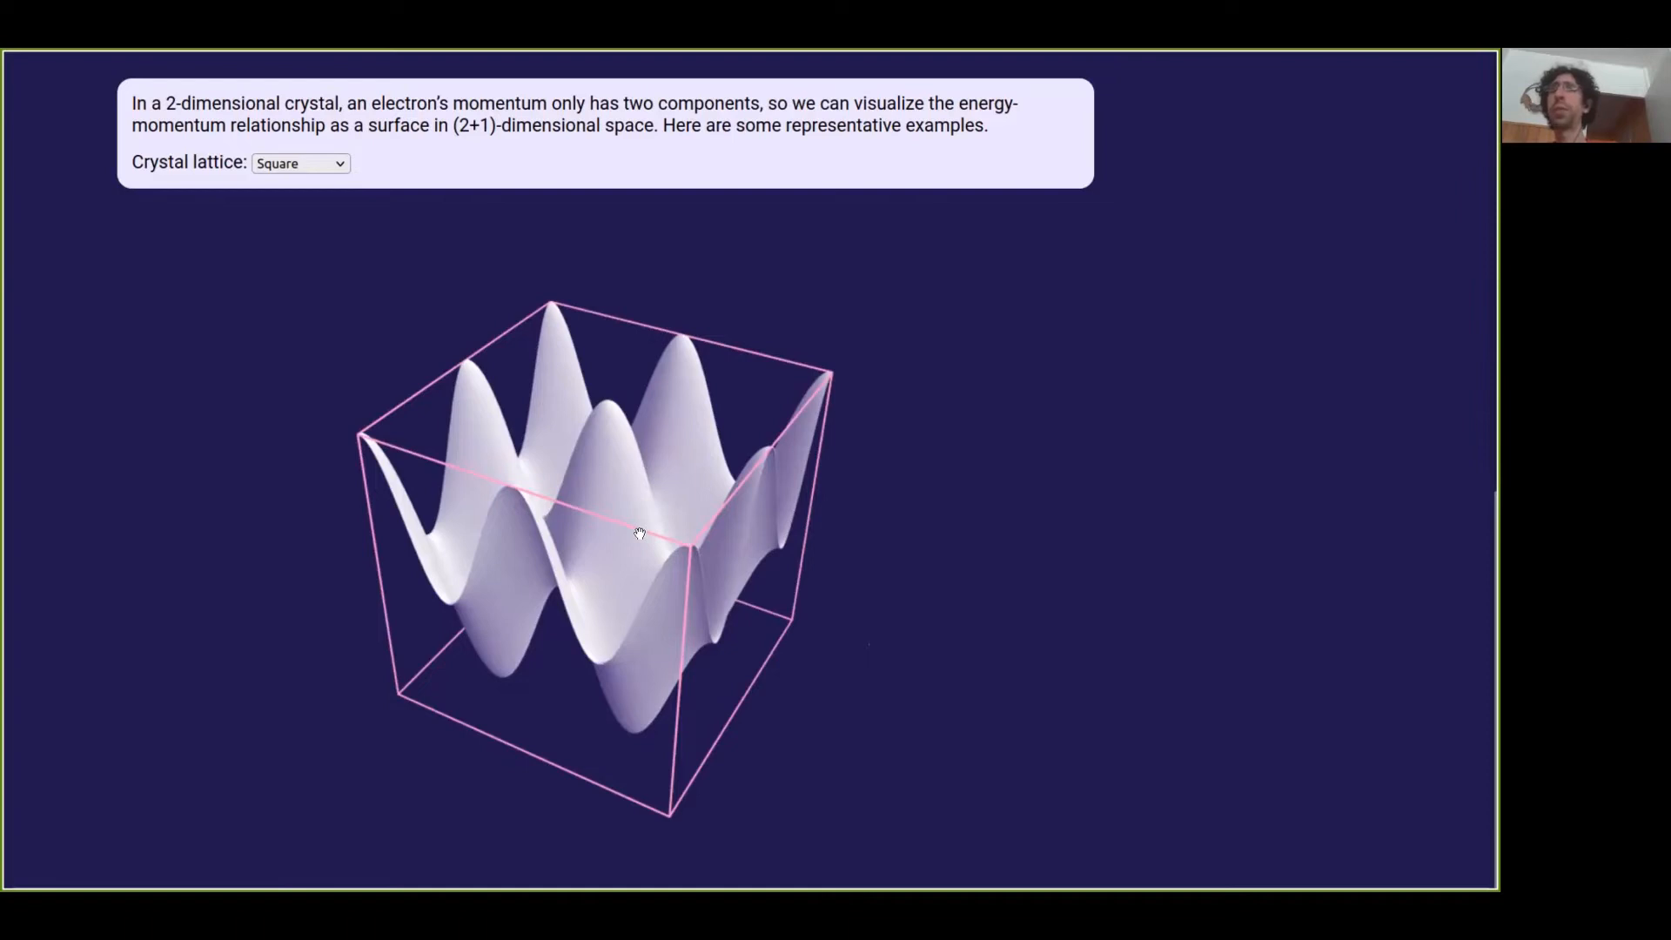
{"action": "mouse_move", "coordinate": [519, 583]}
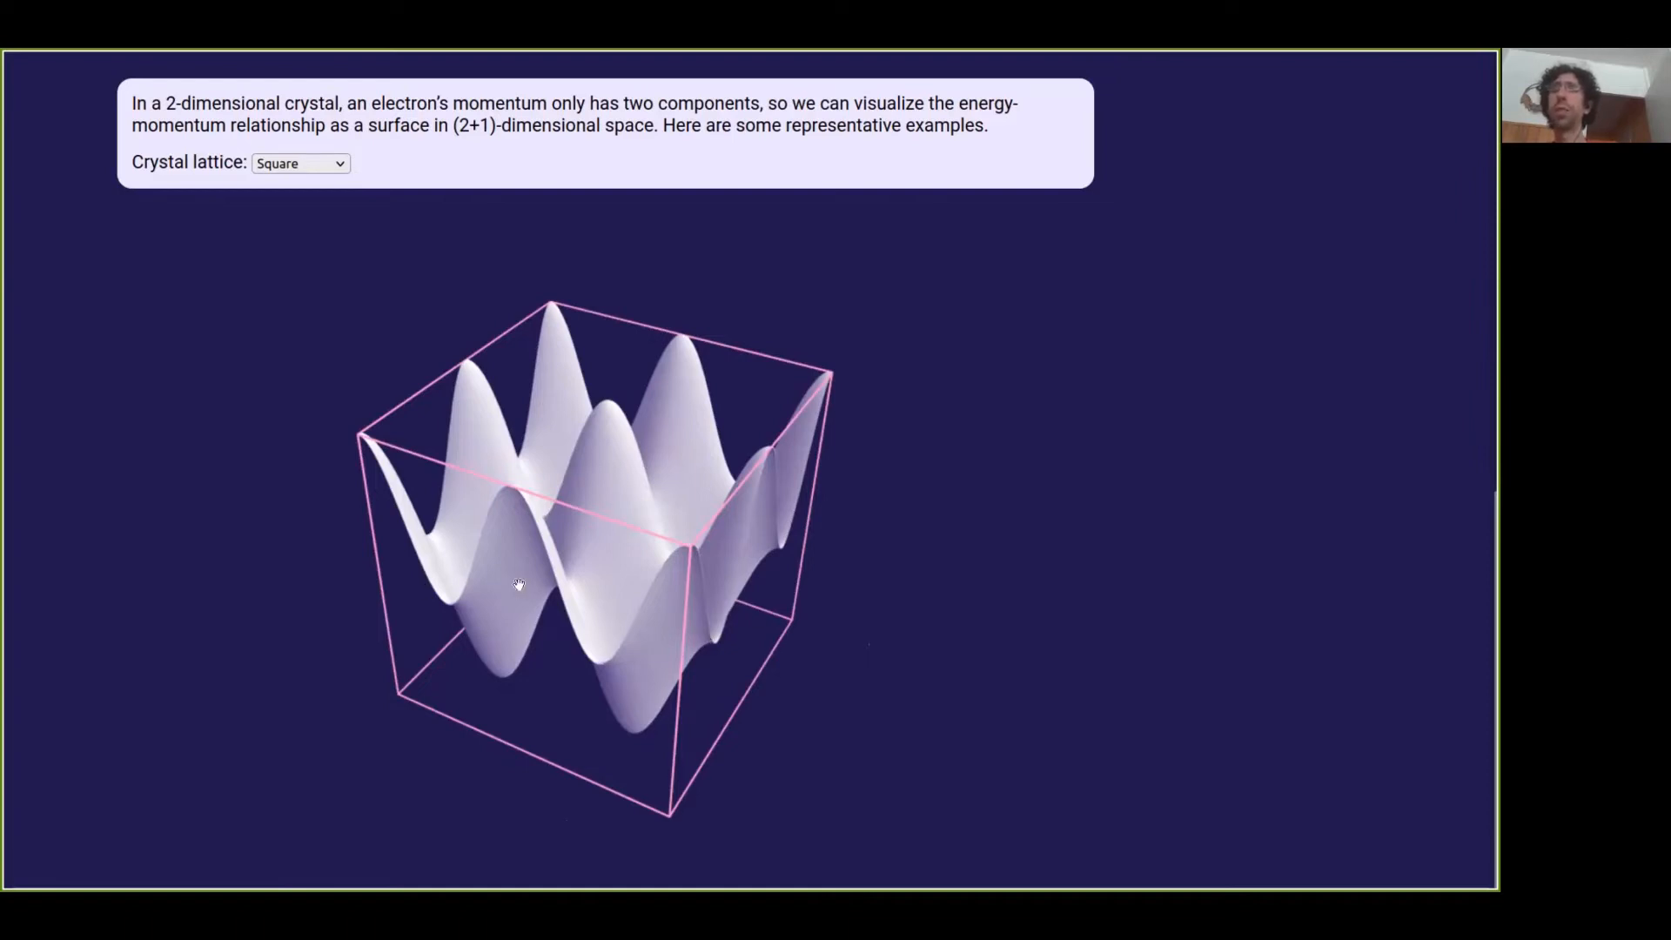
{"action": "mouse_move", "coordinate": [414, 516]}
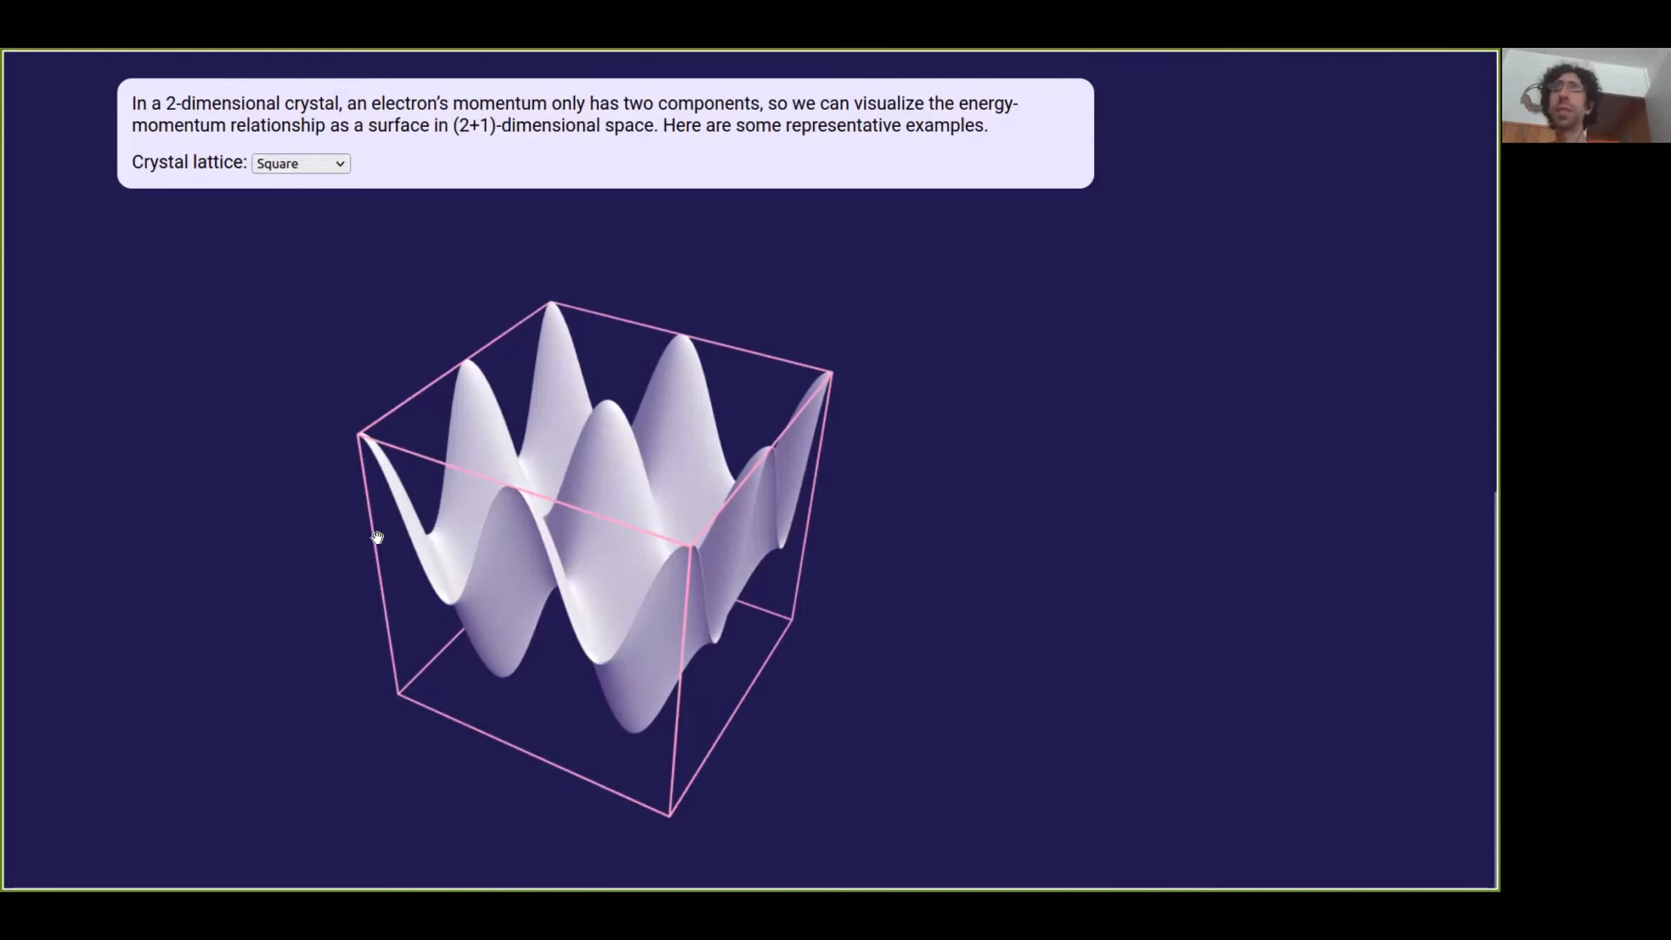
{"action": "mouse_move", "coordinate": [395, 218]}
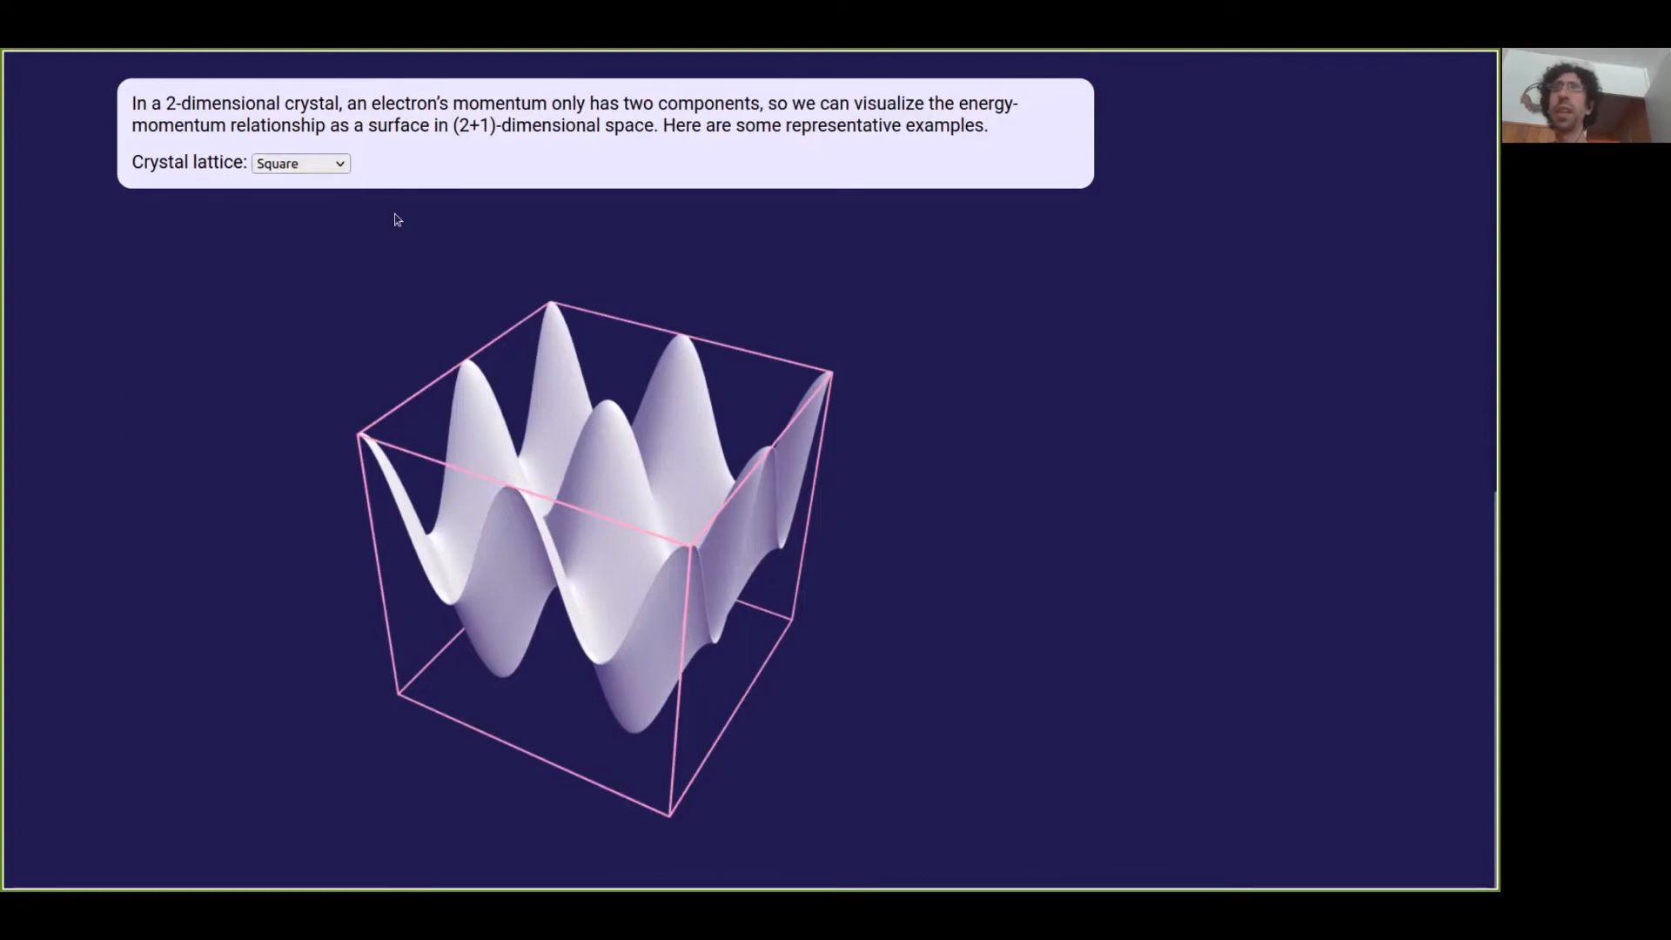
{"action": "left_click", "coordinate": [300, 163]}
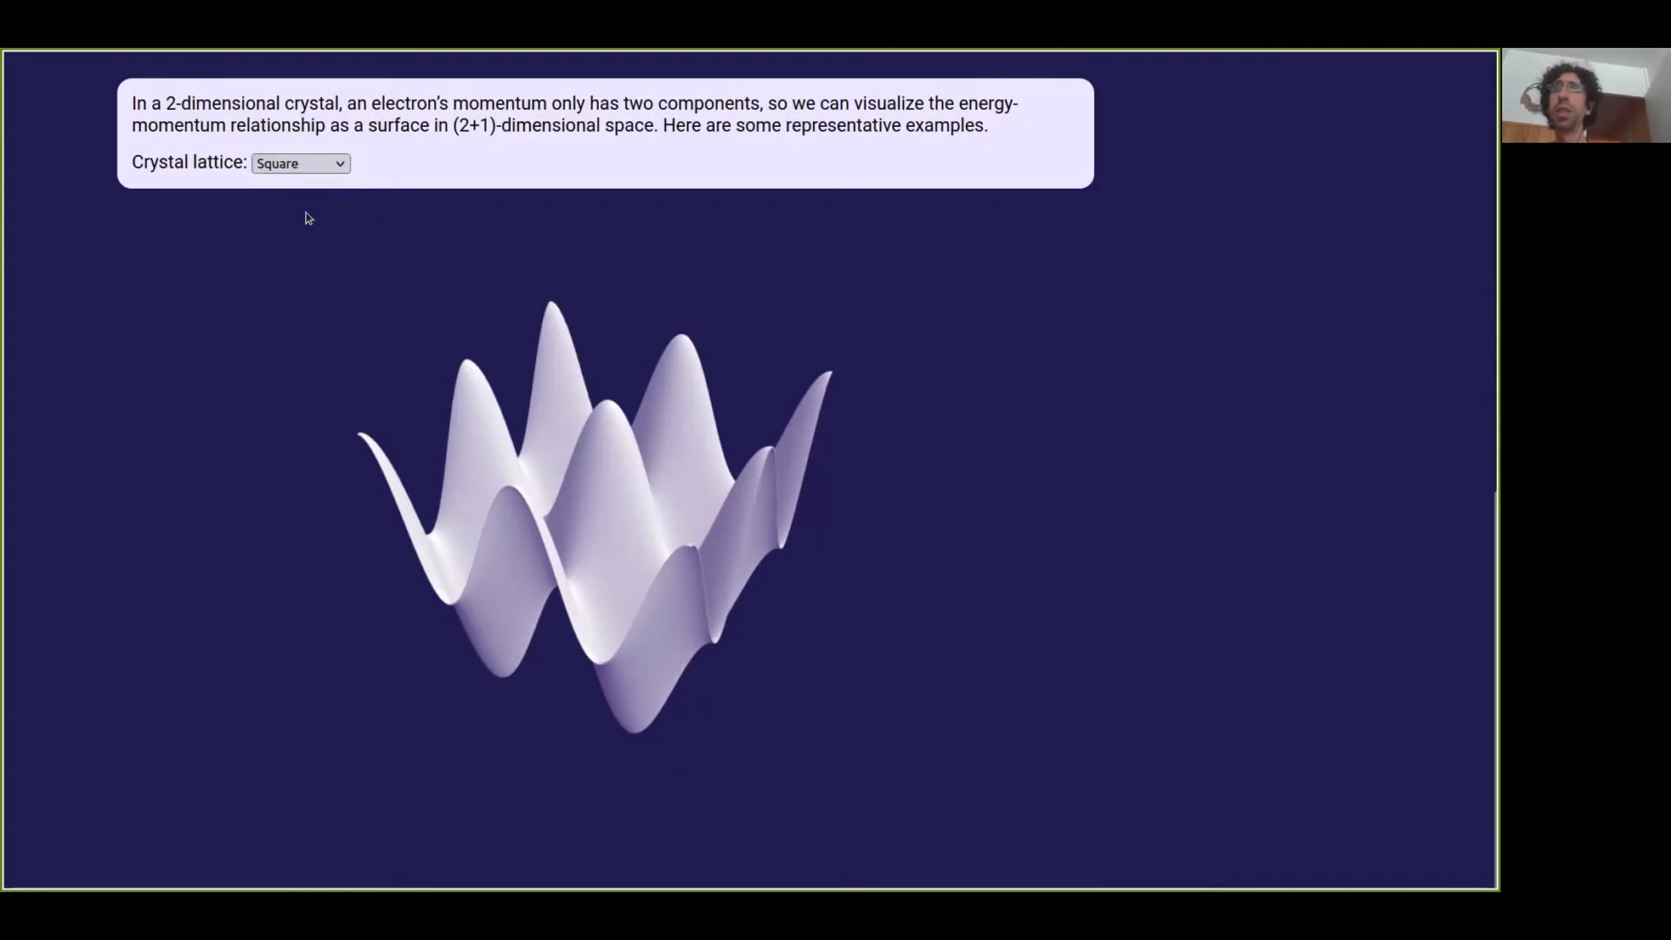
{"action": "left_click", "coordinate": [299, 163]}
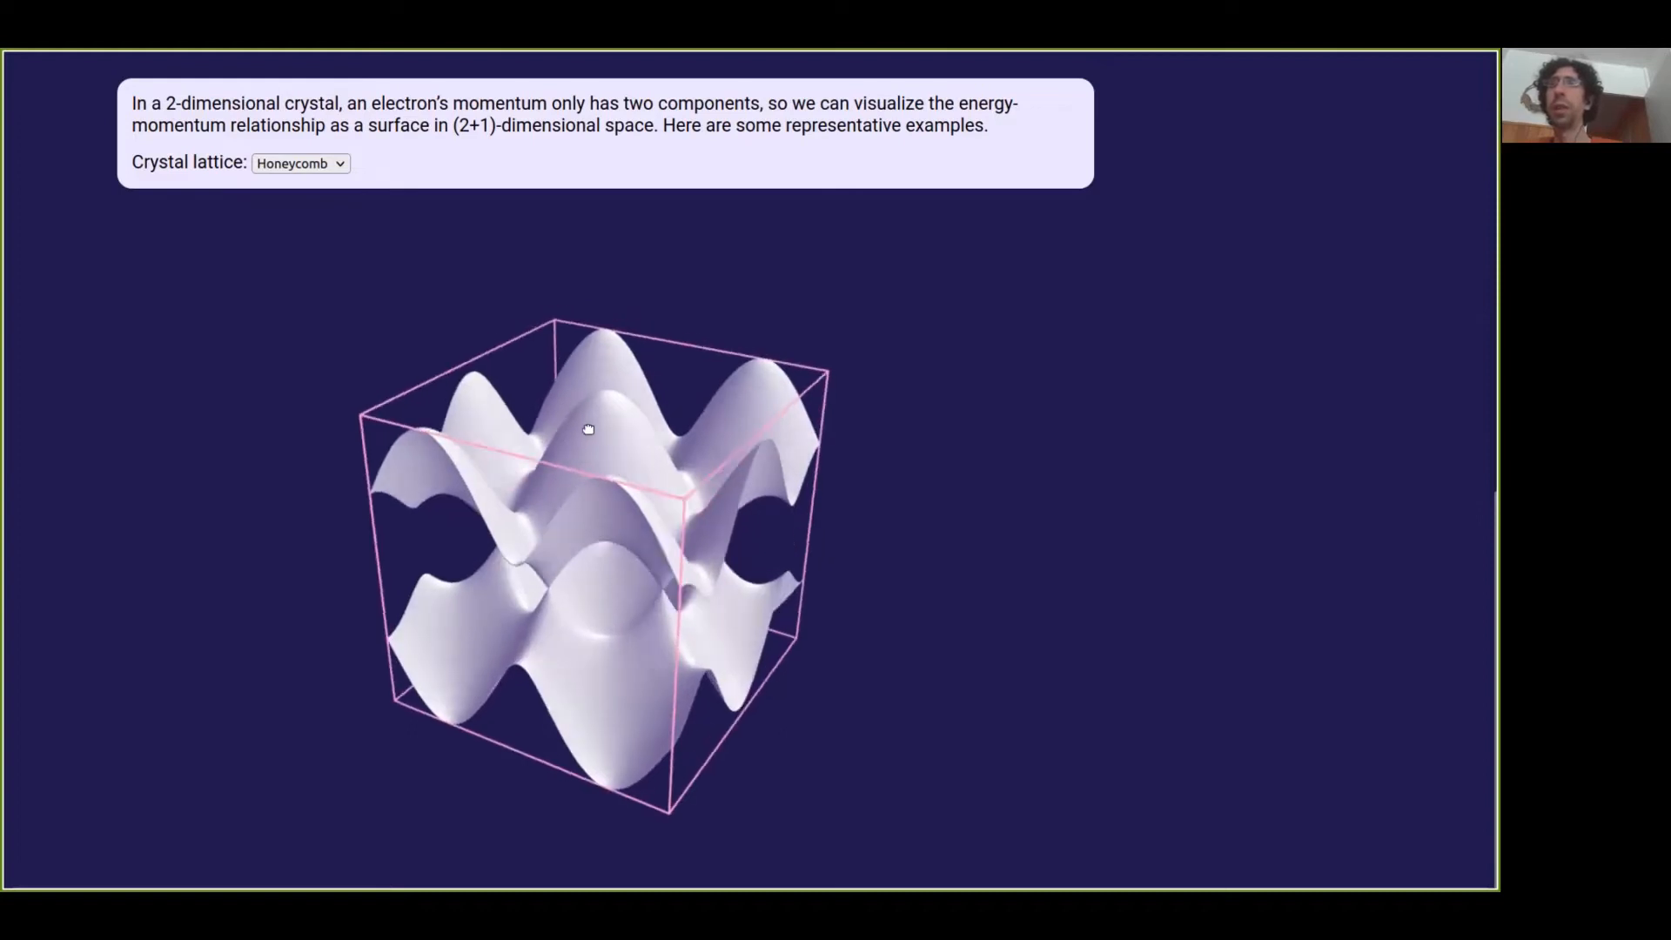
{"action": "left_click_drag", "start_coordinate": [588, 428], "coordinate": [513, 487]}
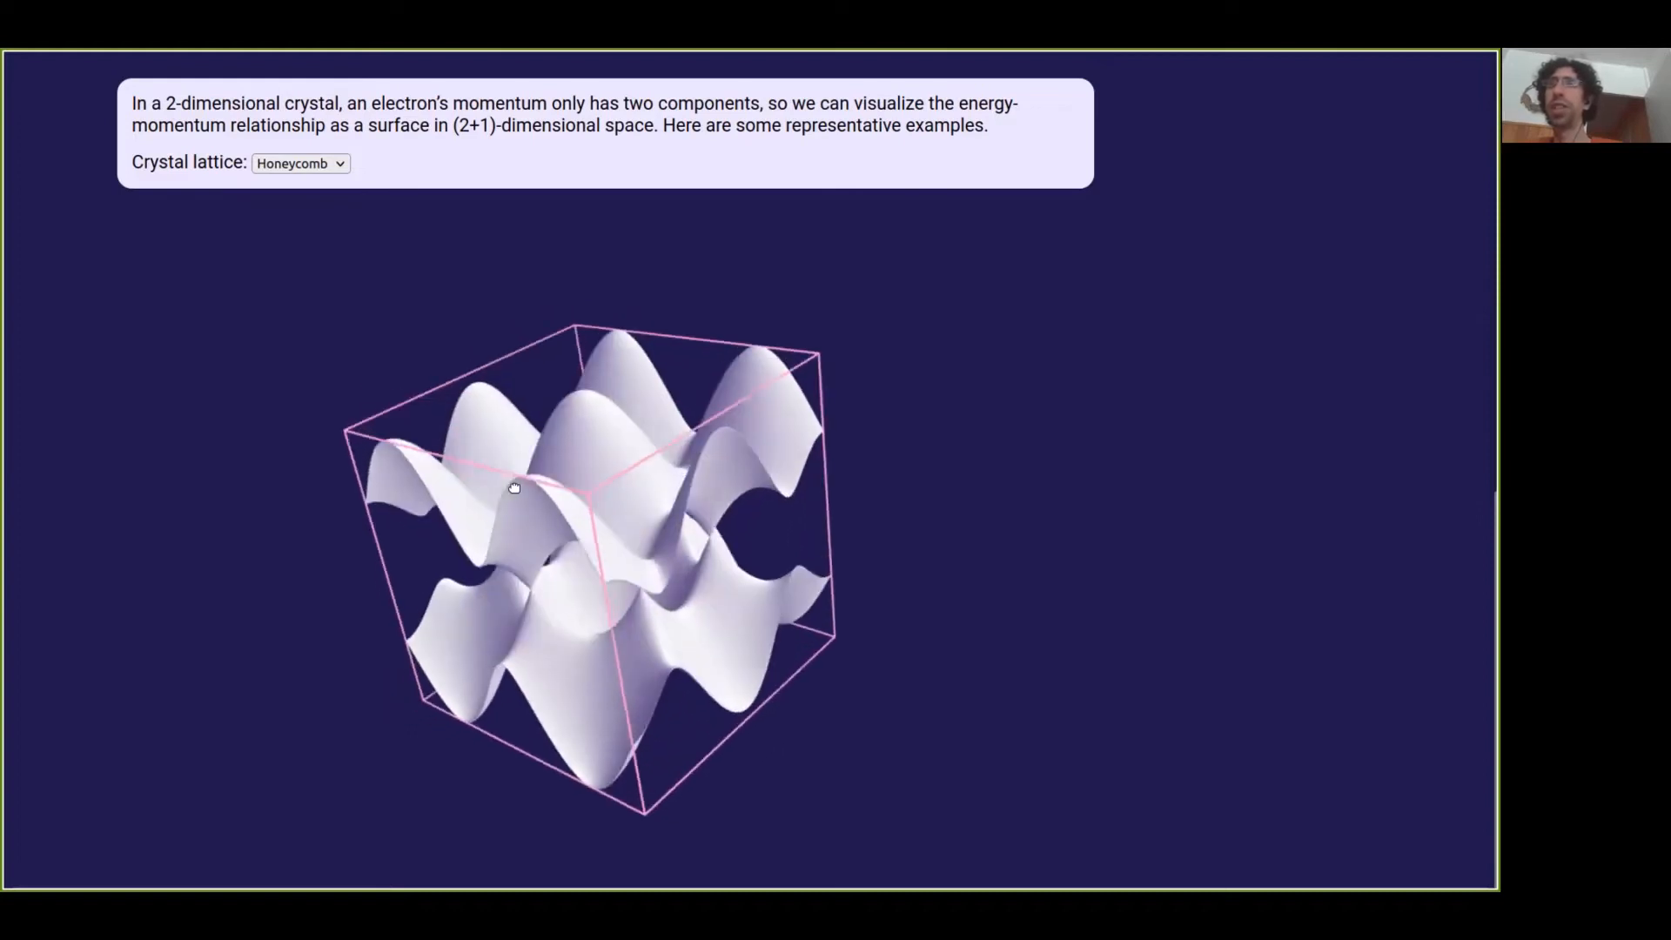
{"action": "left_click_drag", "start_coordinate": [514, 488], "coordinate": [543, 770]}
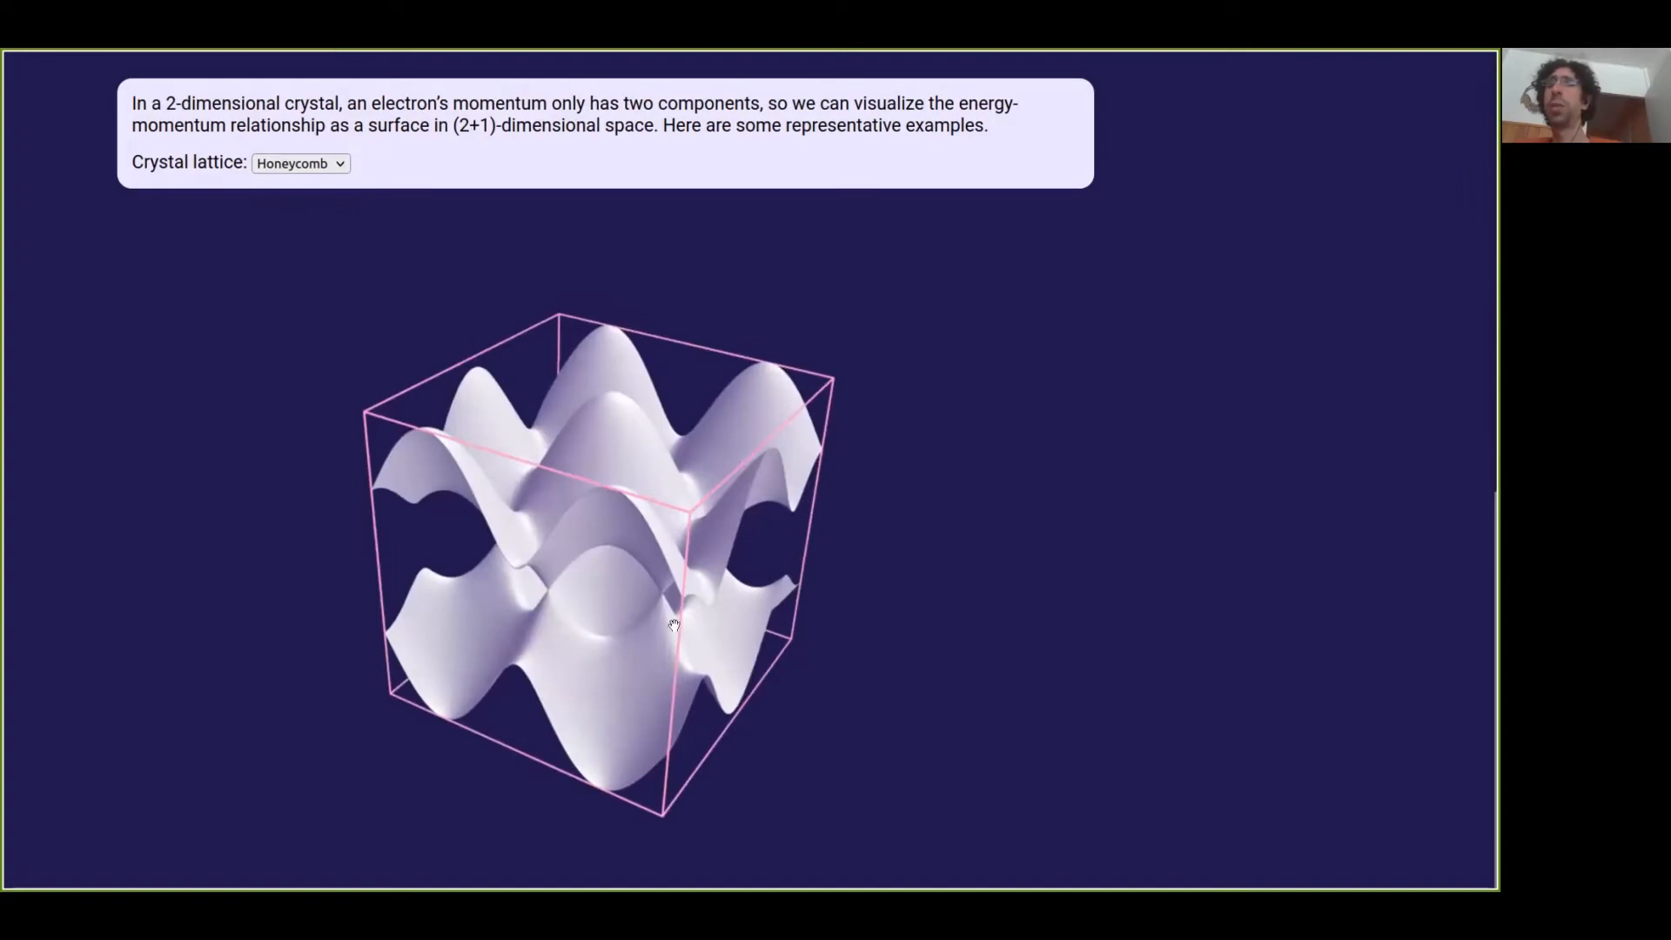
{"action": "left_click_drag", "start_coordinate": [671, 623], "coordinate": [683, 580]}
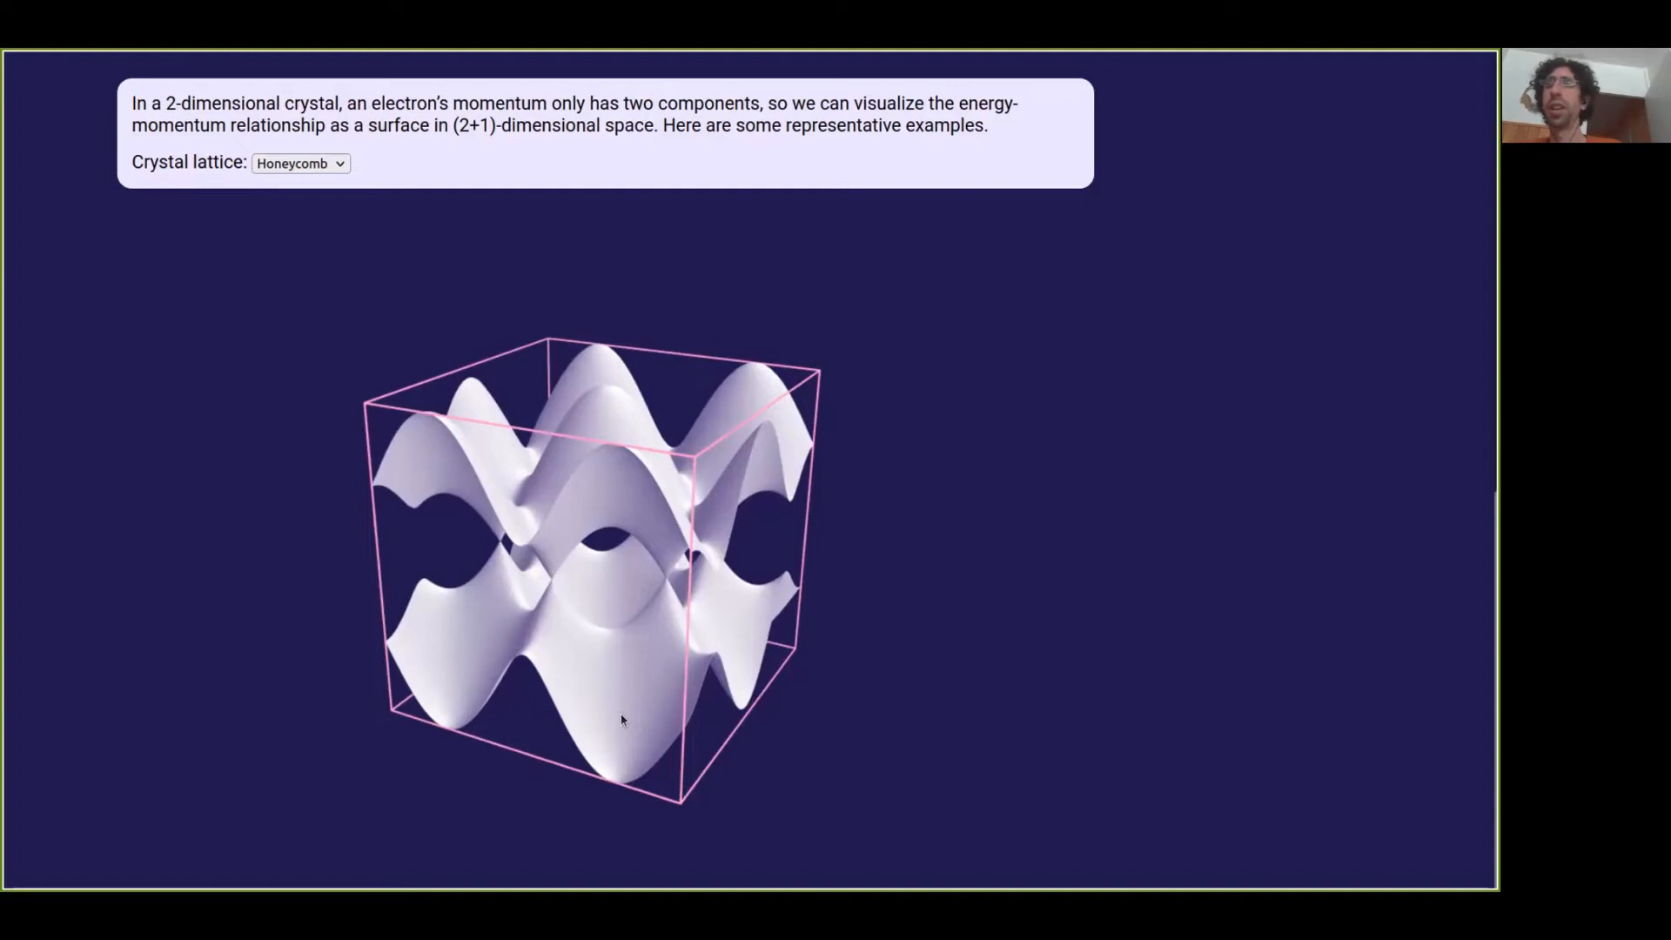
{"action": "mouse_move", "coordinate": [601, 637]}
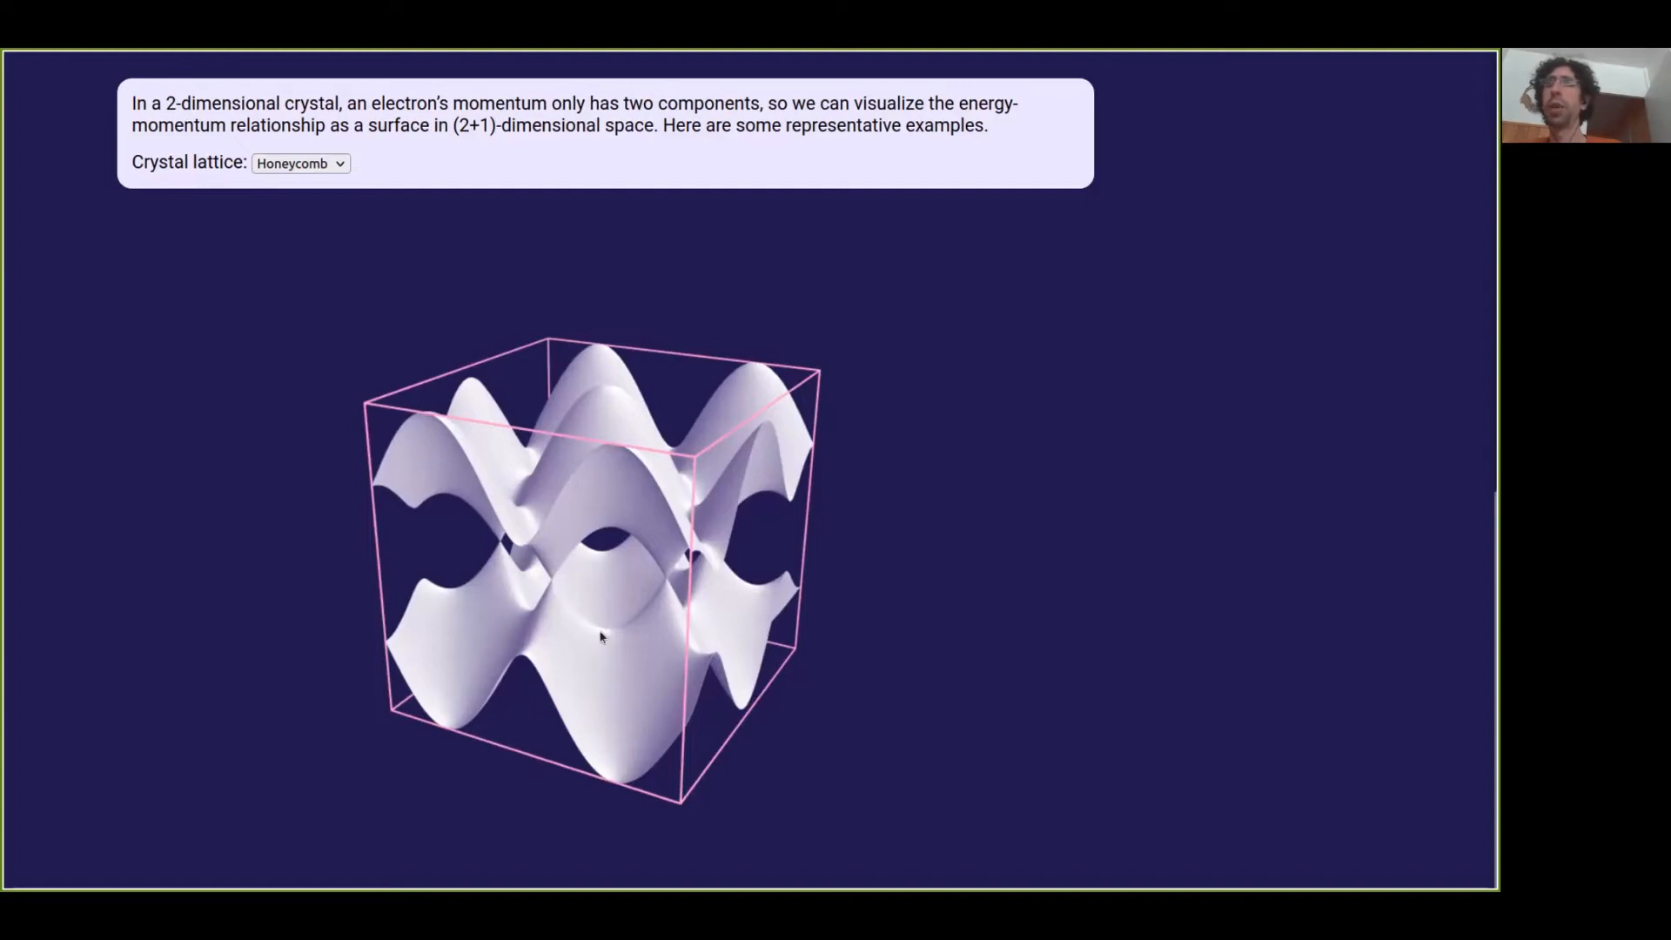
{"action": "mouse_move", "coordinate": [613, 456]}
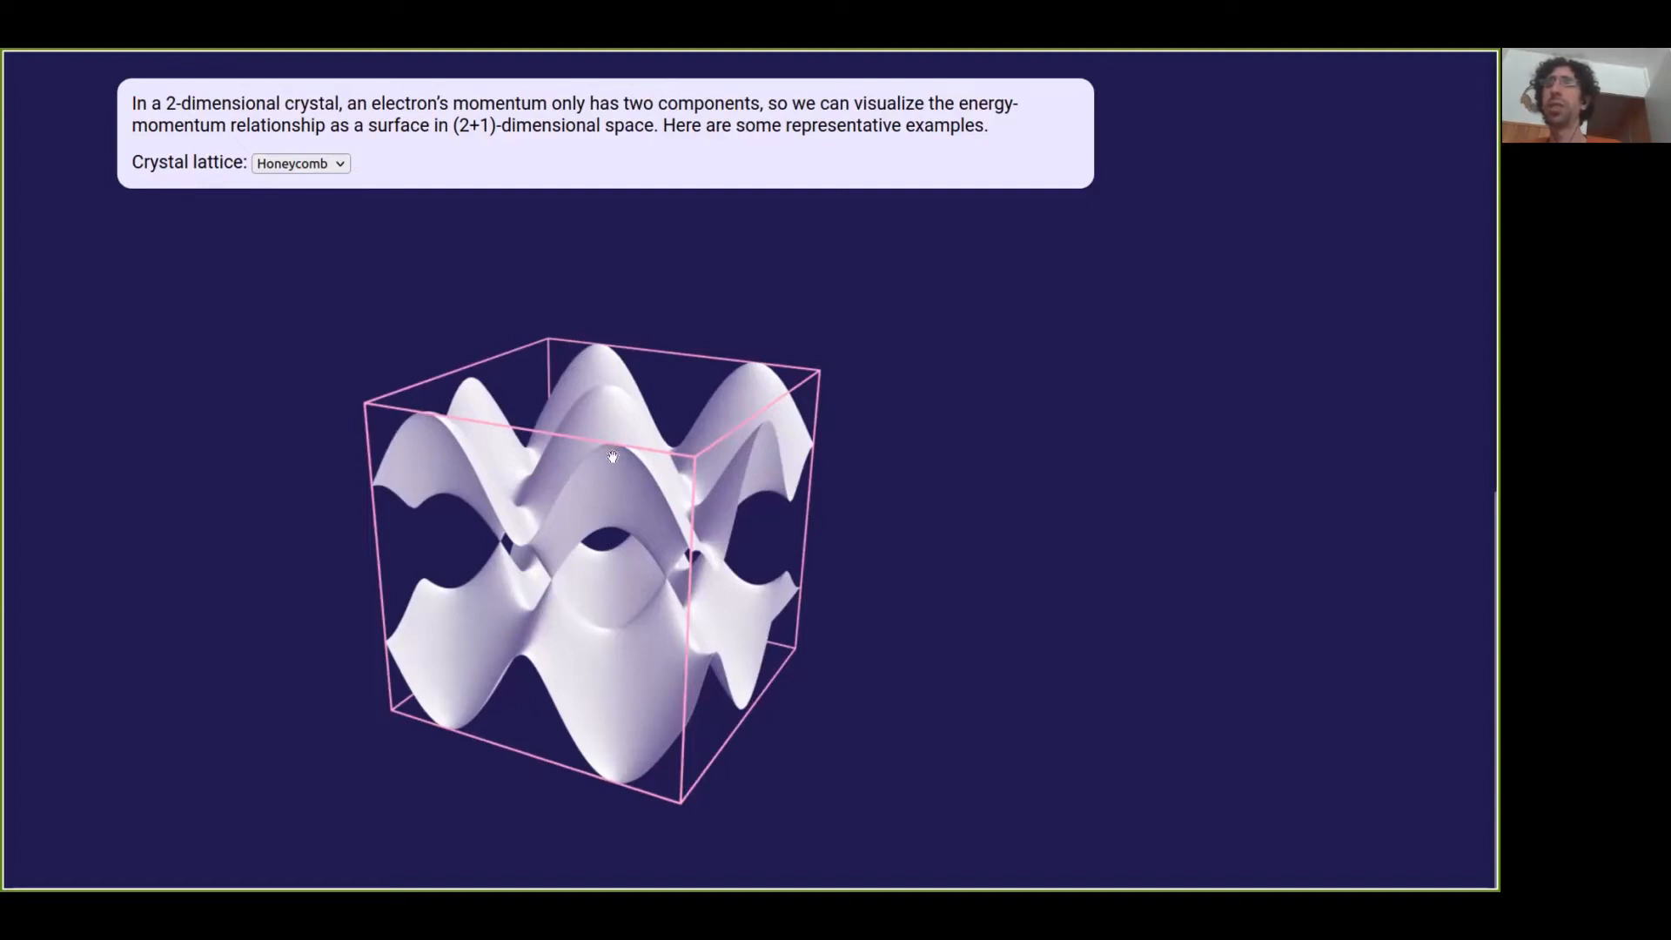
{"action": "left_click_drag", "start_coordinate": [613, 459], "coordinate": [605, 527]}
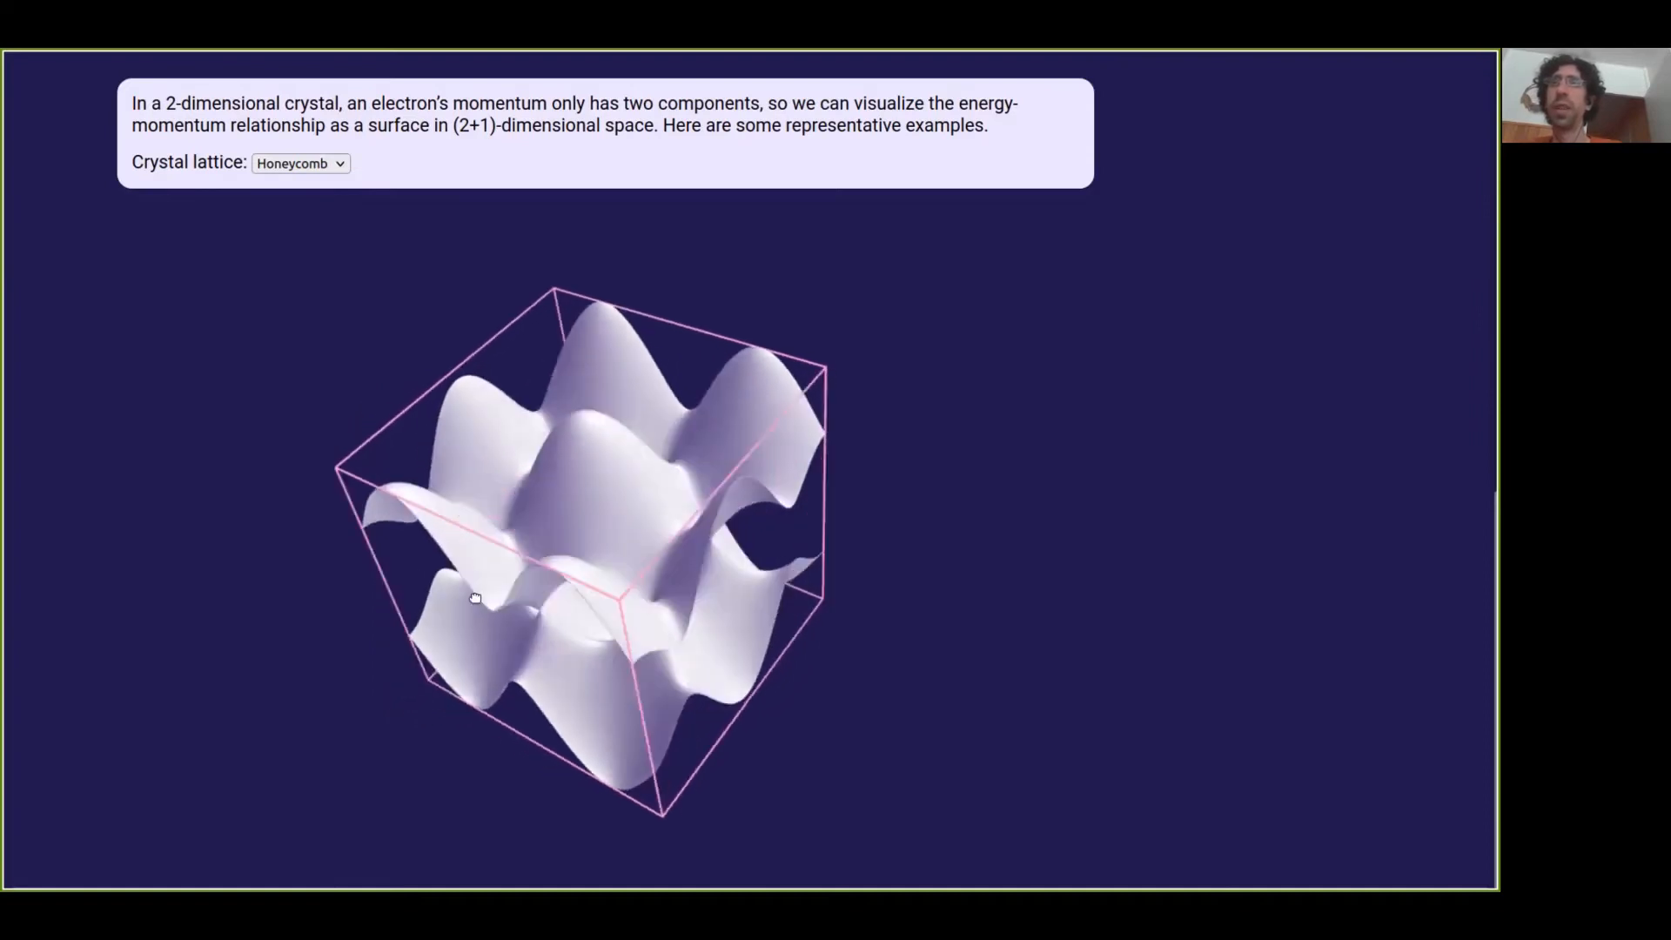
{"action": "left_click_drag", "start_coordinate": [474, 597], "coordinate": [772, 634]}
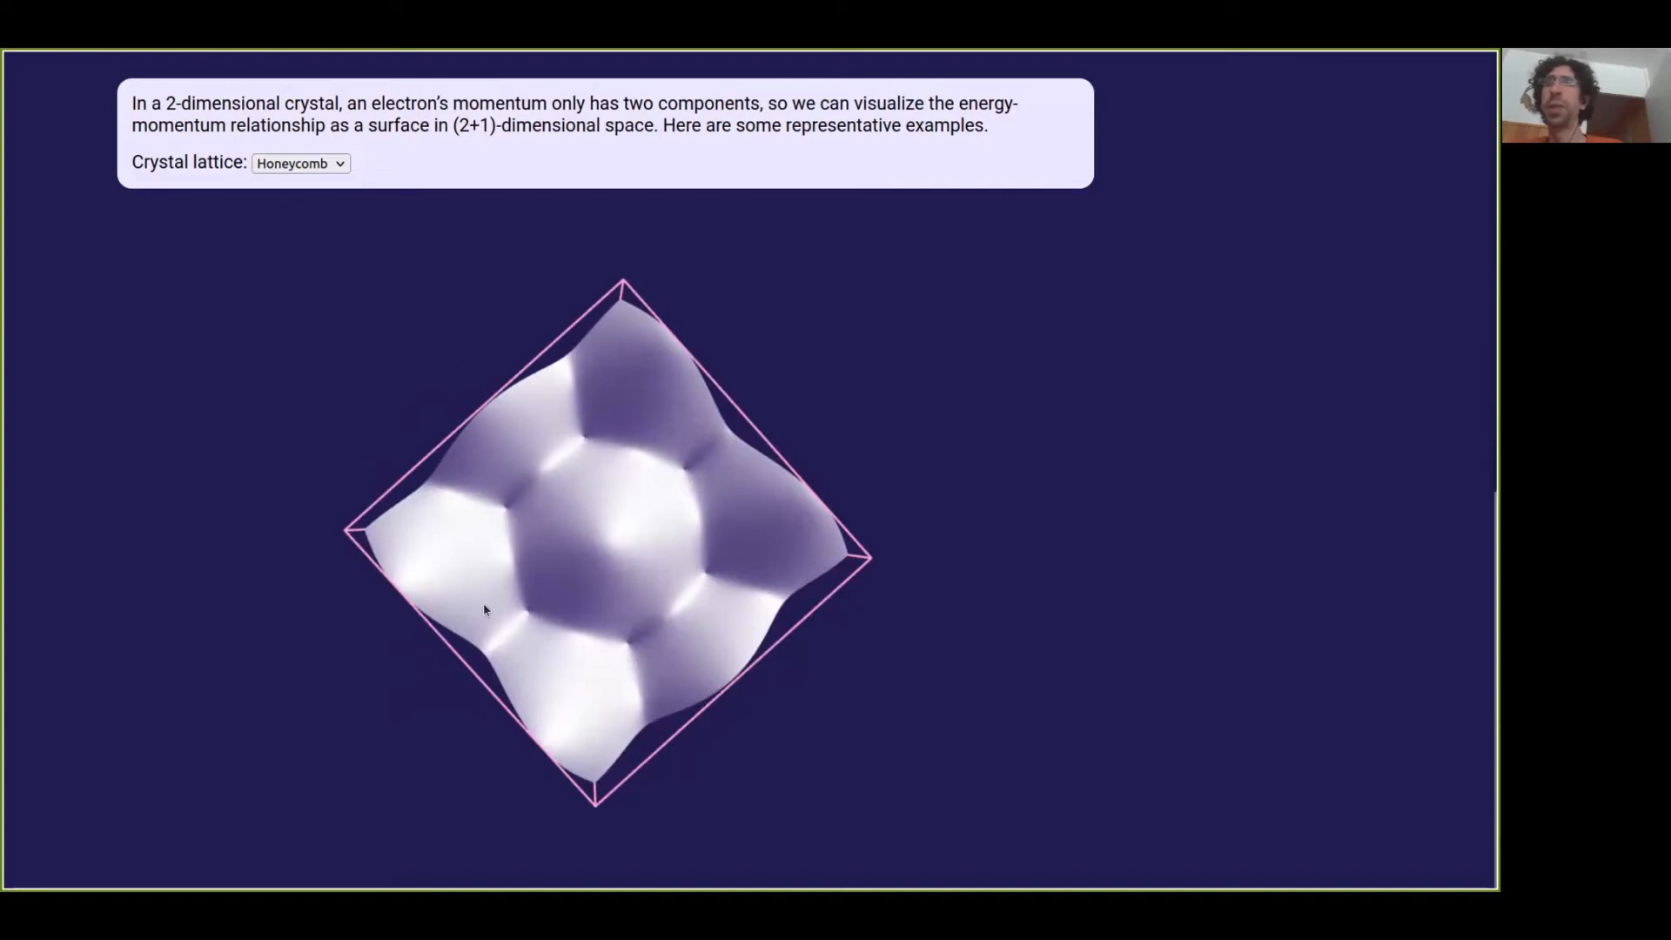
{"action": "mouse_move", "coordinate": [563, 677]}
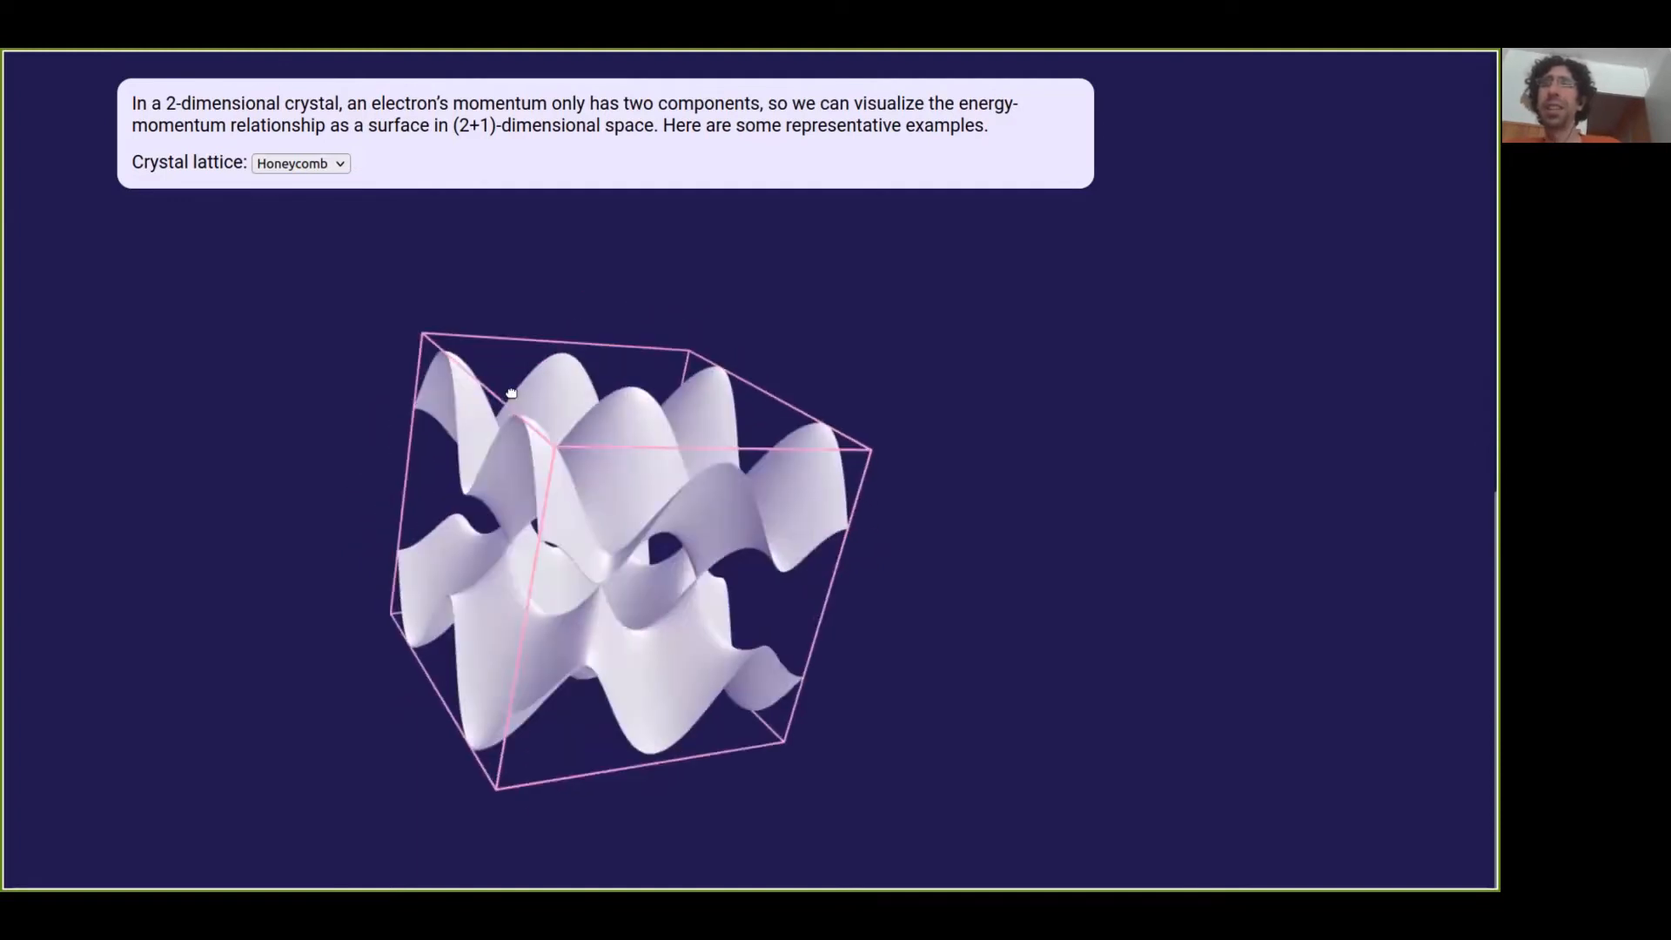
{"action": "left_click_drag", "start_coordinate": [509, 393], "coordinate": [632, 511]}
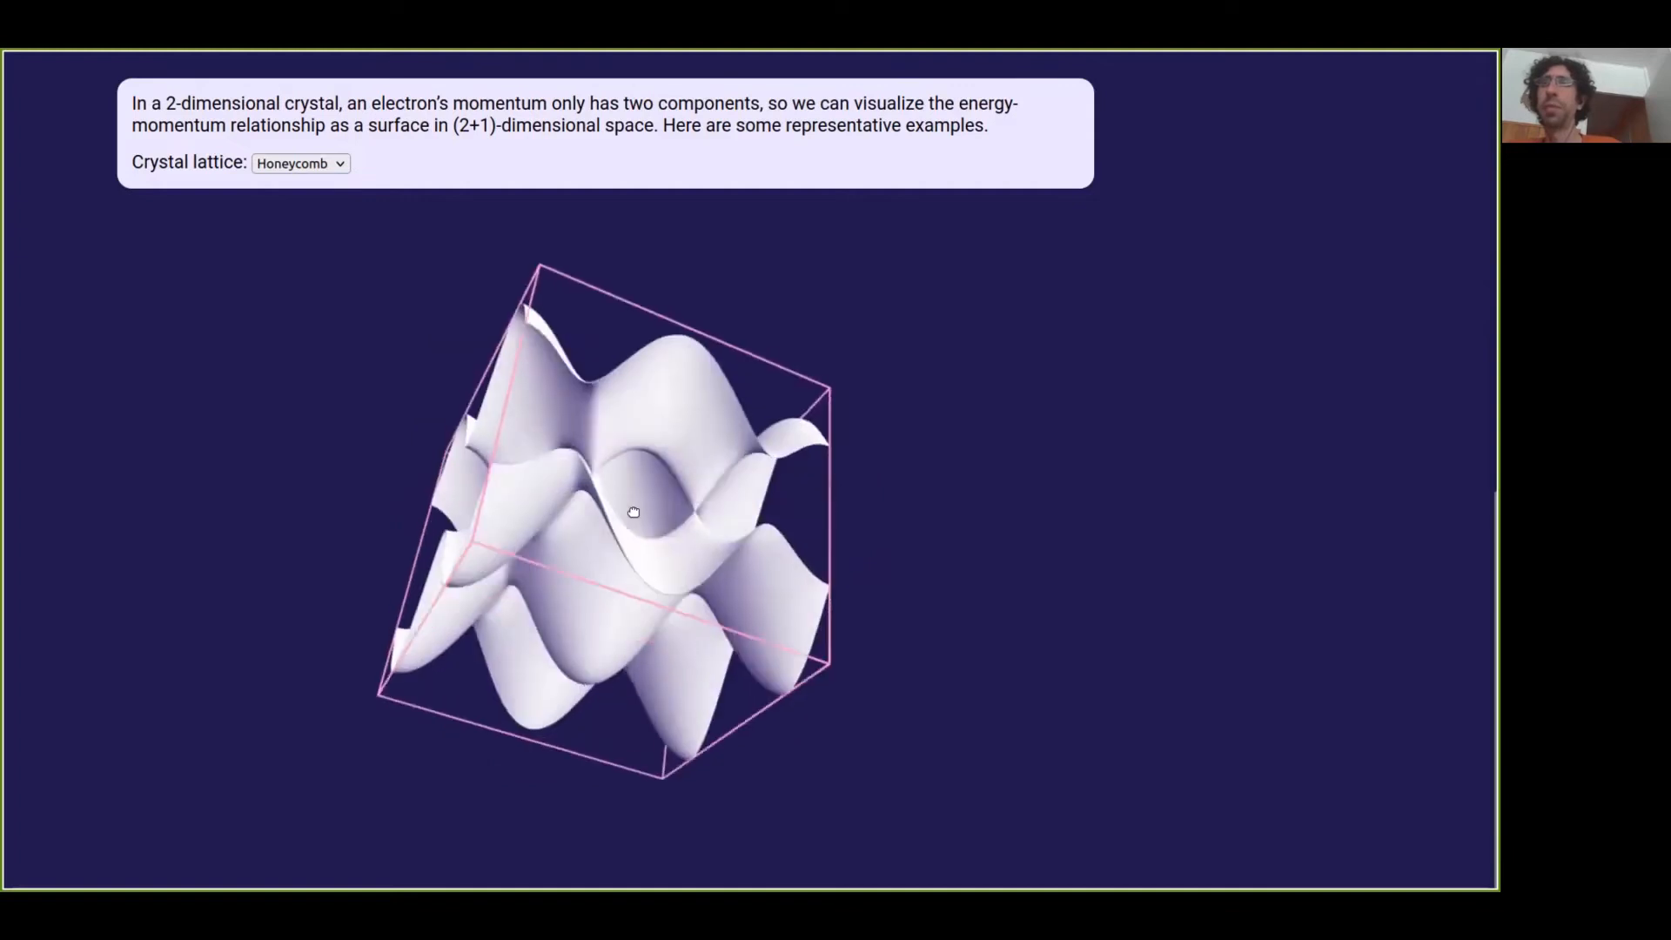
{"action": "left_click_drag", "start_coordinate": [632, 513], "coordinate": [646, 607]}
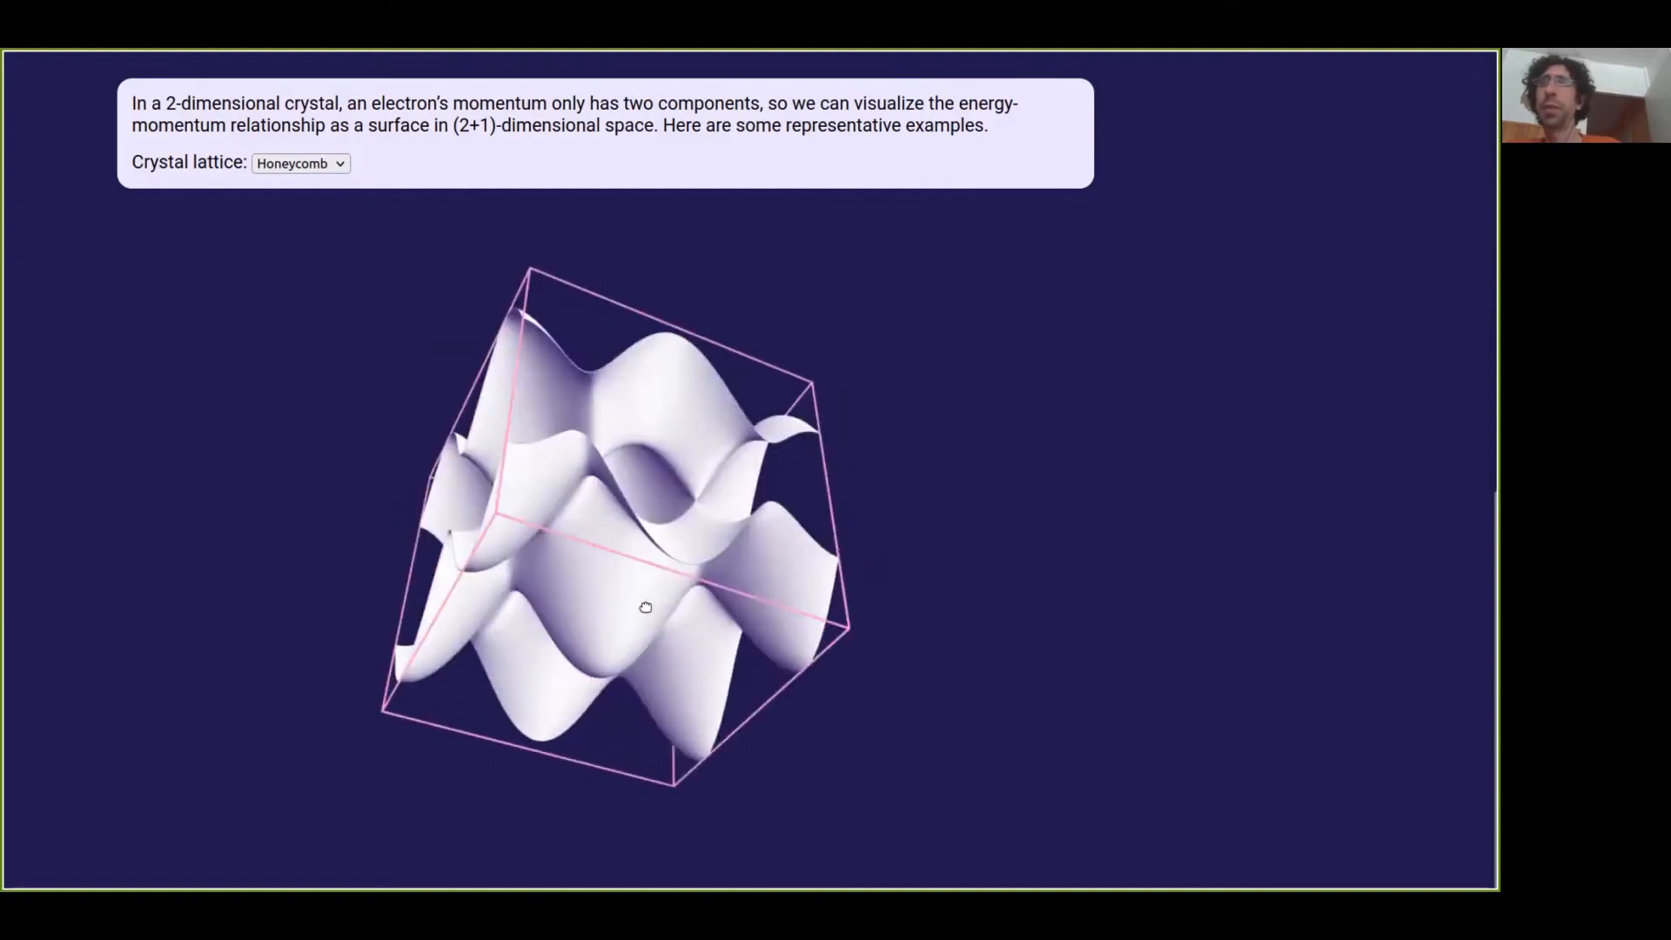
{"action": "left_click_drag", "start_coordinate": [644, 608], "coordinate": [616, 682]}
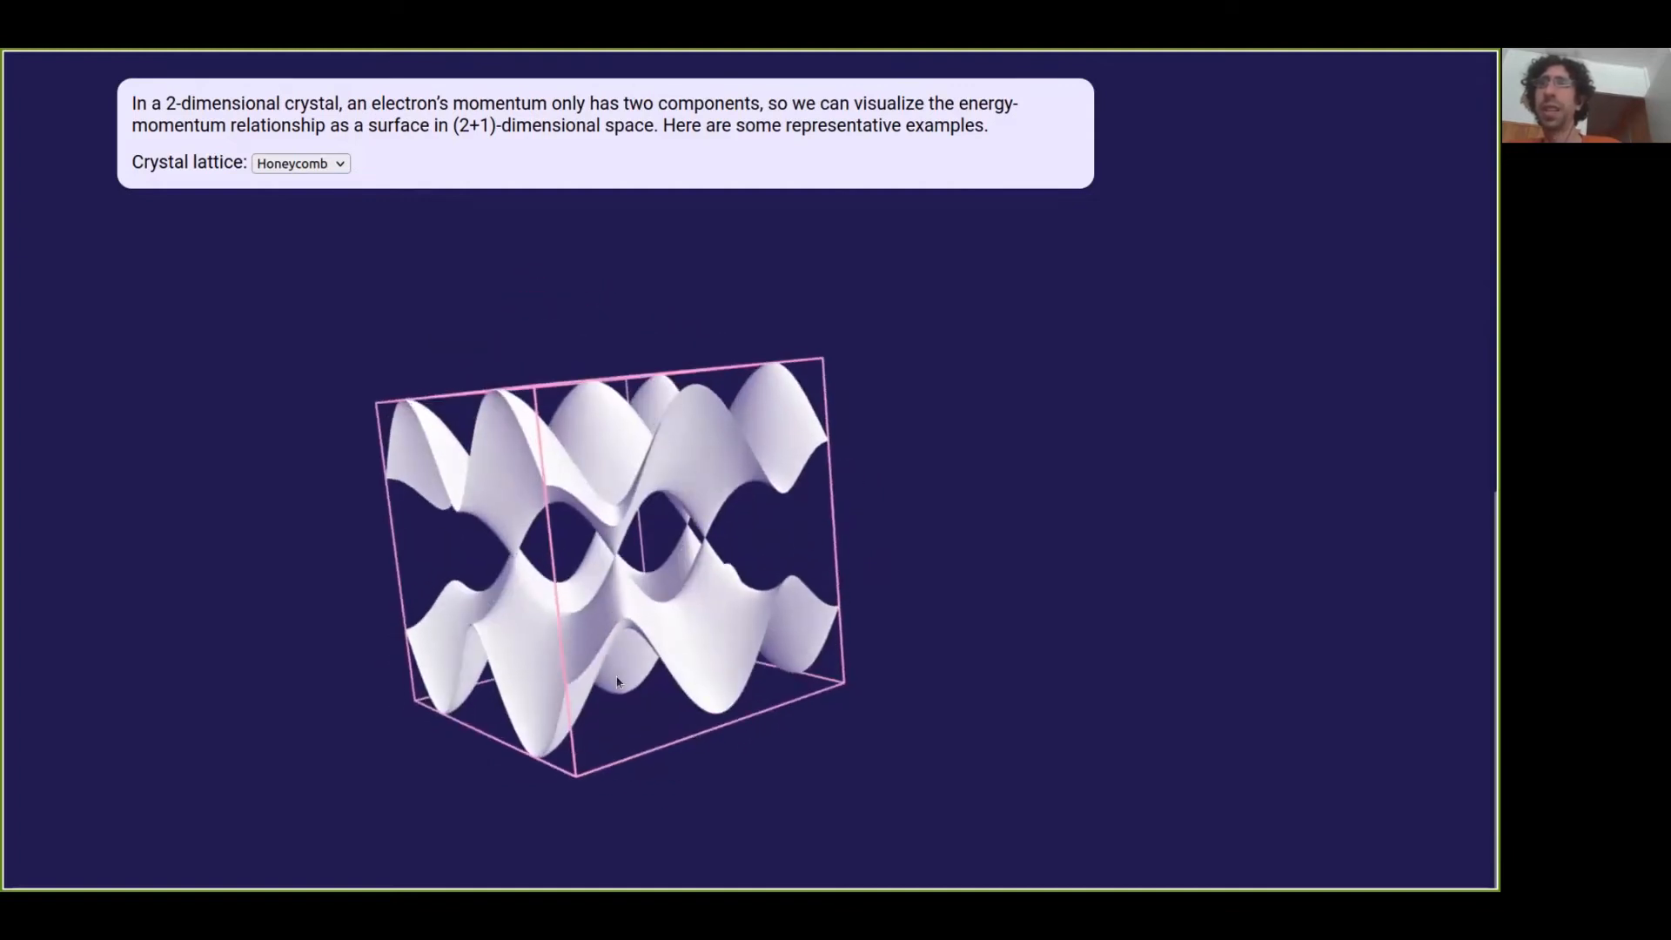
{"action": "left_click_drag", "start_coordinate": [617, 682], "coordinate": [507, 711]}
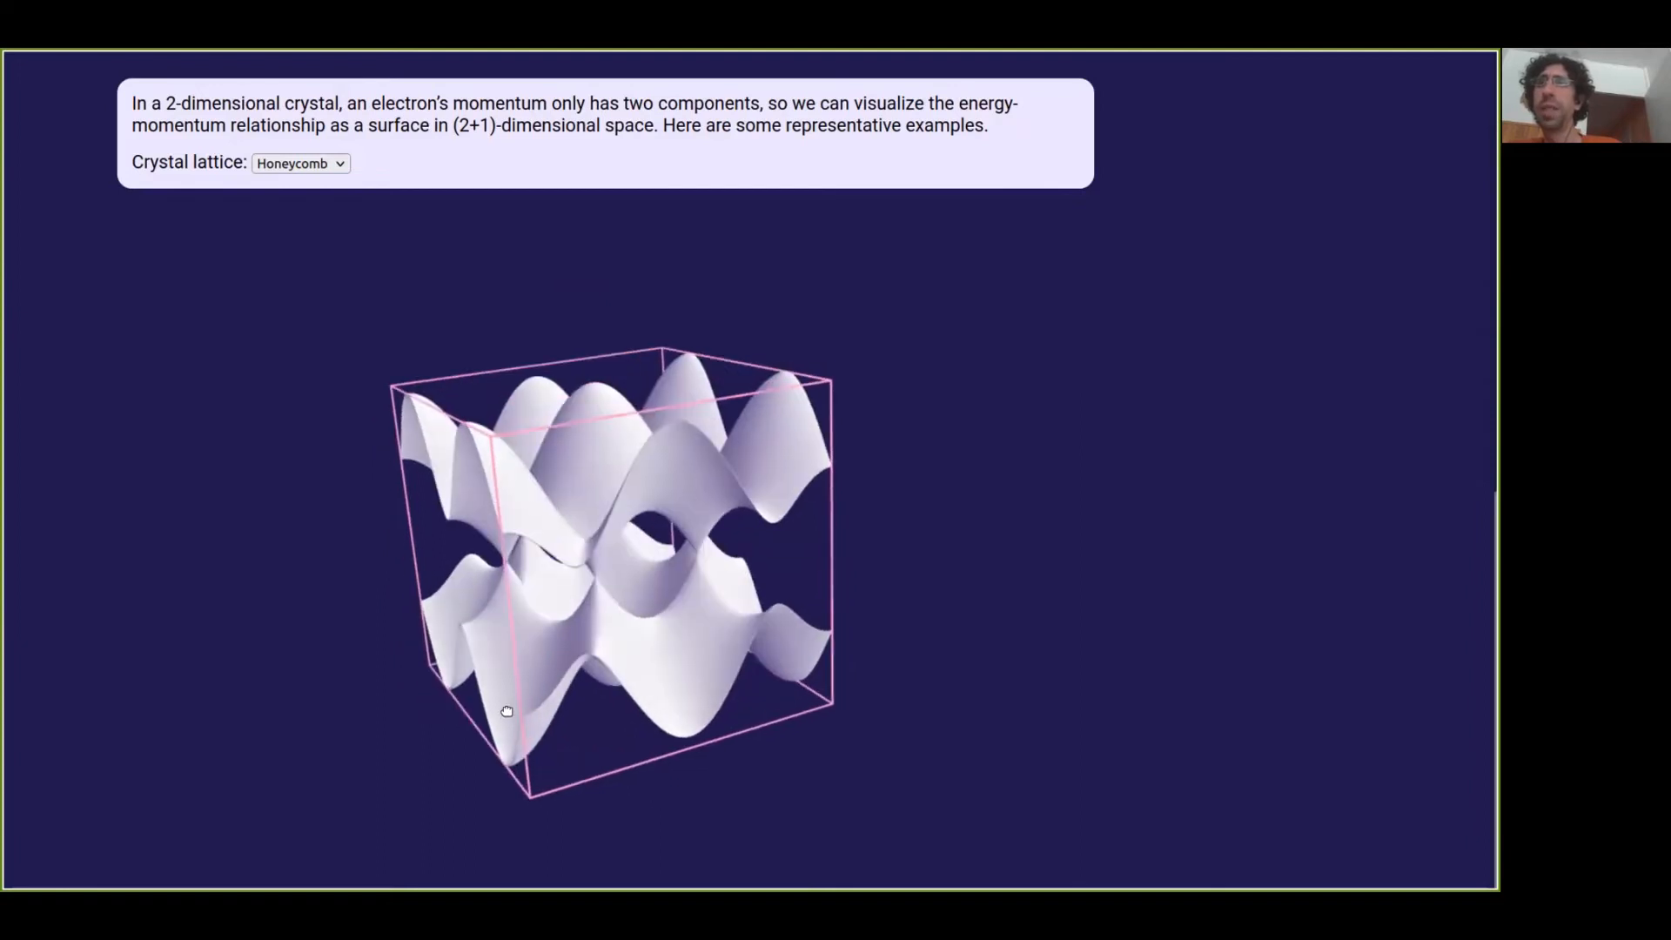
{"action": "left_click_drag", "start_coordinate": [506, 711], "coordinate": [690, 555]}
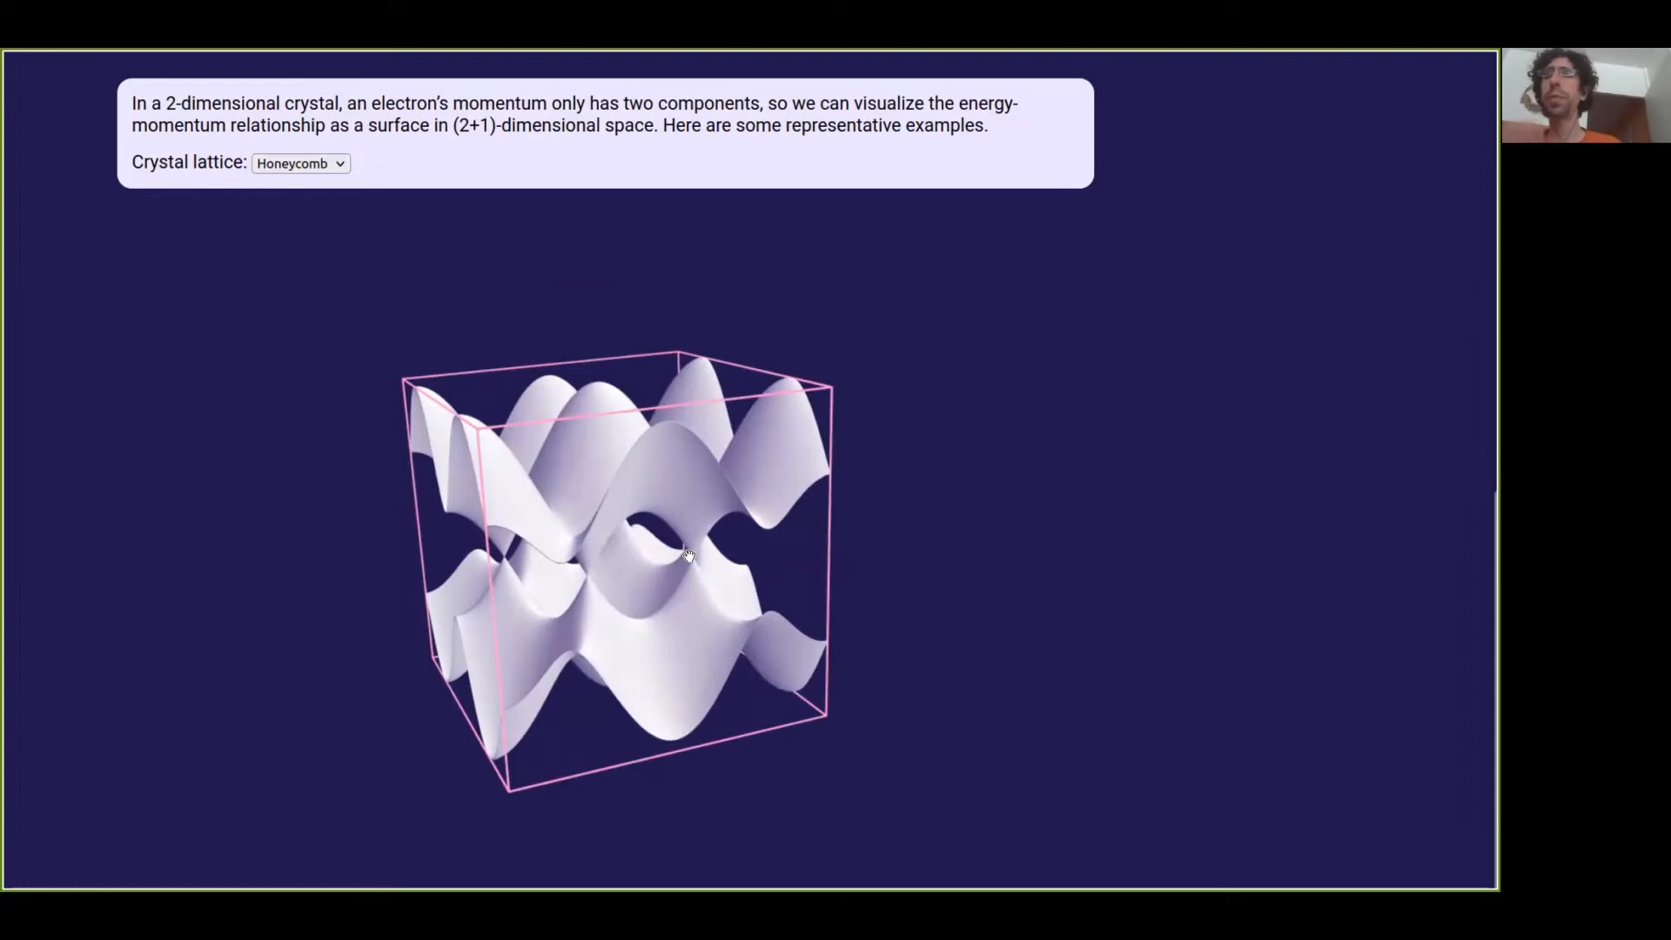
{"action": "mouse_move", "coordinate": [690, 563]}
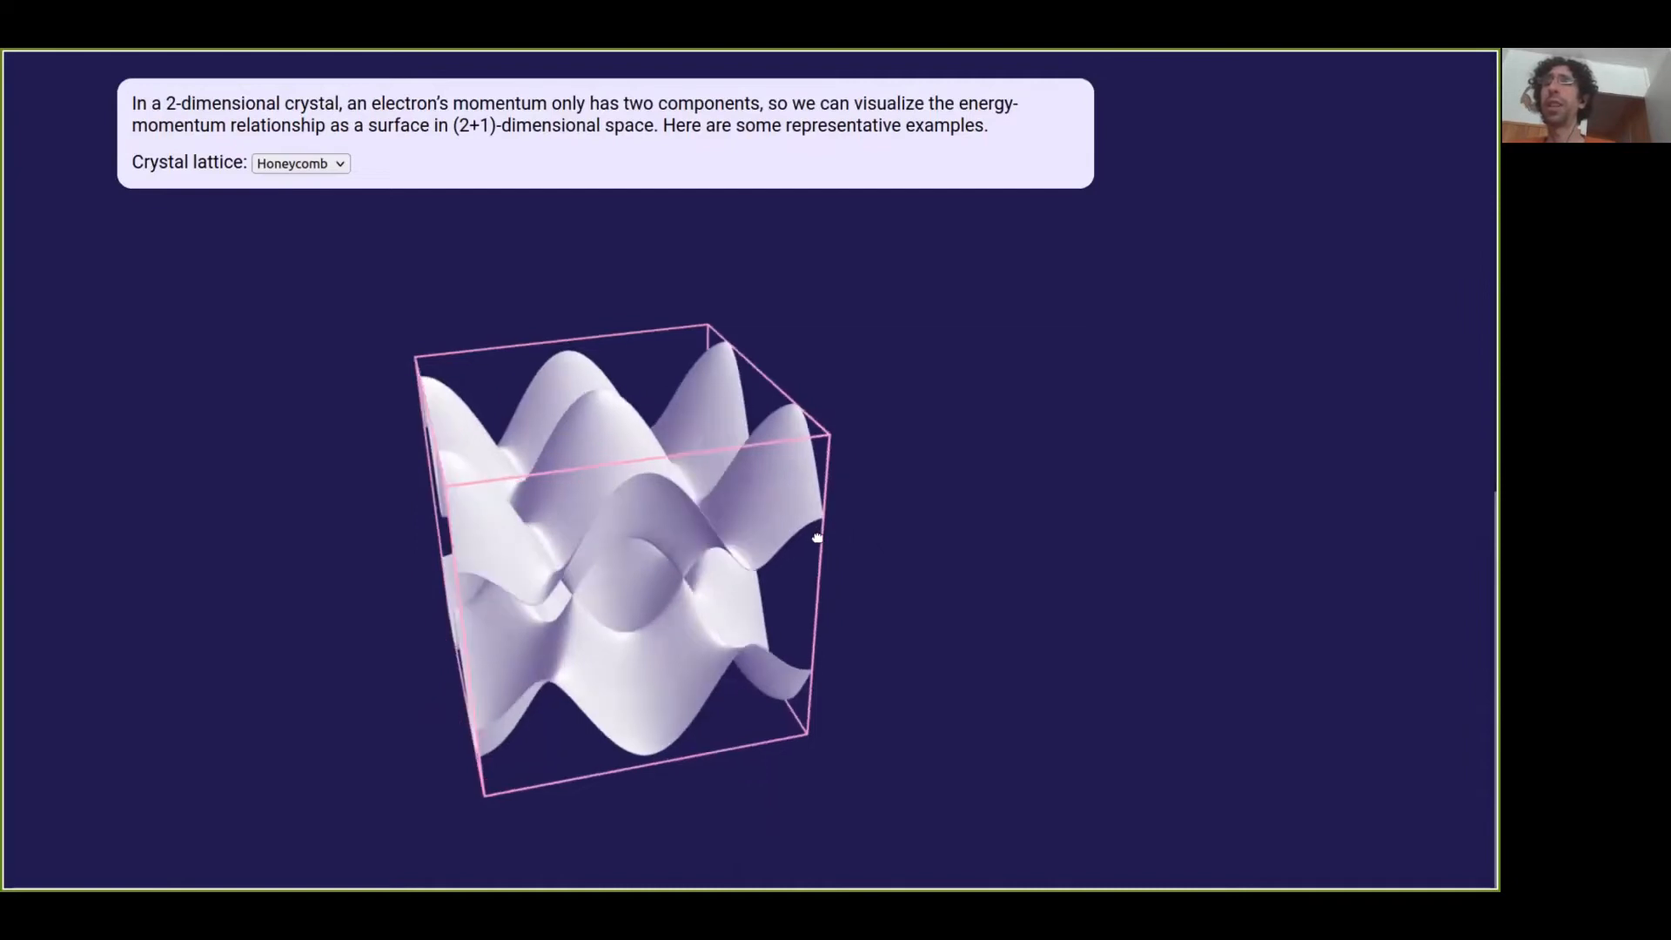
{"action": "left_click_drag", "start_coordinate": [816, 533], "coordinate": [850, 504]}
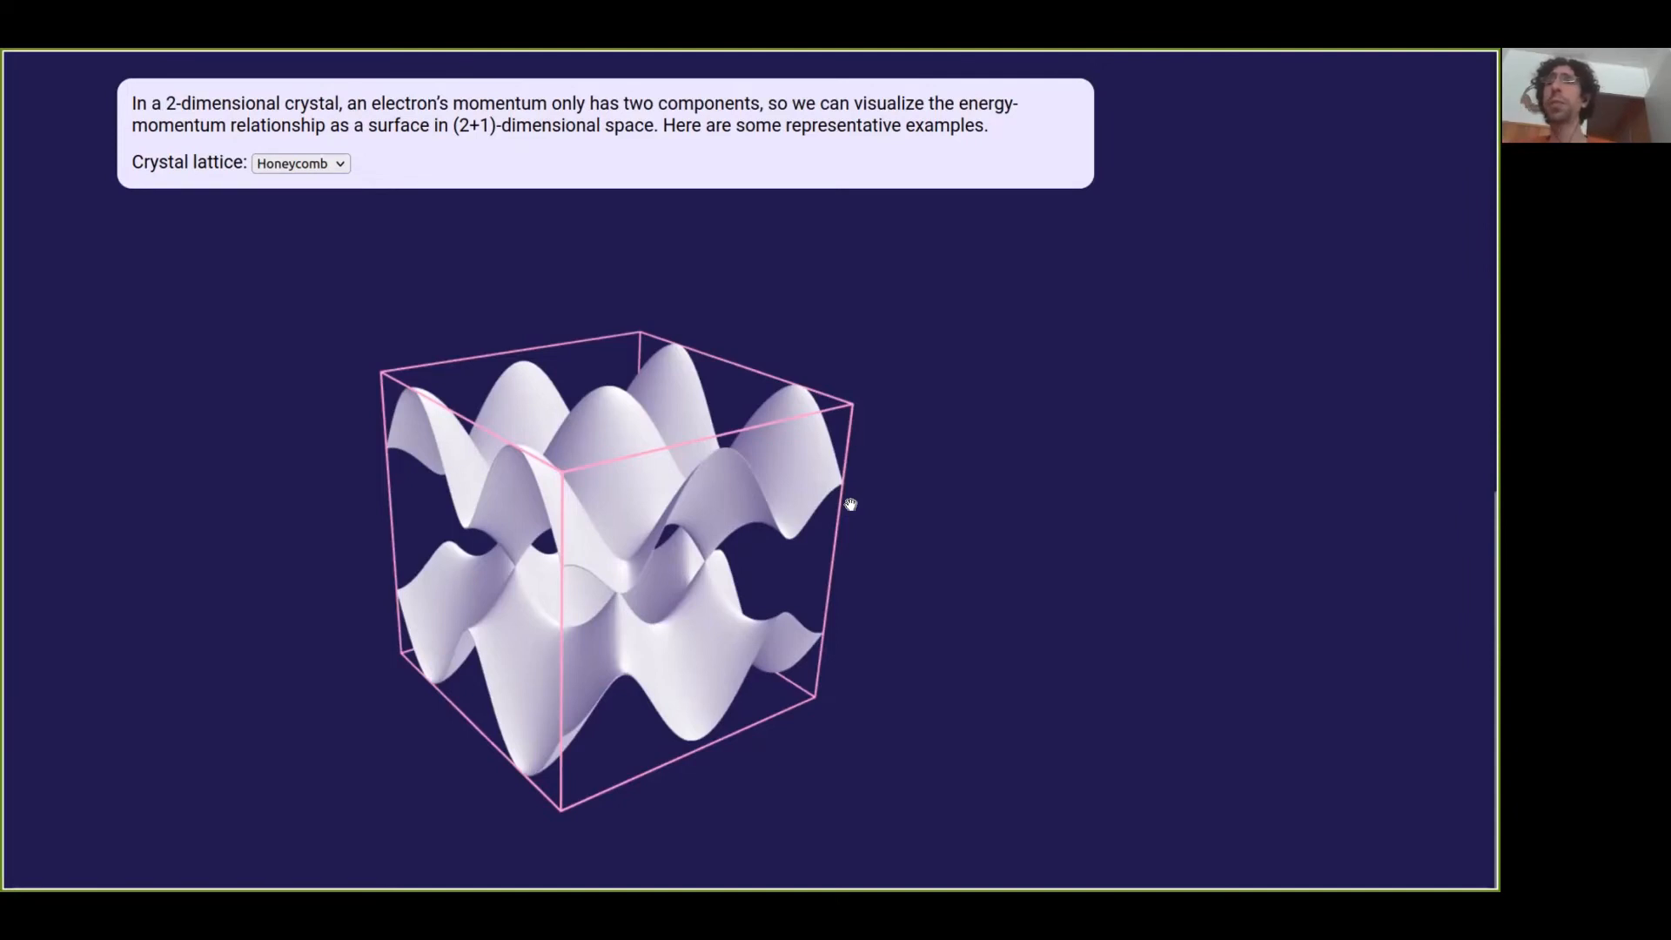
{"action": "mouse_move", "coordinate": [671, 520]}
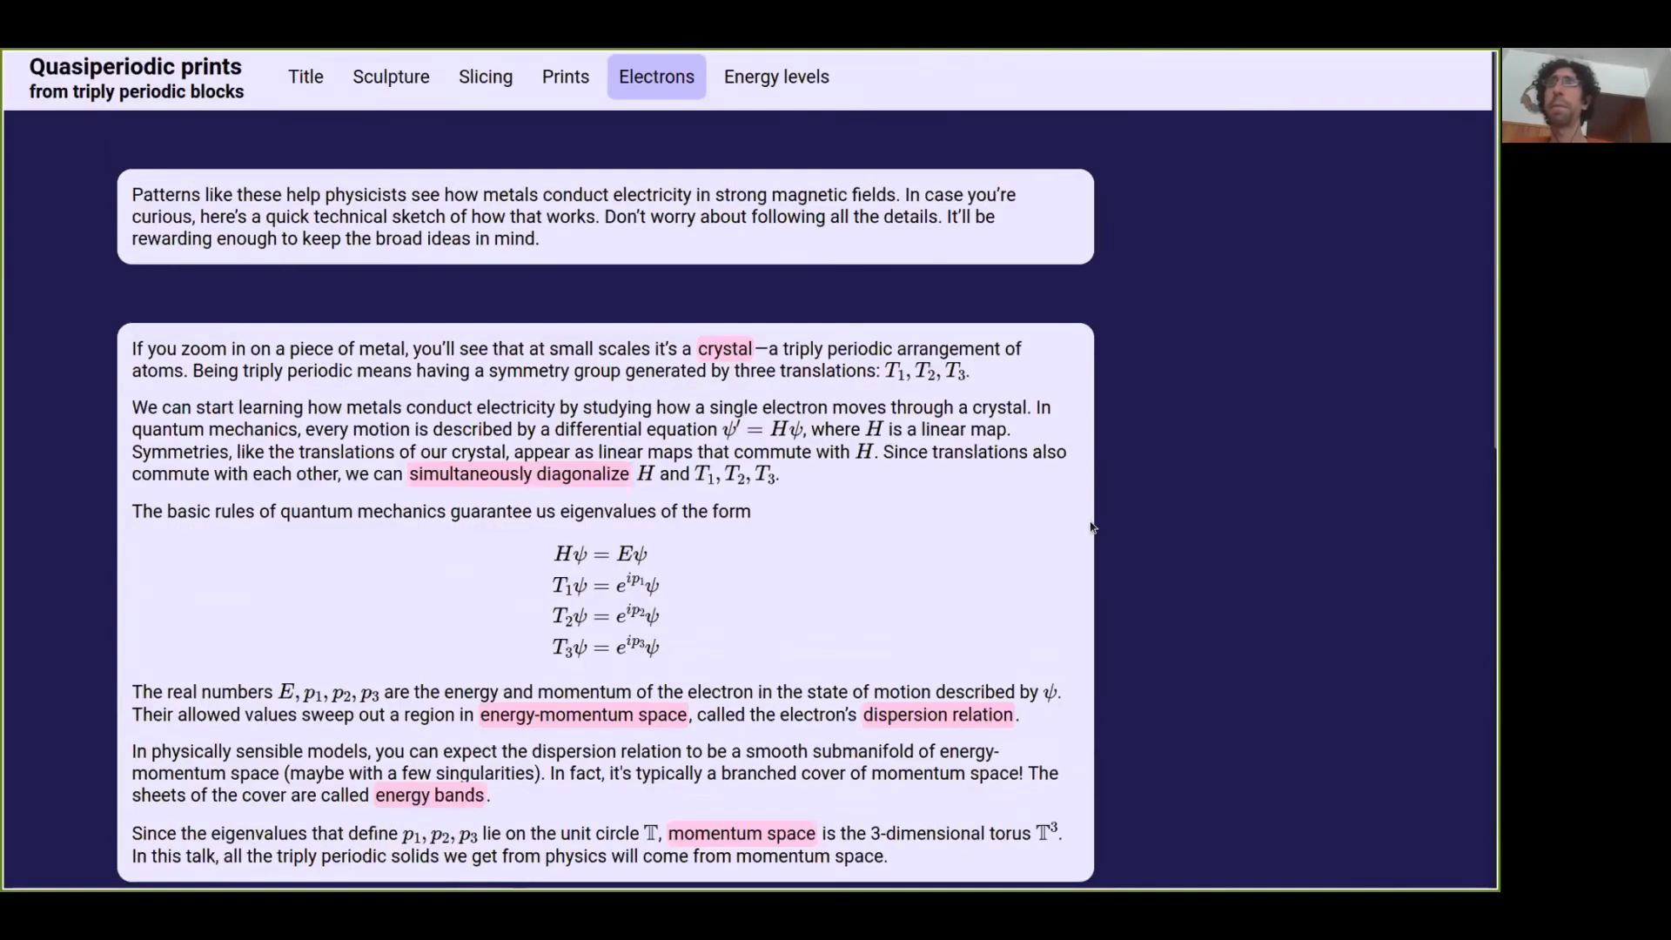
{"action": "mouse_move", "coordinate": [776, 75]}
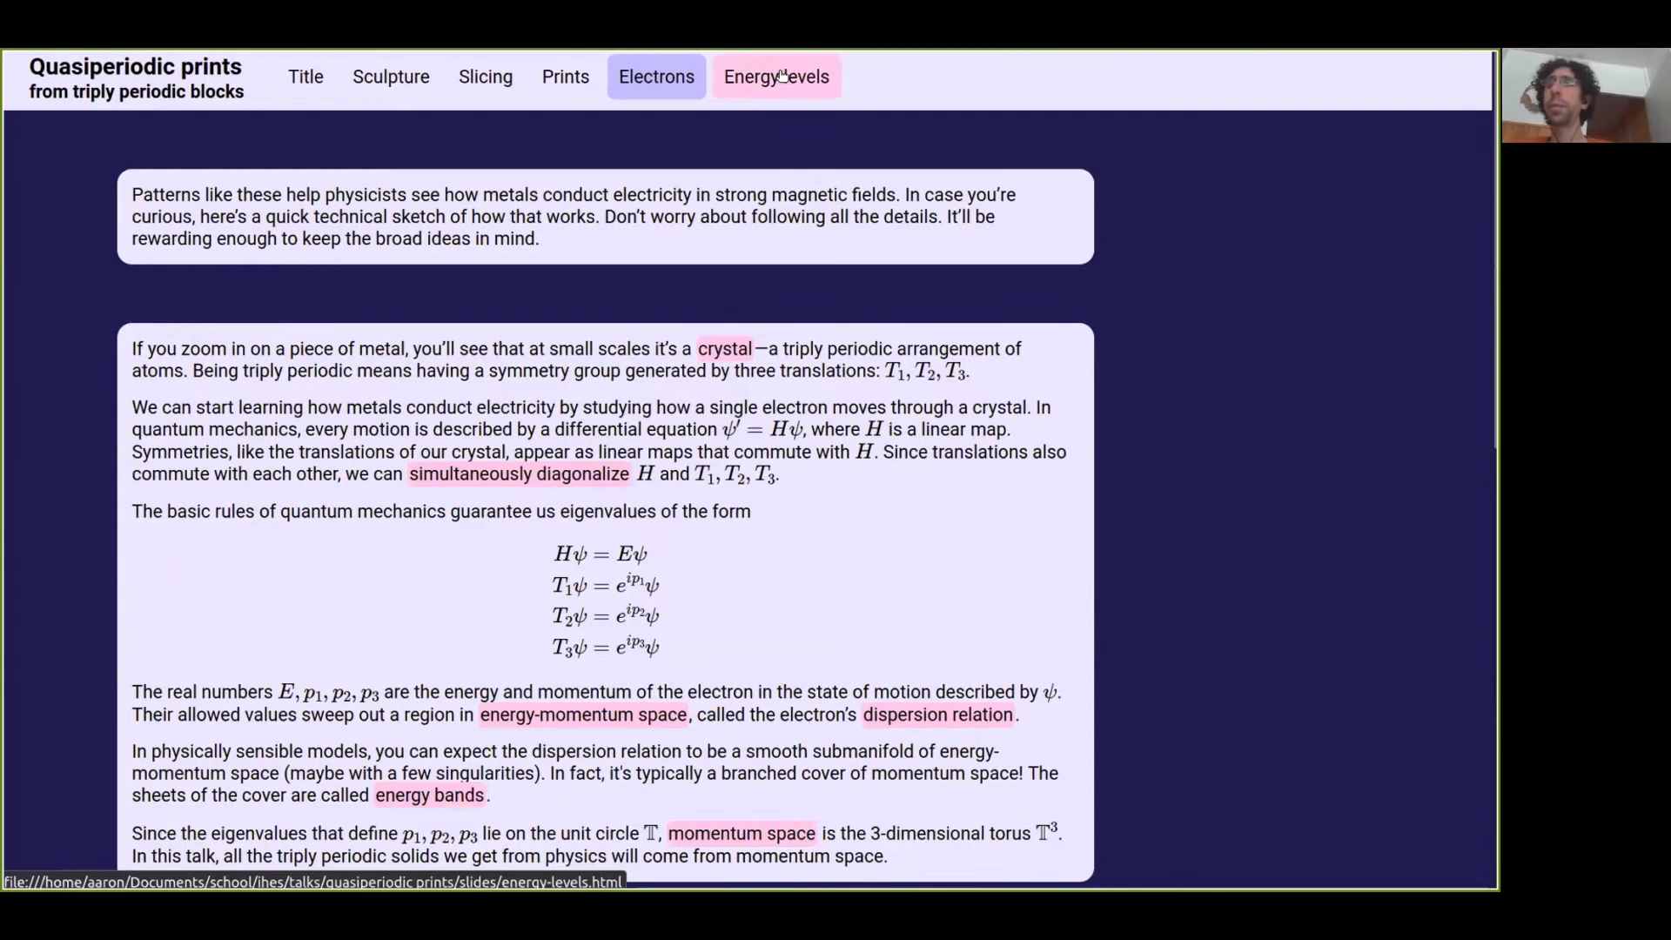
Step: Go to the Energy levels slide showing the square-lattice energy band graph
{"action": "left_click", "coordinate": [775, 75]}
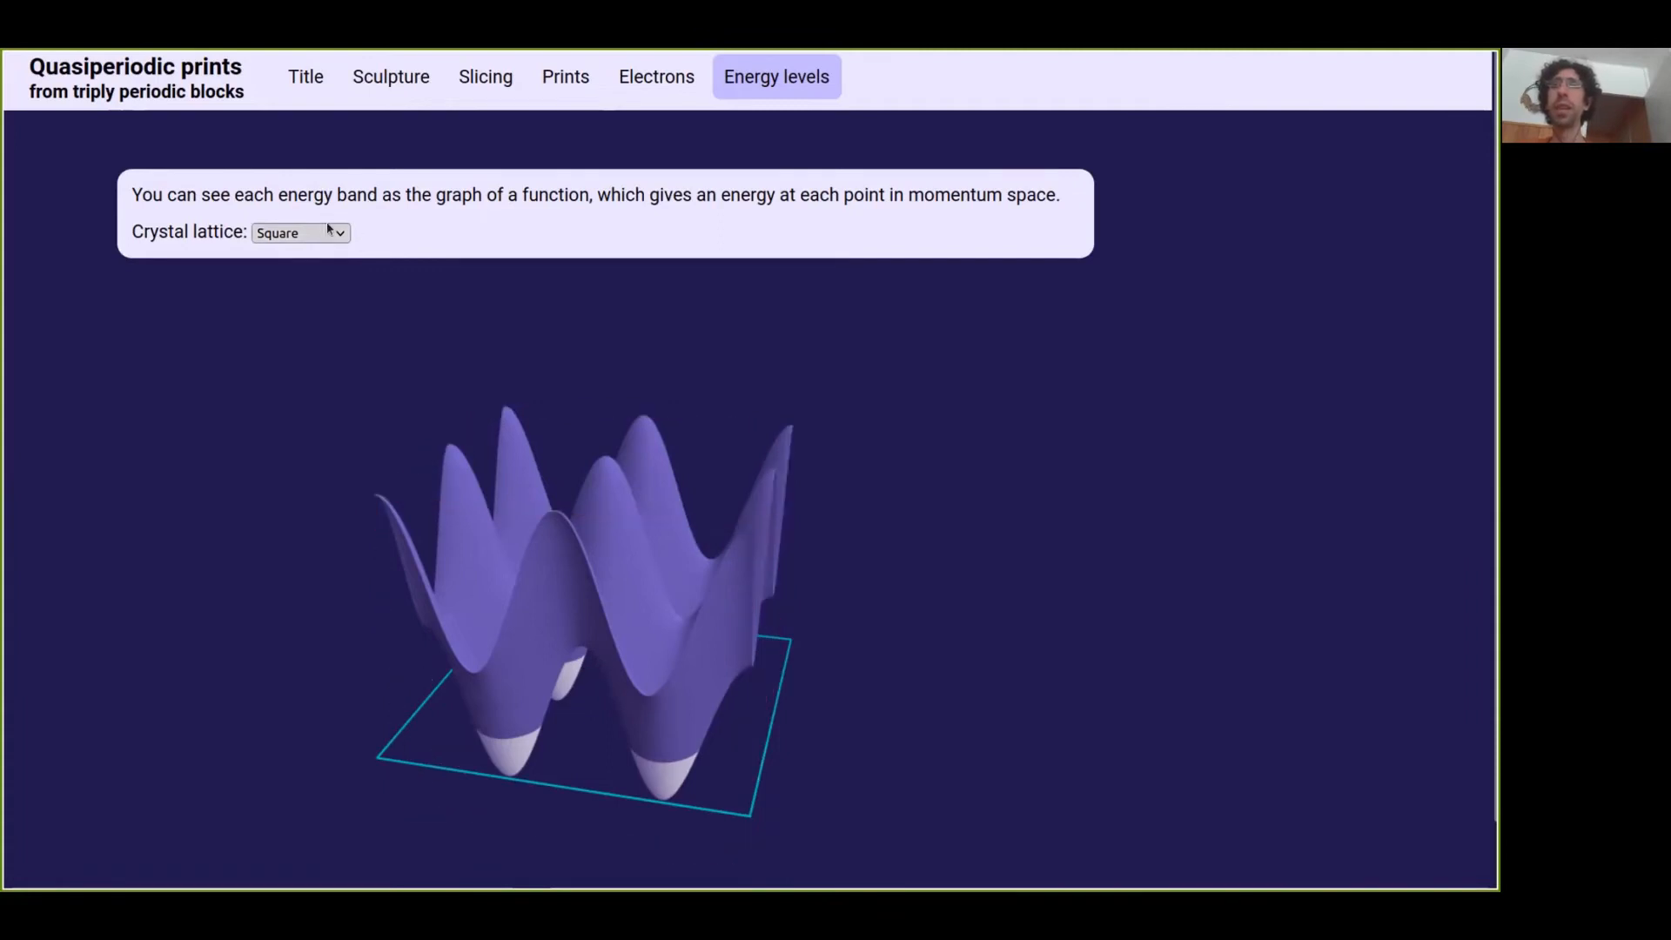
Step: Select the Square lattice and orbit its energy band surface from above and side
{"action": "left_click", "coordinate": [300, 232]}
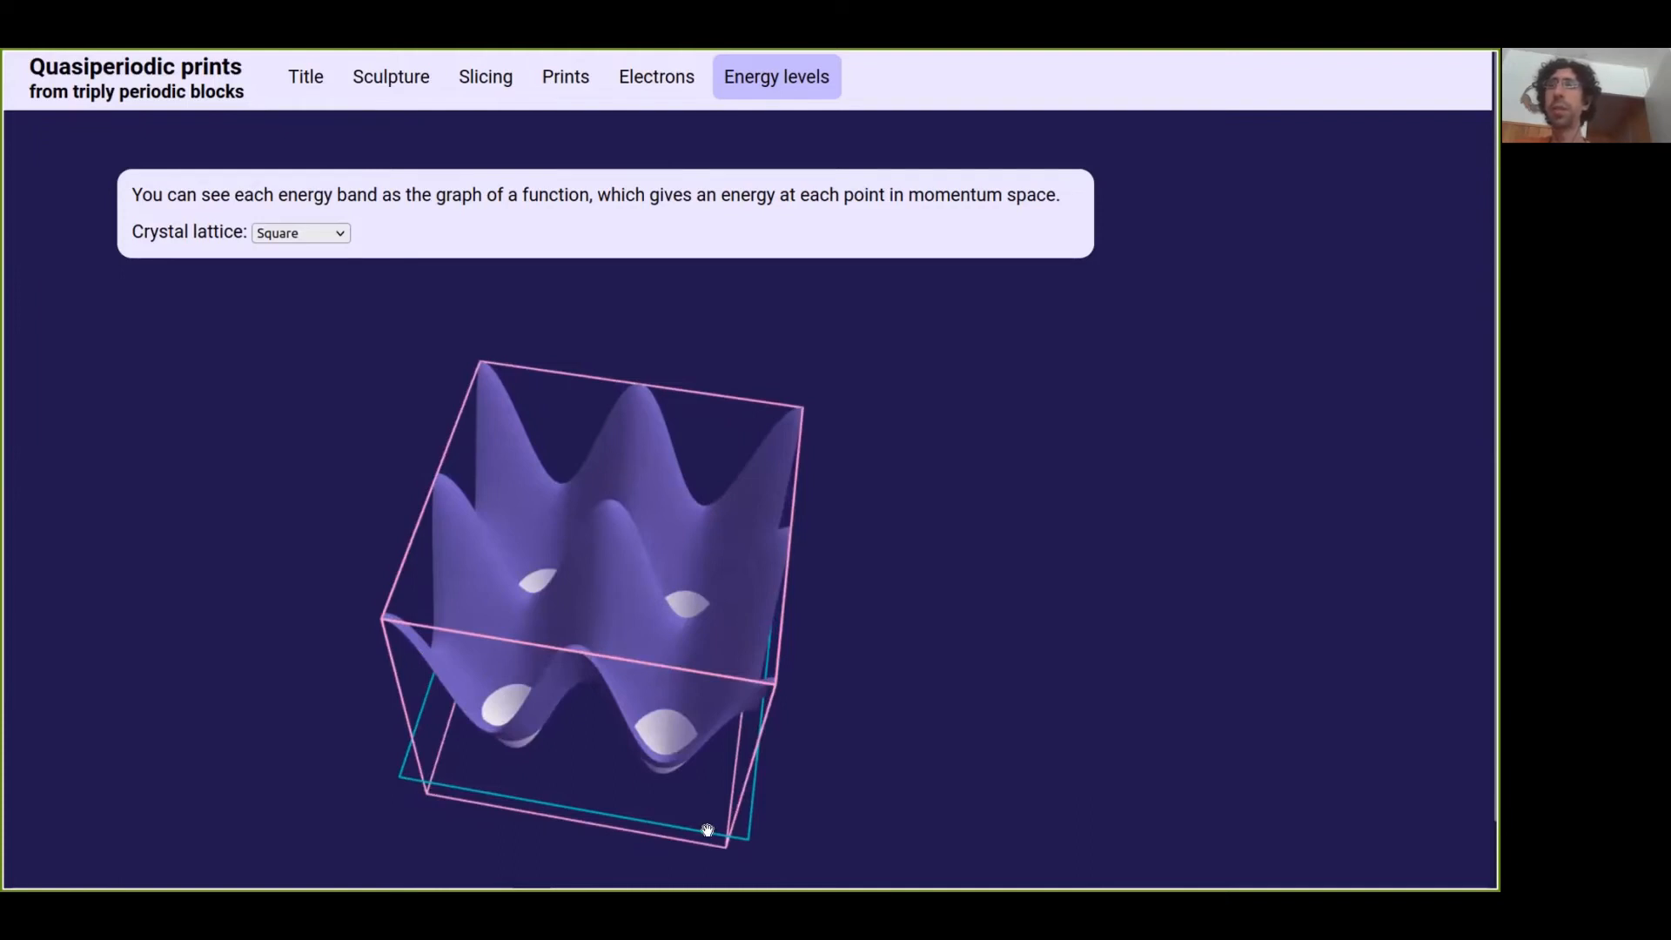
{"action": "mouse_move", "coordinate": [657, 750]}
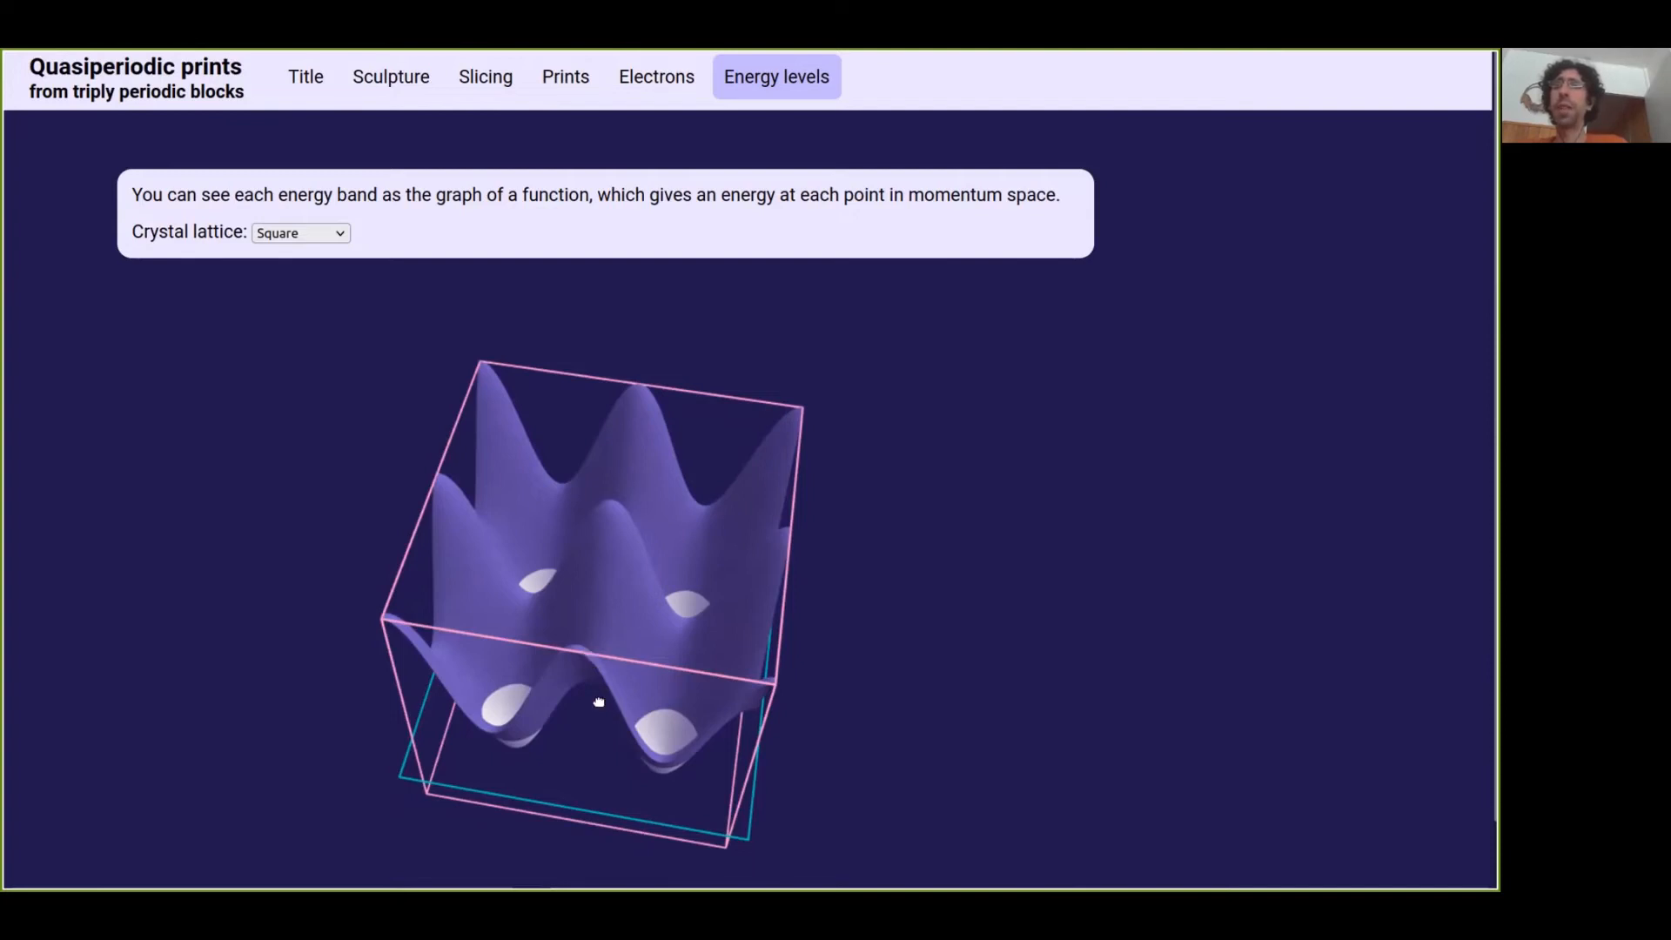
{"action": "left_click_drag", "start_coordinate": [597, 700], "coordinate": [592, 768]}
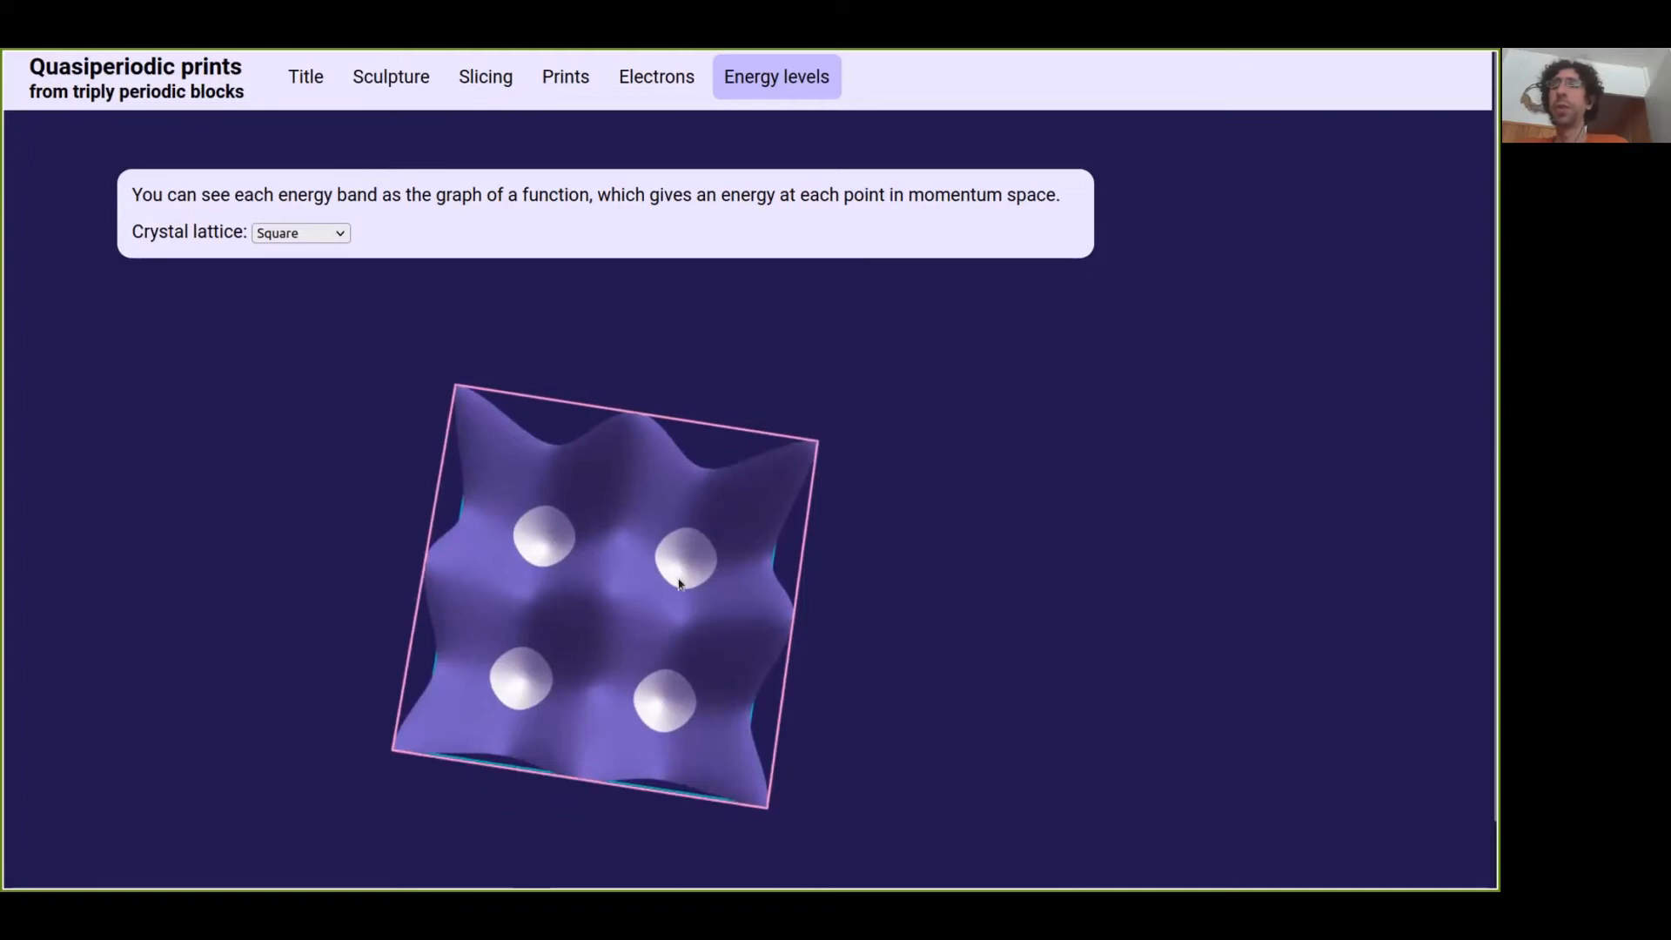
{"action": "mouse_move", "coordinate": [634, 715]}
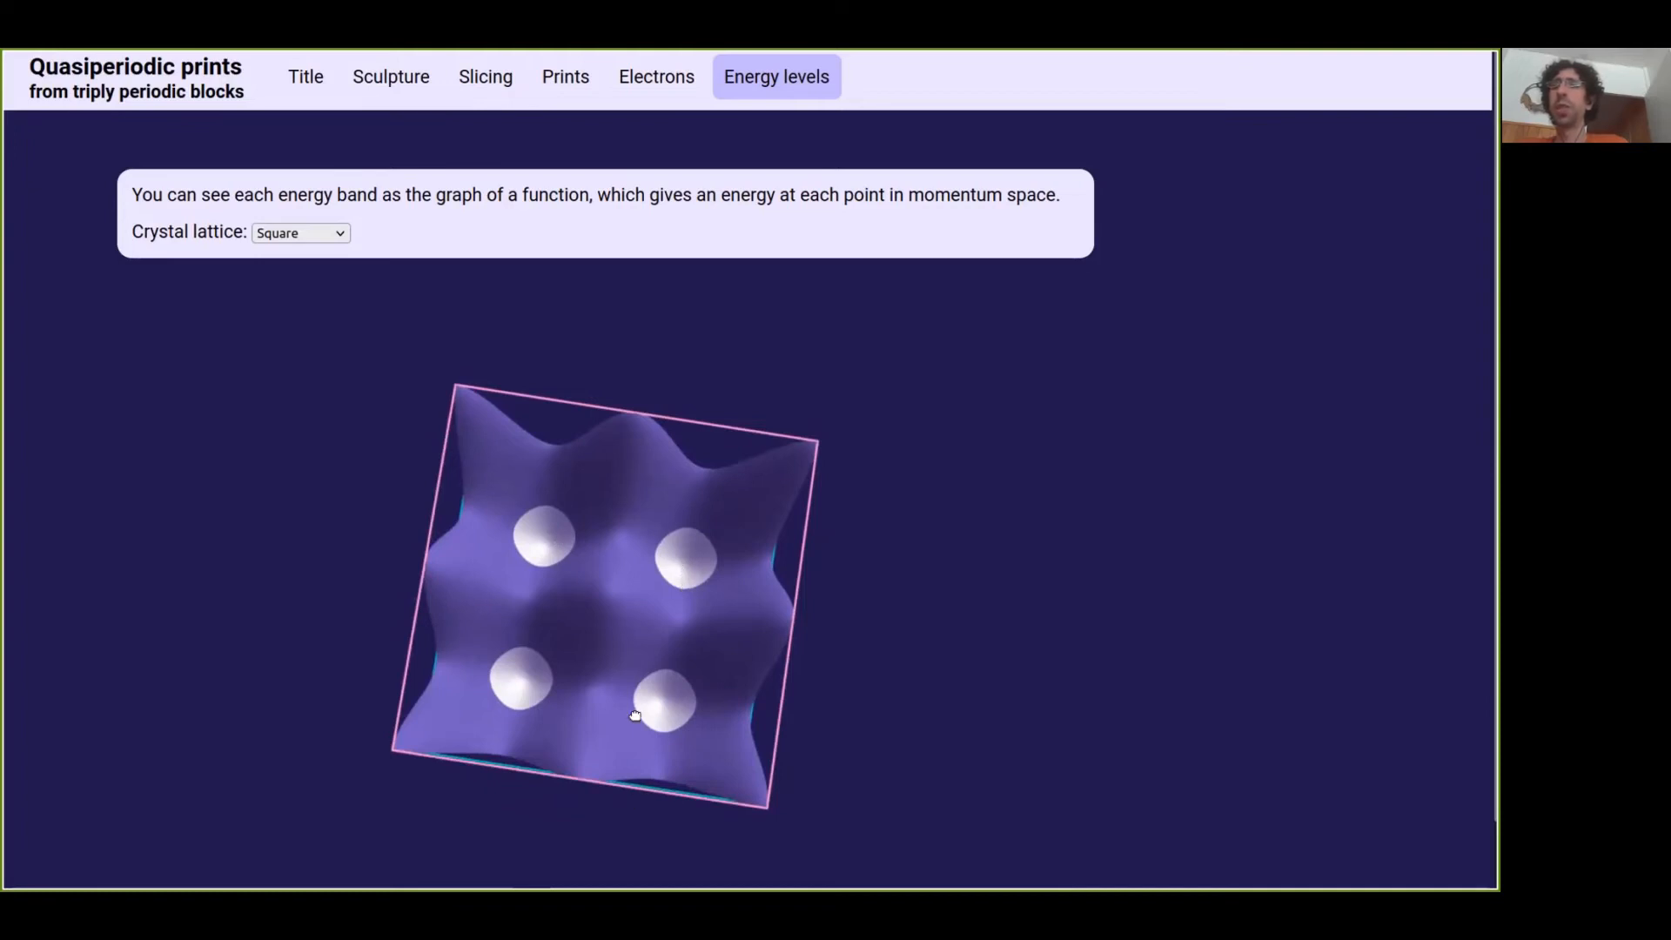
{"action": "left_click_drag", "start_coordinate": [635, 714], "coordinate": [656, 504]}
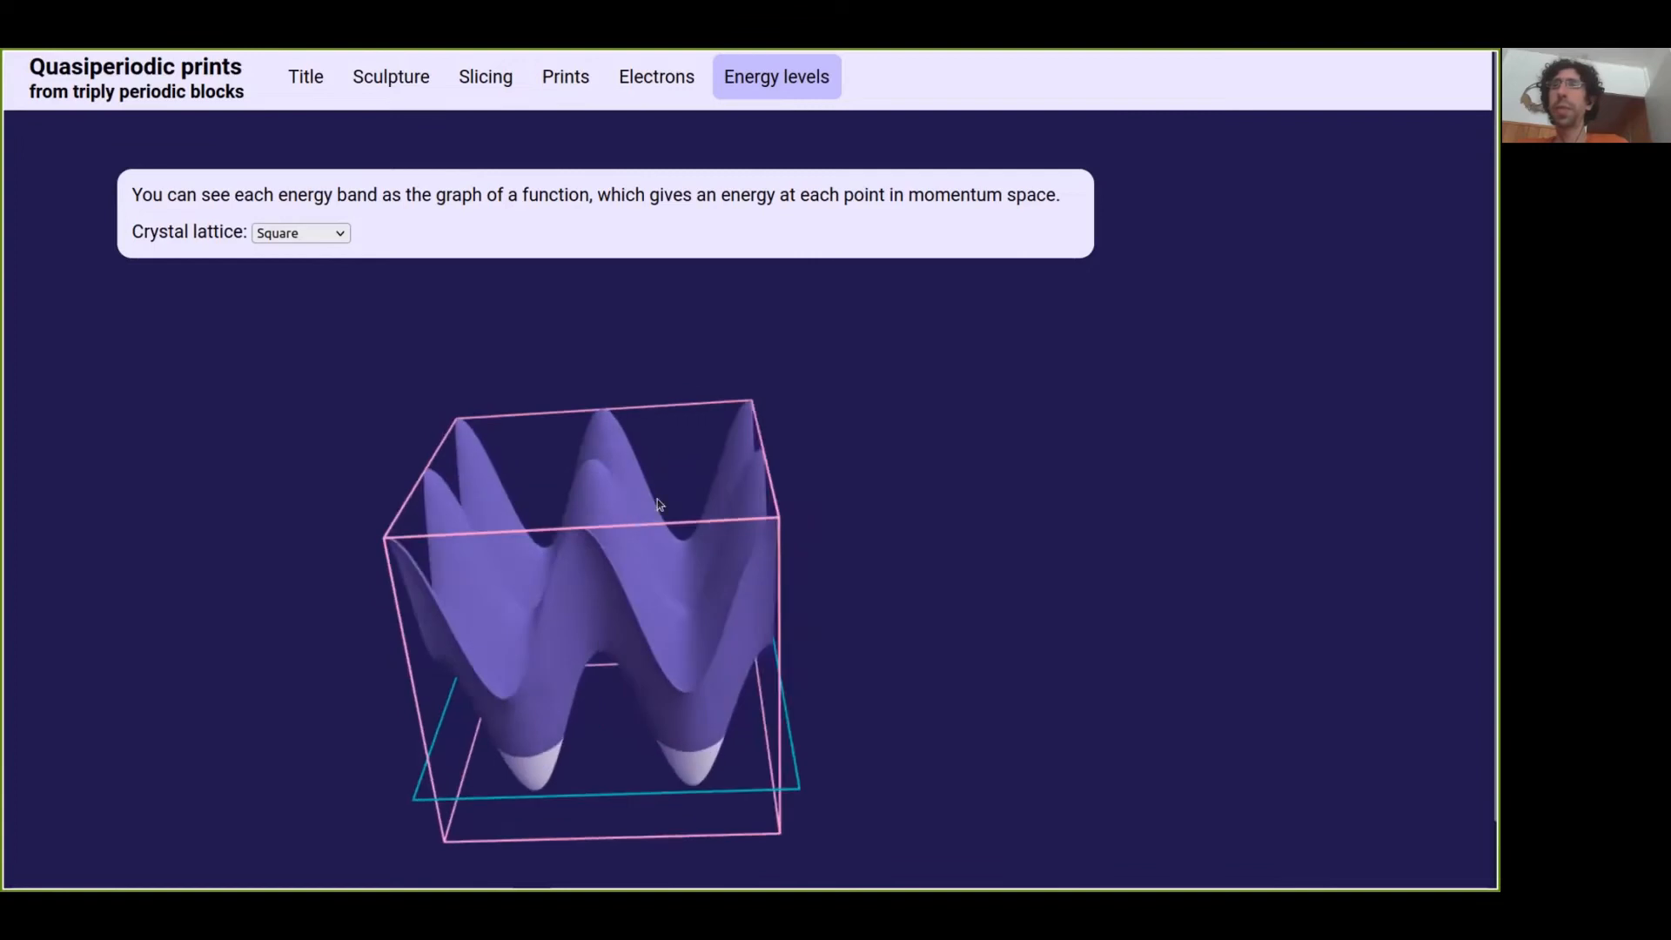
Step: Raise, shift, then lower the energy slicing plane to isolate pockets on the band
{"action": "left_click_drag", "start_coordinate": [655, 504], "coordinate": [604, 700]}
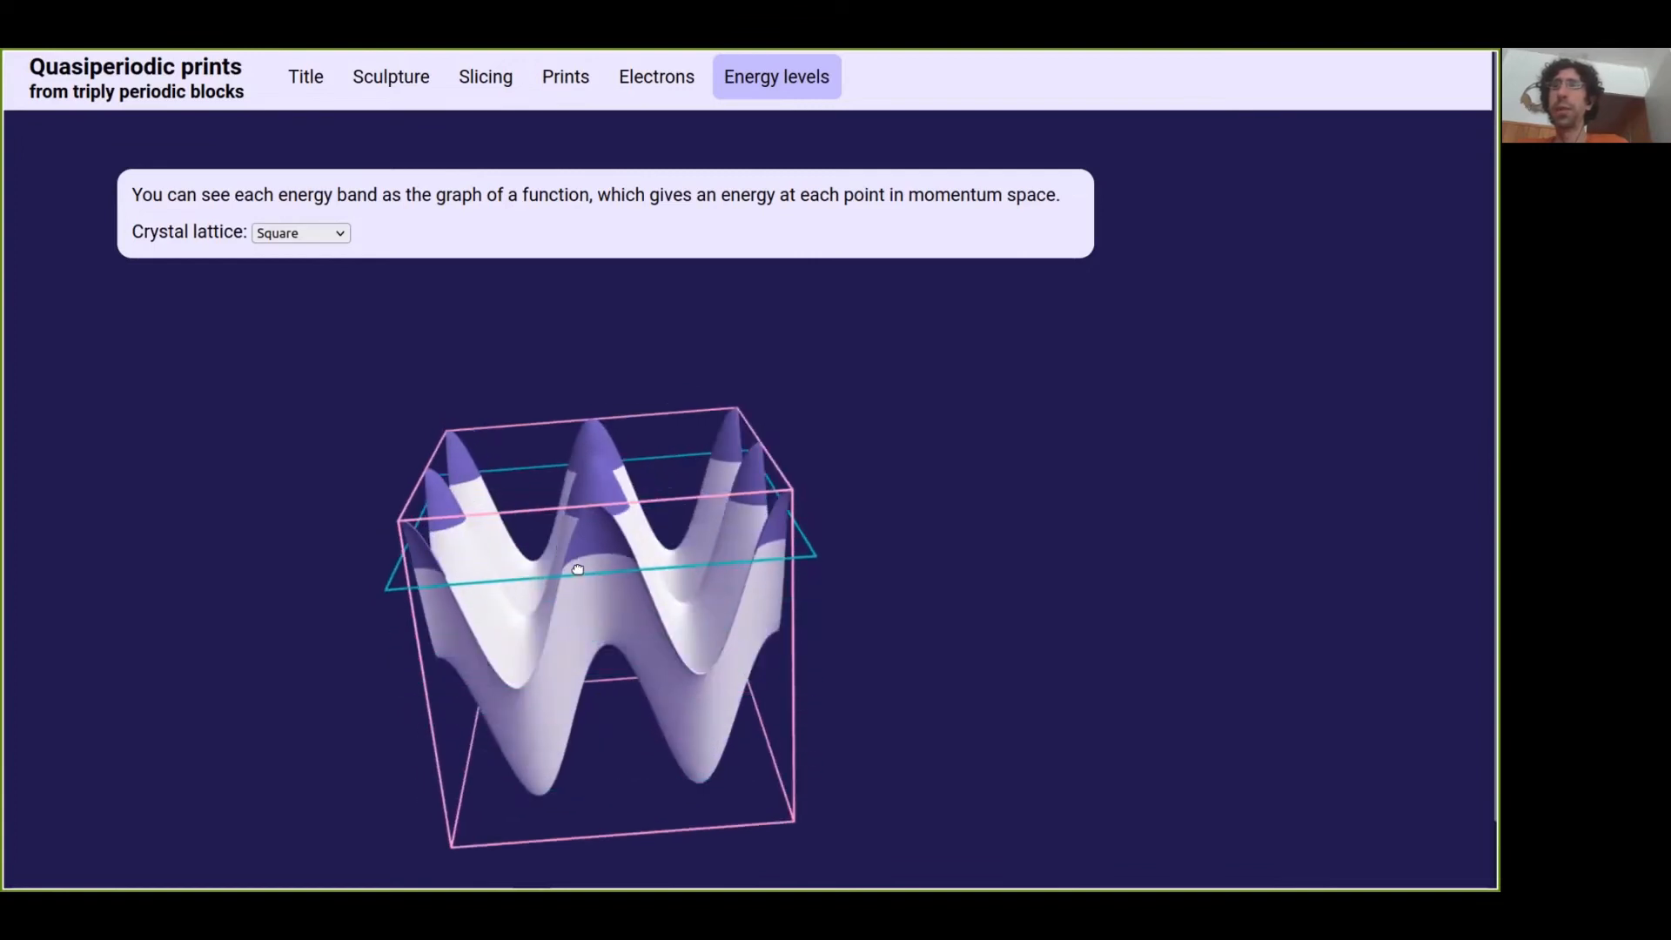
{"action": "left_click_drag", "start_coordinate": [578, 570], "coordinate": [583, 579]}
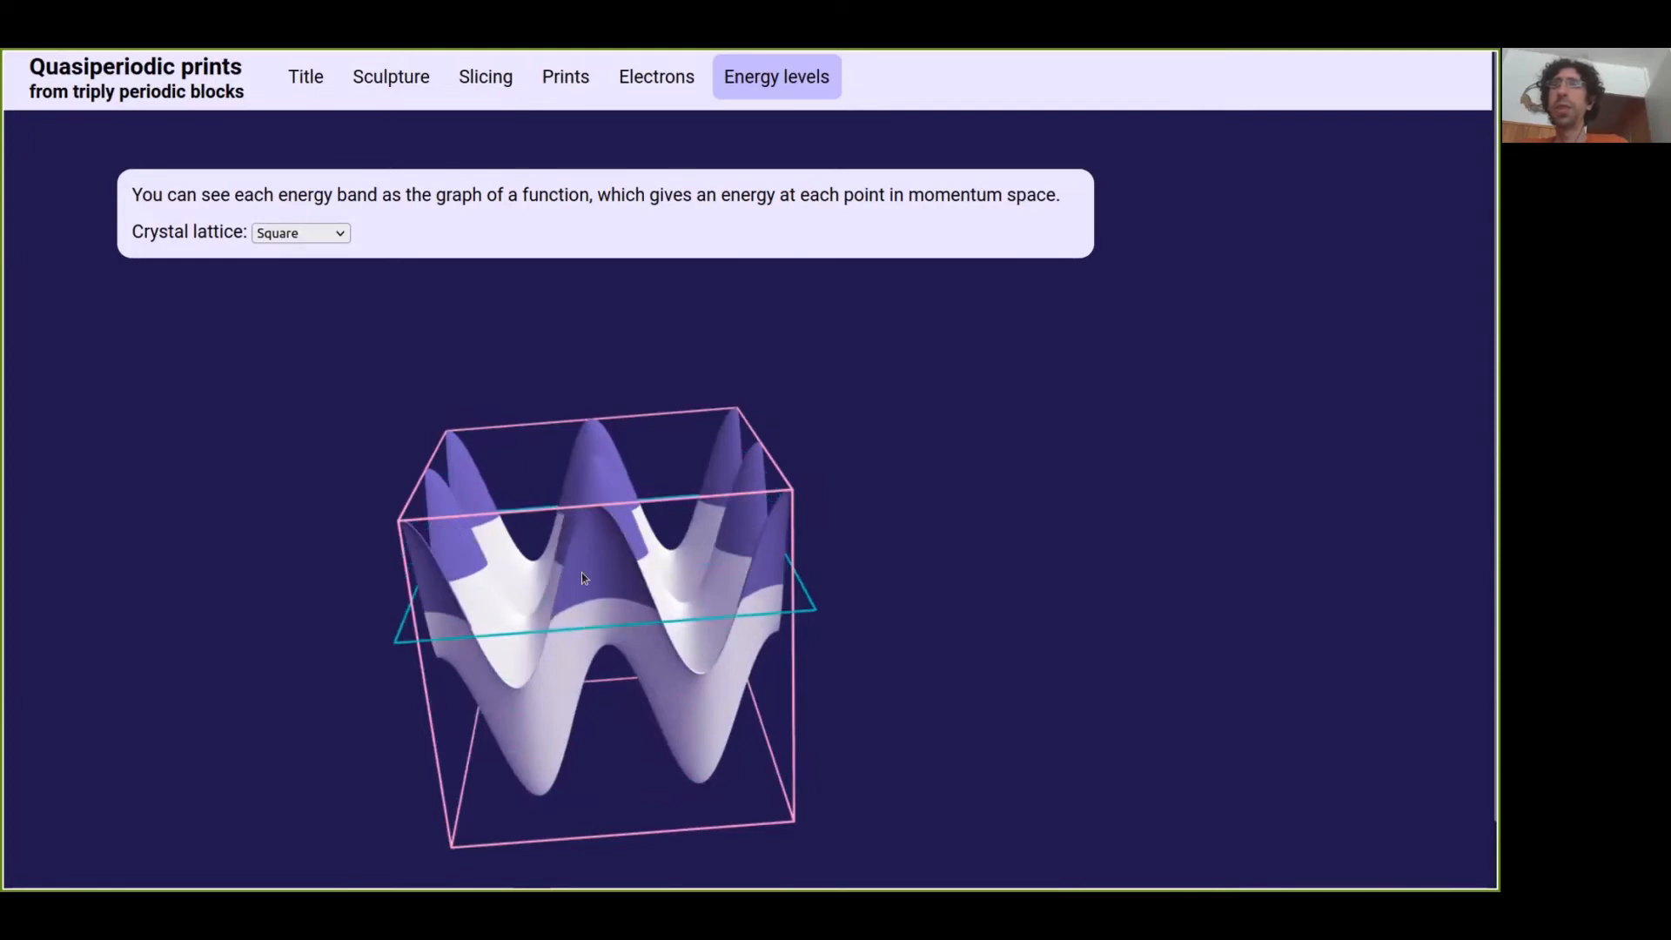
{"action": "left_click_drag", "start_coordinate": [581, 579], "coordinate": [626, 639]}
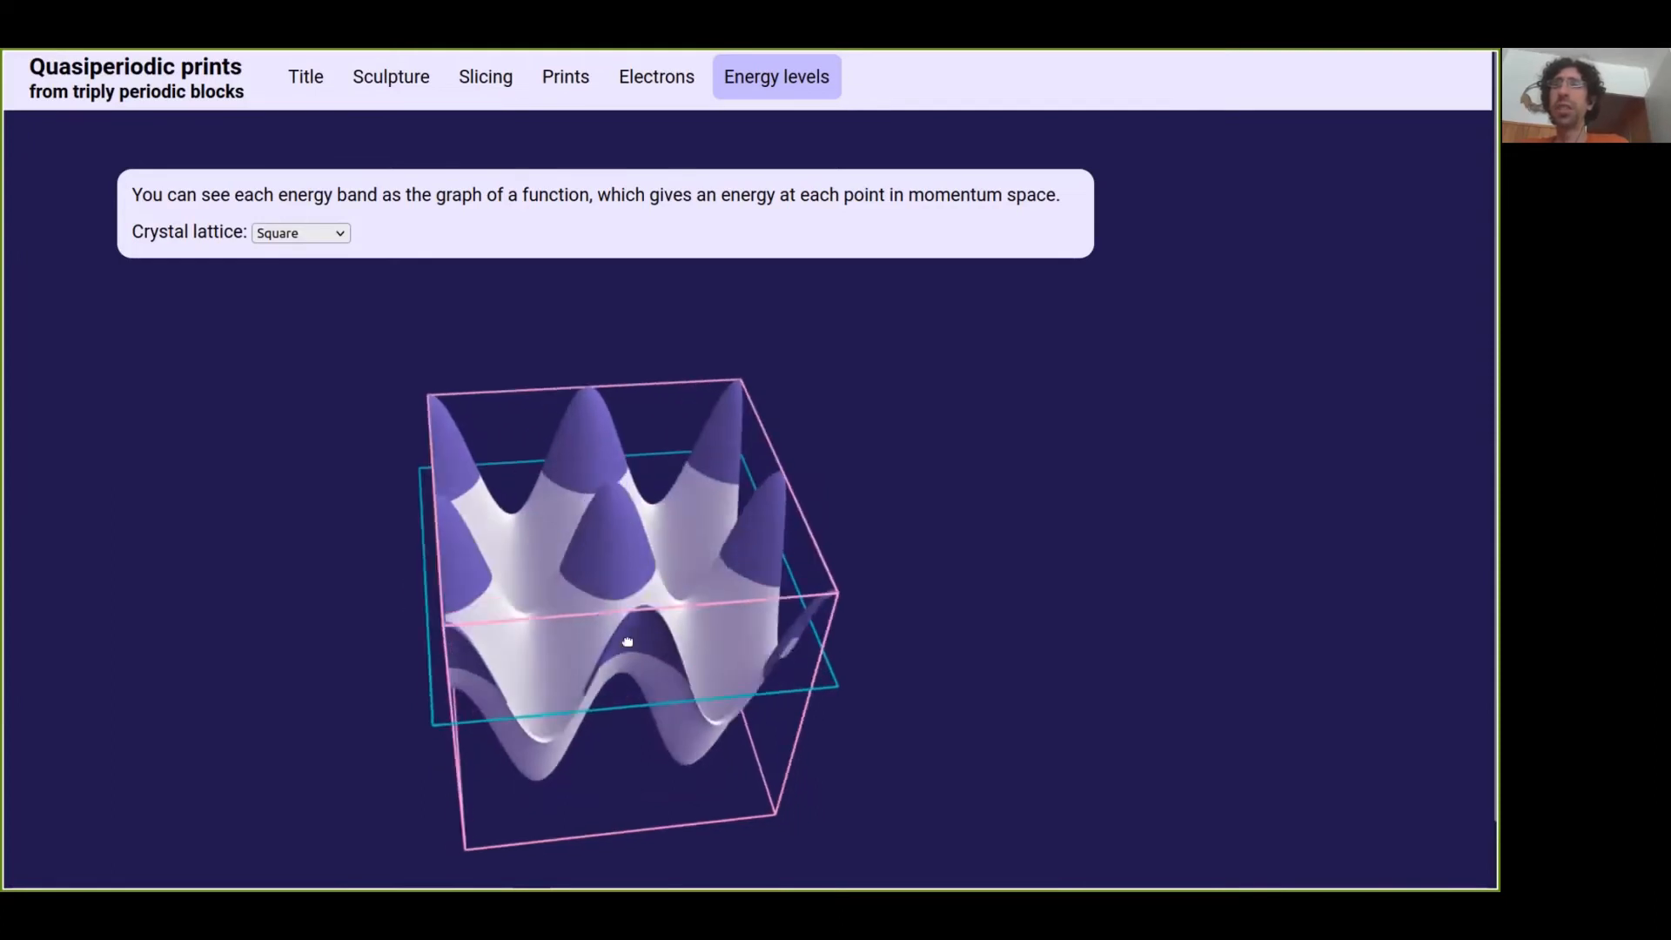
{"action": "left_click_drag", "start_coordinate": [626, 640], "coordinate": [636, 714]}
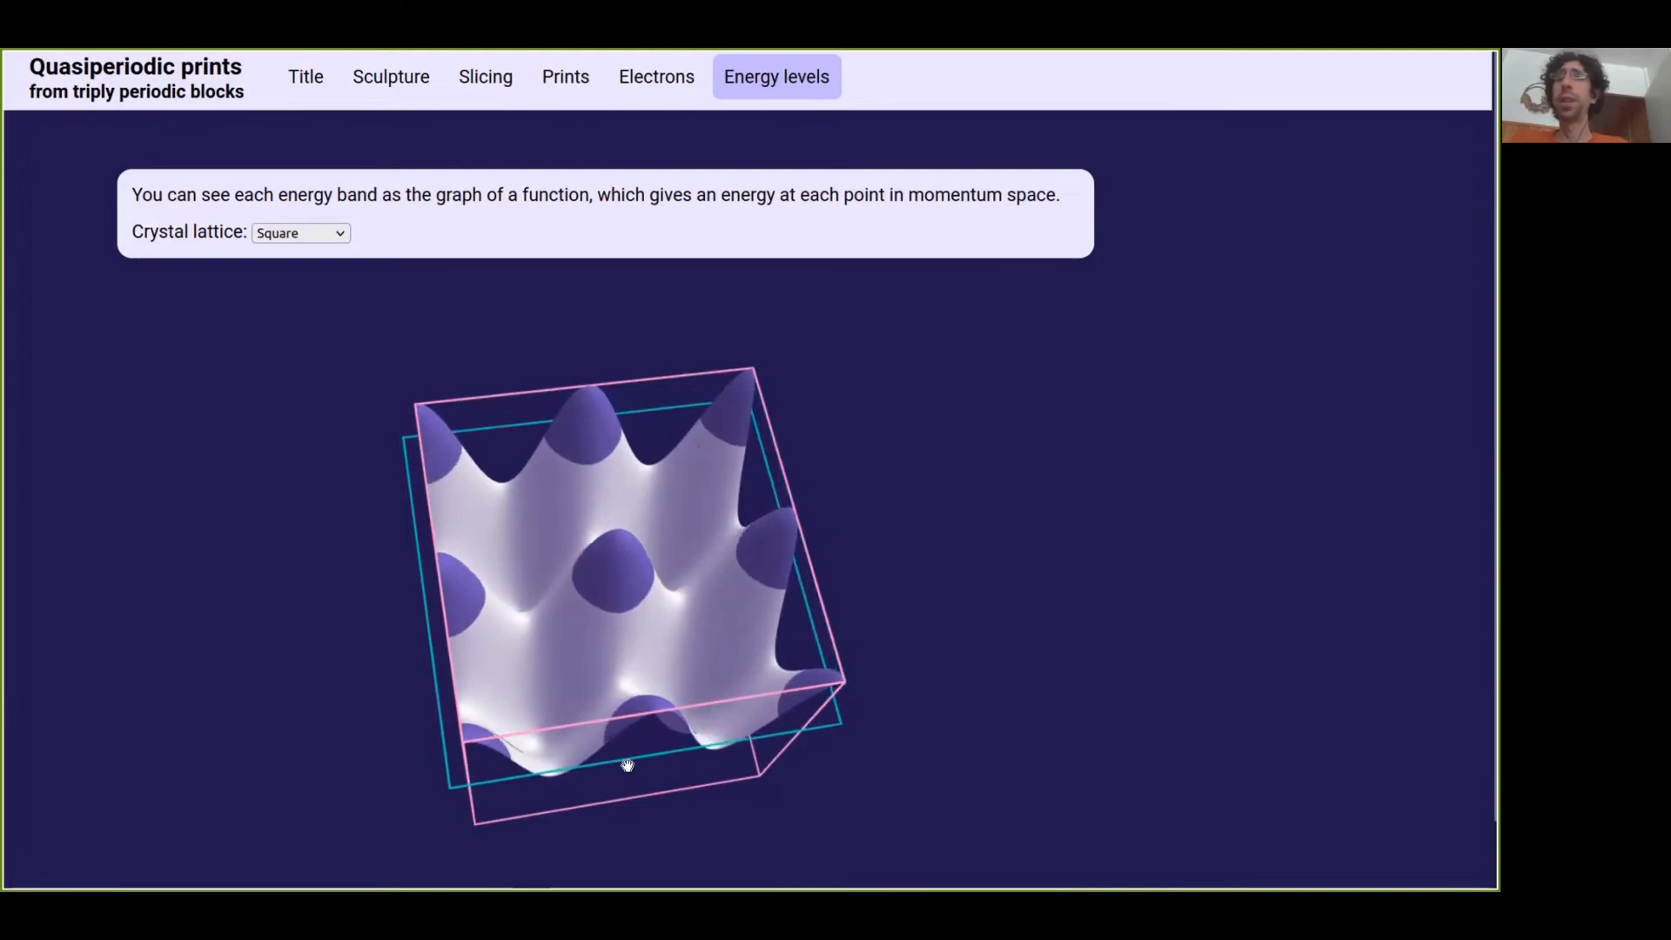
{"action": "mouse_move", "coordinate": [613, 379]}
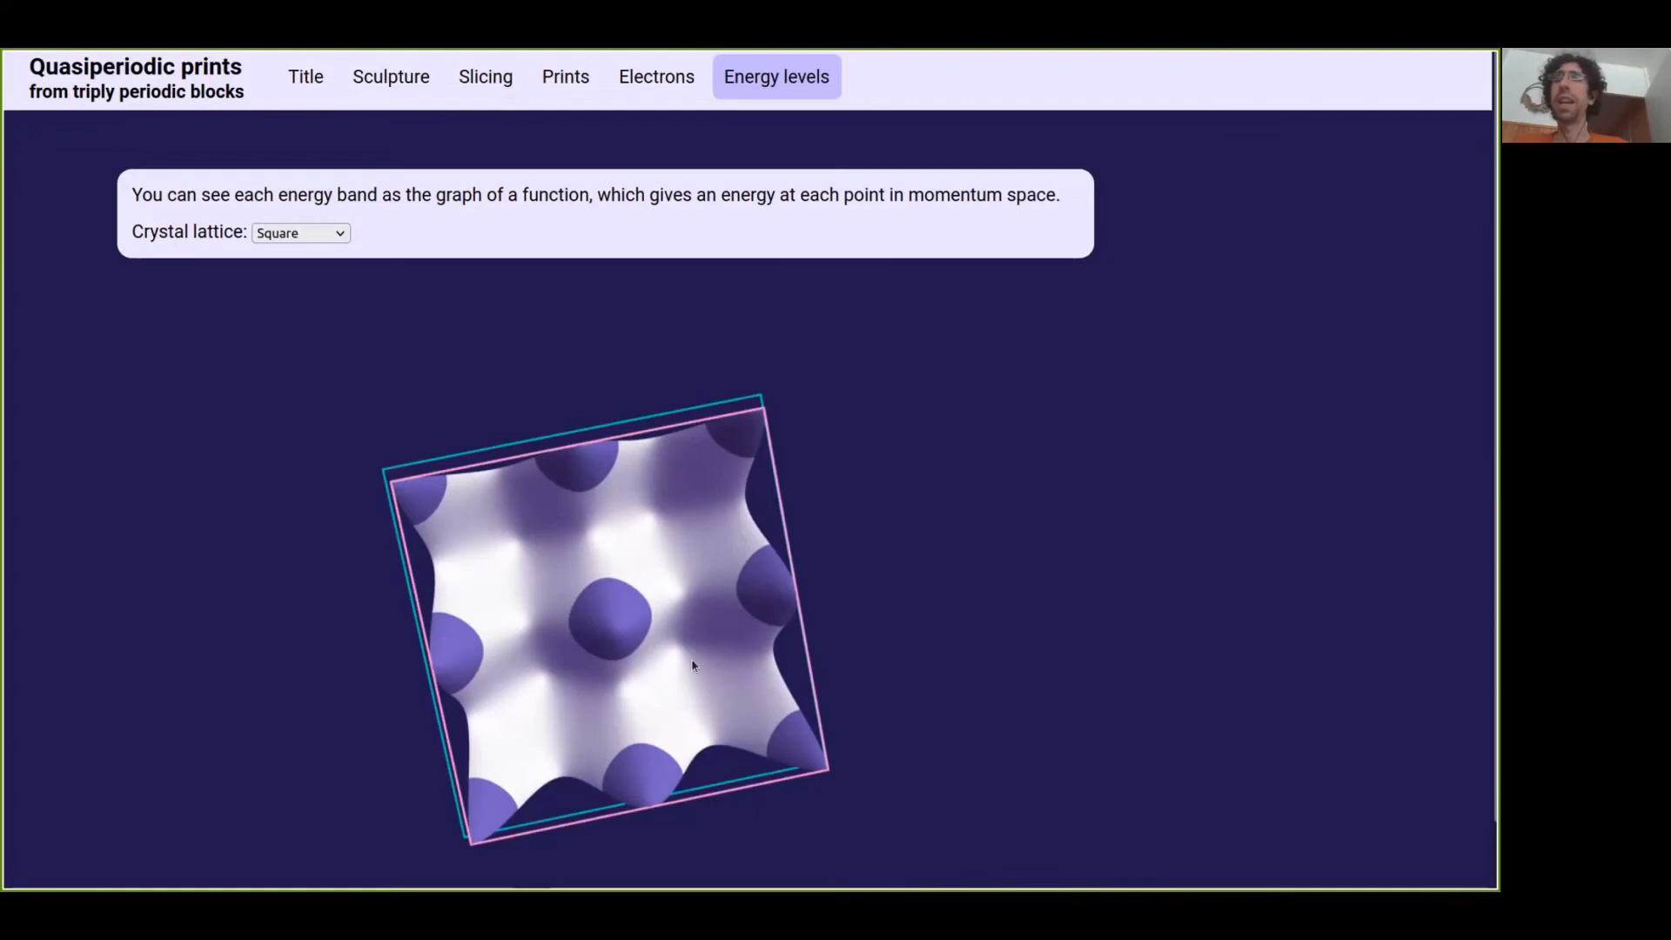
{"action": "mouse_move", "coordinate": [448, 656]}
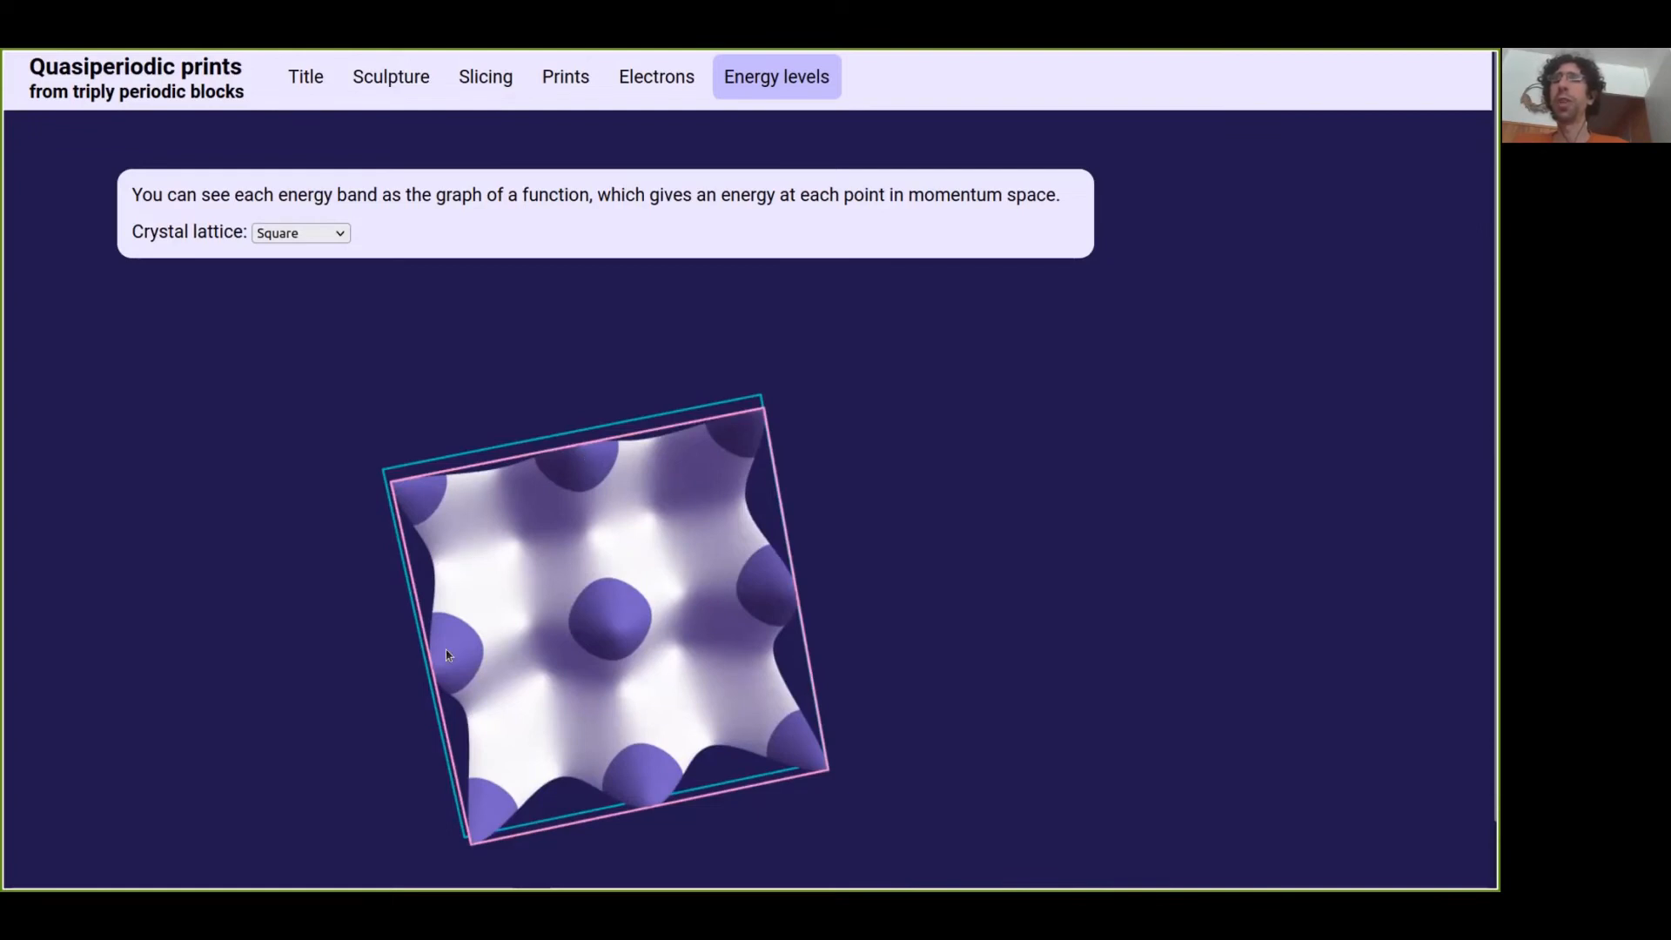
{"action": "mouse_move", "coordinate": [559, 830]}
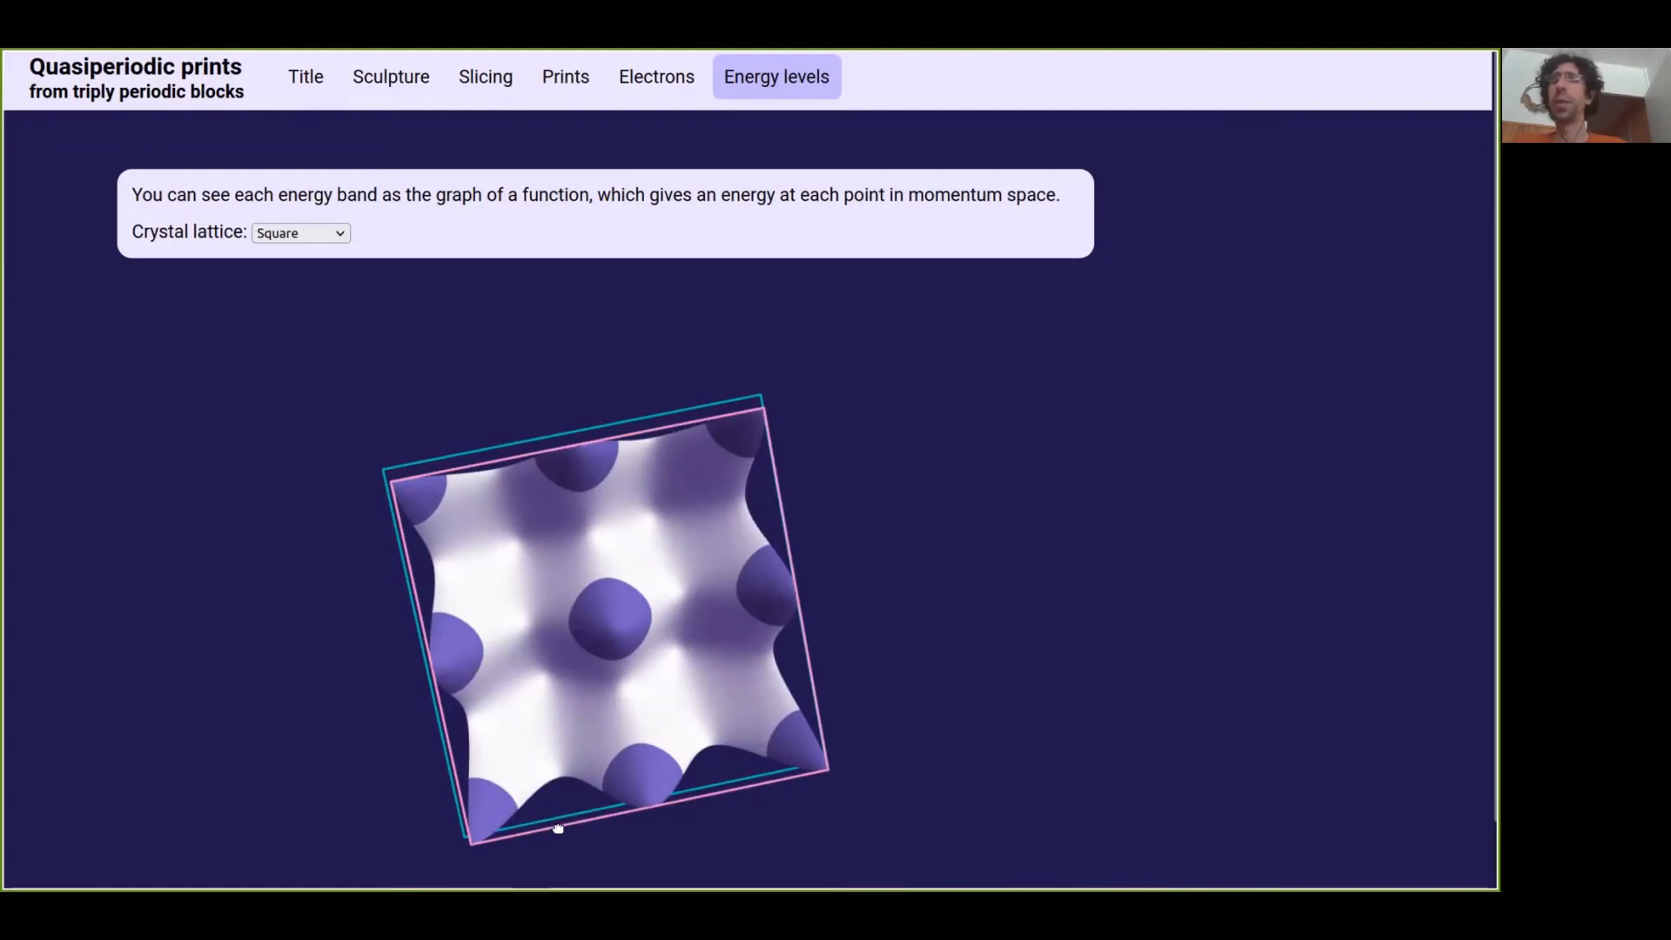
{"action": "left_click_drag", "start_coordinate": [559, 828], "coordinate": [538, 783]}
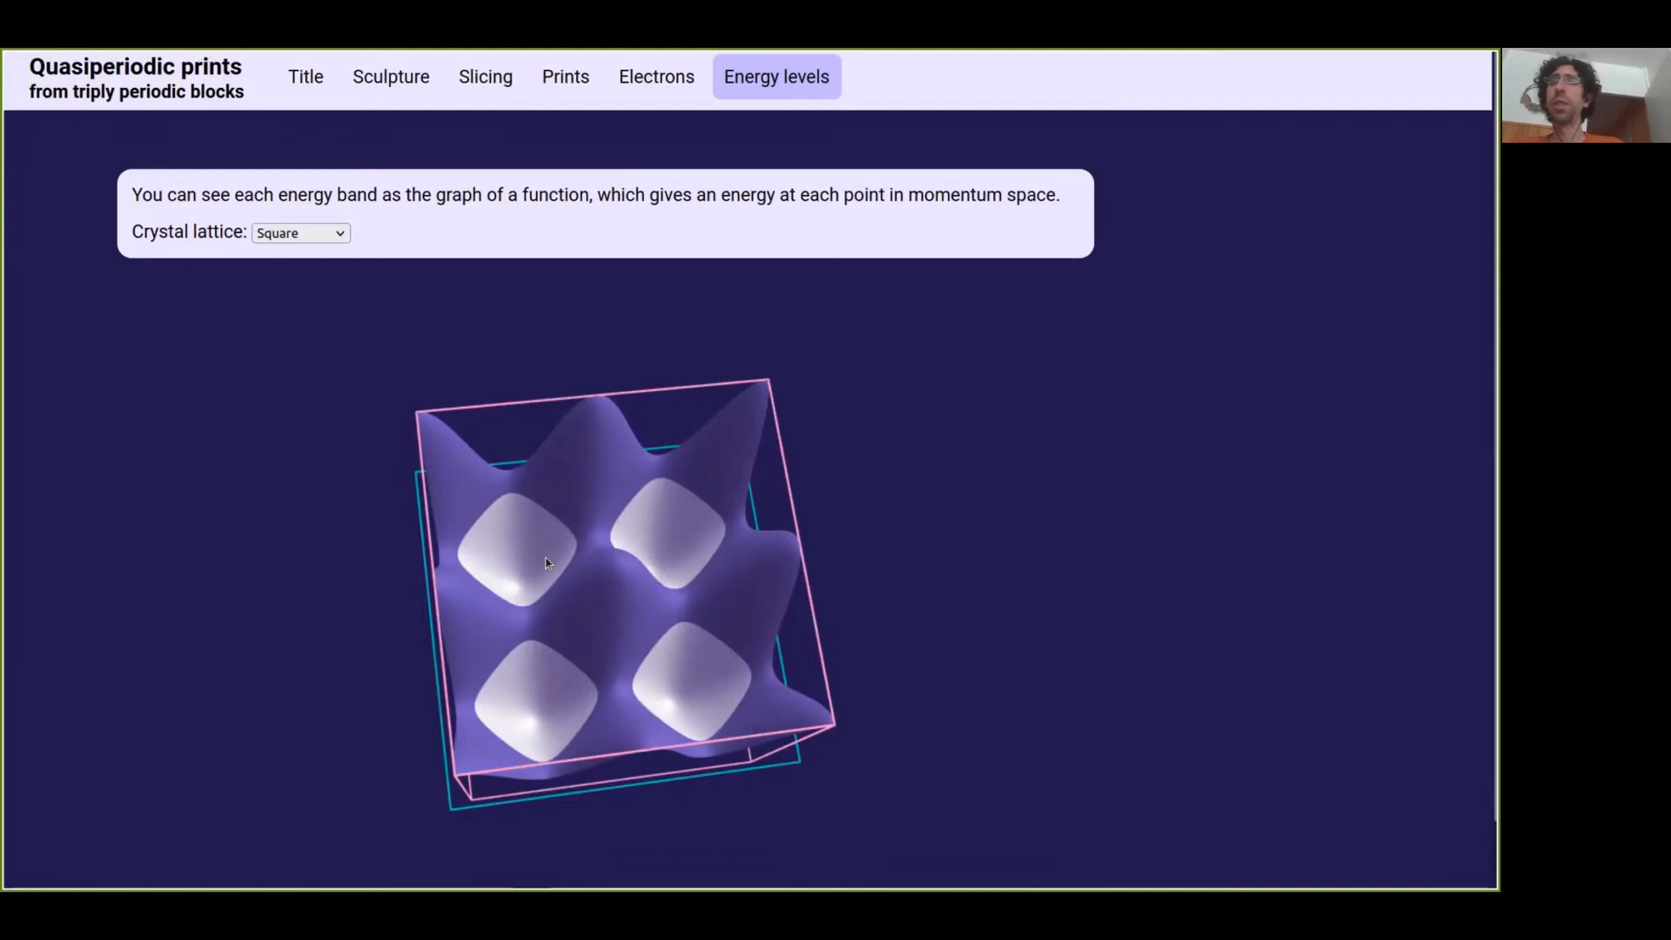
{"action": "mouse_move", "coordinate": [530, 523]}
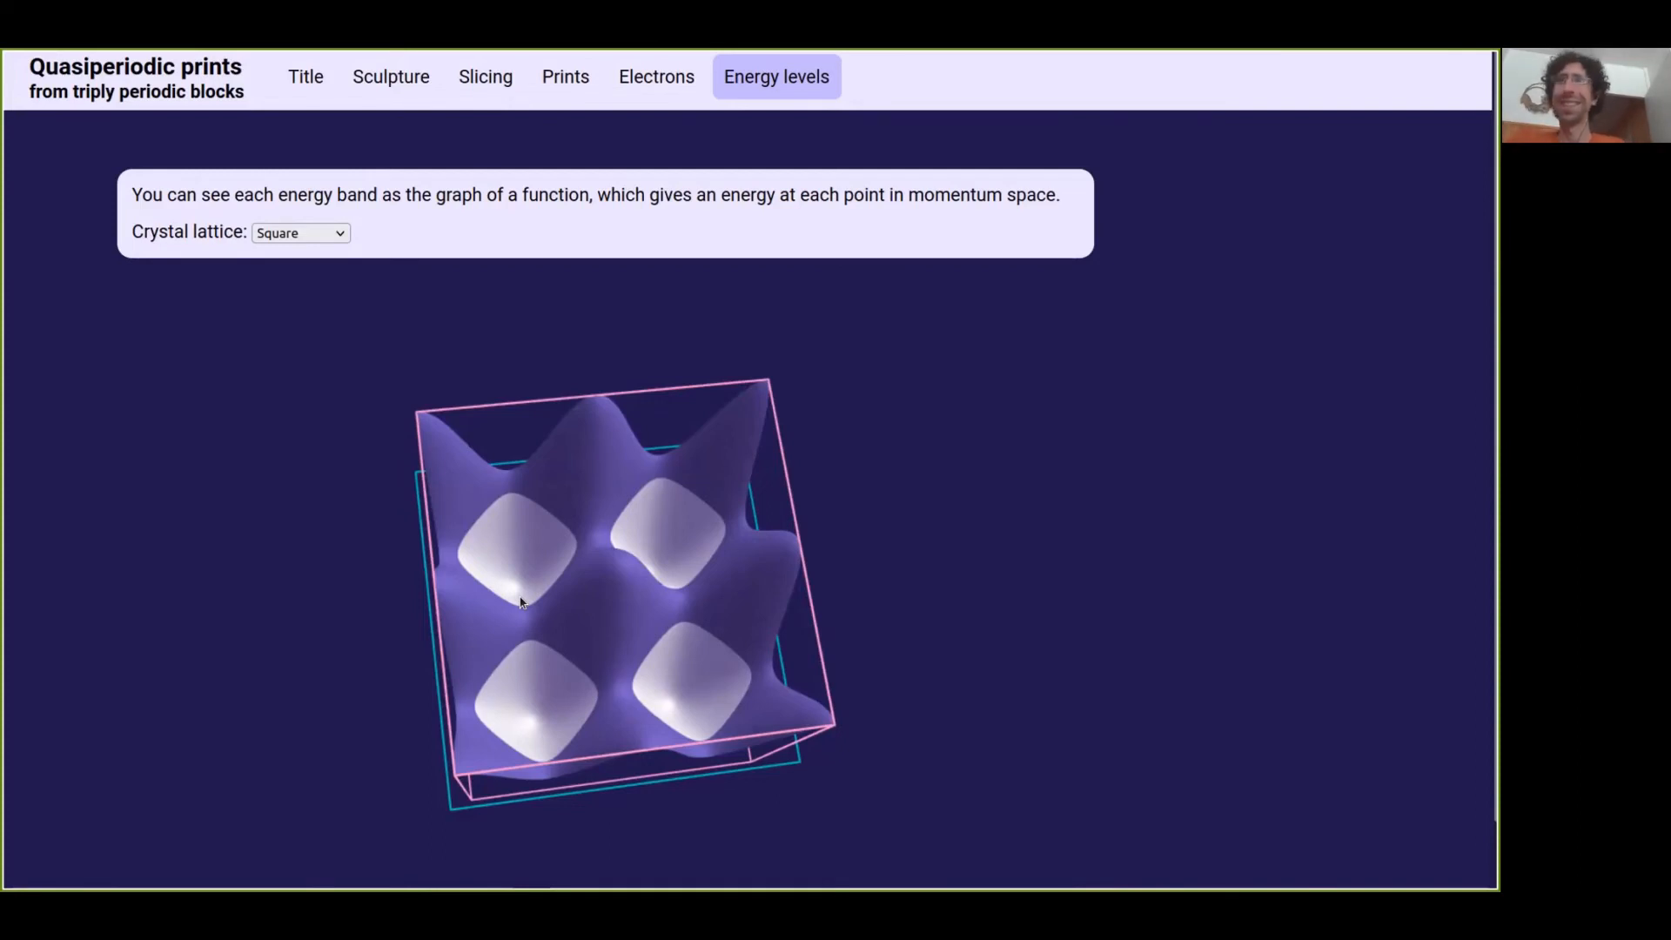
{"action": "mouse_move", "coordinate": [578, 720]}
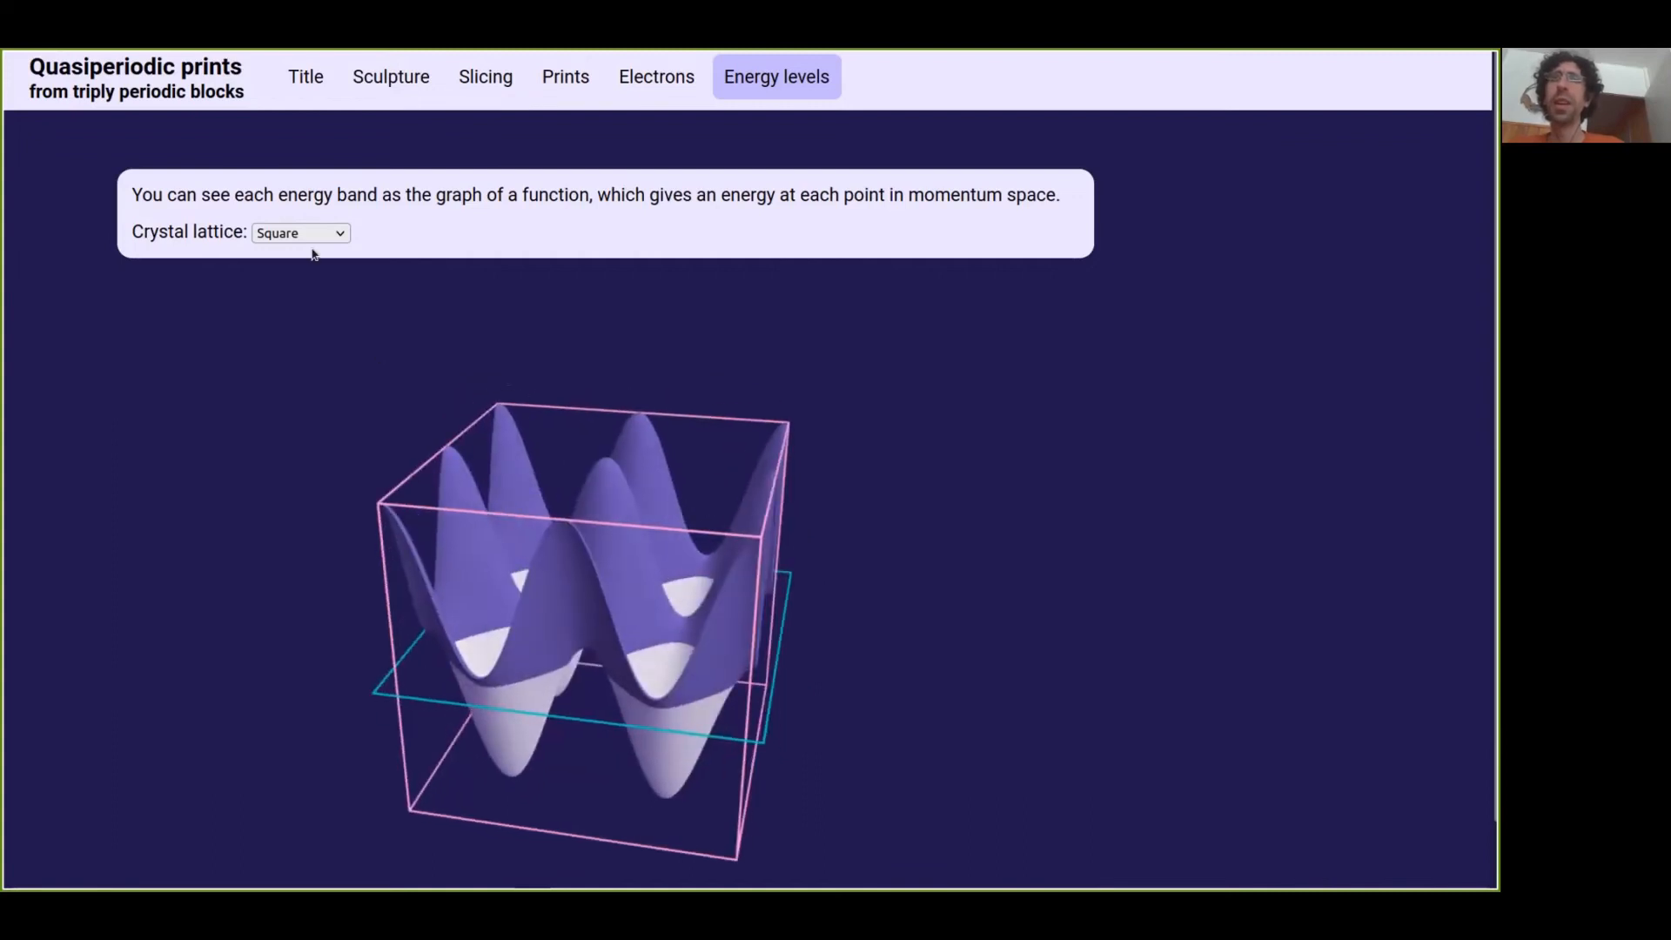
Step: Select the Honeycomb lattice and orbit its two band surfaces through side and top views
{"action": "left_click", "coordinate": [300, 232]}
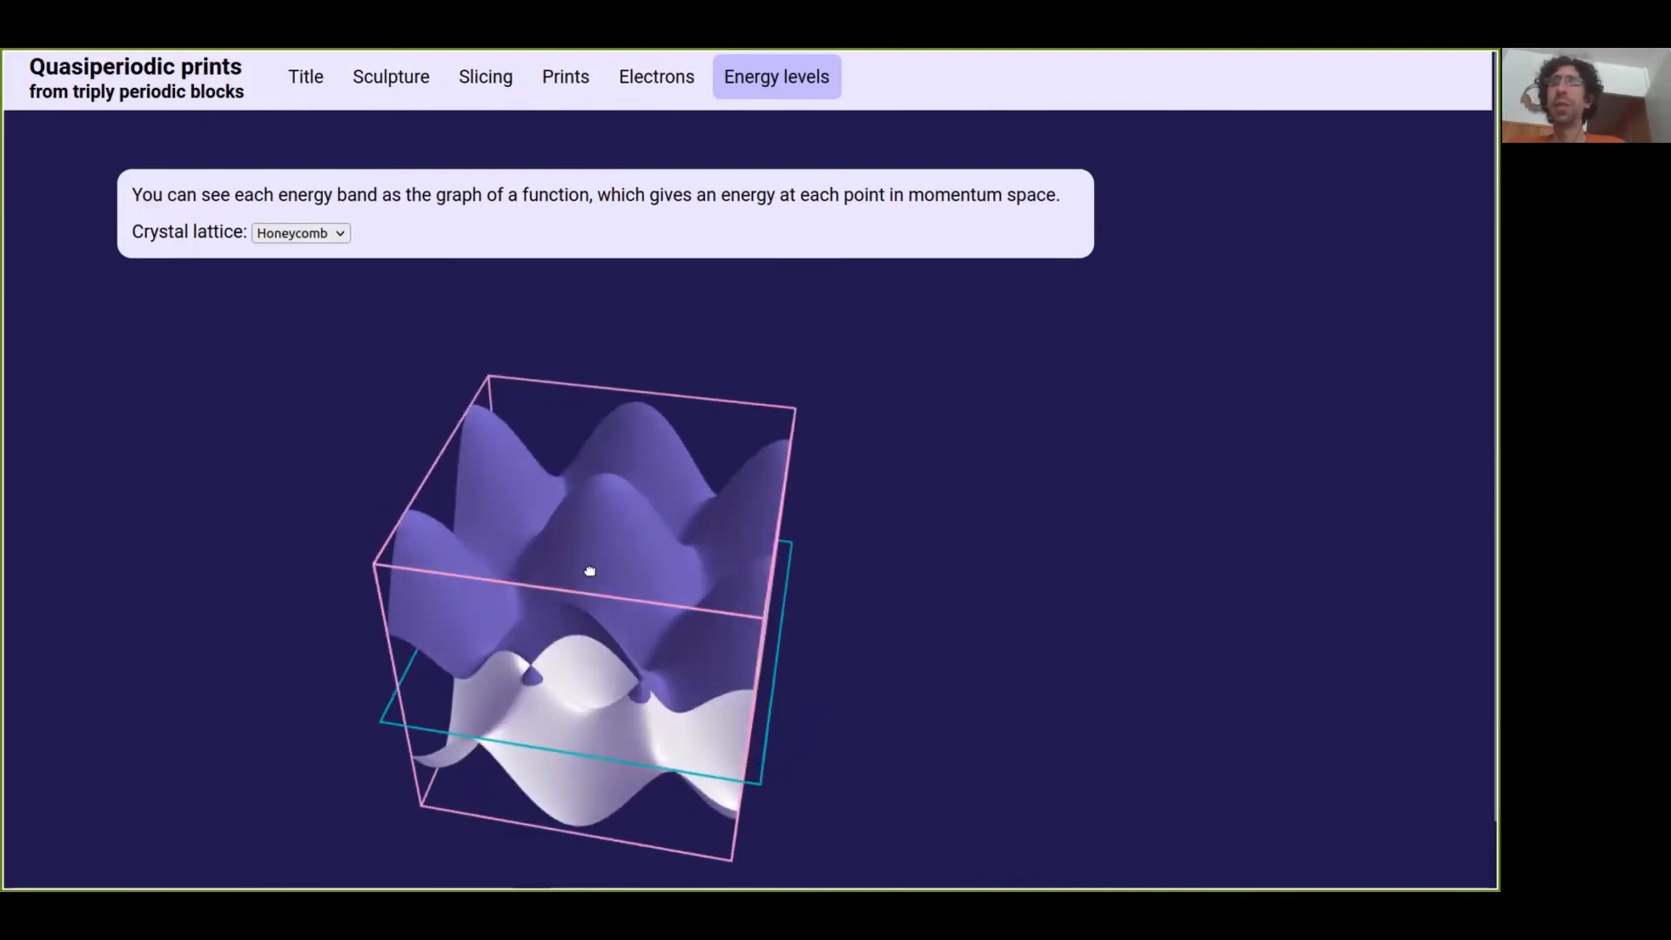
{"action": "left_click_drag", "start_coordinate": [589, 573], "coordinate": [583, 447]}
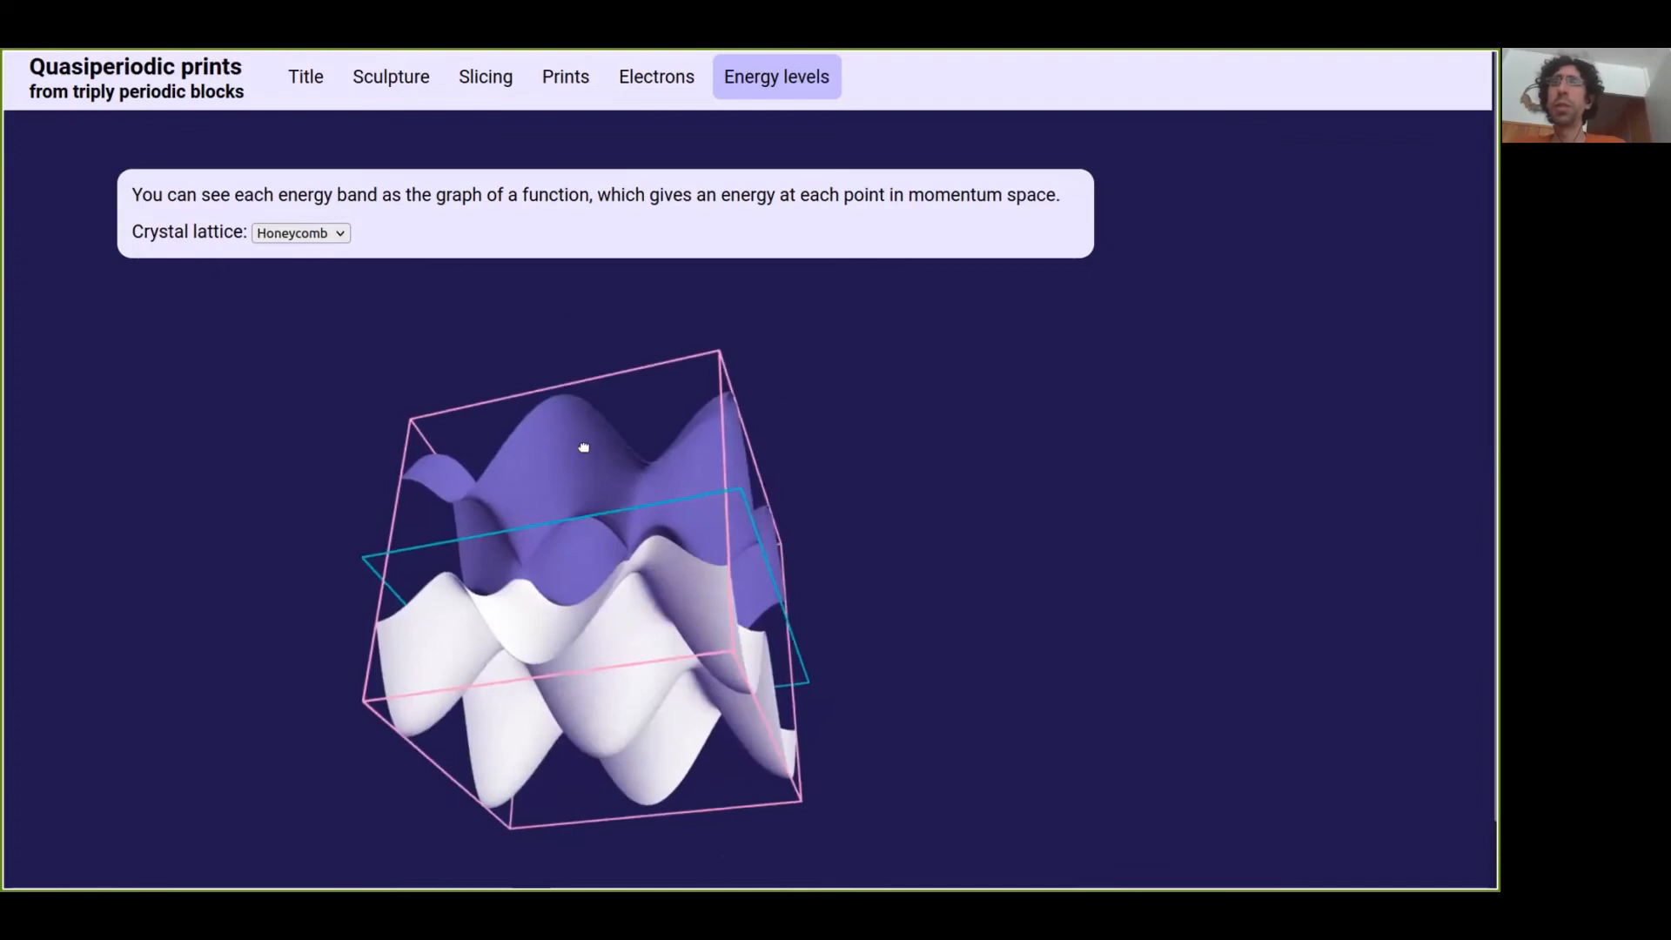
{"action": "left_click_drag", "start_coordinate": [583, 446], "coordinate": [583, 722]}
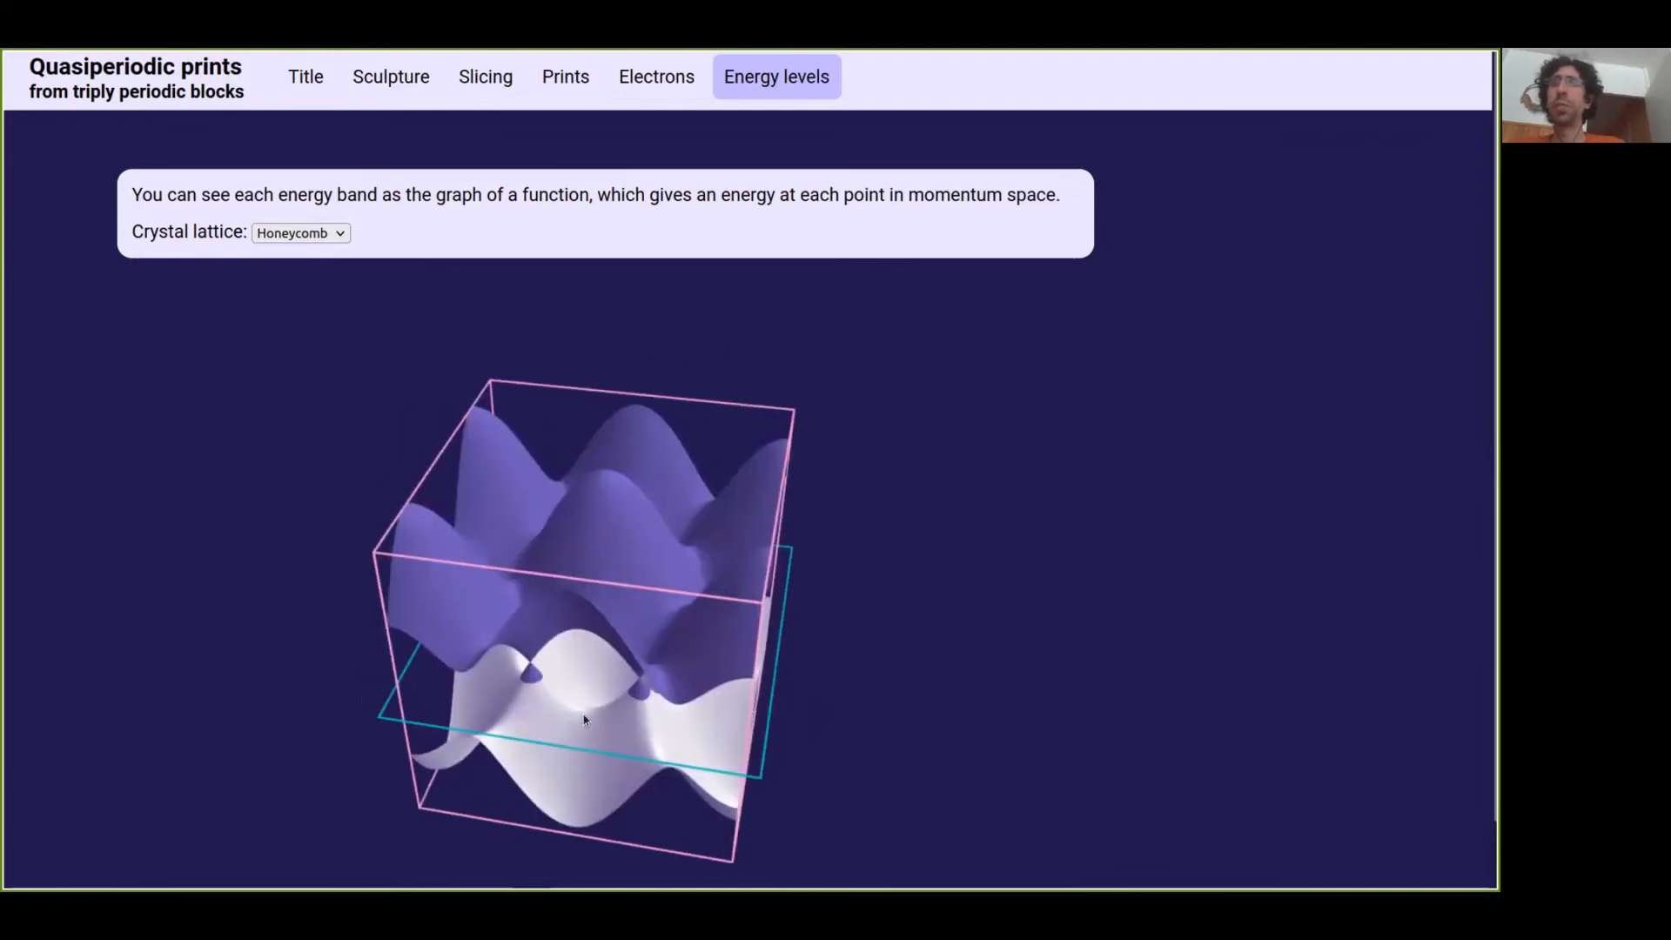
{"action": "left_click_drag", "start_coordinate": [583, 722], "coordinate": [583, 804]}
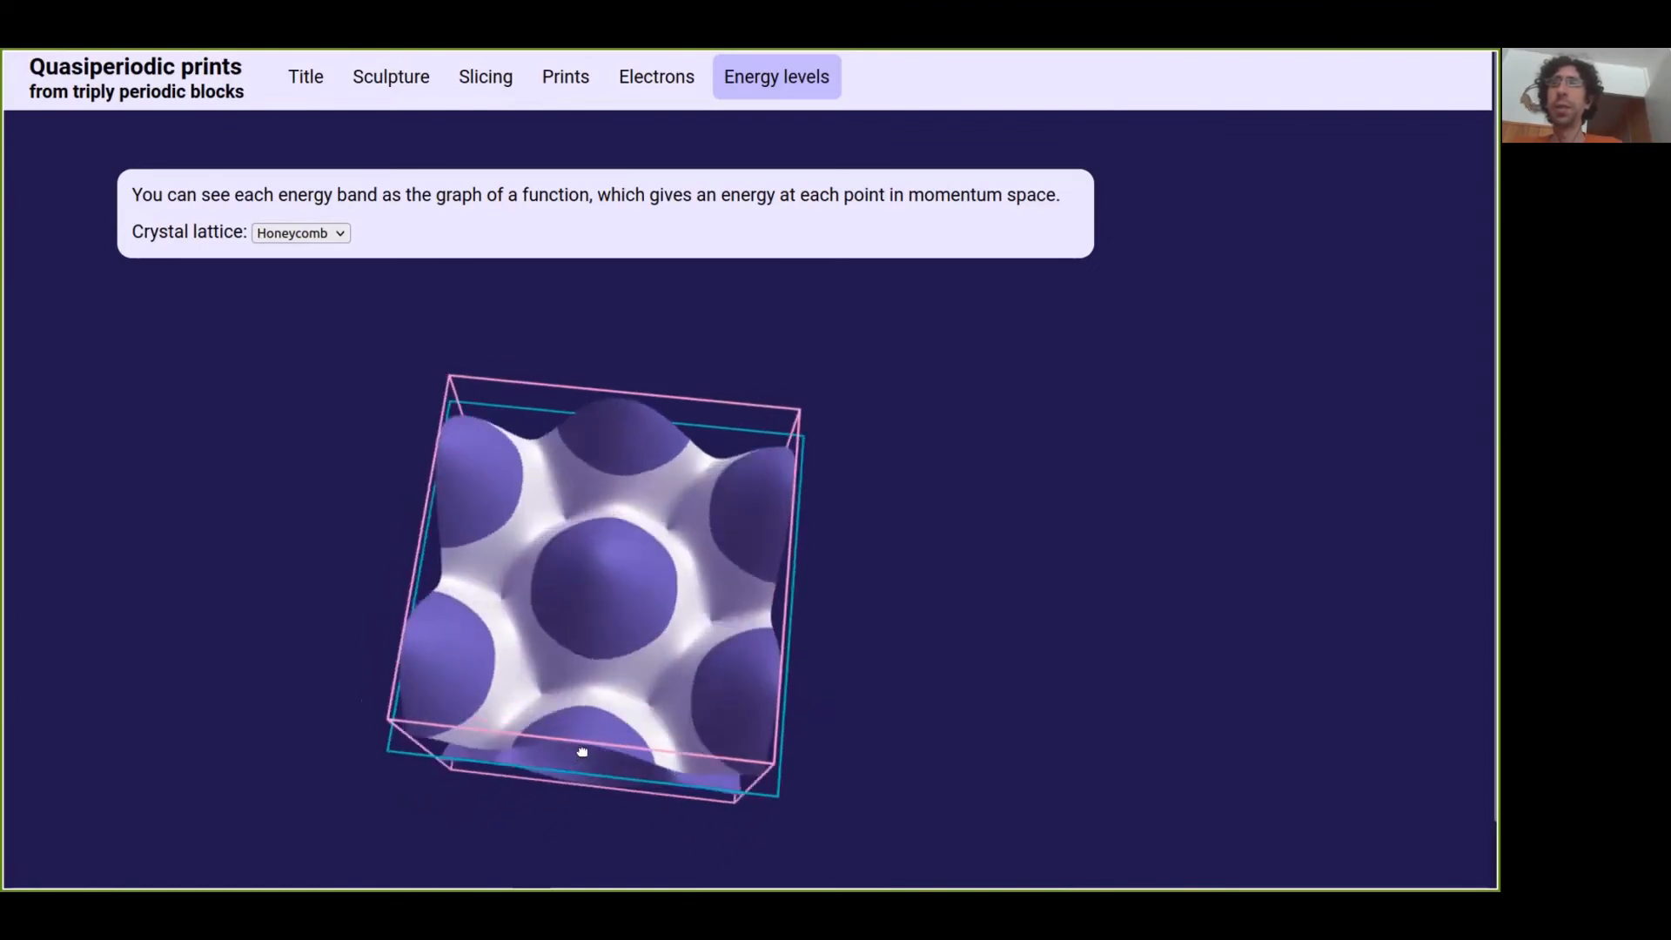
{"action": "left_click_drag", "start_coordinate": [581, 751], "coordinate": [485, 773]}
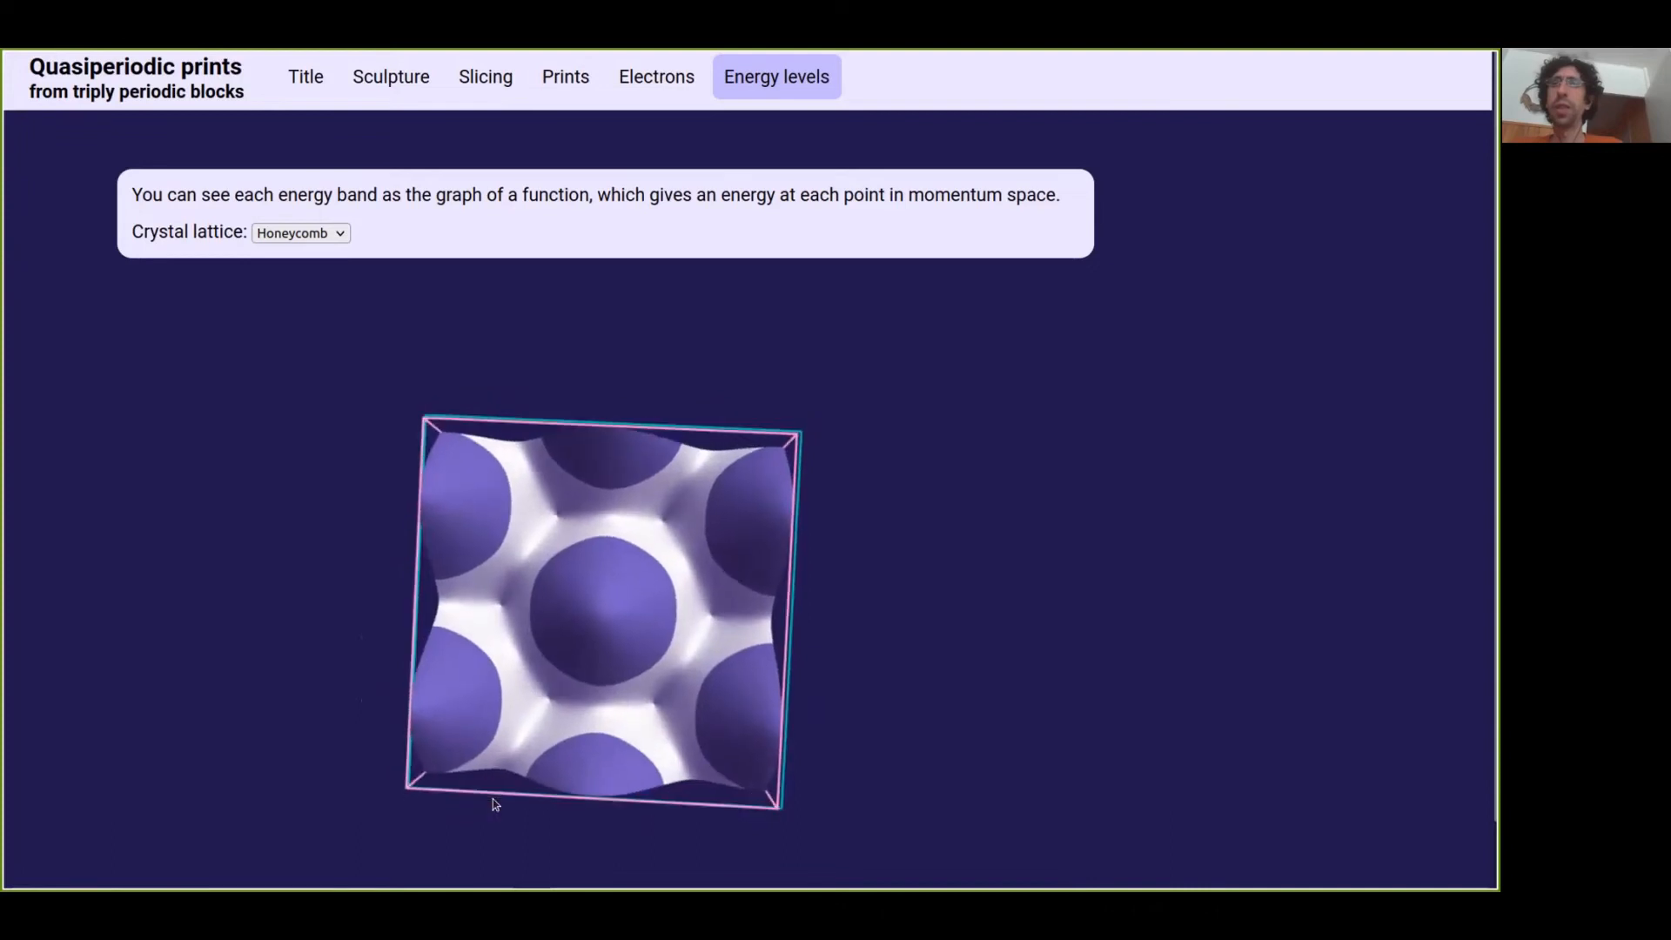
{"action": "left_click_drag", "start_coordinate": [492, 803], "coordinate": [512, 694]}
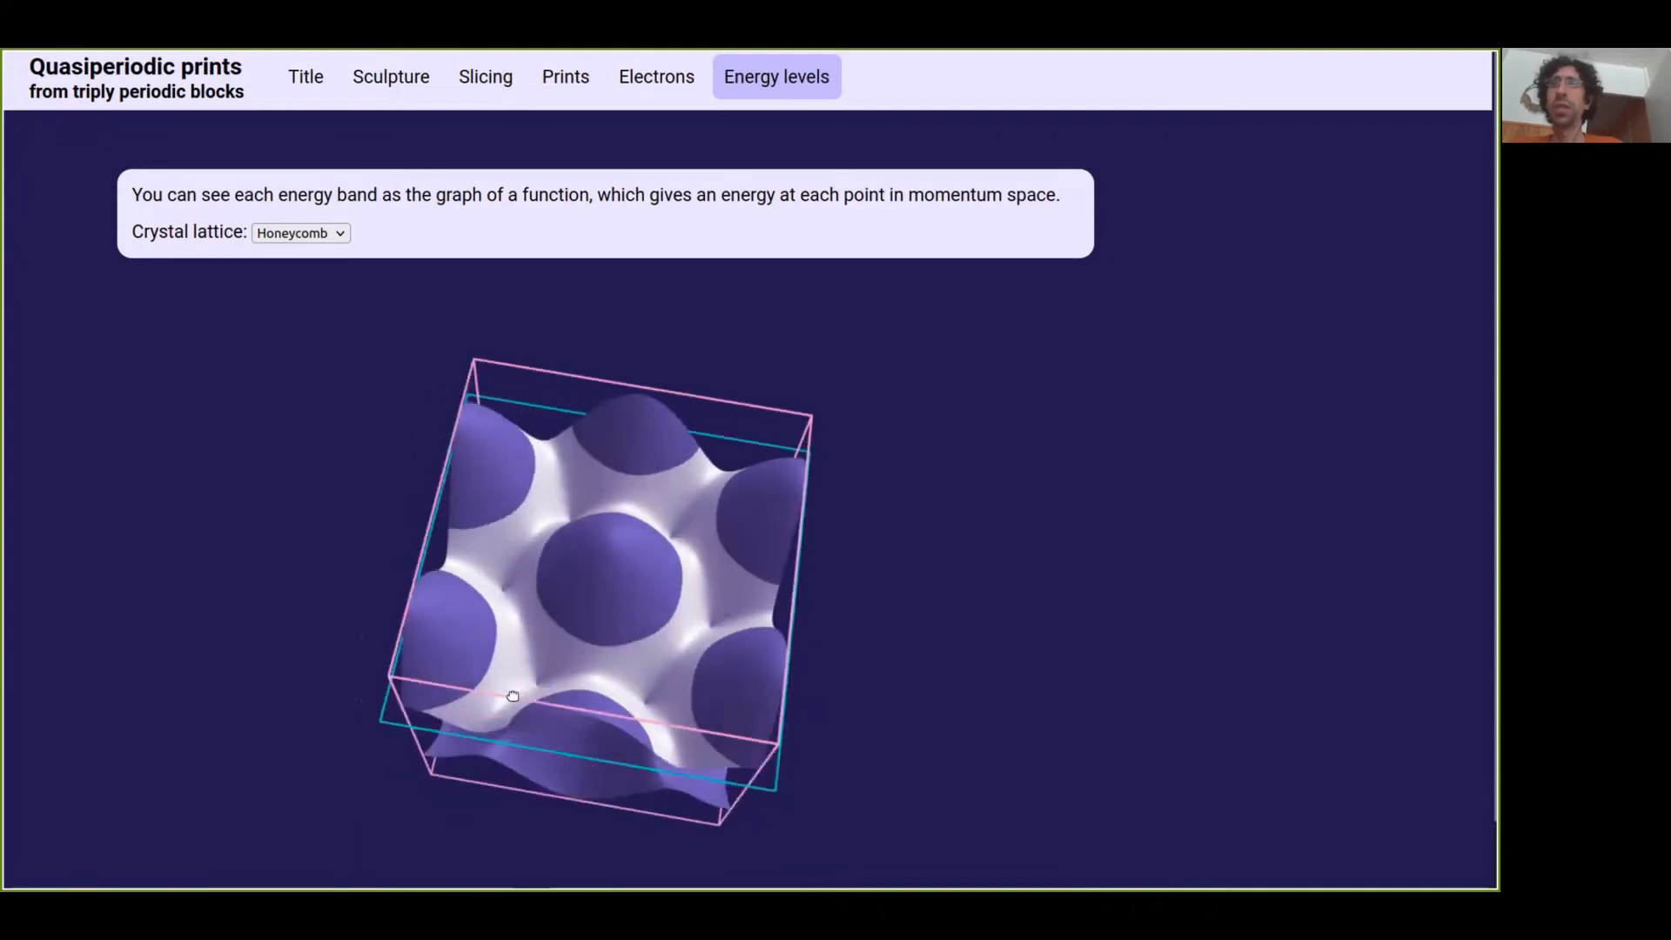
{"action": "left_click_drag", "start_coordinate": [513, 696], "coordinate": [522, 718]}
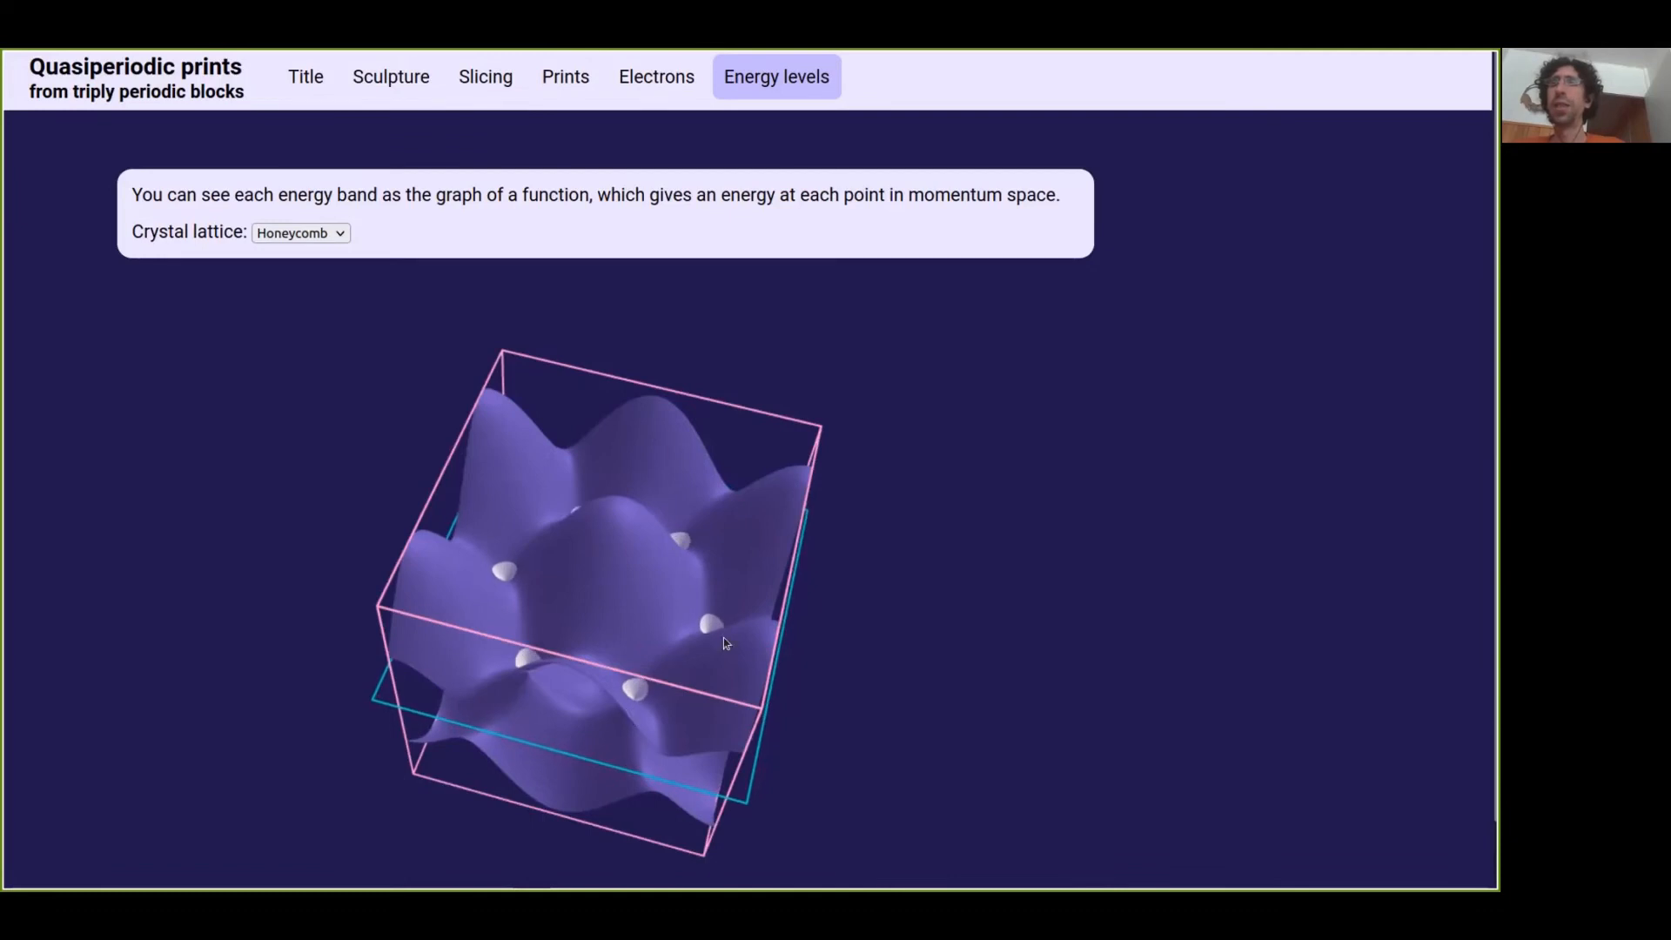
{"action": "mouse_move", "coordinate": [699, 637]}
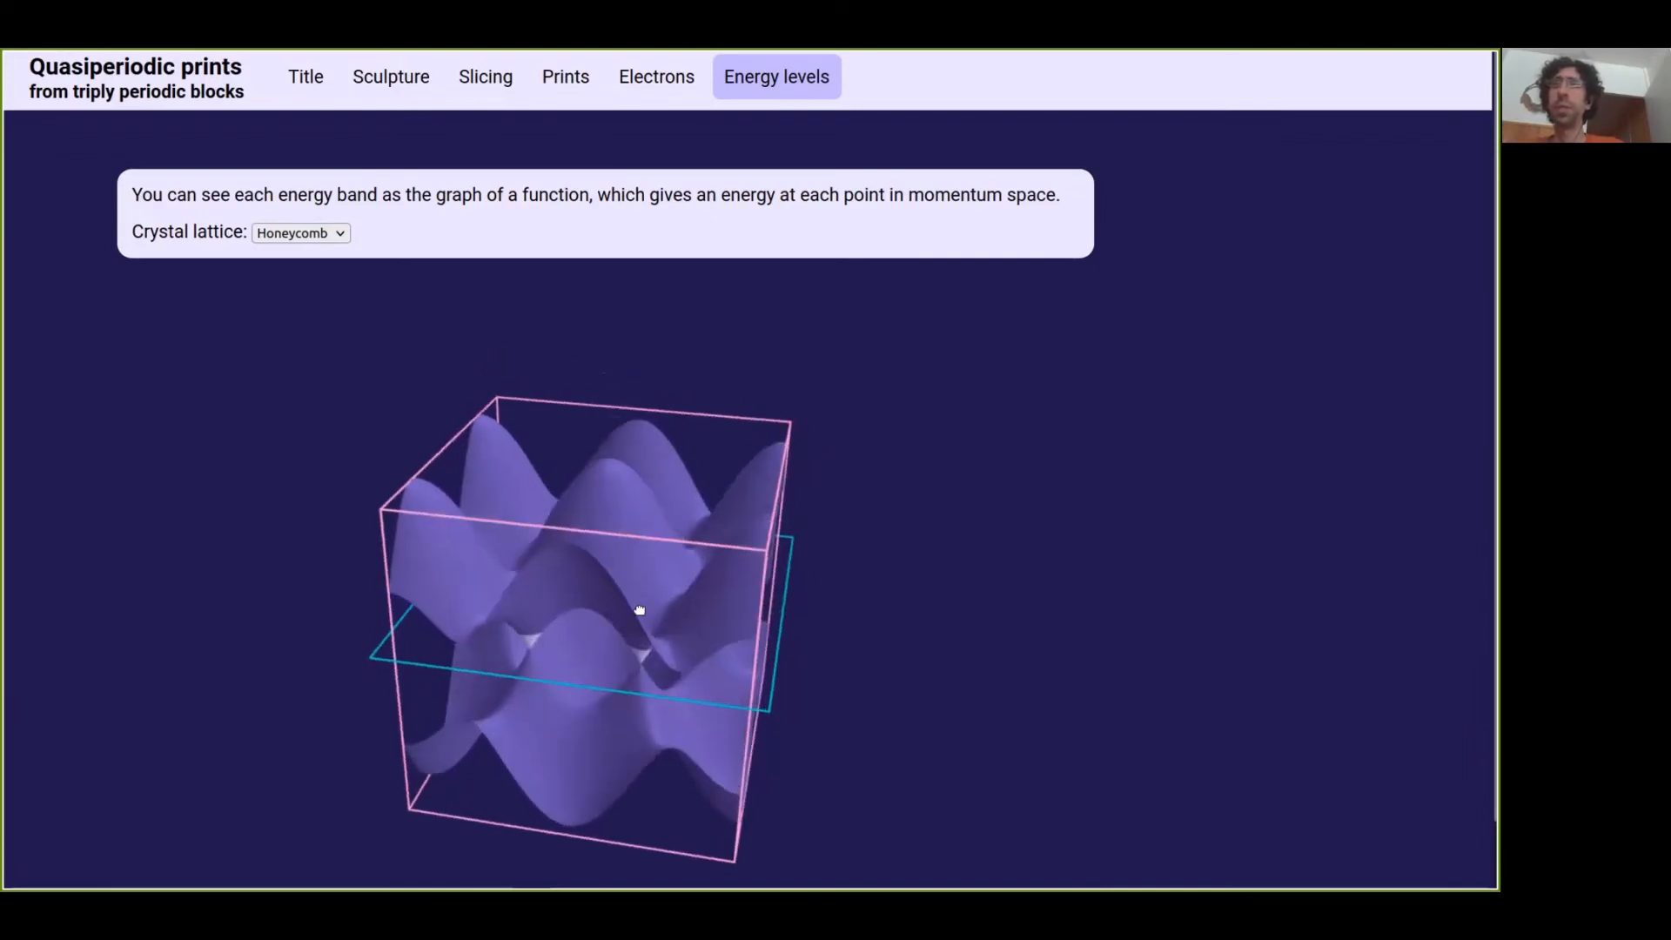
{"action": "left_click_drag", "start_coordinate": [640, 608], "coordinate": [575, 762]}
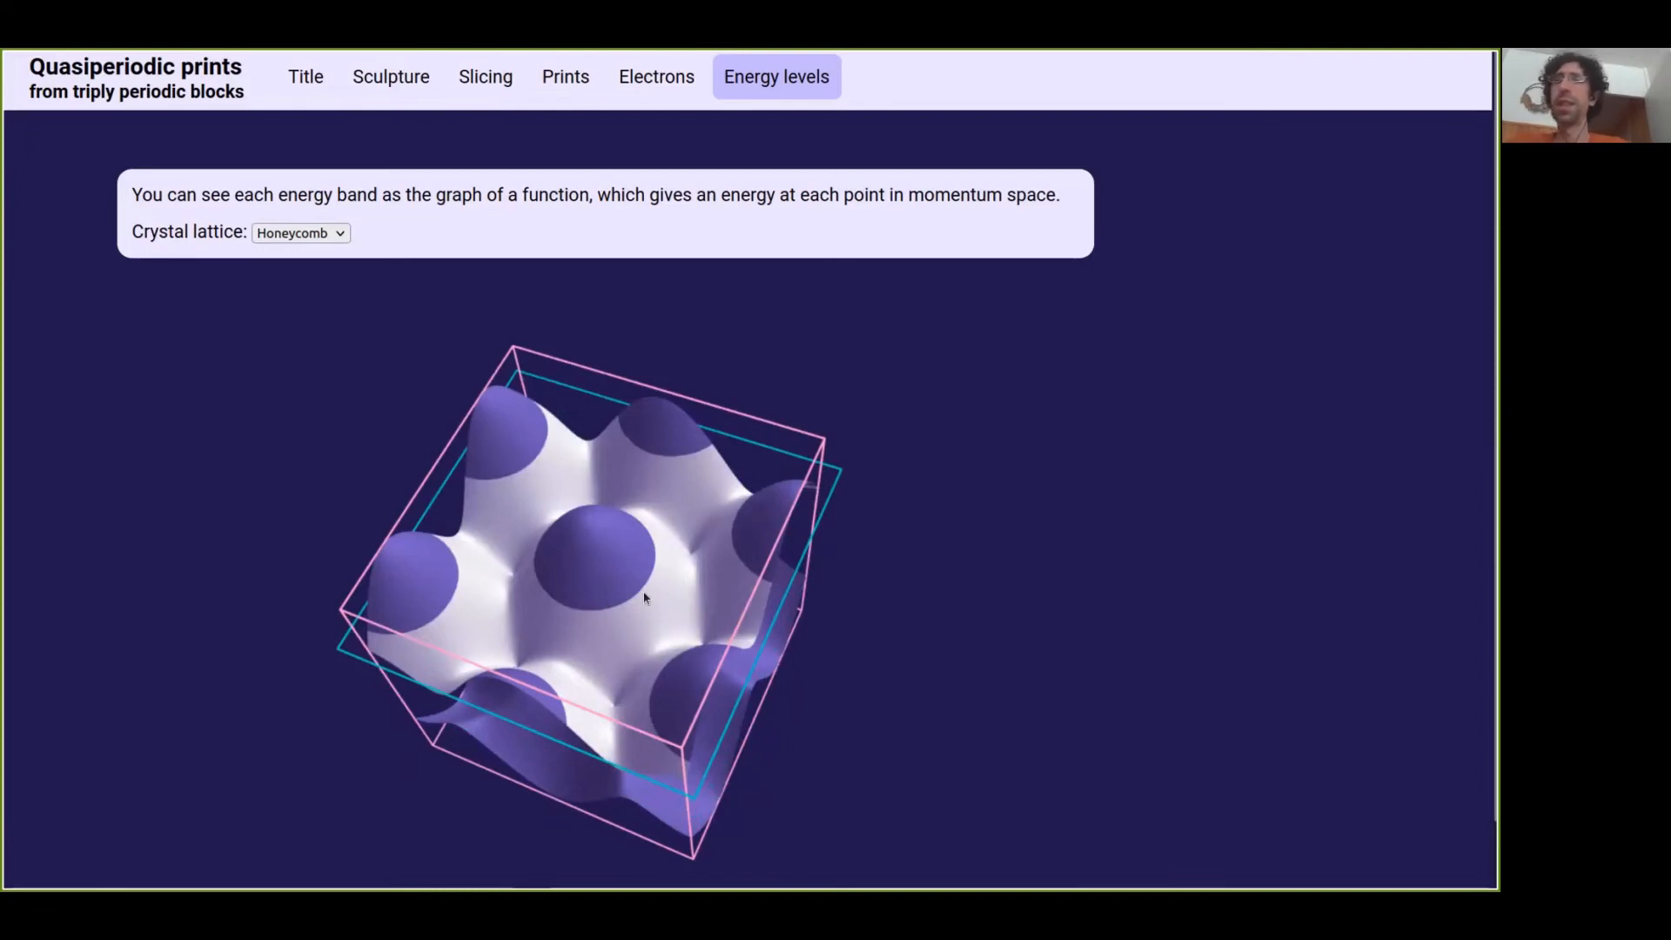
{"action": "mouse_move", "coordinate": [480, 606]}
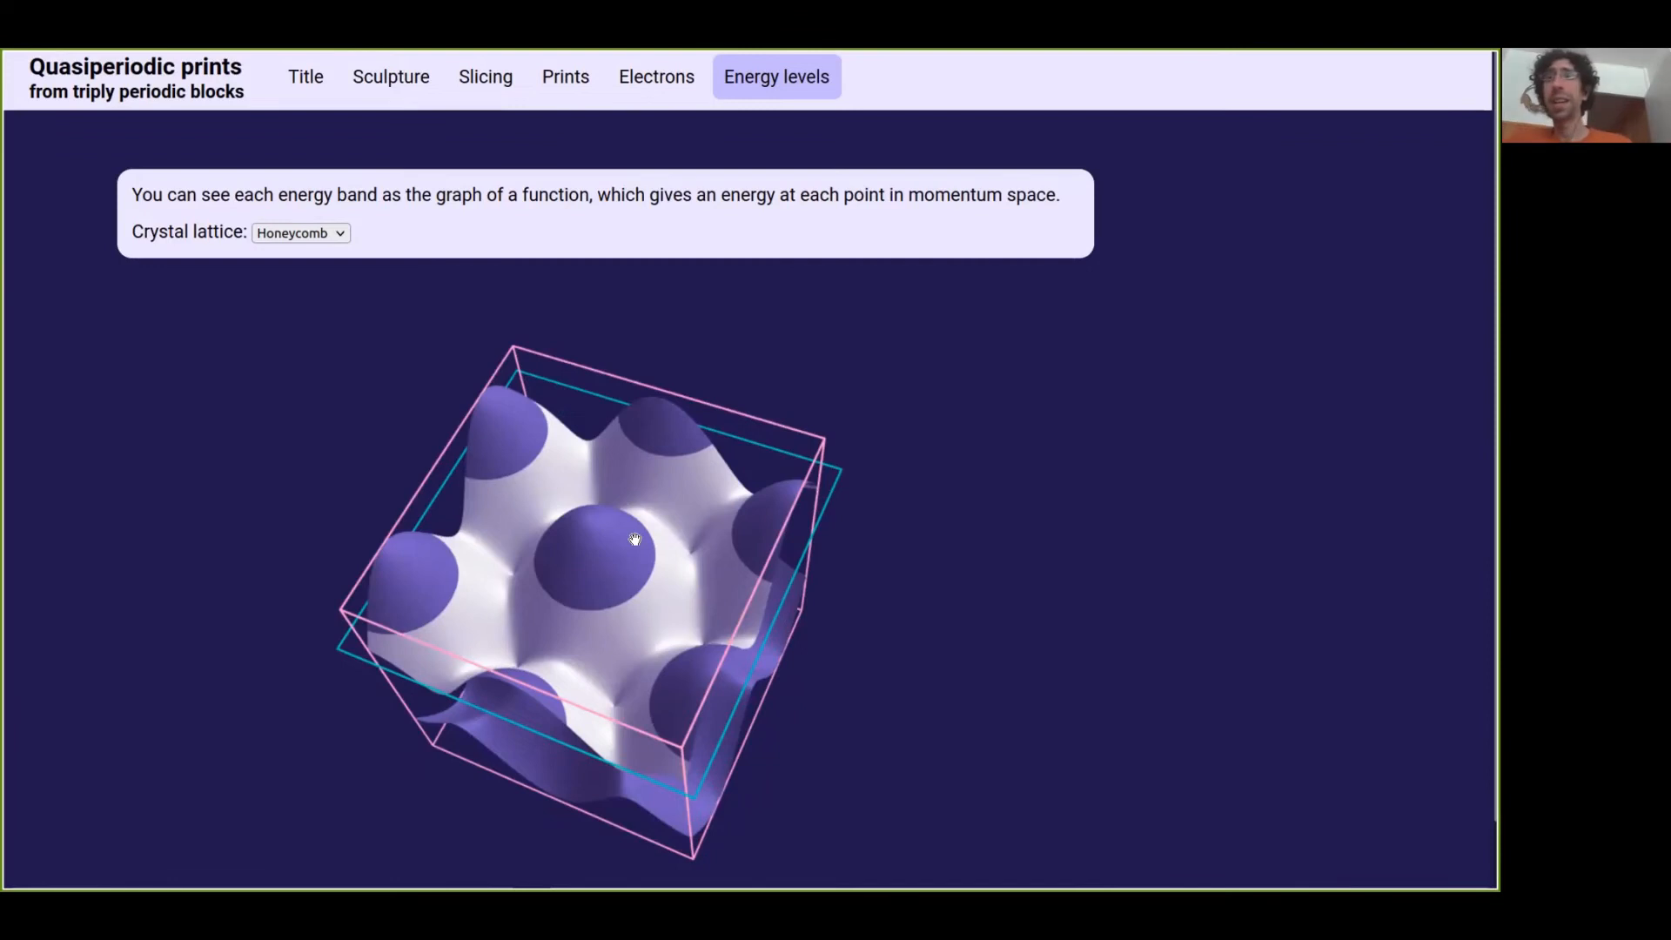
{"action": "mouse_move", "coordinate": [810, 522]}
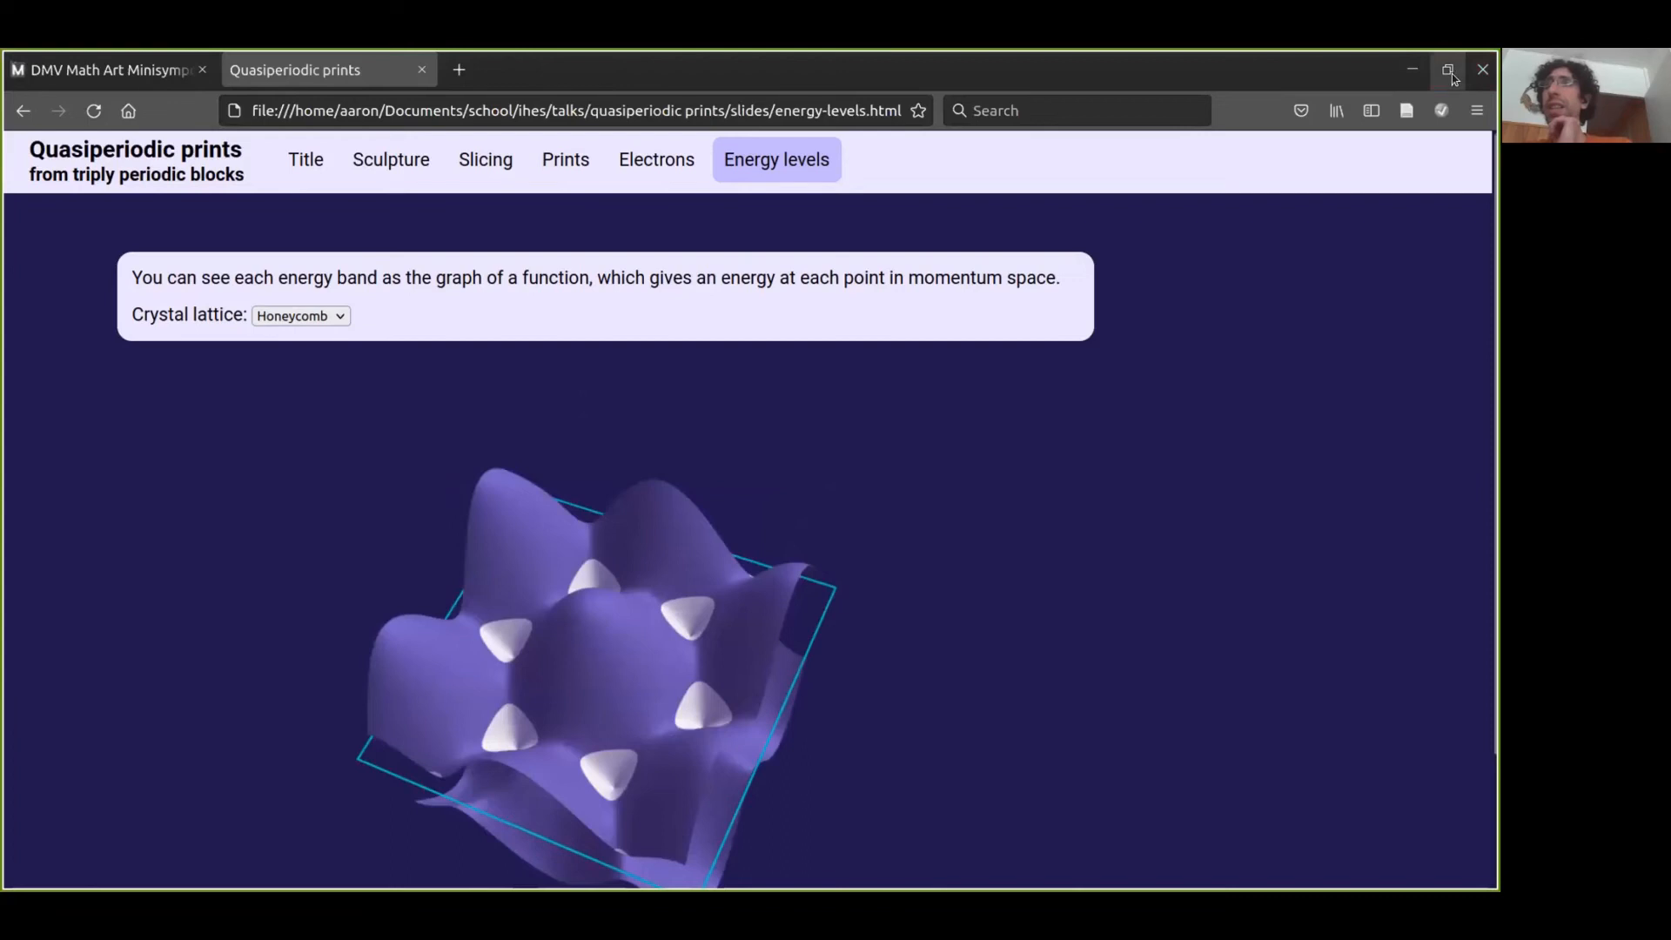
Step: Return the slides to full-screen view with F11
{"action": "key", "text": "F11"}
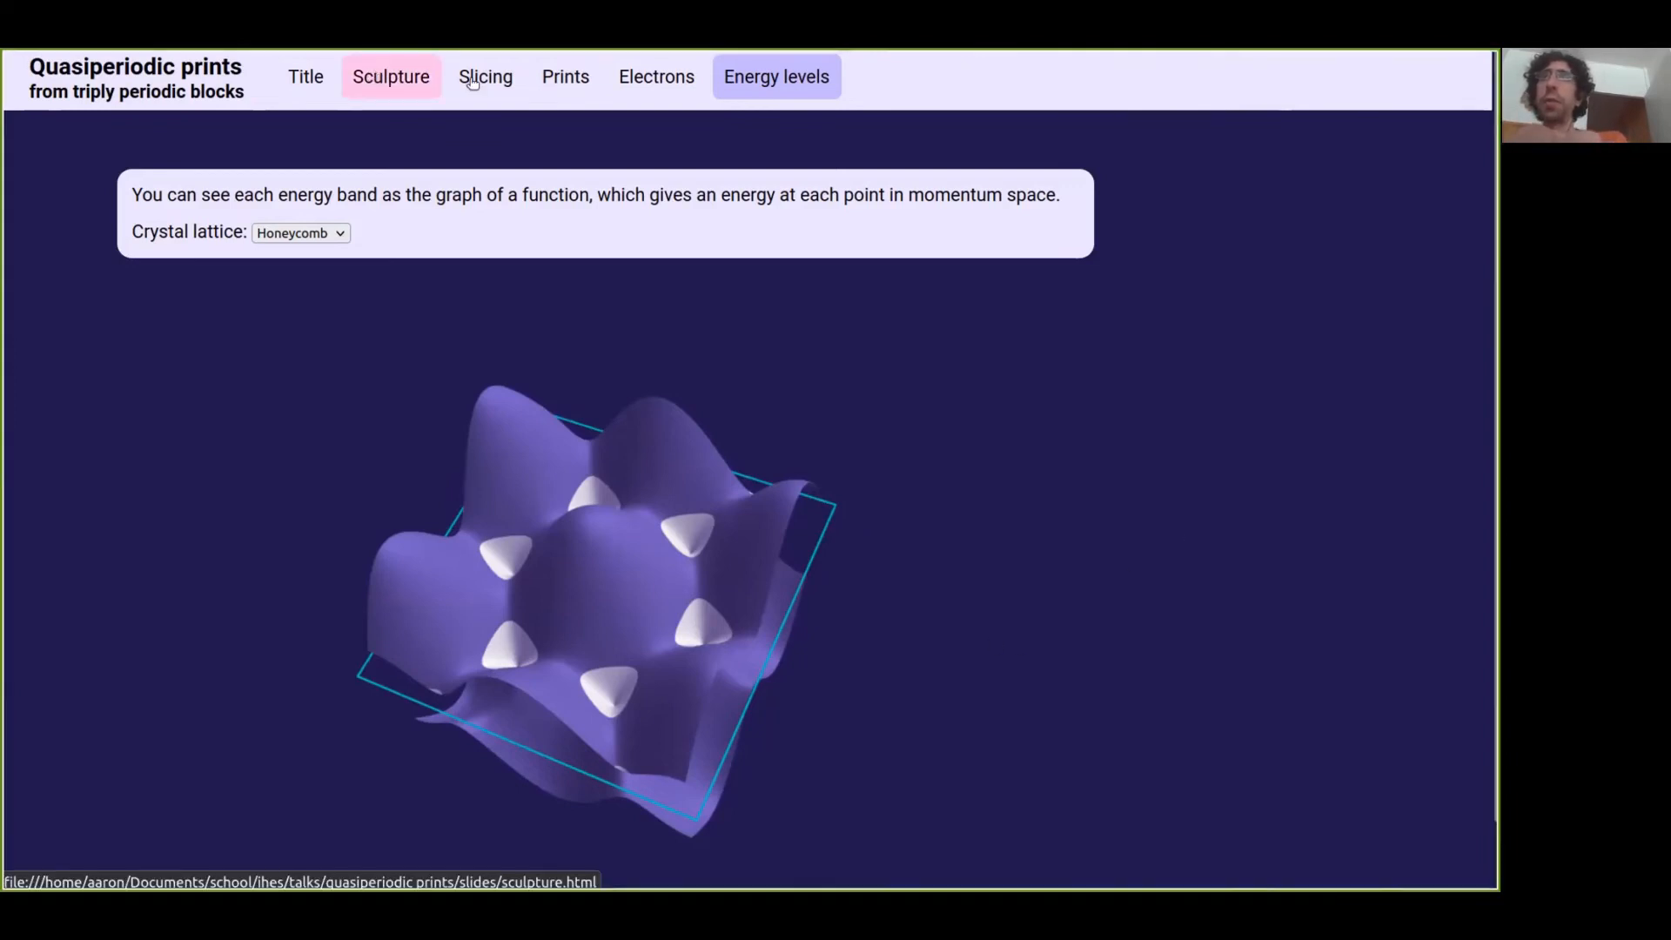
Step: Go to the Slicing slide and orbit the gyroid block to show its teal cut face
{"action": "left_click", "coordinate": [484, 76]}
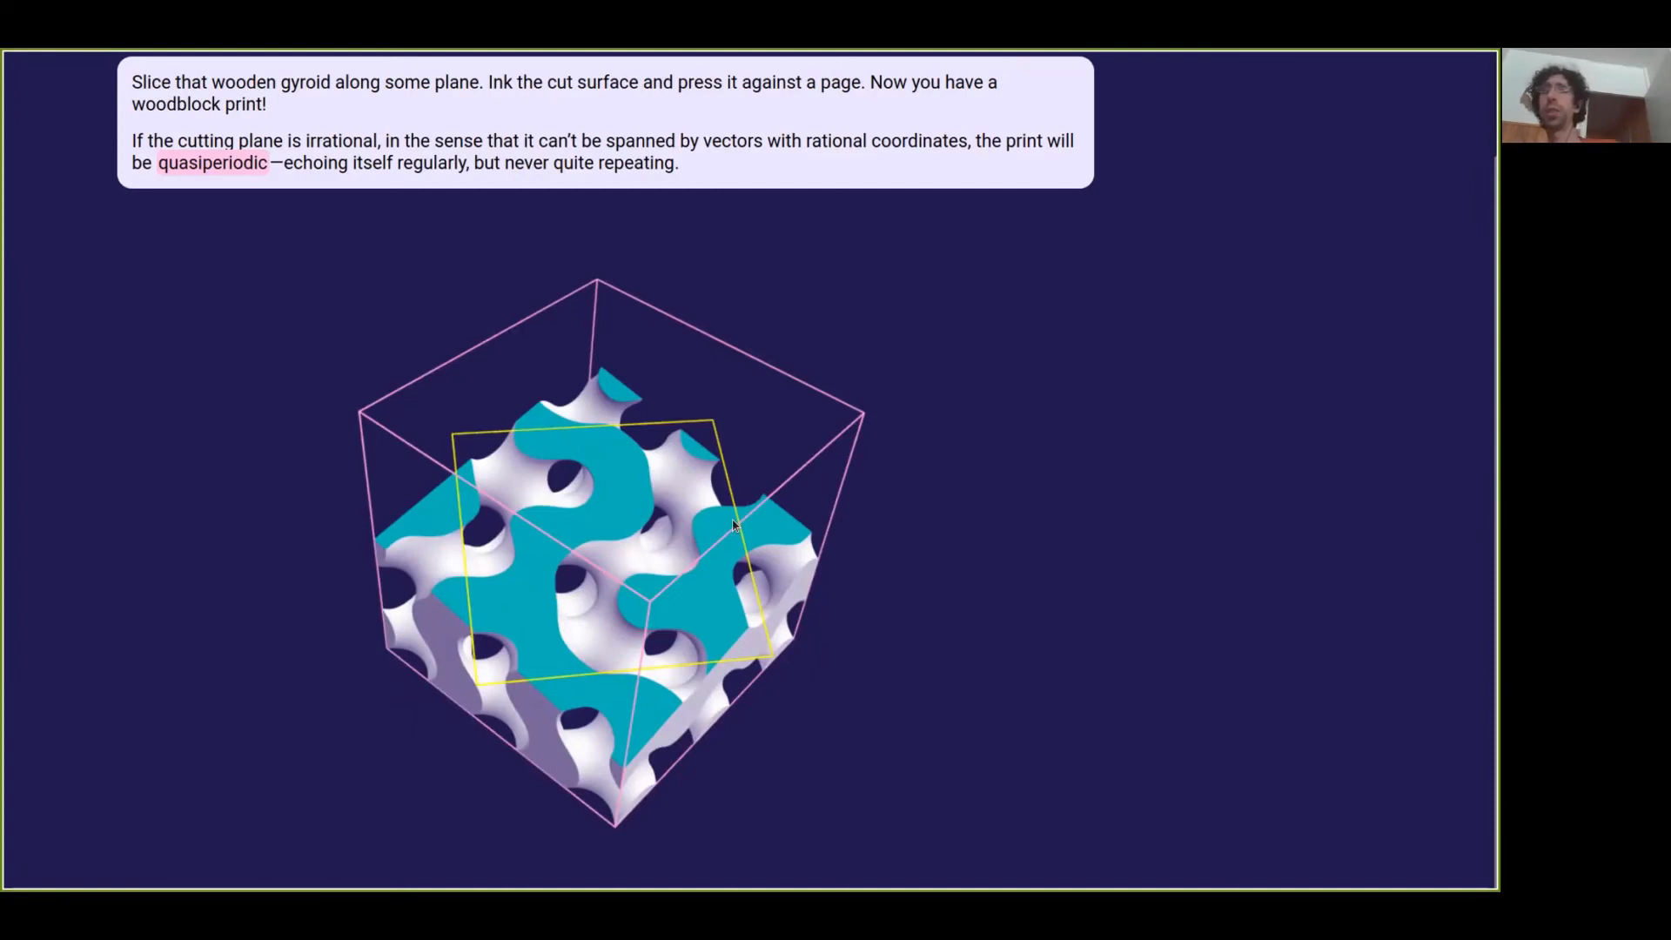
{"action": "left_click_drag", "start_coordinate": [736, 527], "coordinate": [713, 447]}
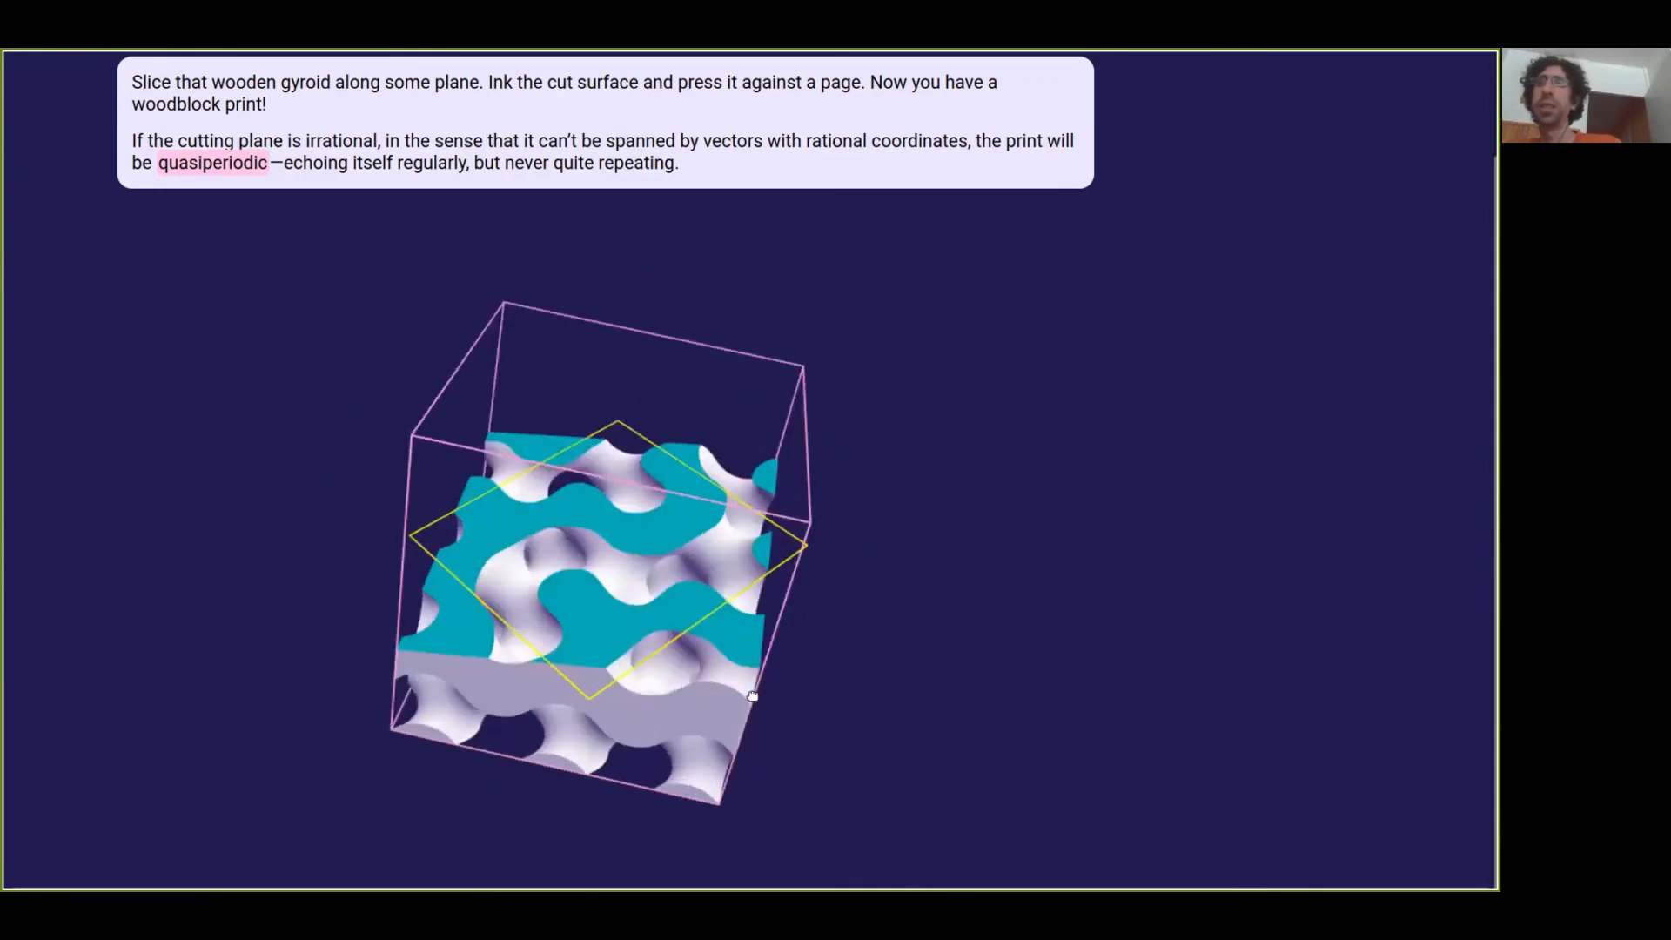
{"action": "left_click_drag", "start_coordinate": [751, 698], "coordinate": [687, 670]}
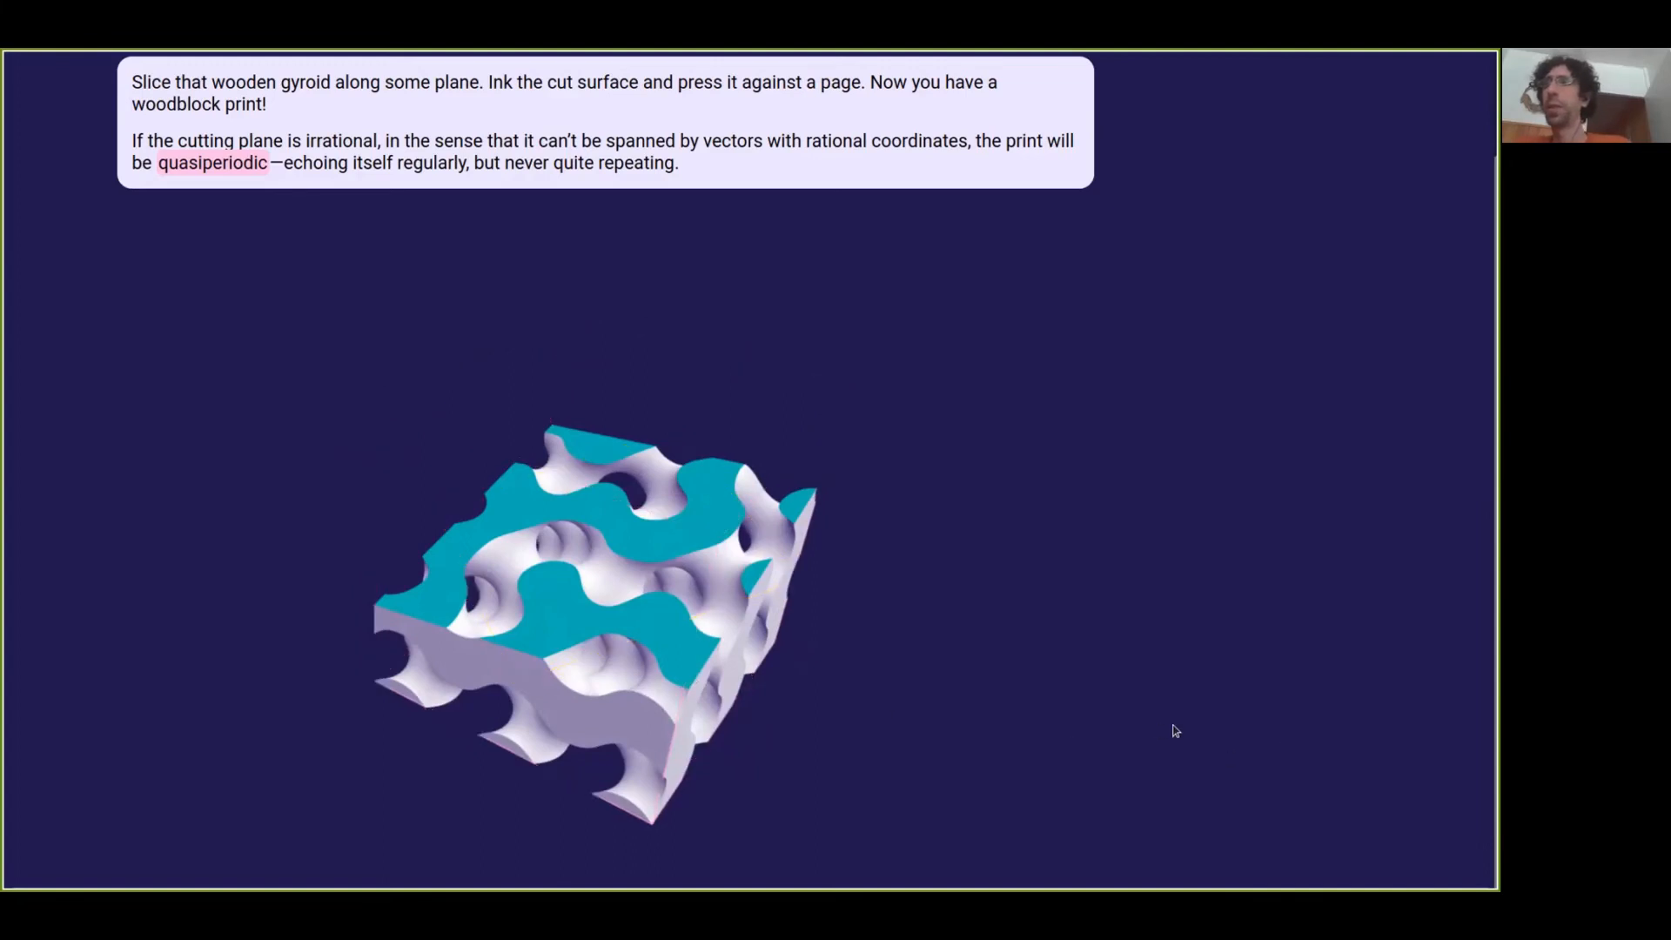
{"action": "mouse_move", "coordinate": [930, 540]}
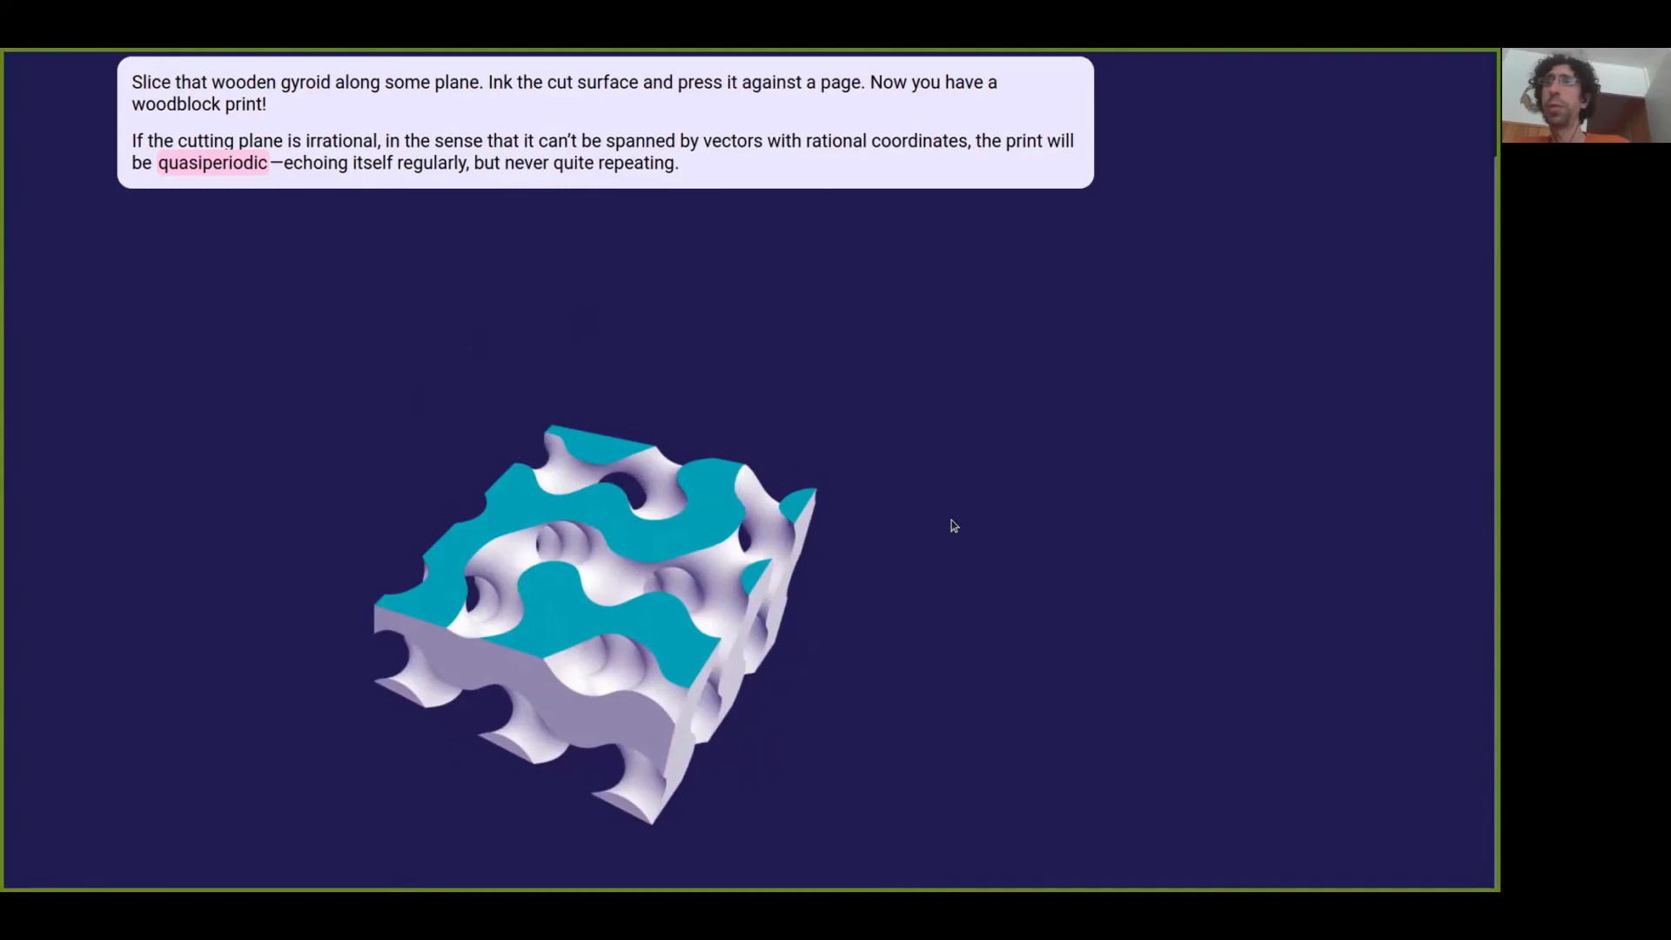
{"action": "mouse_move", "coordinate": [1128, 699]}
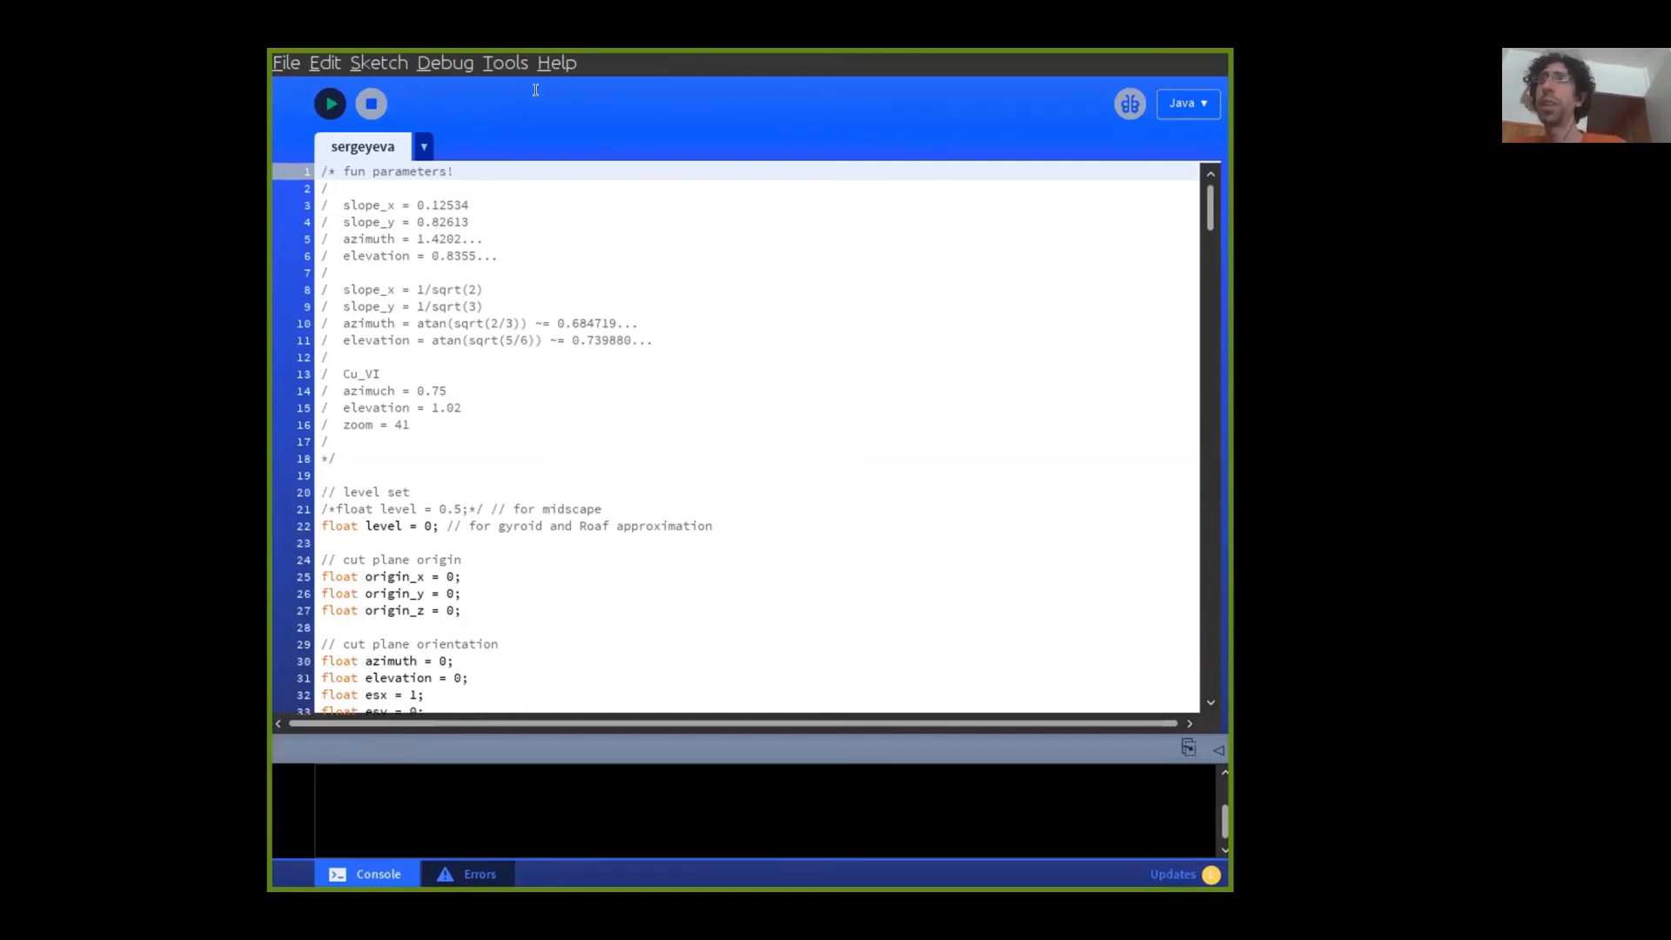
{"action": "mouse_move", "coordinate": [815, 688]}
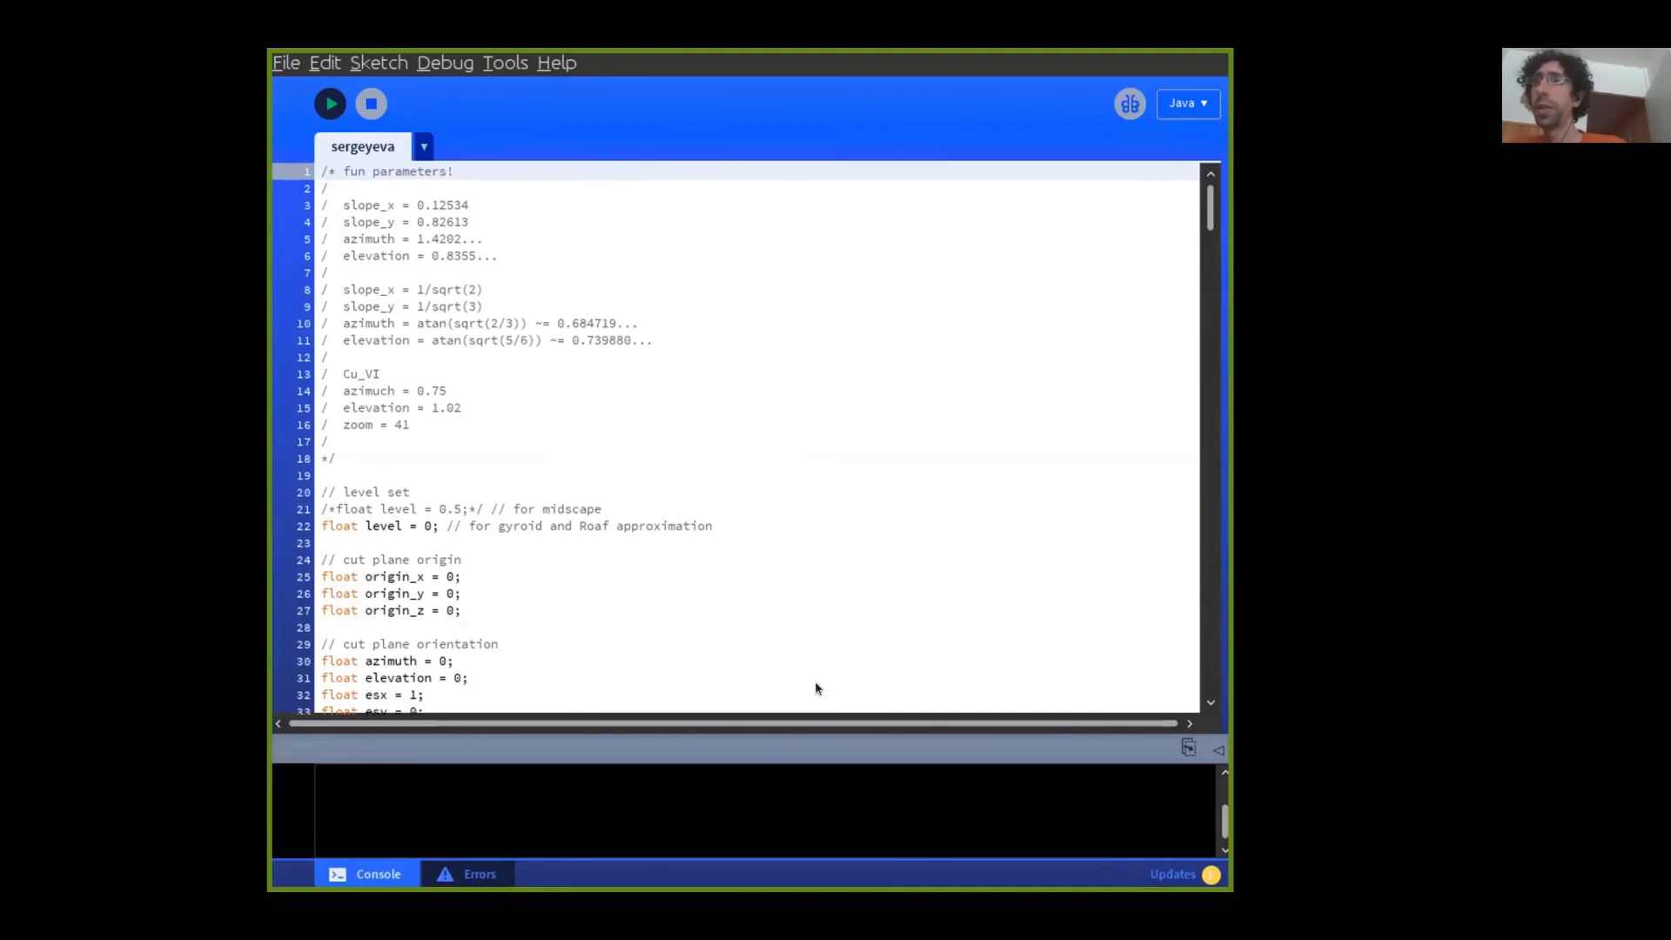
{"action": "mouse_move", "coordinate": [611, 520]}
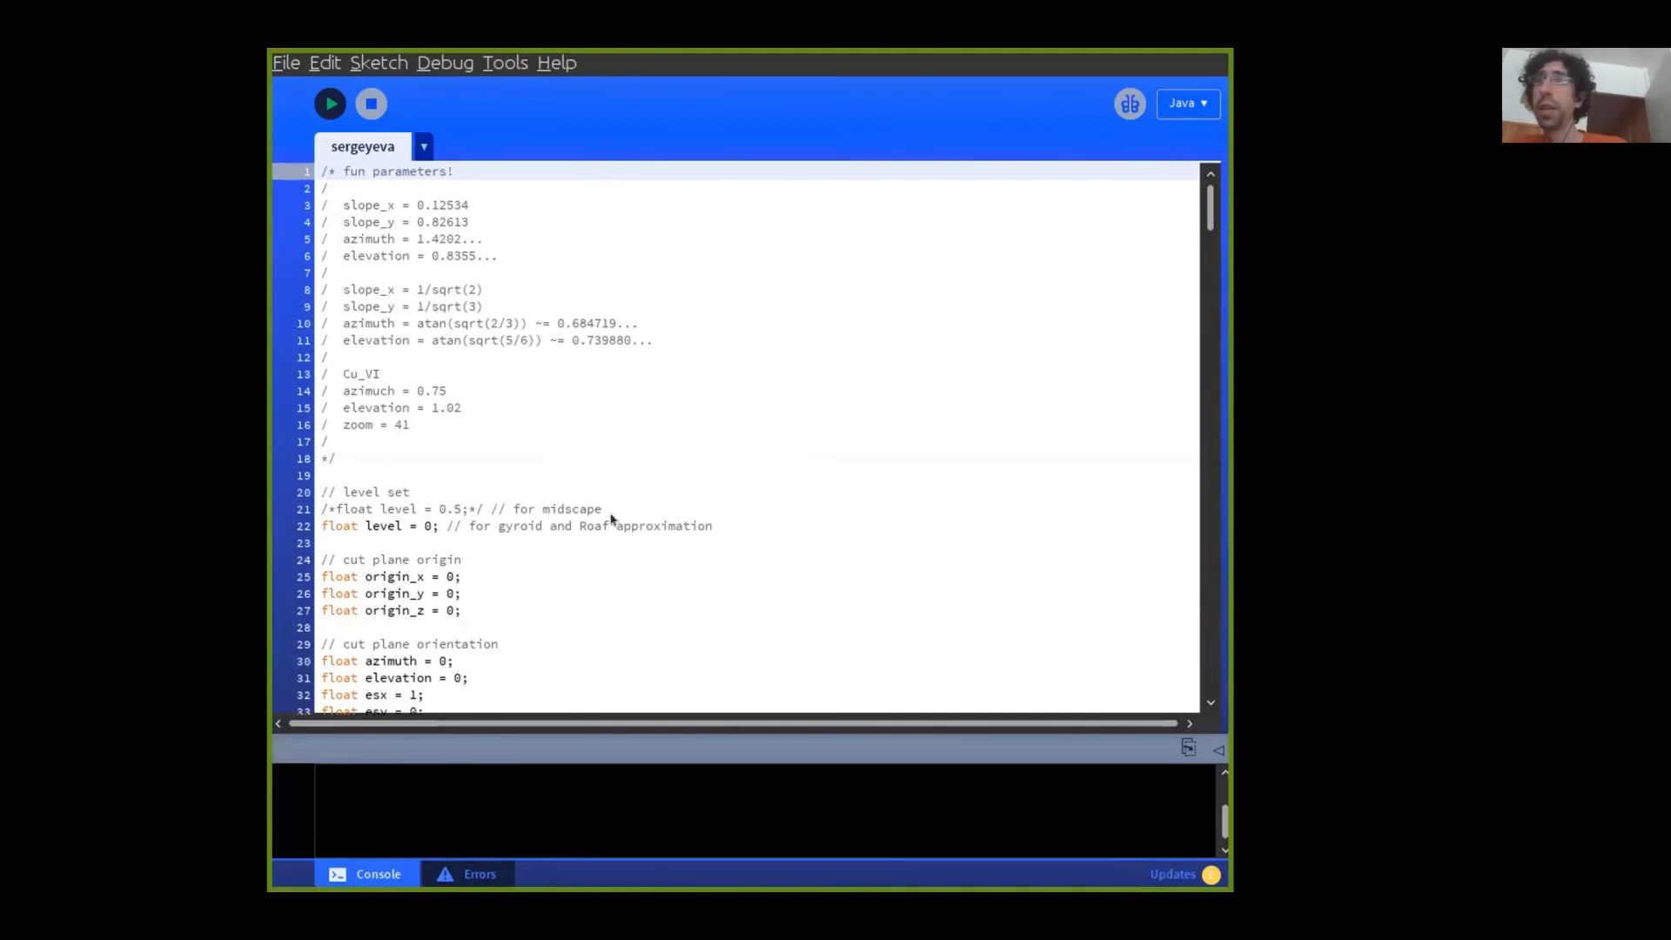
Step: Run the sergeyeva sketch from the Processing toolbar
{"action": "left_click", "coordinate": [329, 104]}
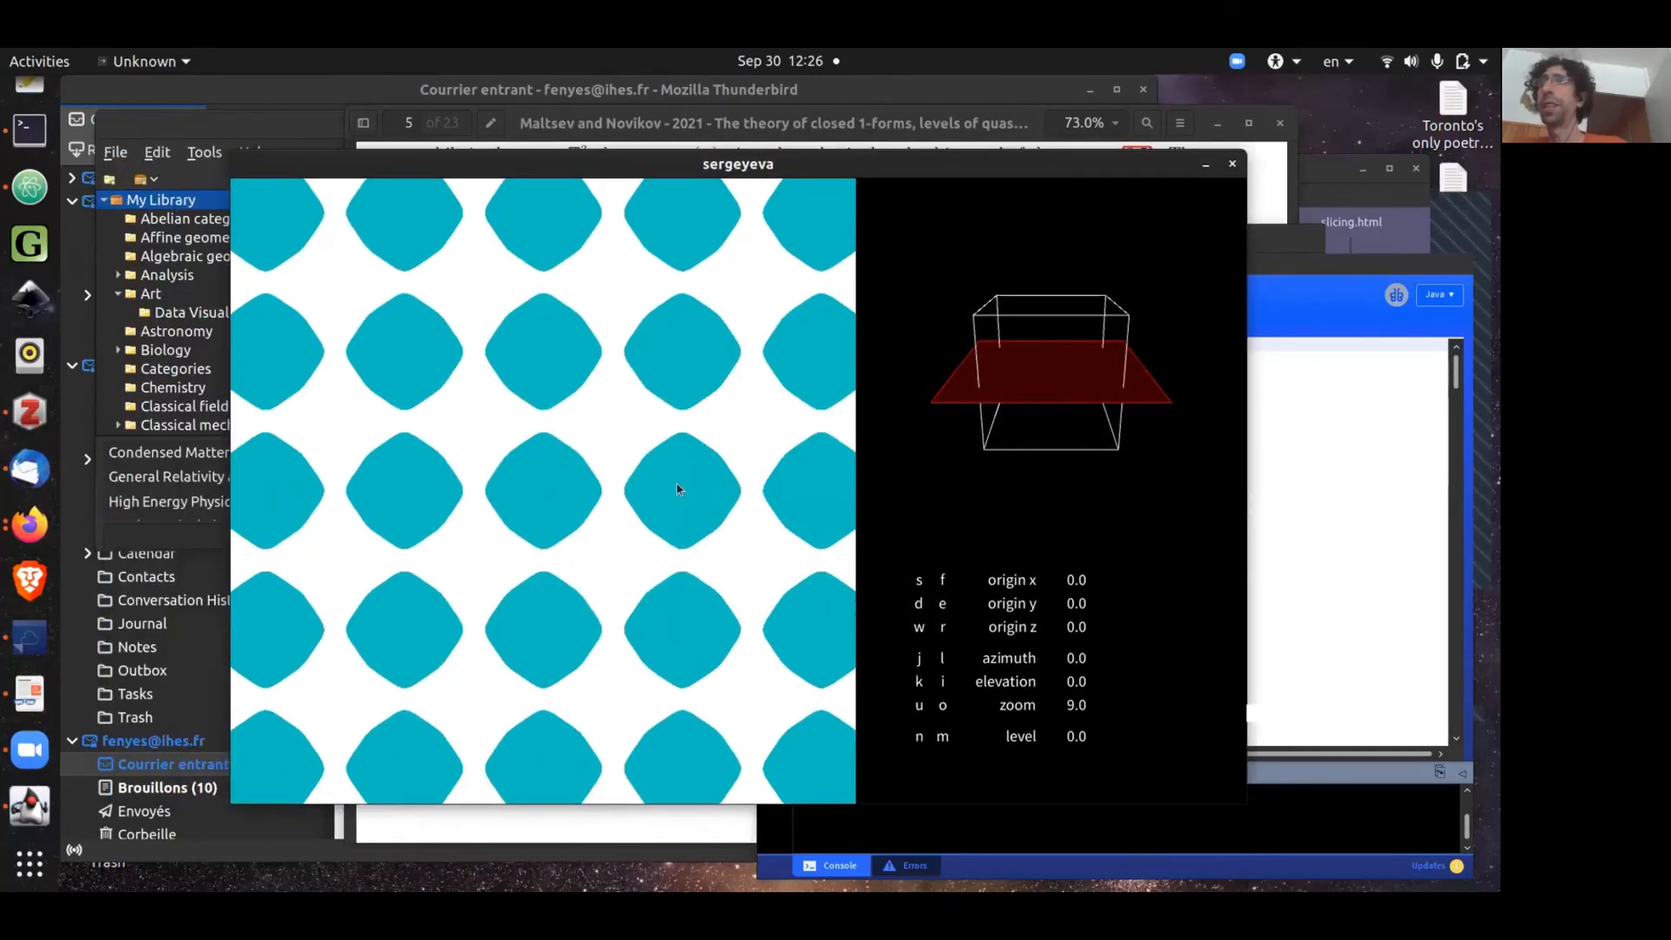
{"action": "mouse_move", "coordinate": [684, 498]}
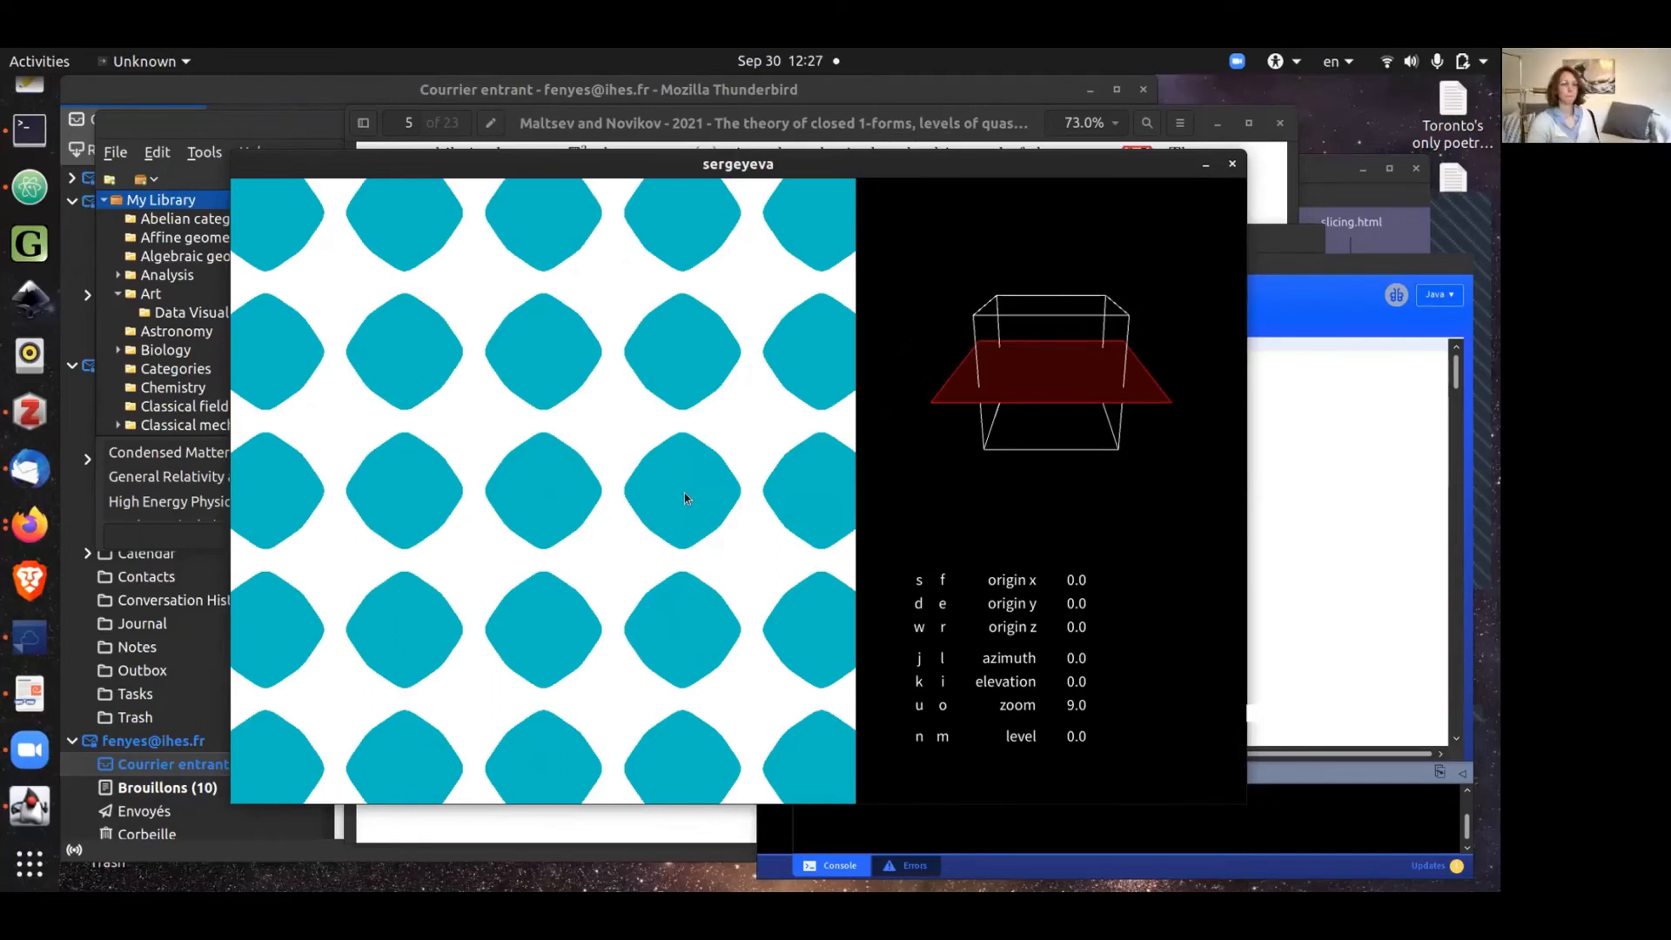
{"action": "mouse_move", "coordinate": [622, 480]}
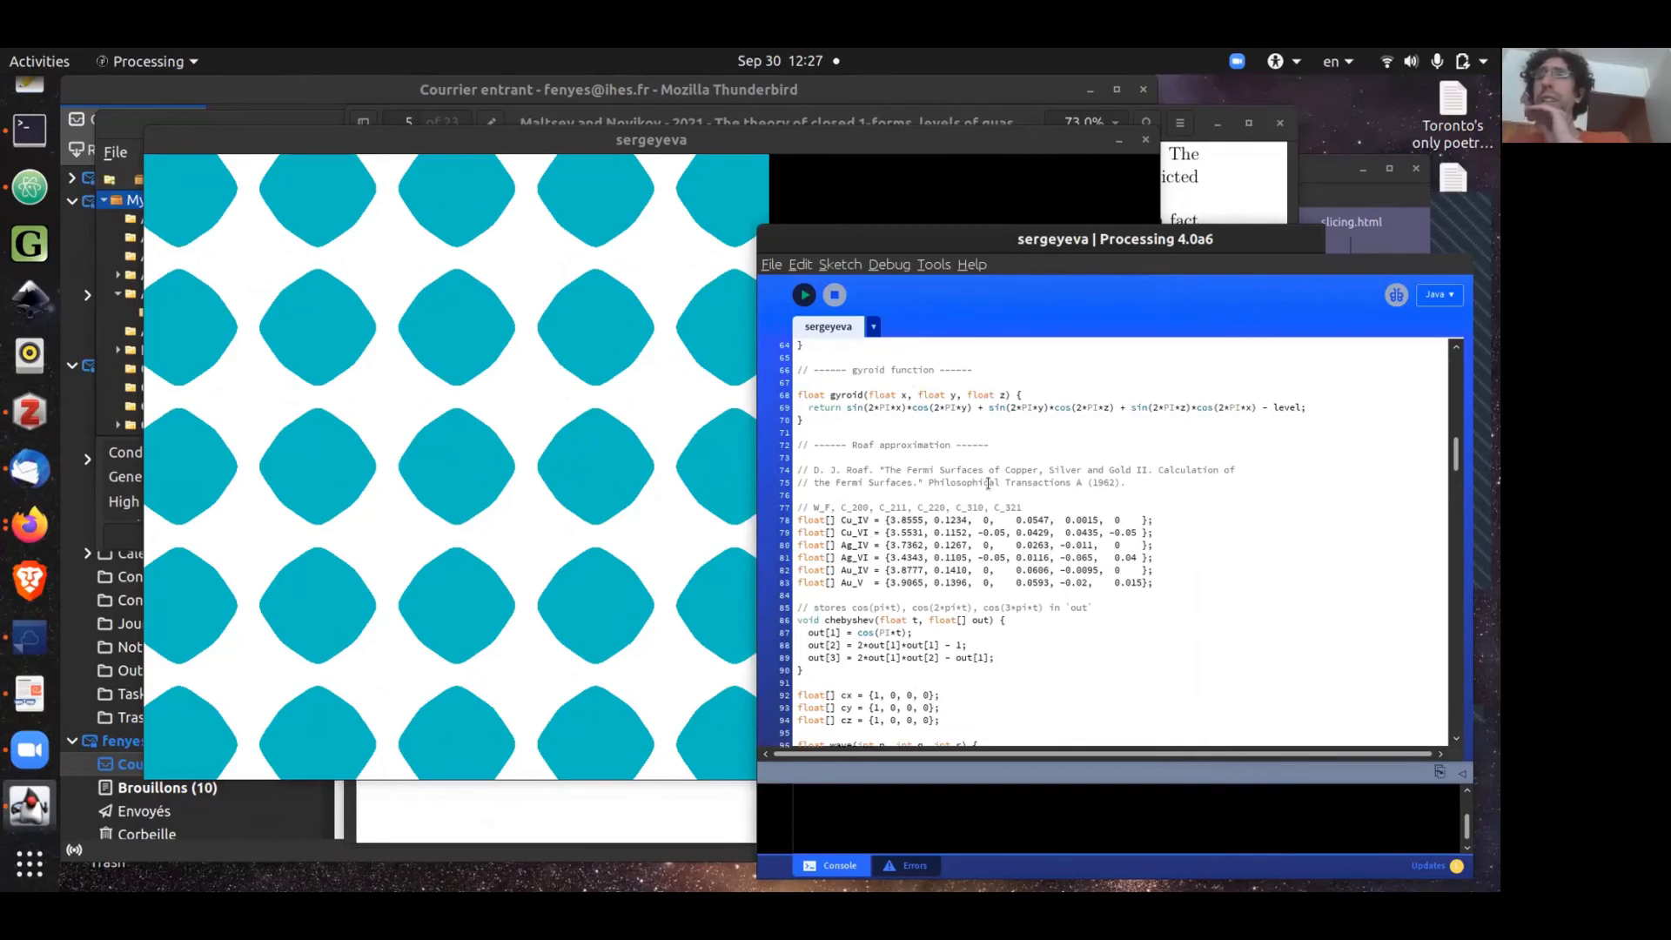
Step: Scroll from the Roaf approximation to the draw functions, then focus the sketch window
{"action": "scroll", "scroll_direction": "down", "scroll_amount": 3}
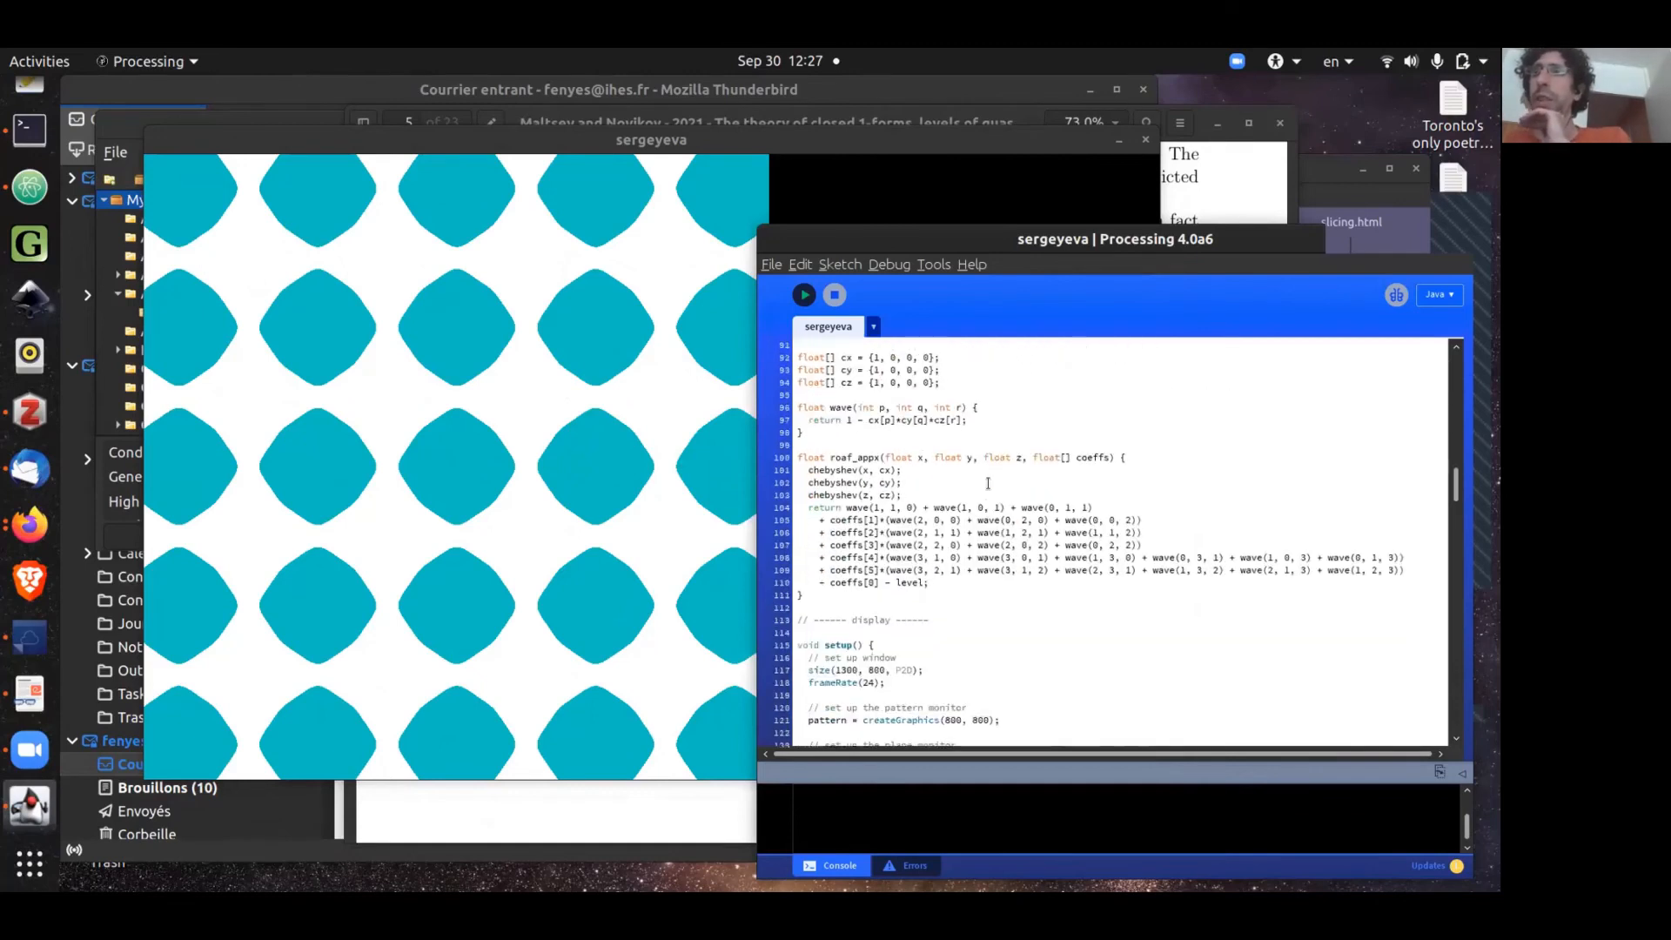
{"action": "scroll", "scroll_direction": "down", "scroll_amount": 3}
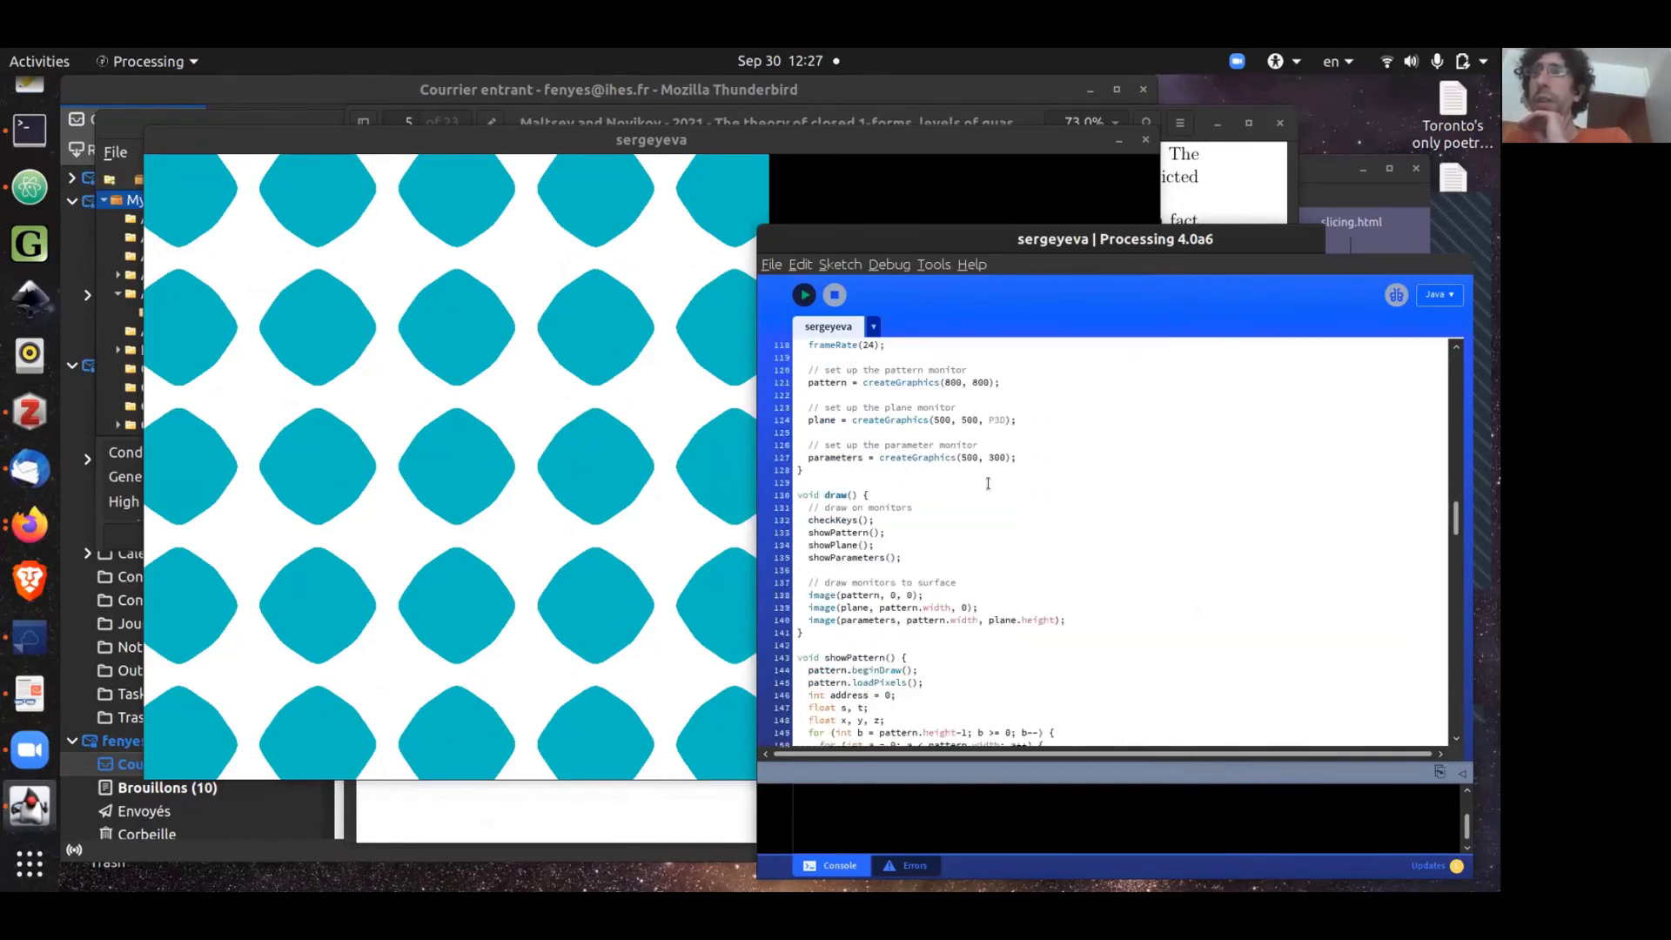
{"action": "scroll", "scroll_direction": "down", "scroll_amount": 3}
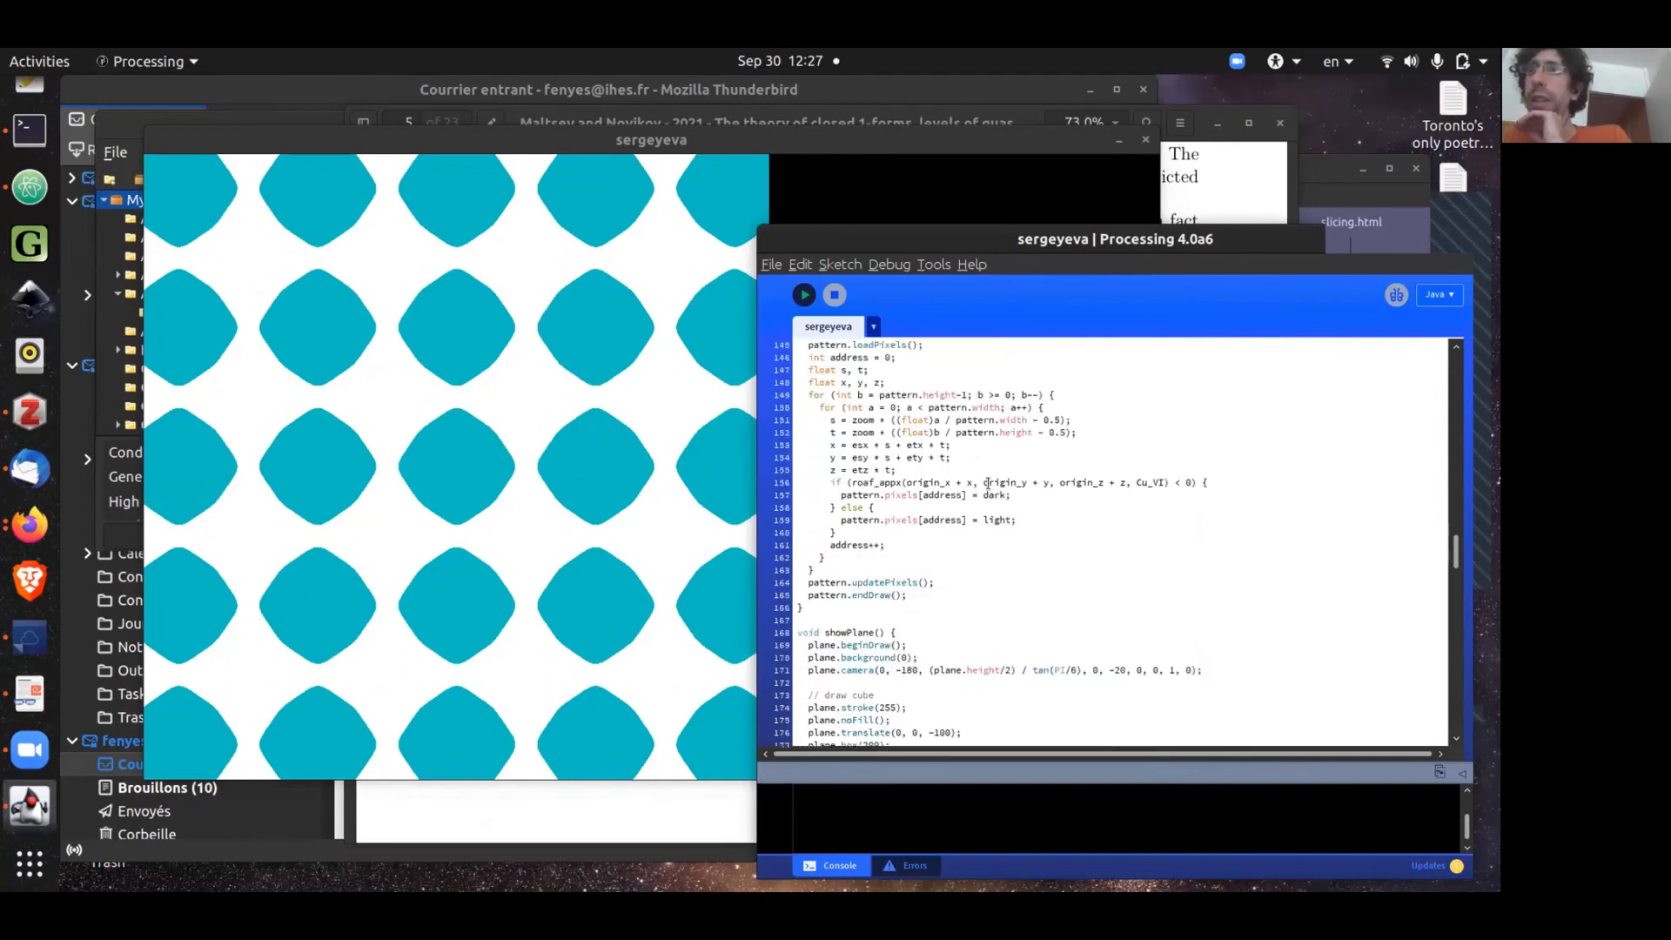
{"action": "left_click", "coordinate": [804, 295]}
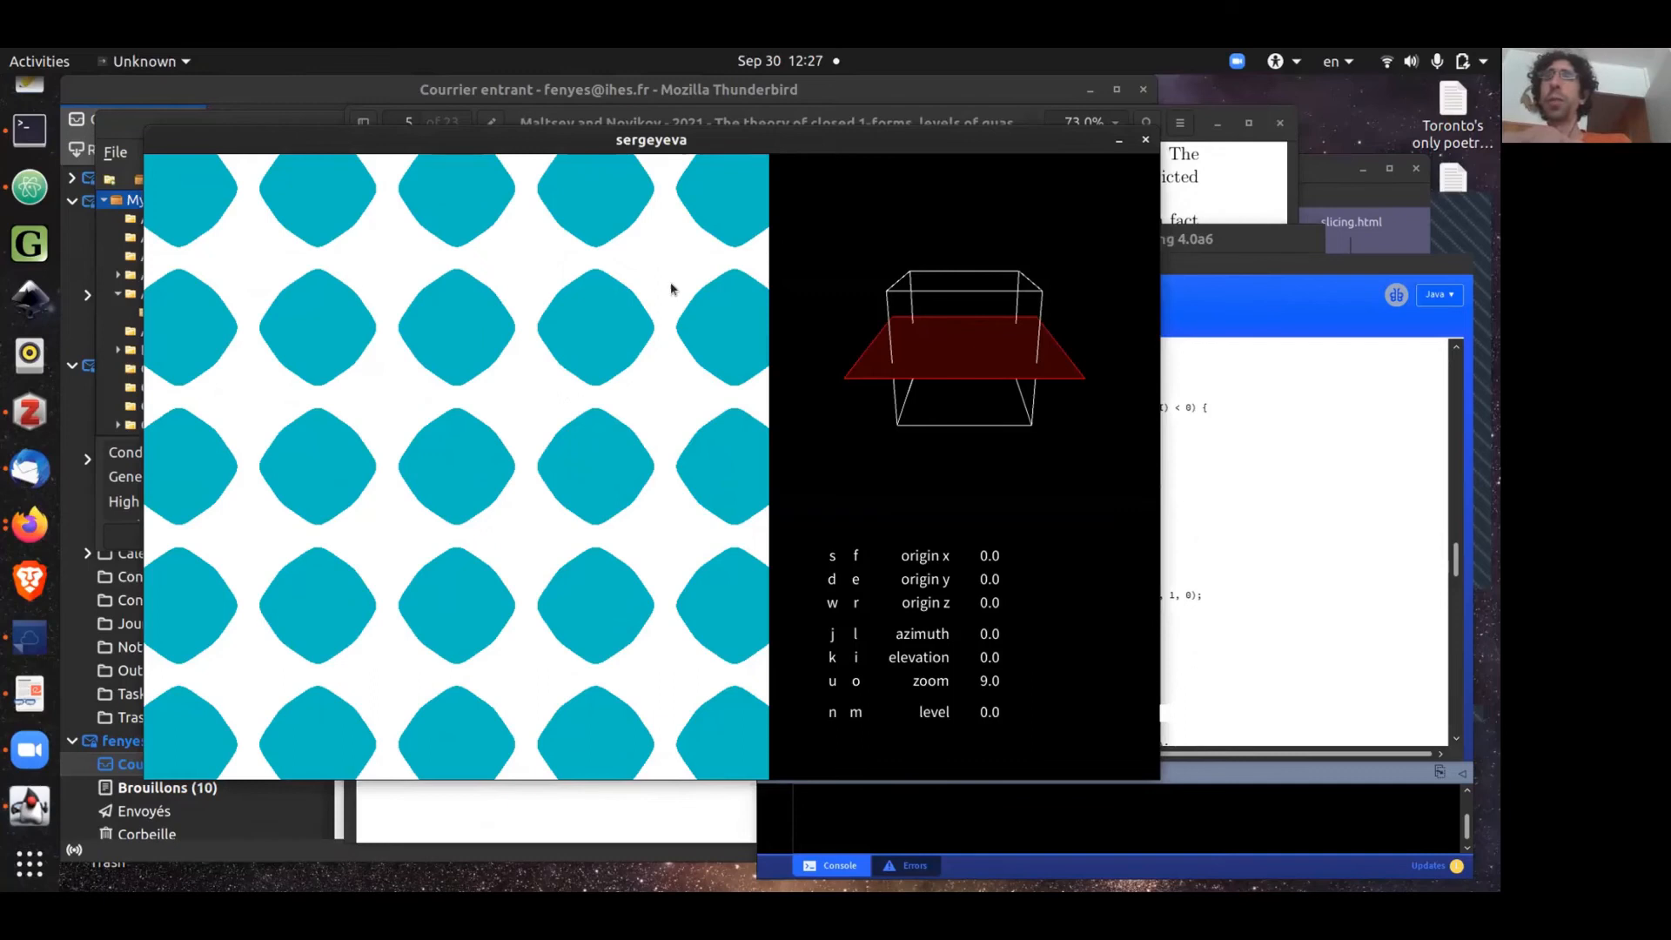
{"action": "mouse_move", "coordinate": [597, 344]}
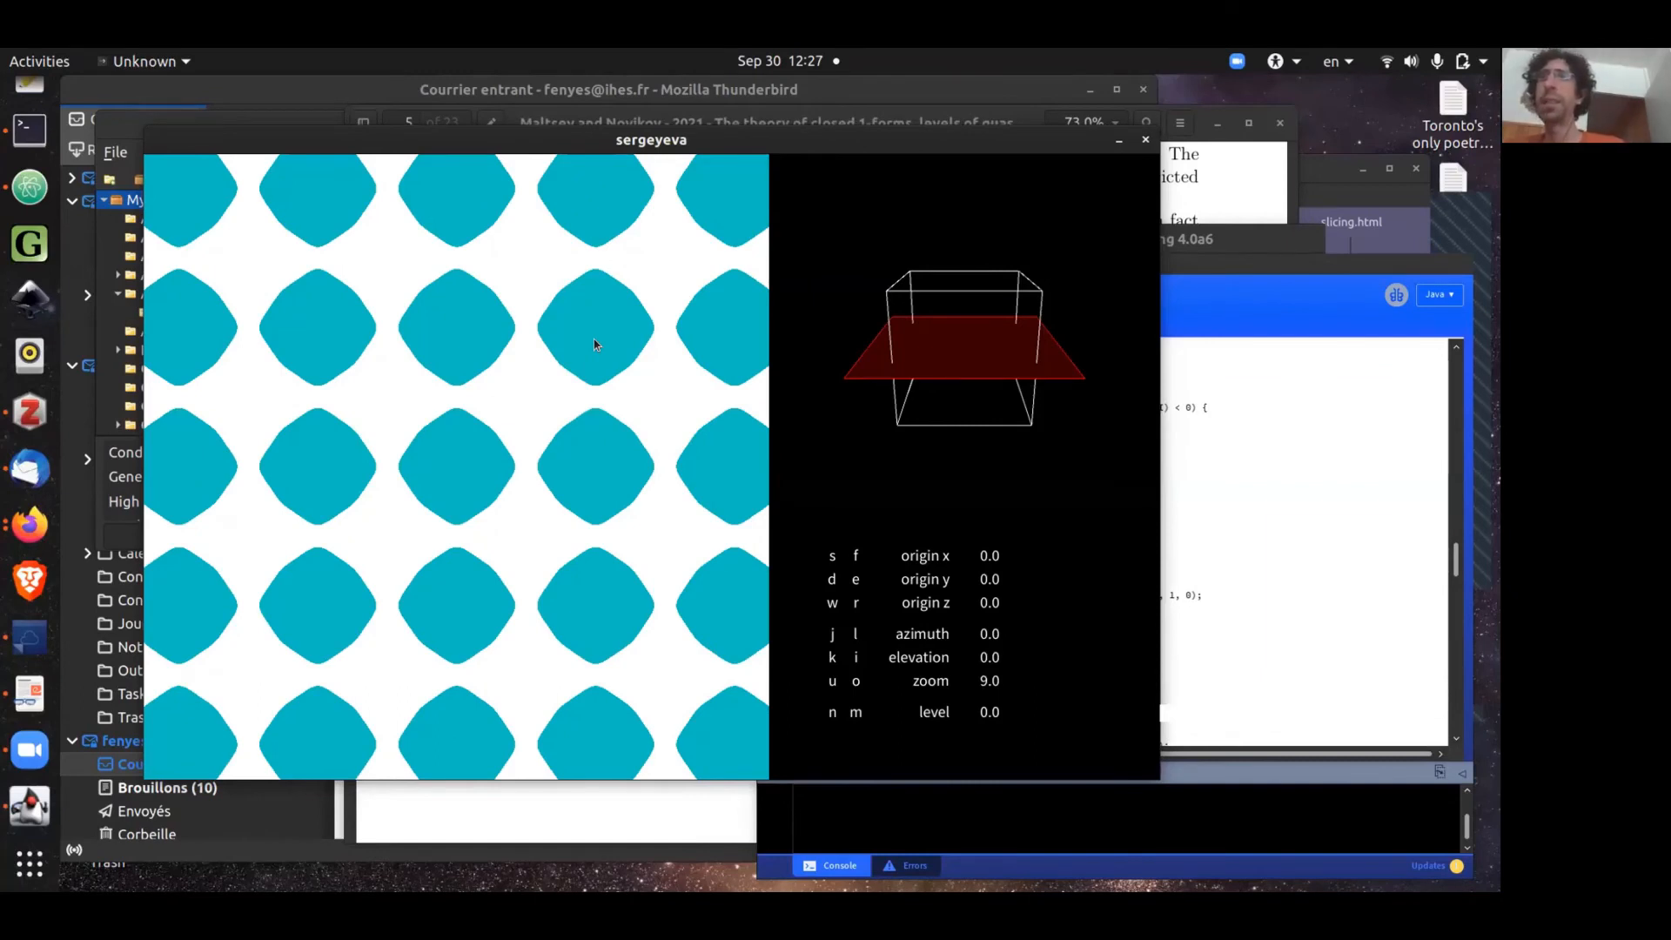
{"action": "key", "text": "i"}
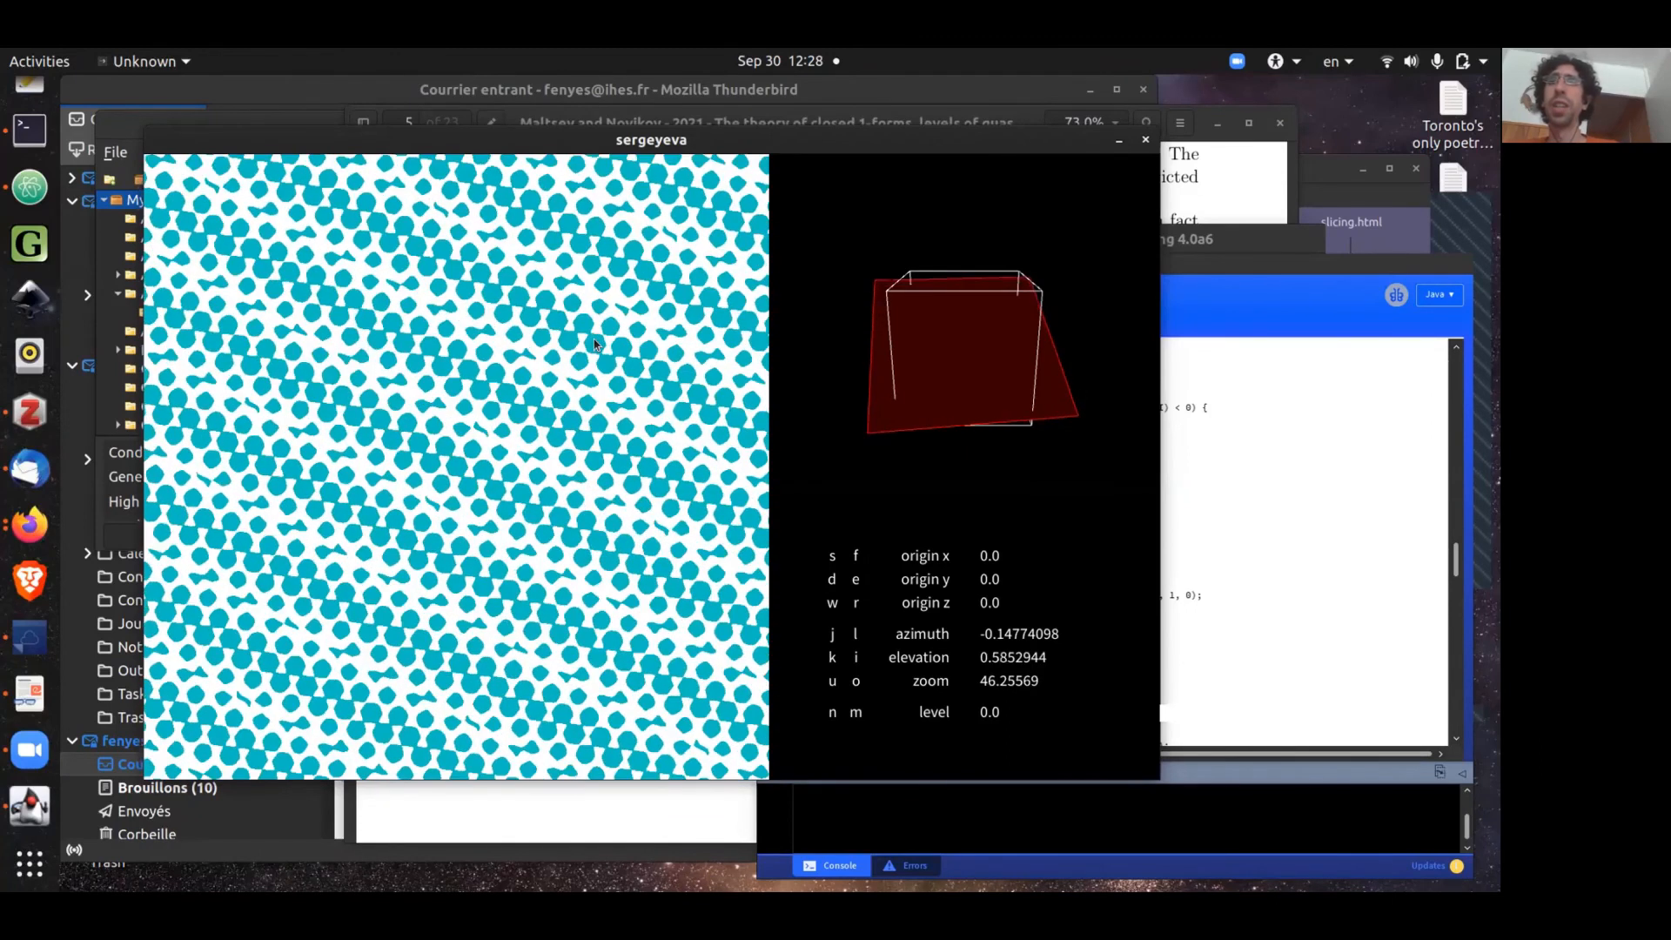
Step: Raise the slicing plane's elevation toward 0.733 with the i key
{"action": "key", "text": "i"}
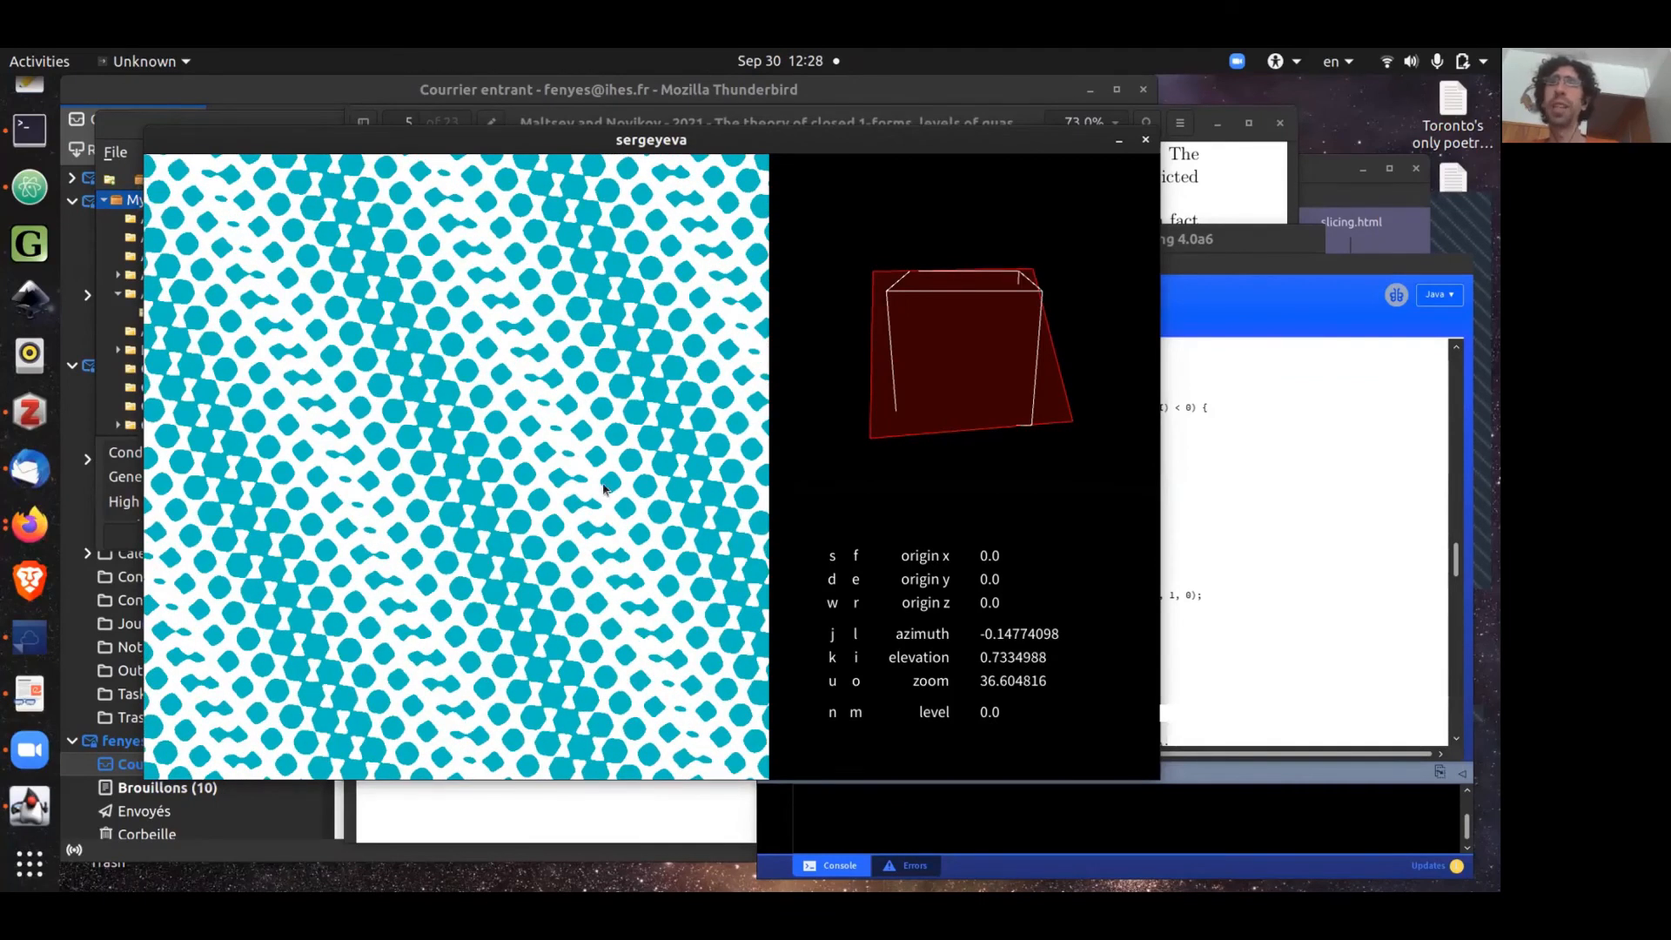
{"action": "mouse_move", "coordinate": [542, 397]}
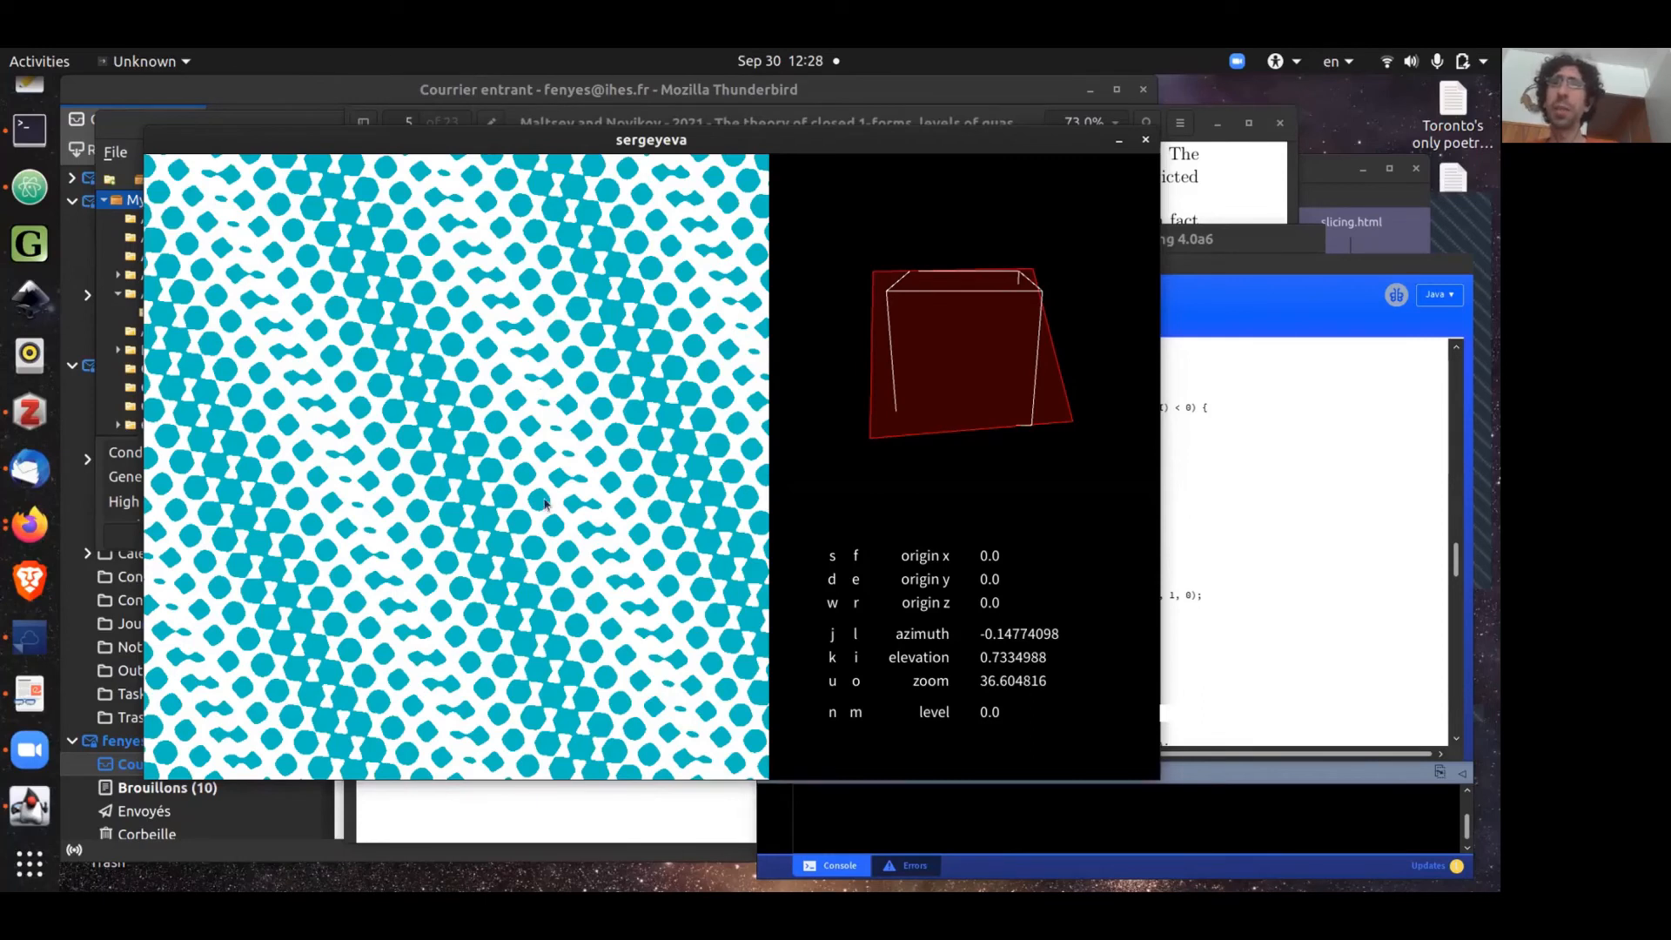
{"action": "mouse_move", "coordinate": [465, 774]}
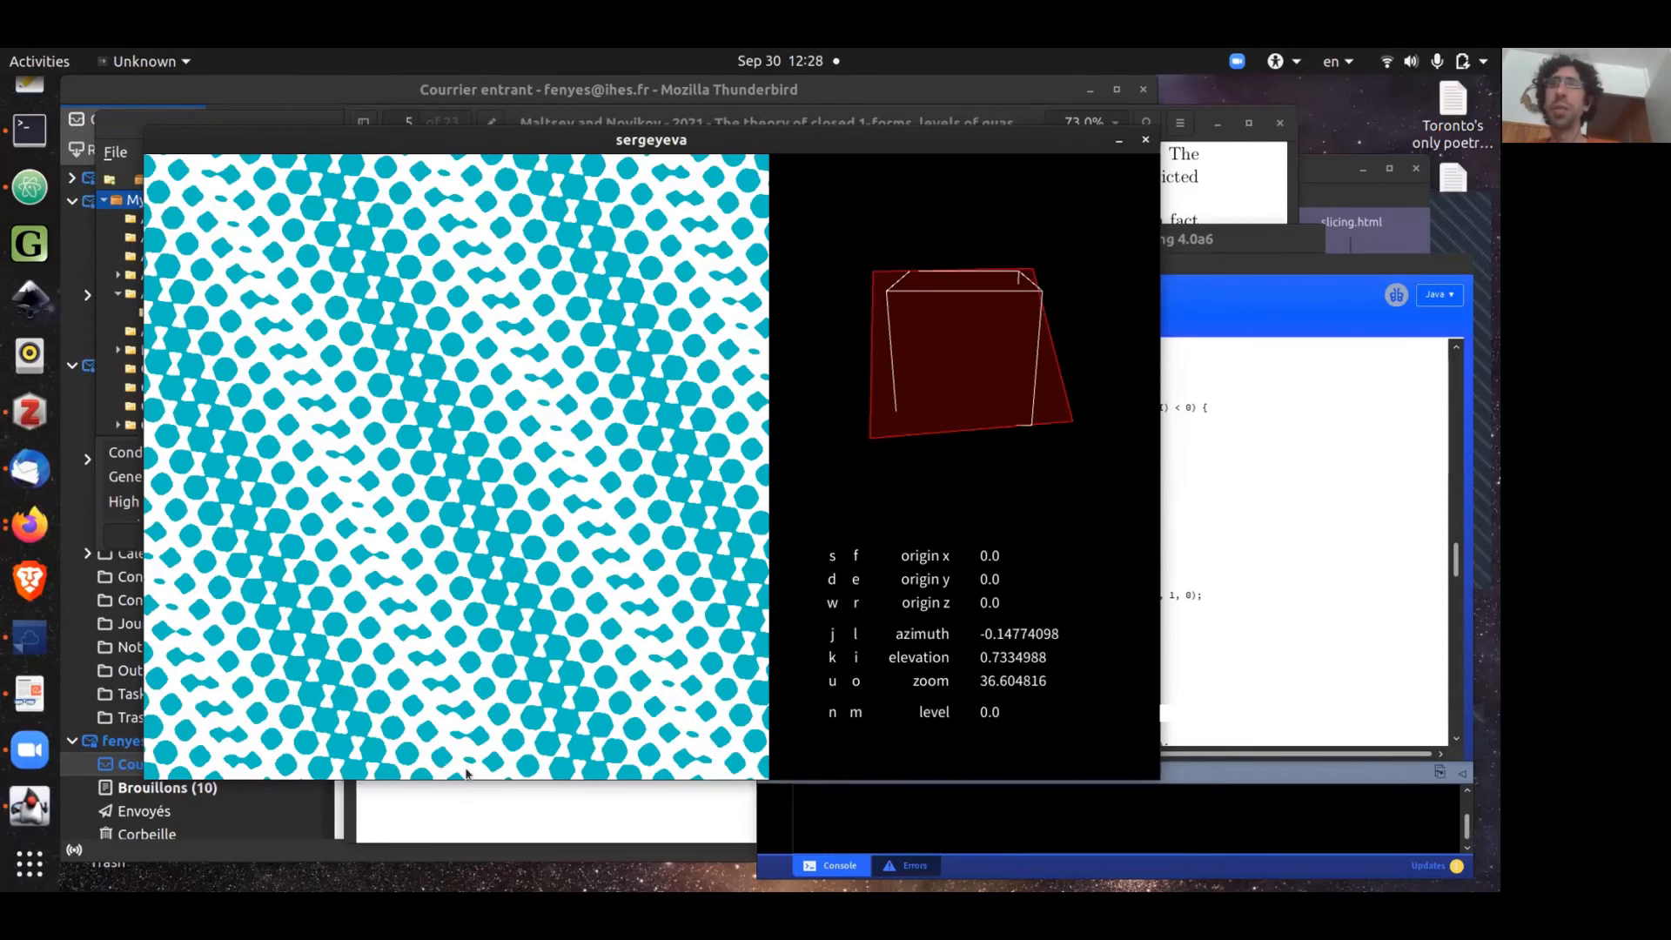
{"action": "mouse_move", "coordinate": [569, 460]}
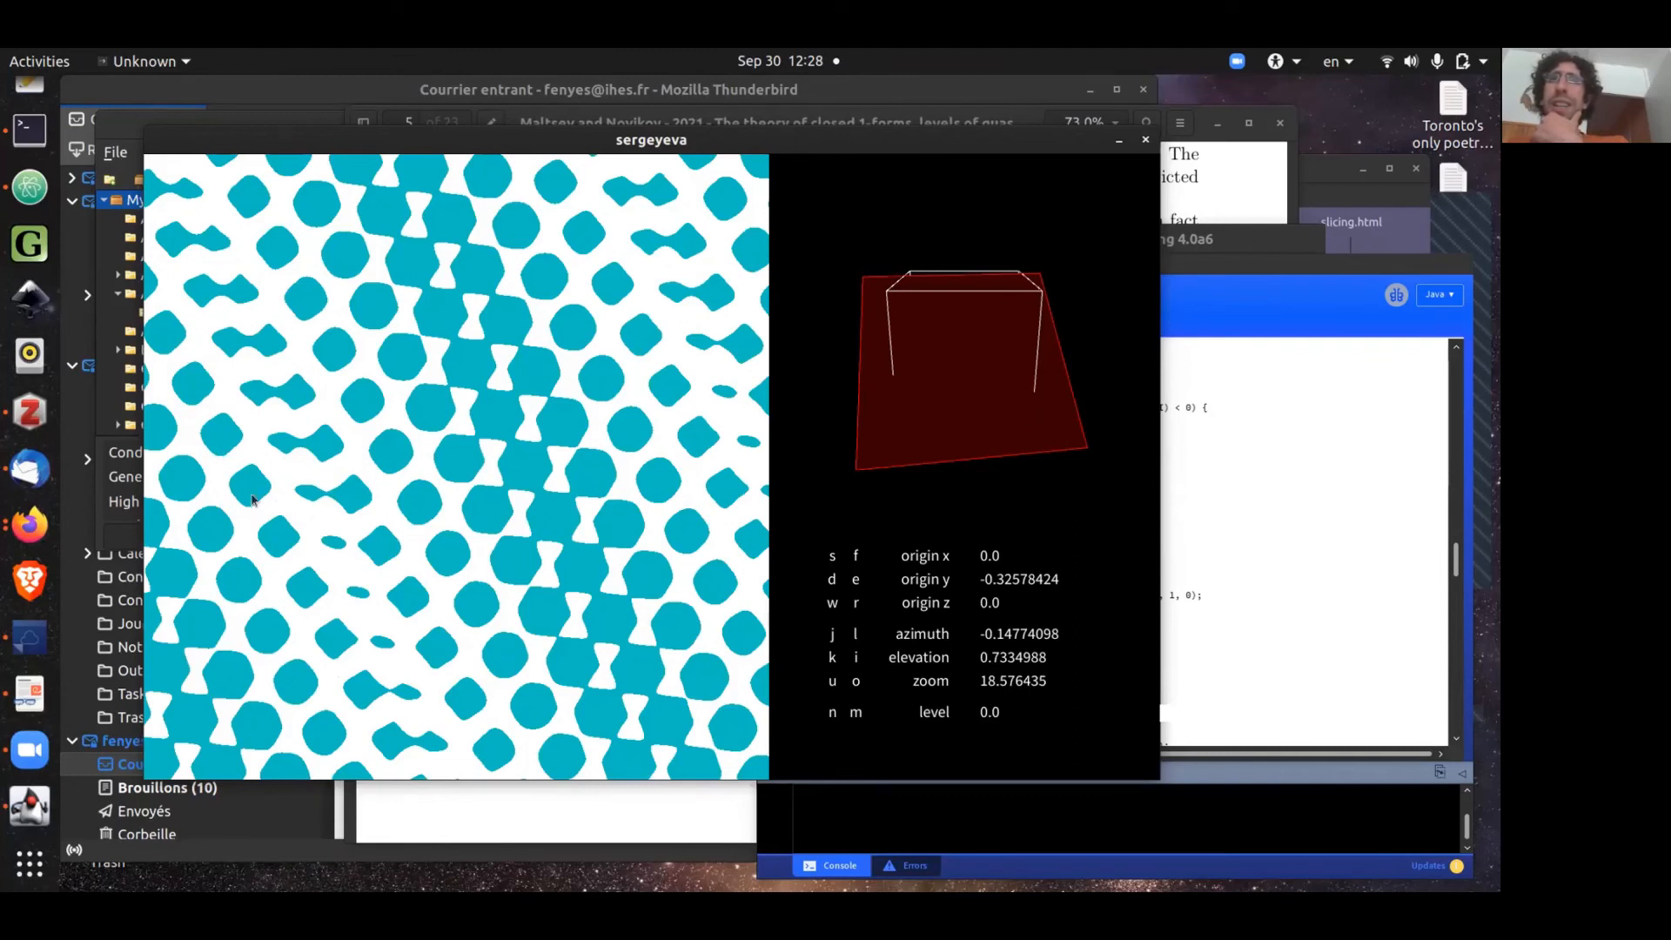
{"action": "mouse_move", "coordinate": [197, 349]}
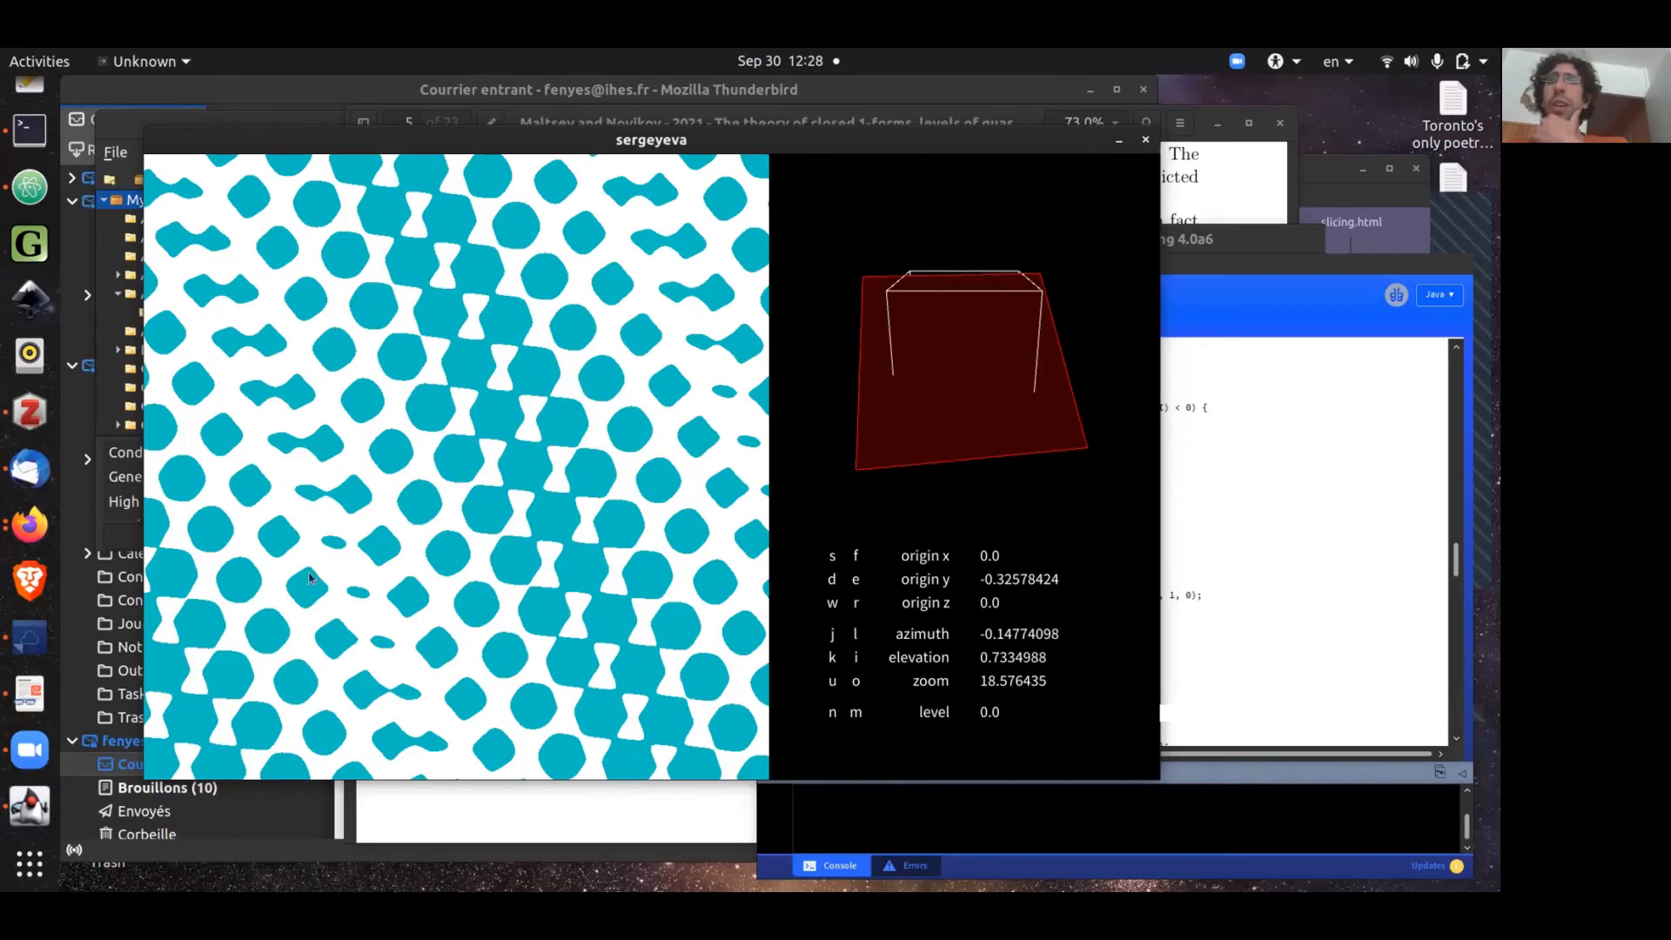
{"action": "mouse_move", "coordinate": [410, 673]}
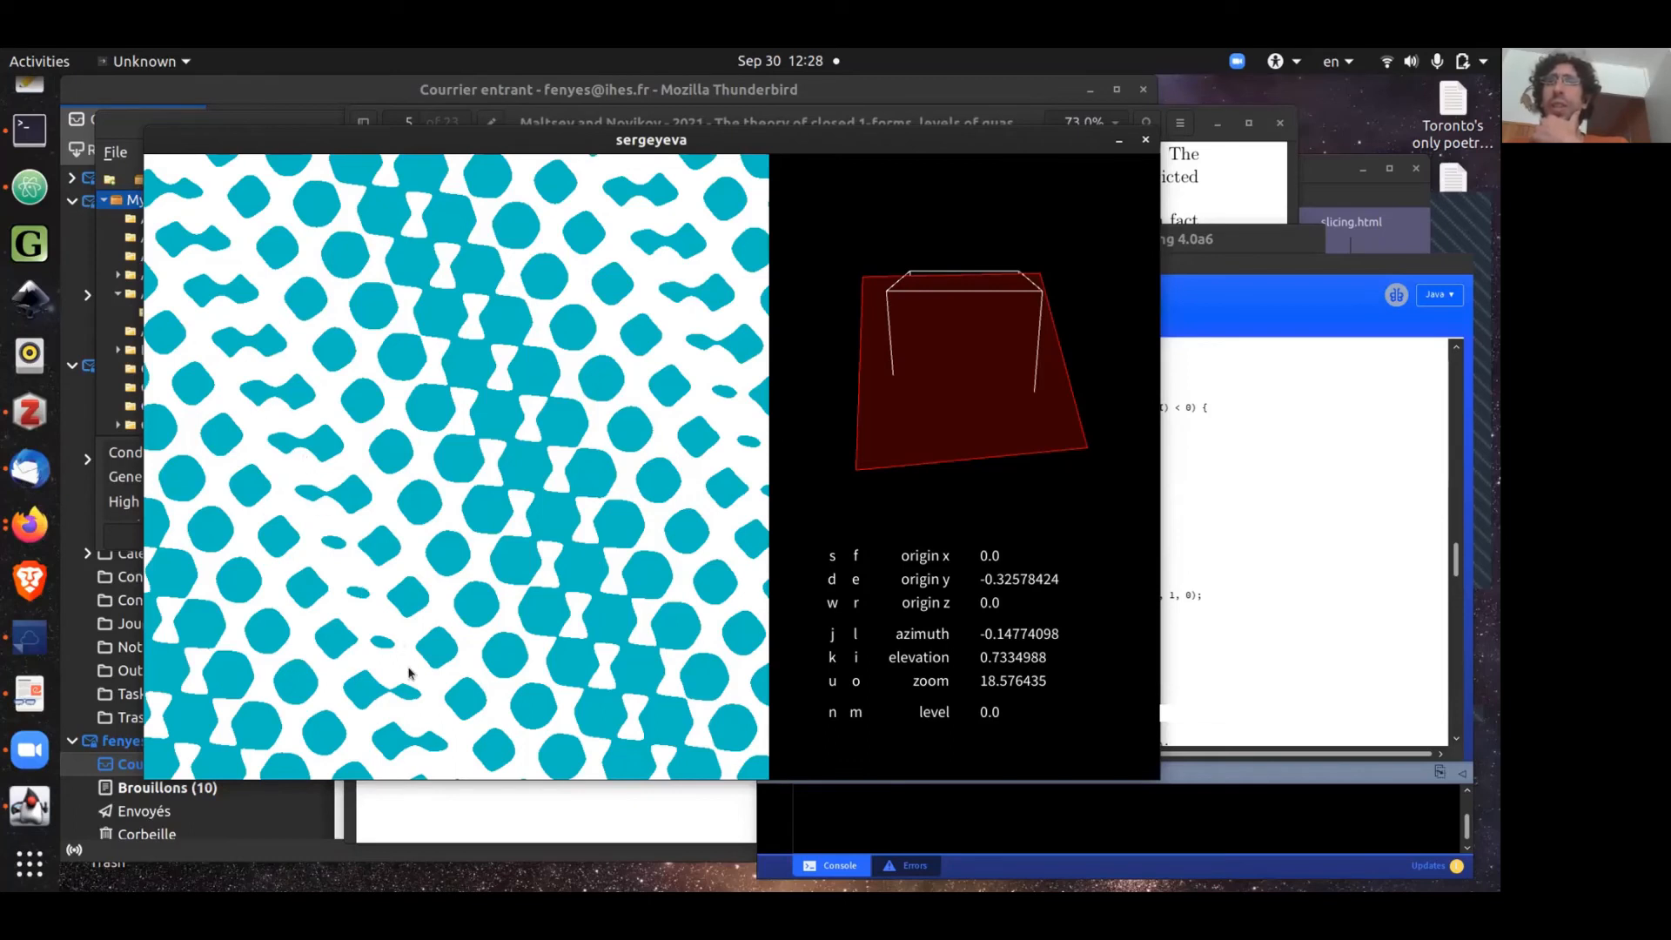
{"action": "mouse_move", "coordinate": [485, 679]}
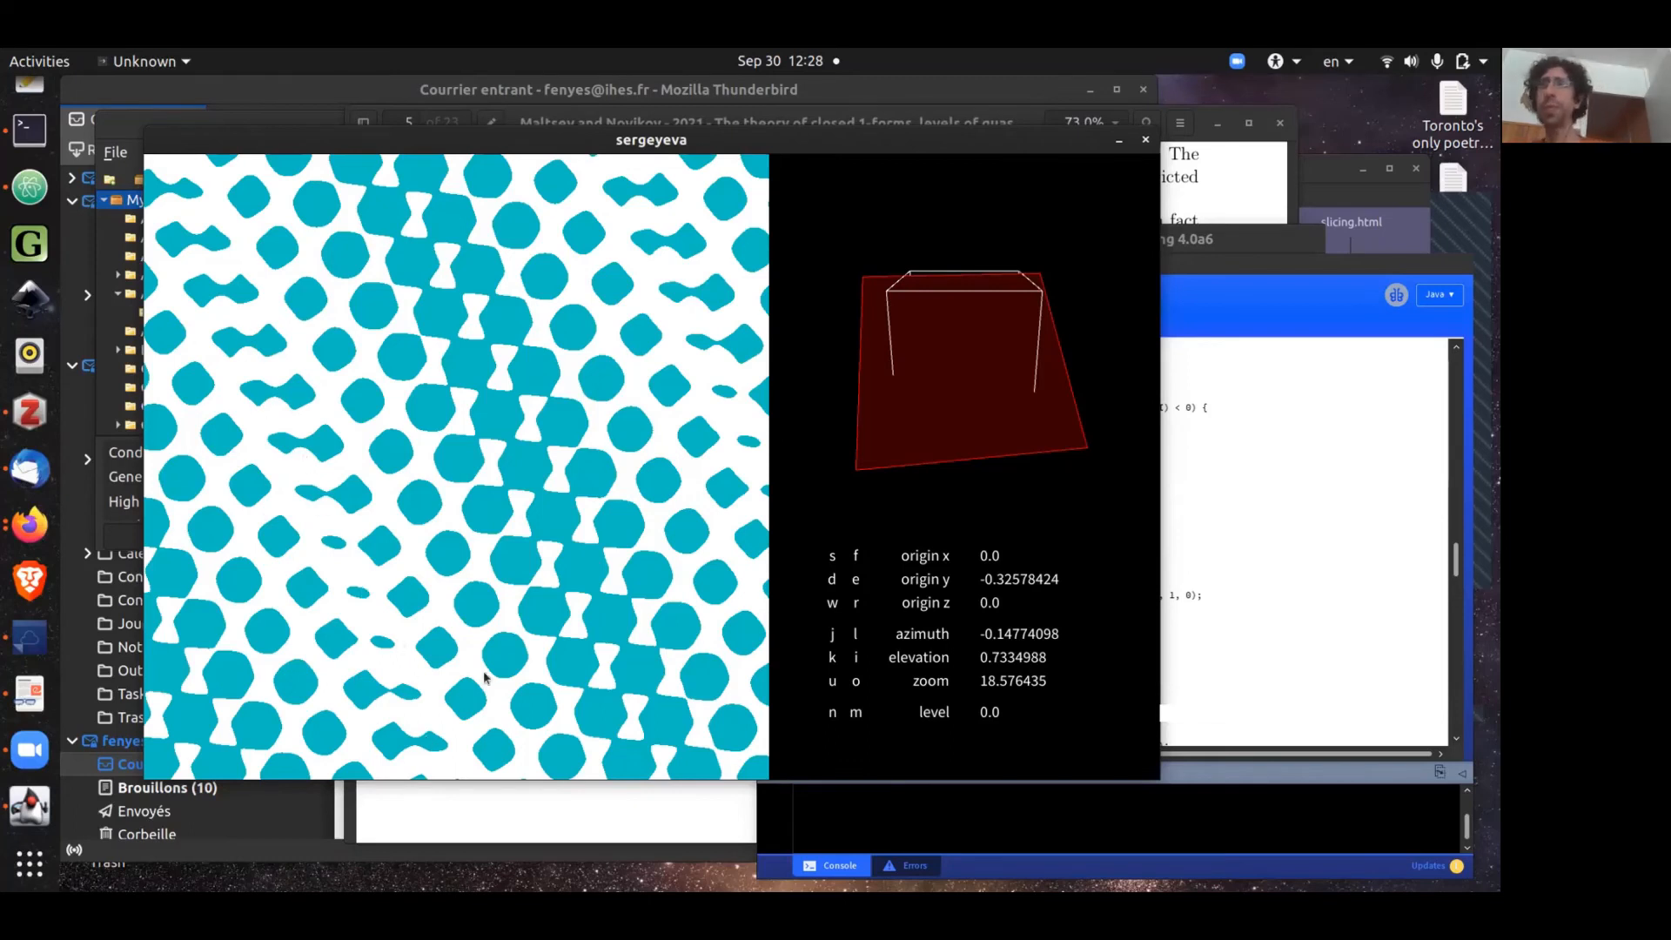
Step: Adjust the slicing plane's elevation with the i key
{"action": "key", "text": "i"}
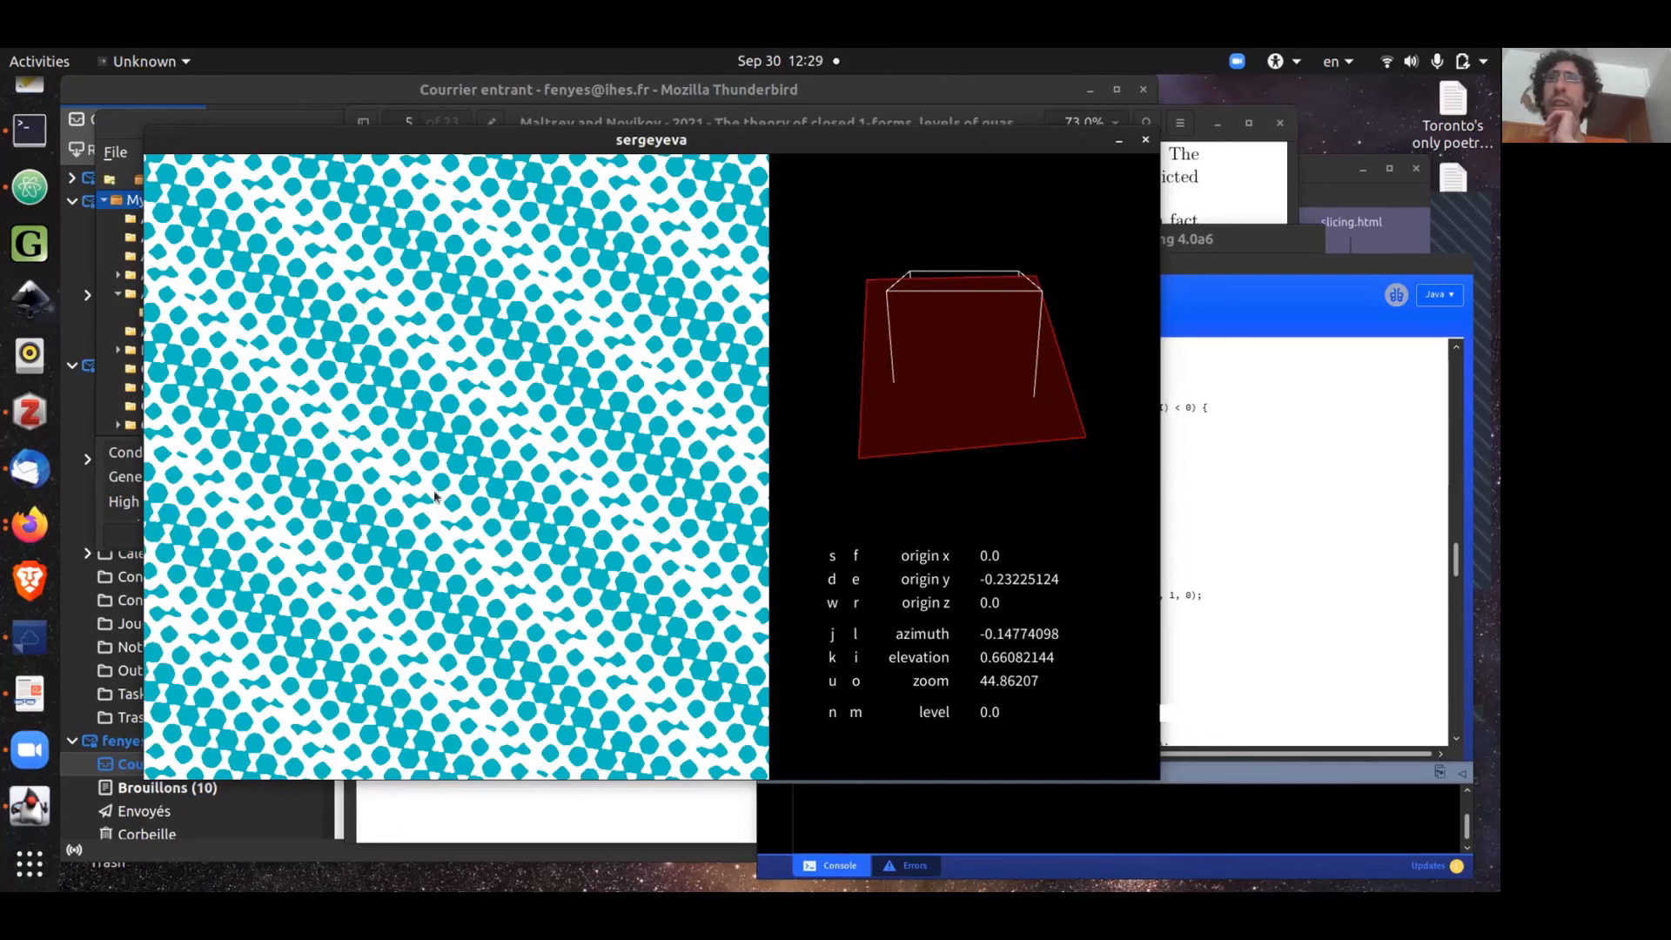
{"action": "mouse_move", "coordinate": [209, 267]}
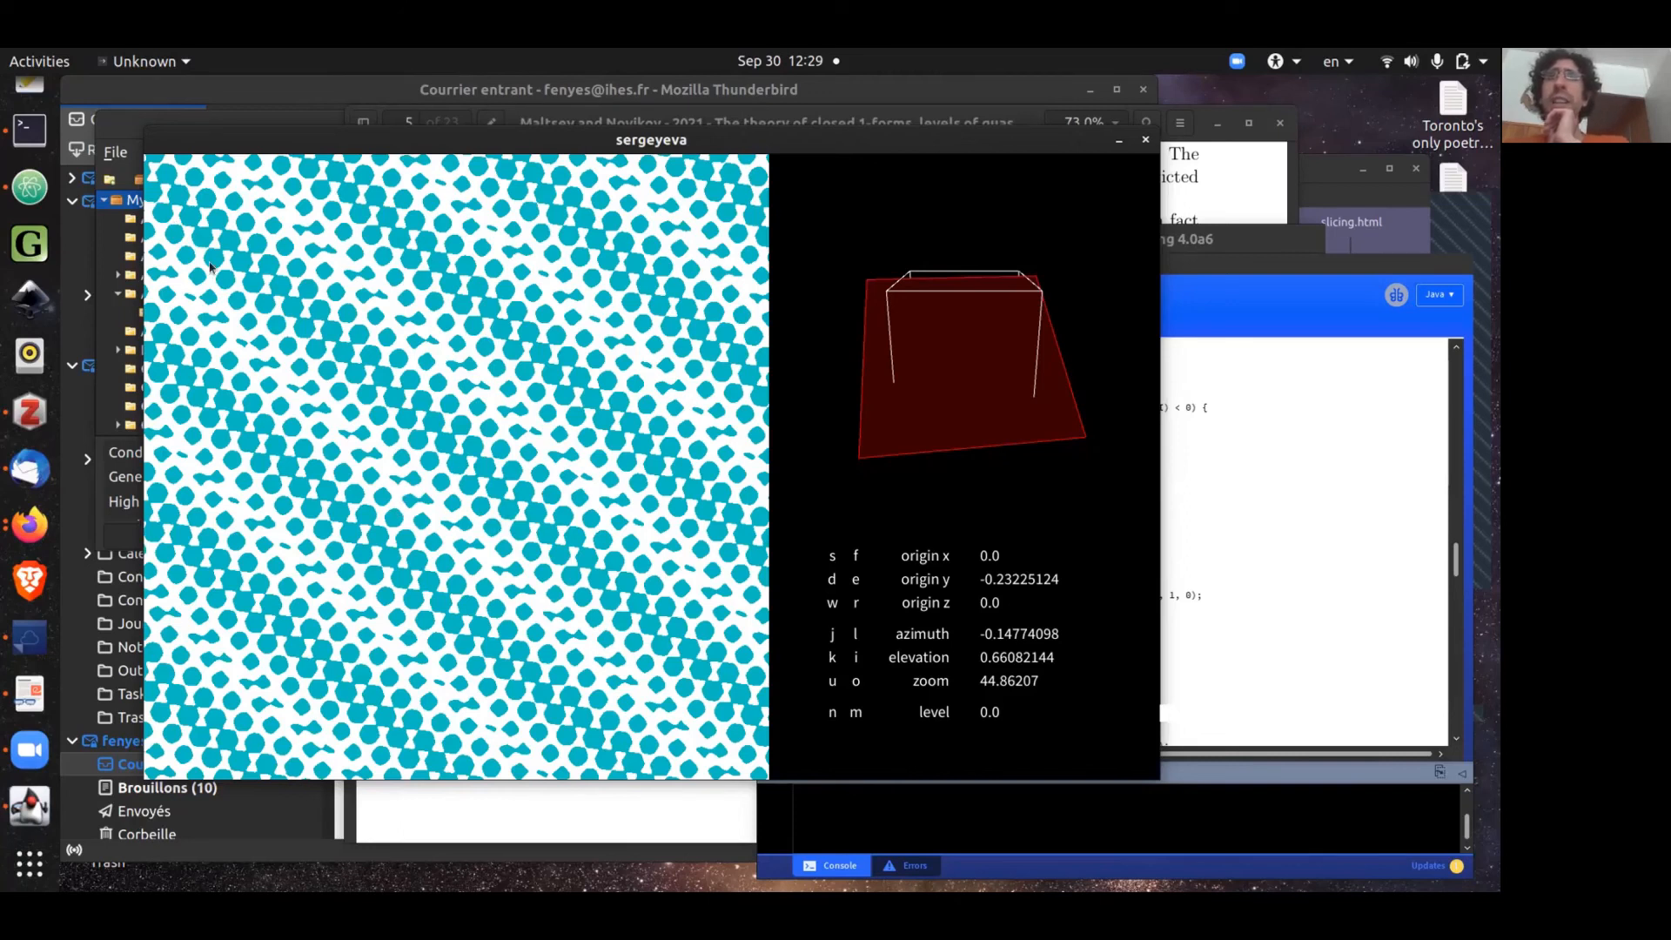
{"action": "mouse_move", "coordinate": [717, 670]}
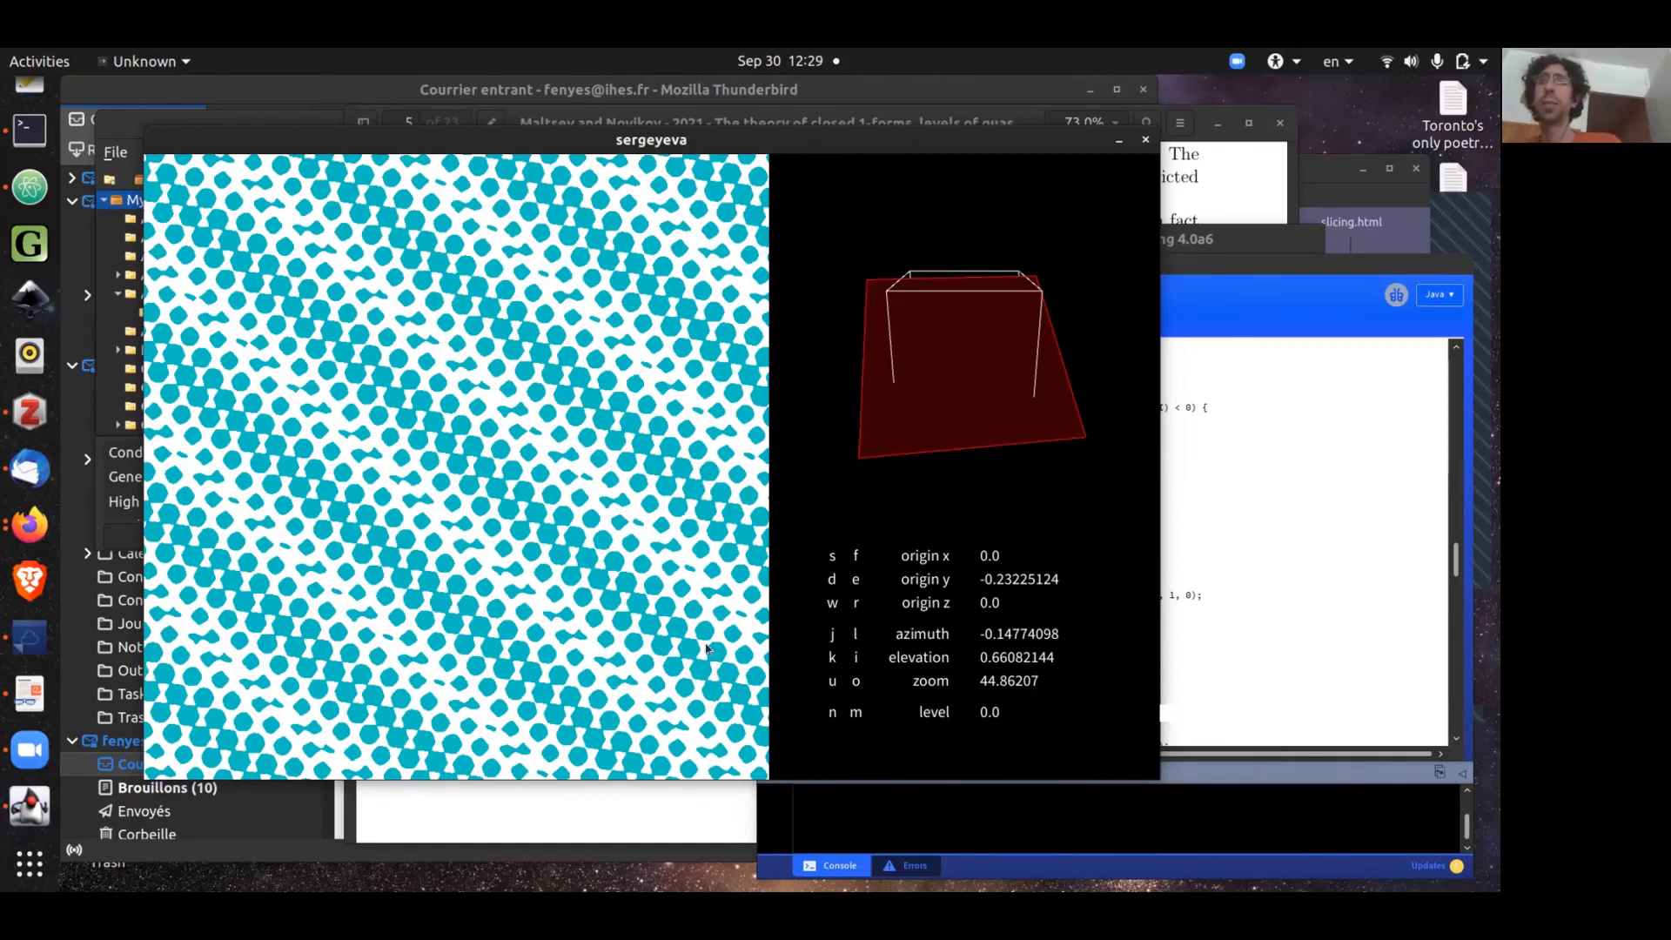
{"action": "mouse_move", "coordinate": [269, 327]}
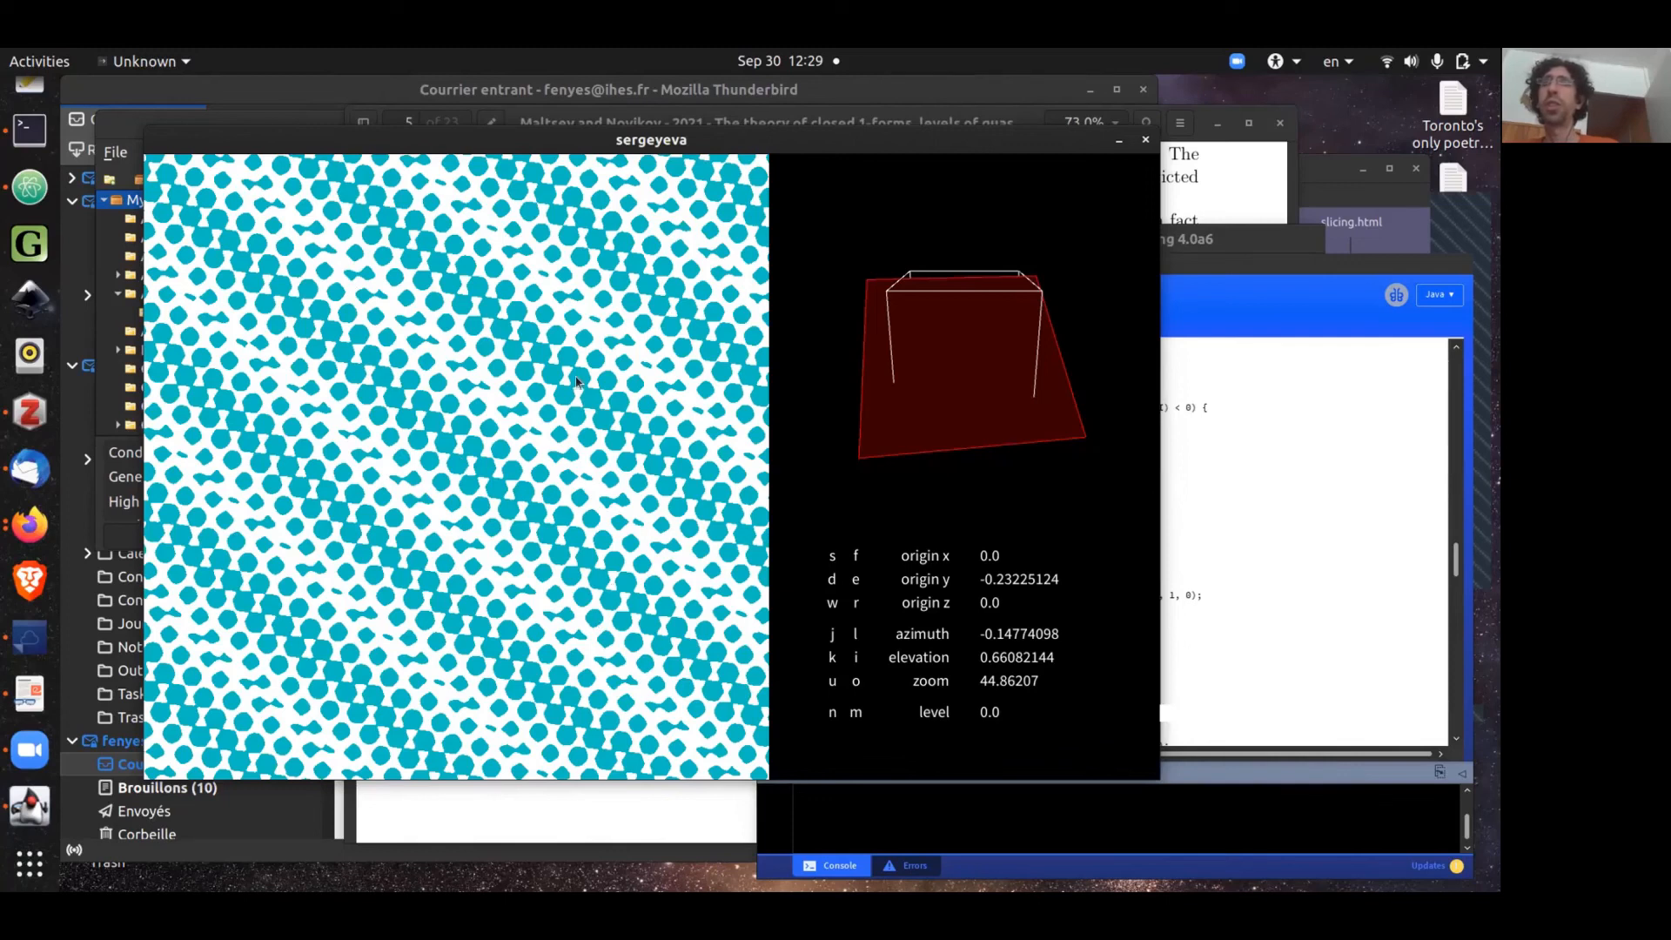
{"action": "mouse_move", "coordinate": [656, 609]}
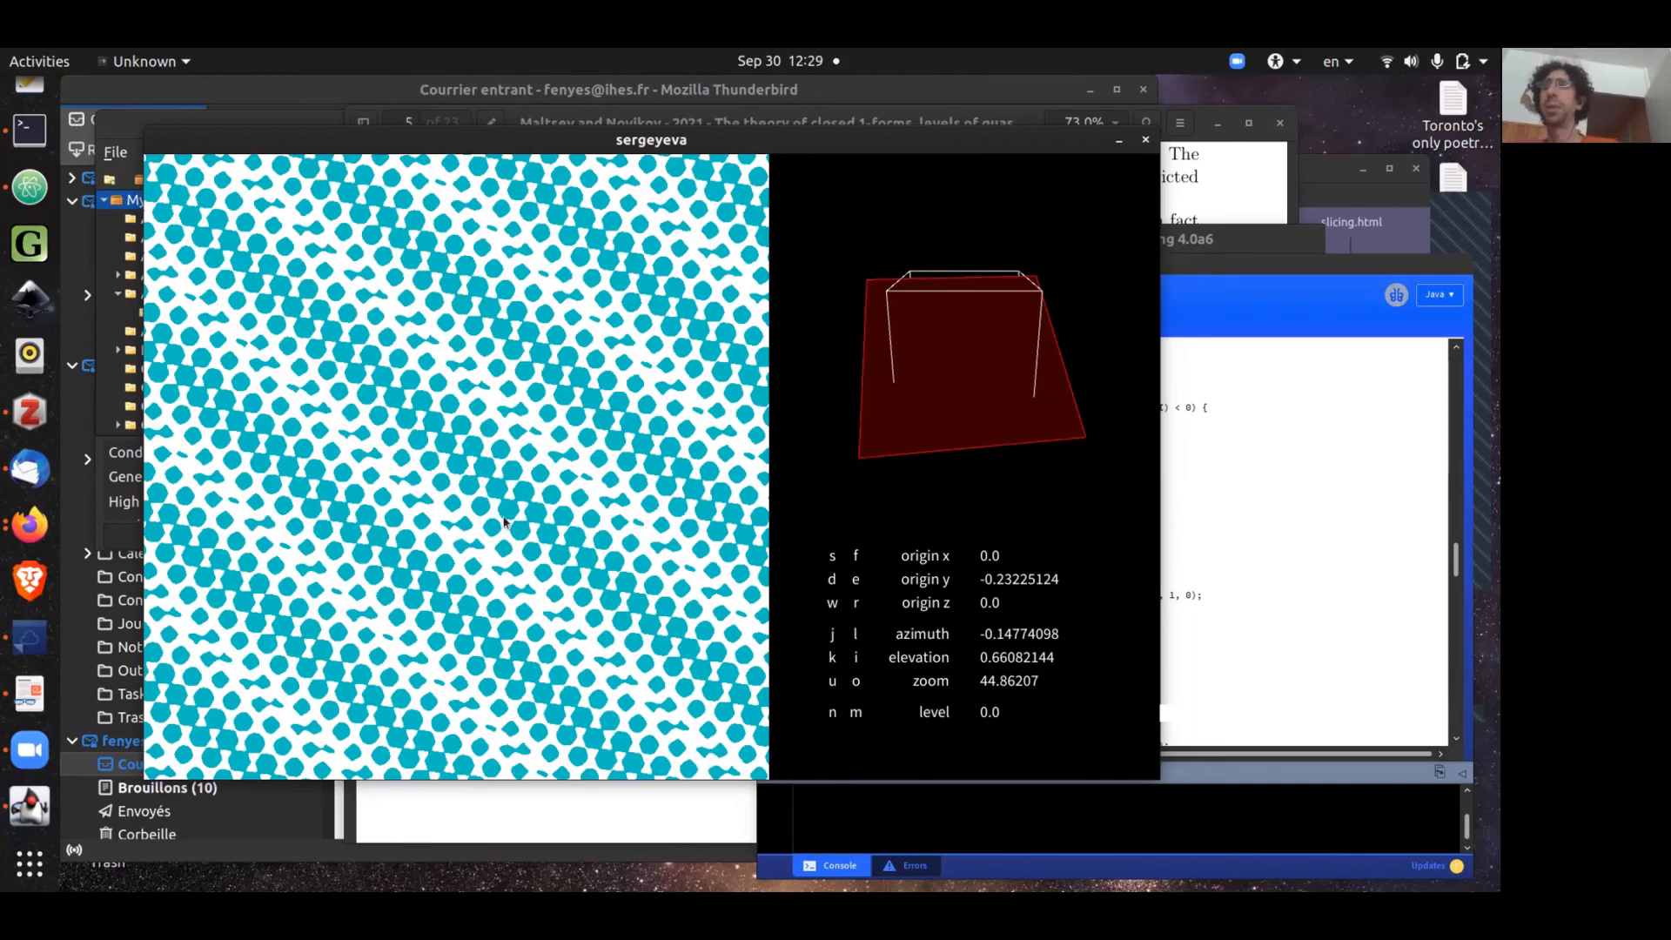
{"action": "mouse_move", "coordinate": [584, 540]}
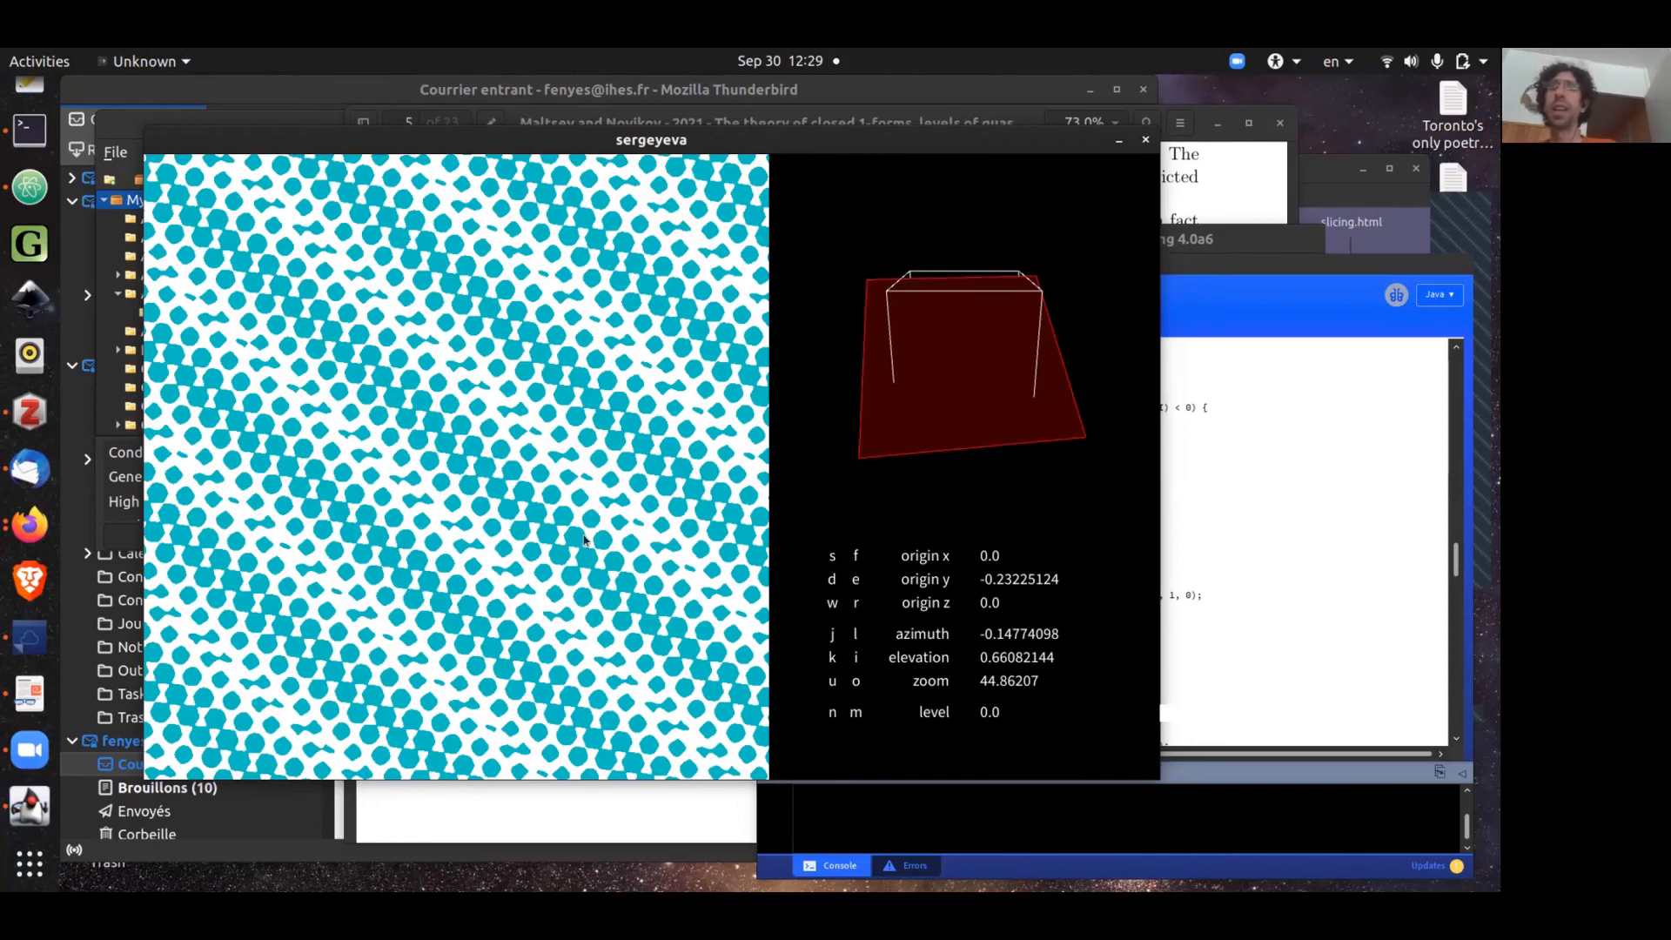
{"action": "mouse_move", "coordinate": [636, 597]}
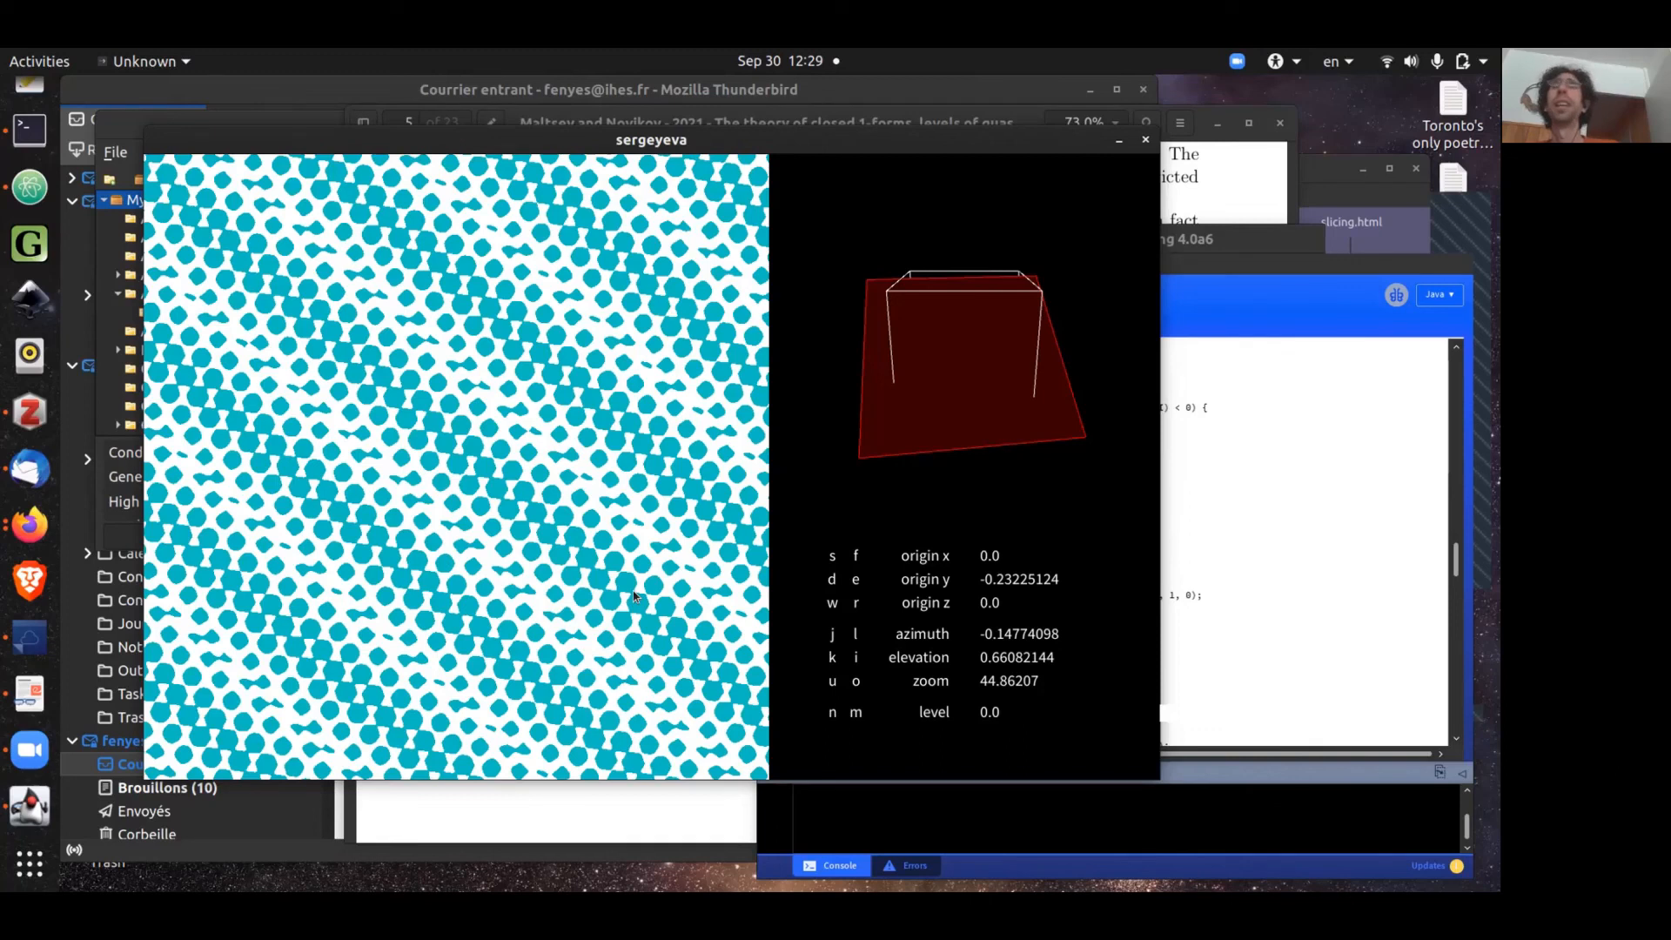
{"action": "mouse_move", "coordinate": [510, 512]}
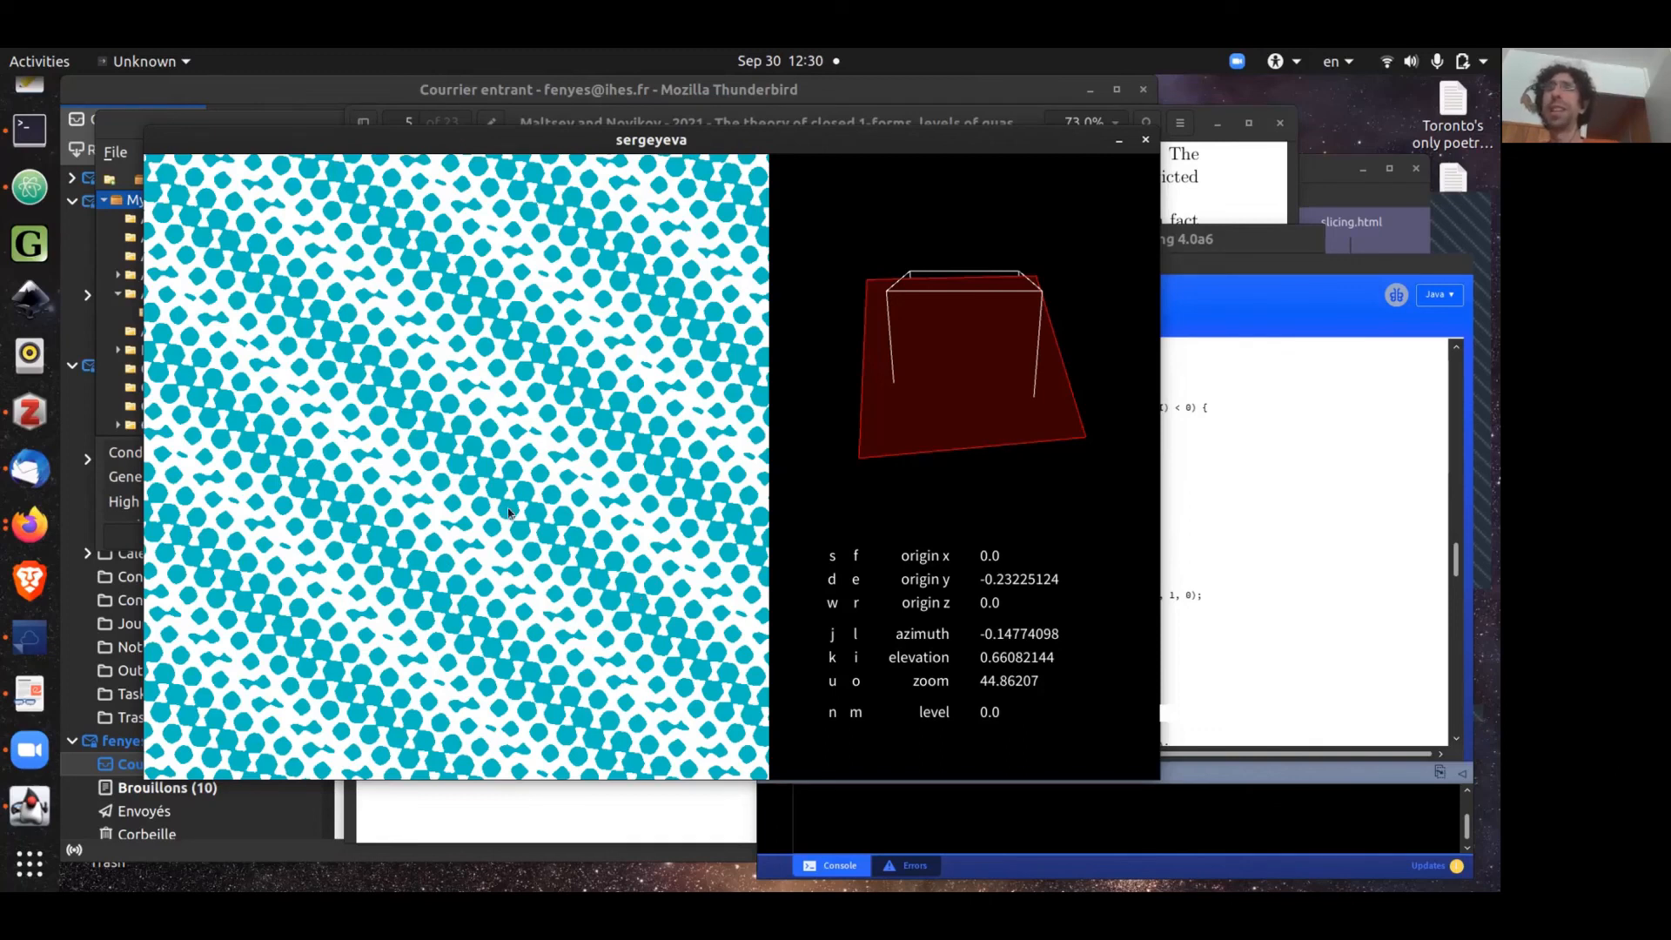
{"action": "mouse_move", "coordinate": [386, 394]}
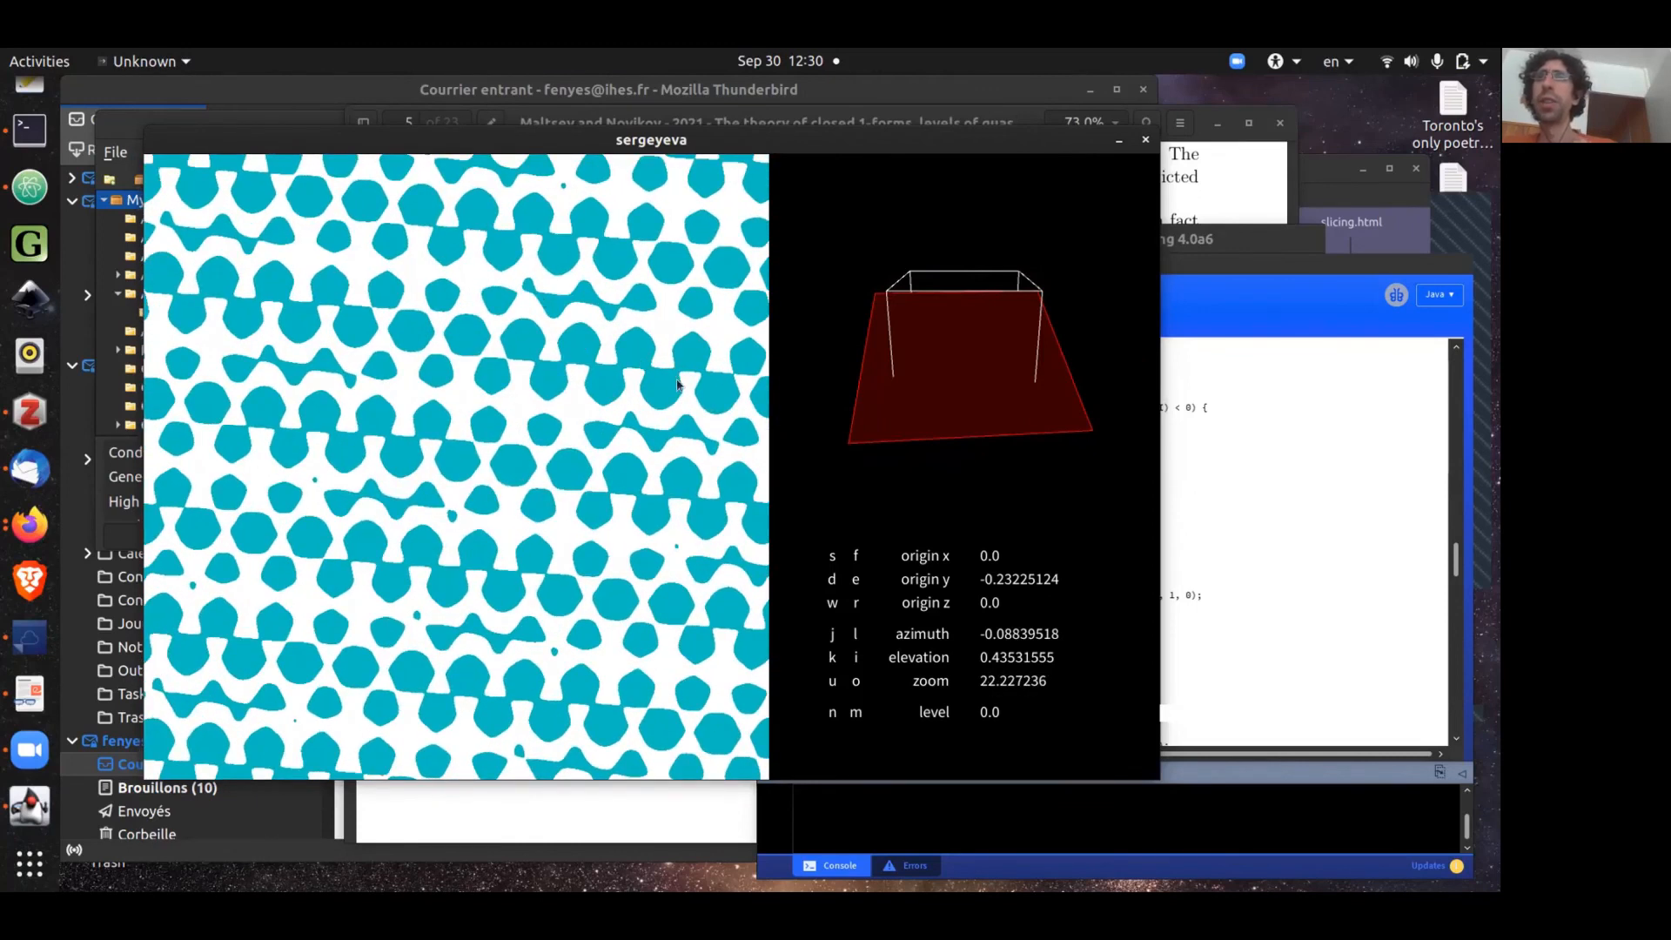
{"action": "mouse_move", "coordinate": [670, 364]}
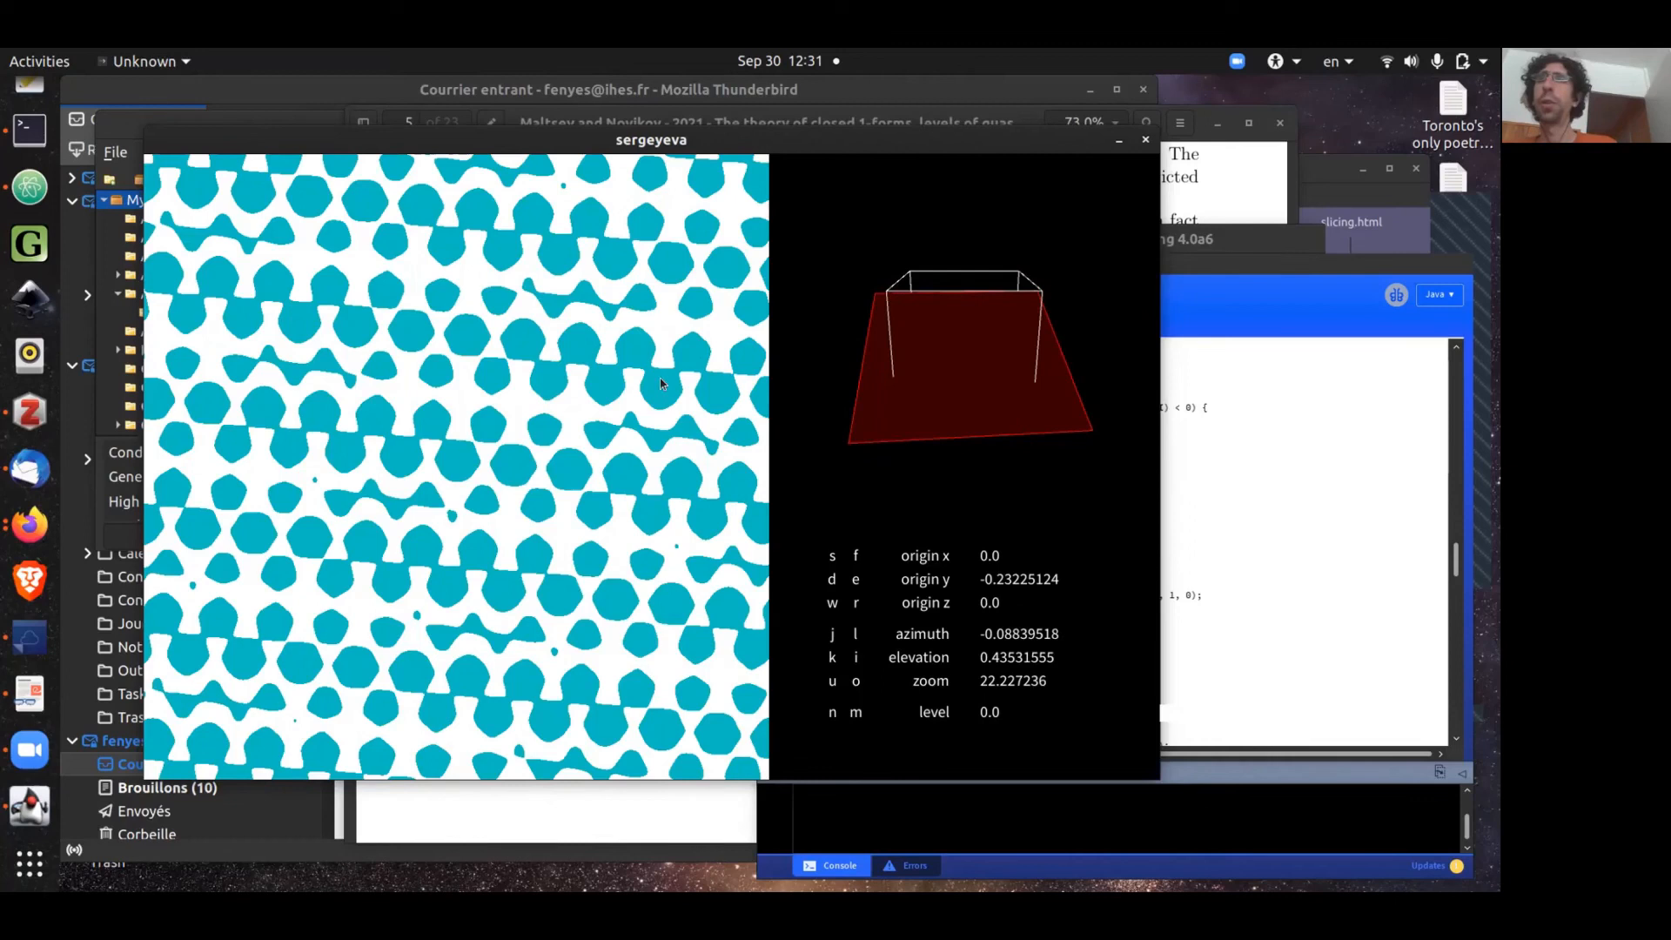
{"action": "mouse_move", "coordinate": [541, 350]}
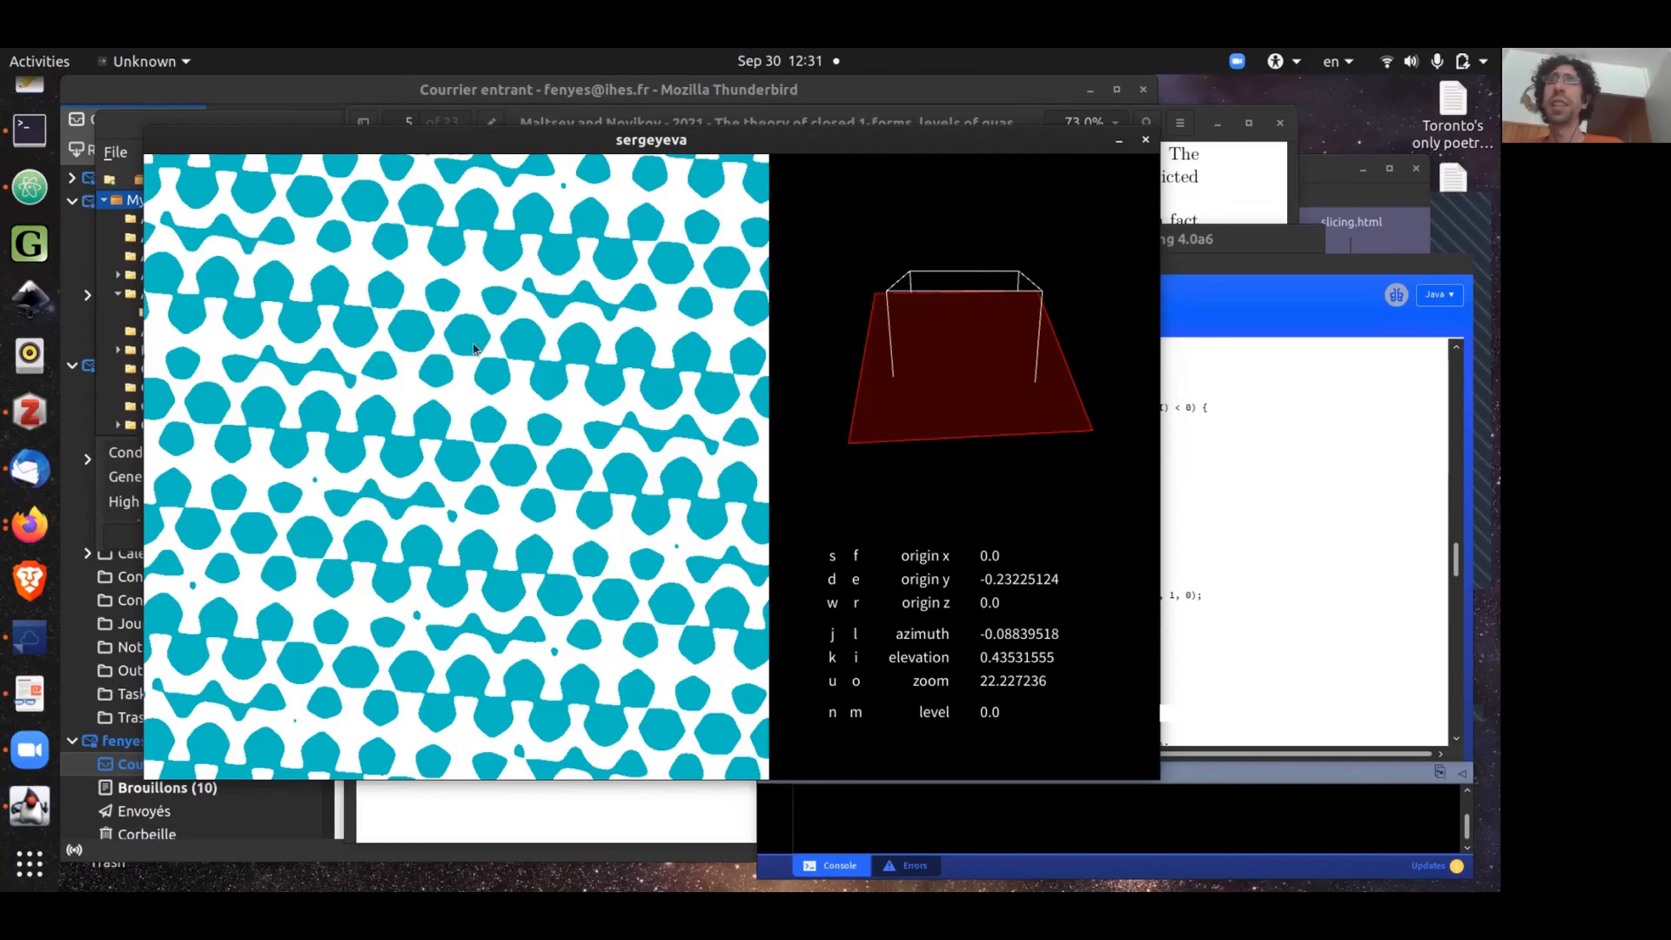
{"action": "mouse_move", "coordinate": [693, 370]}
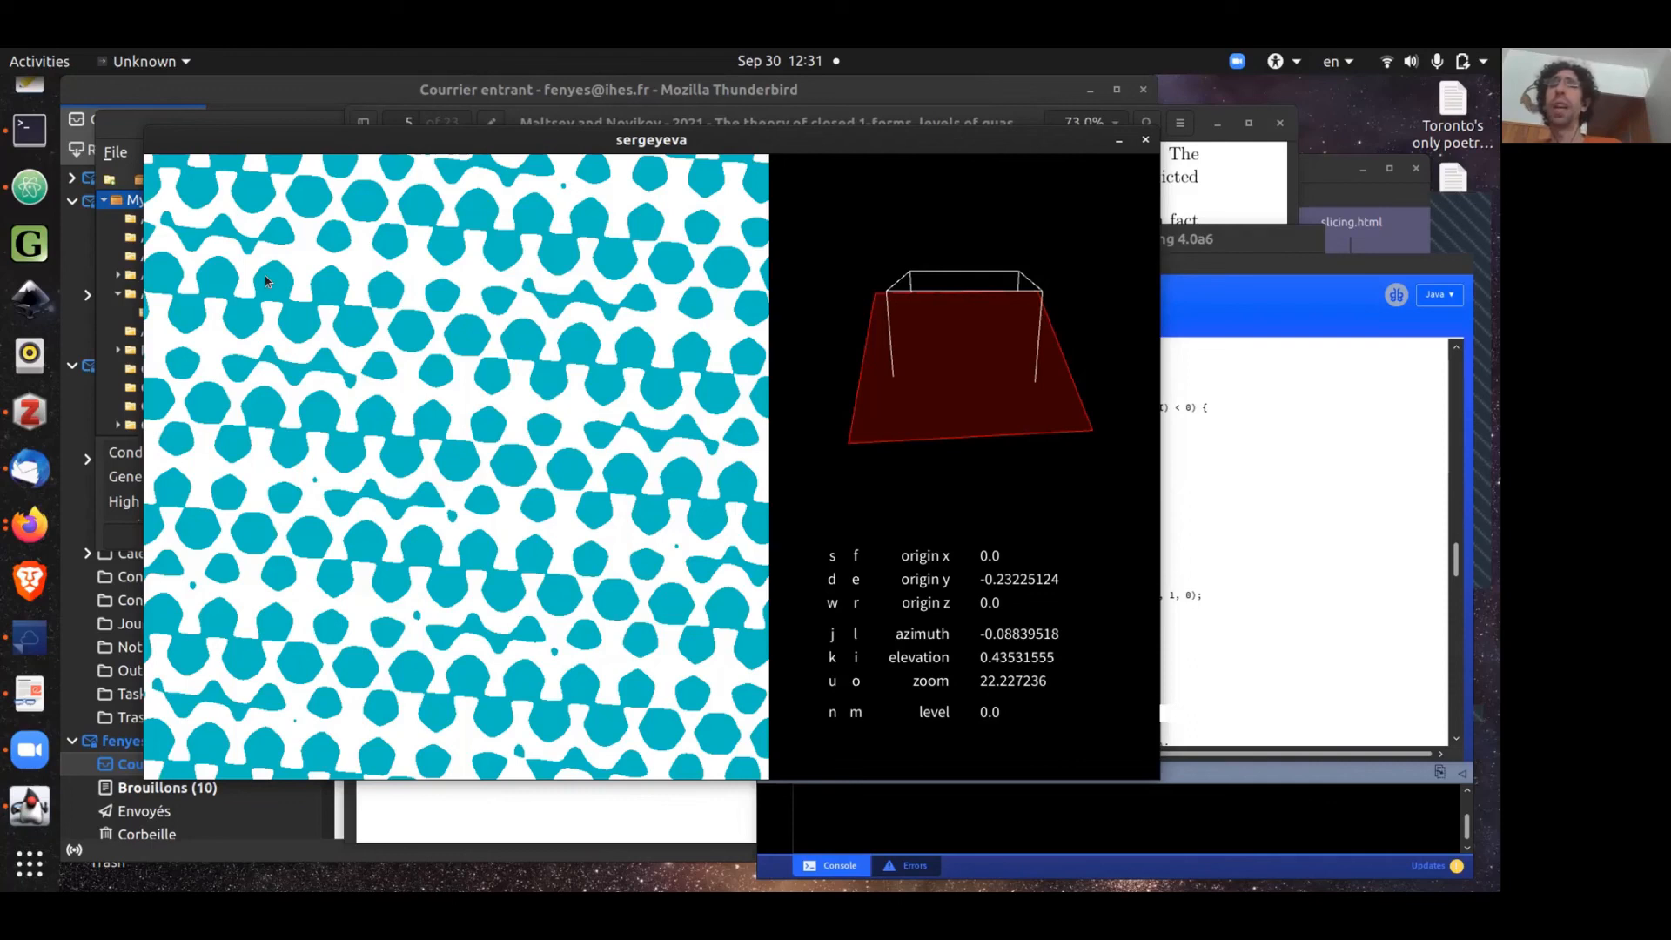
{"action": "mouse_move", "coordinate": [474, 423]}
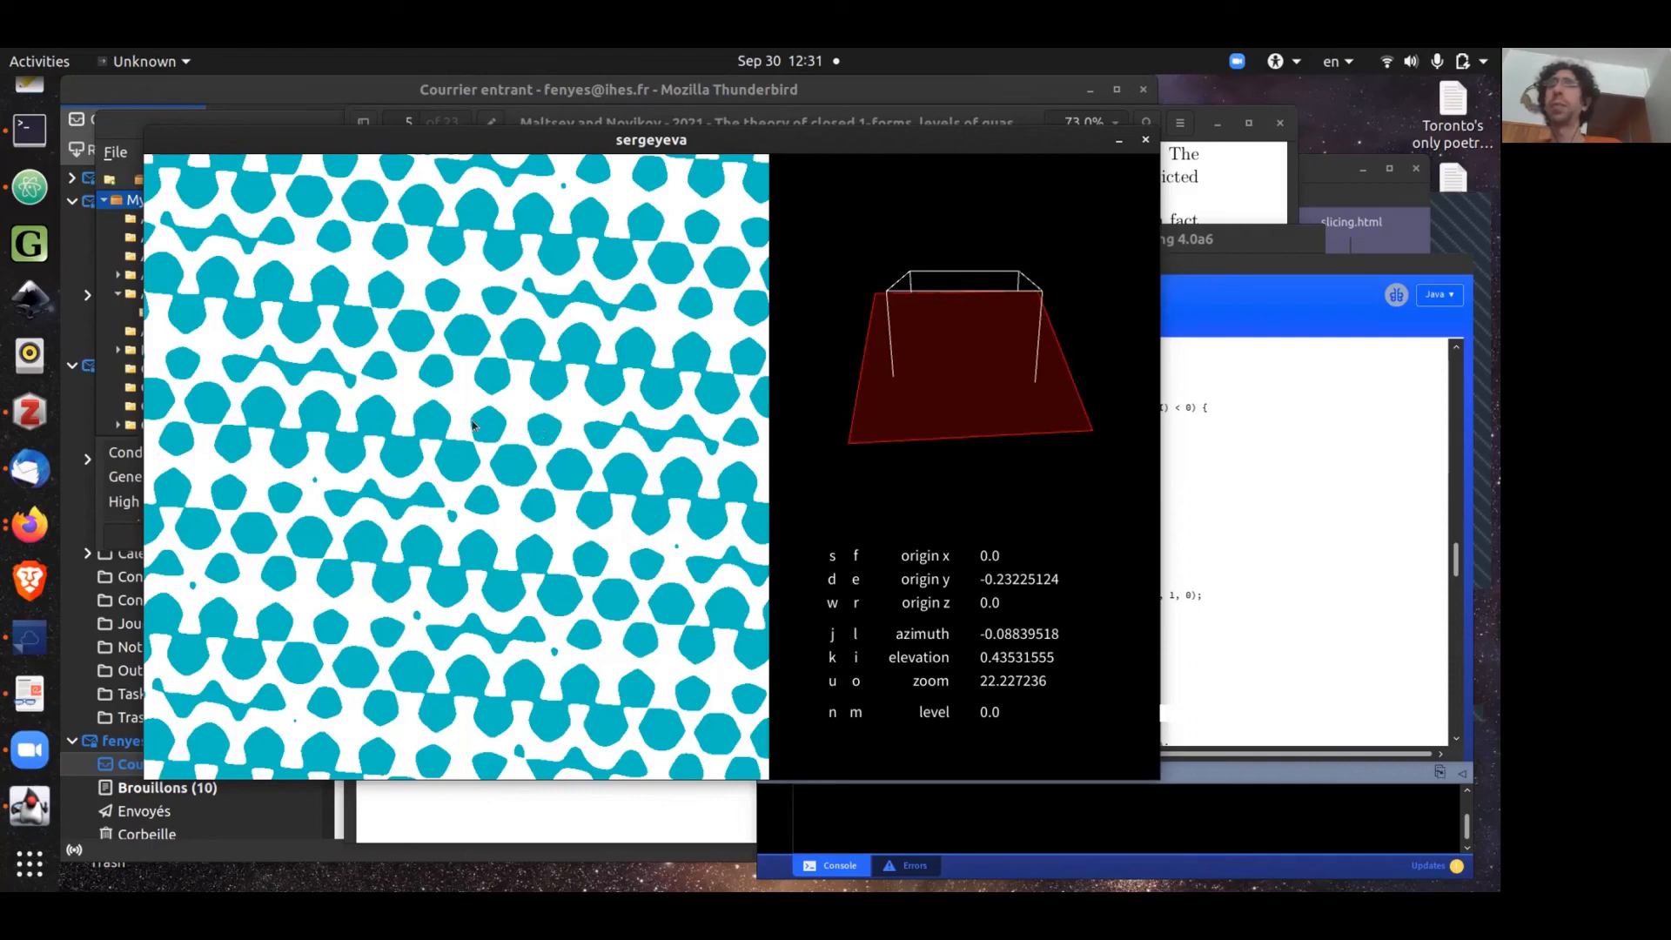
{"action": "mouse_move", "coordinate": [440, 436]}
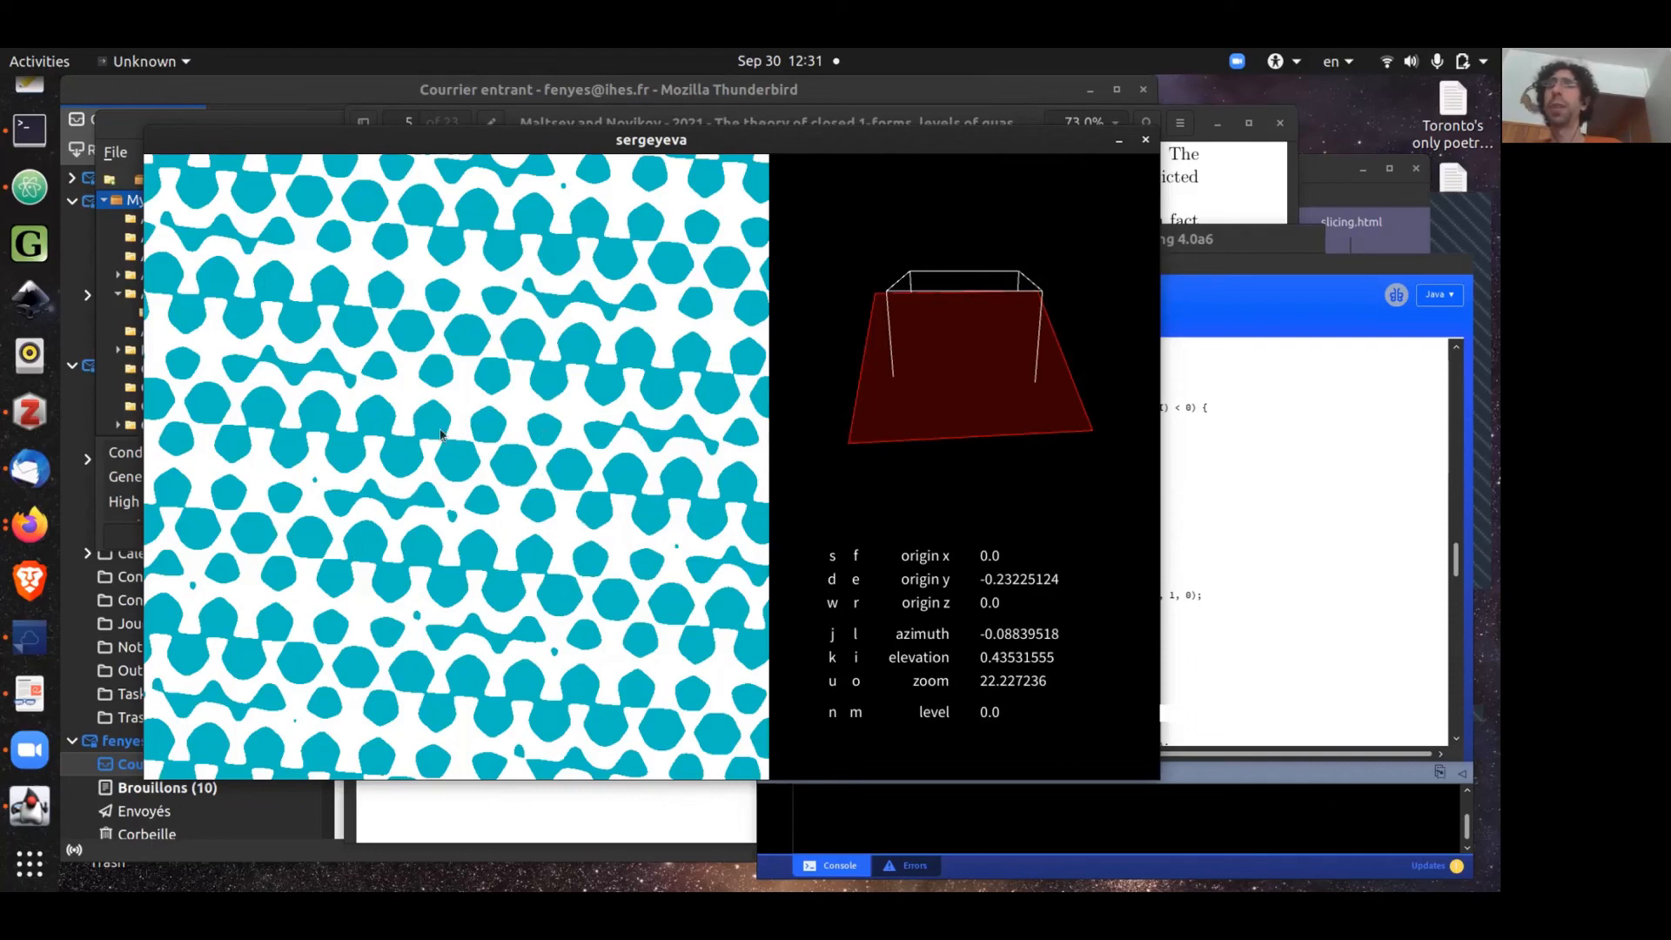
{"action": "mouse_move", "coordinate": [375, 498]}
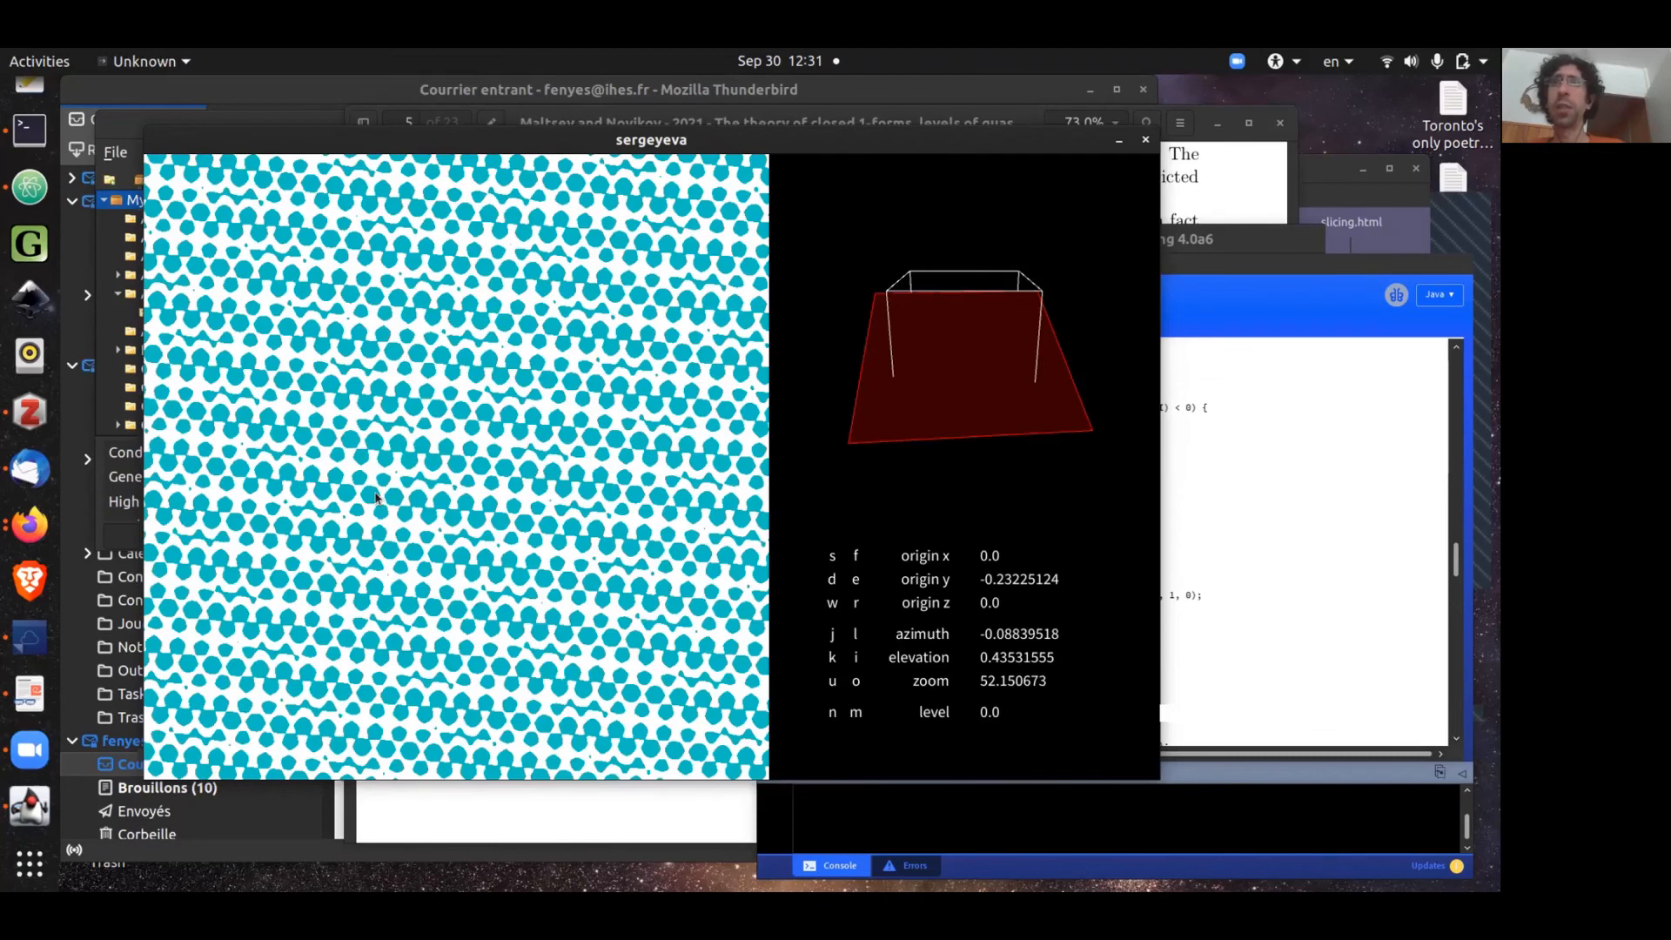
Step: Raise the slicing plane's elevation toward 0.496 with two i presses
{"action": "key", "text": "i"}
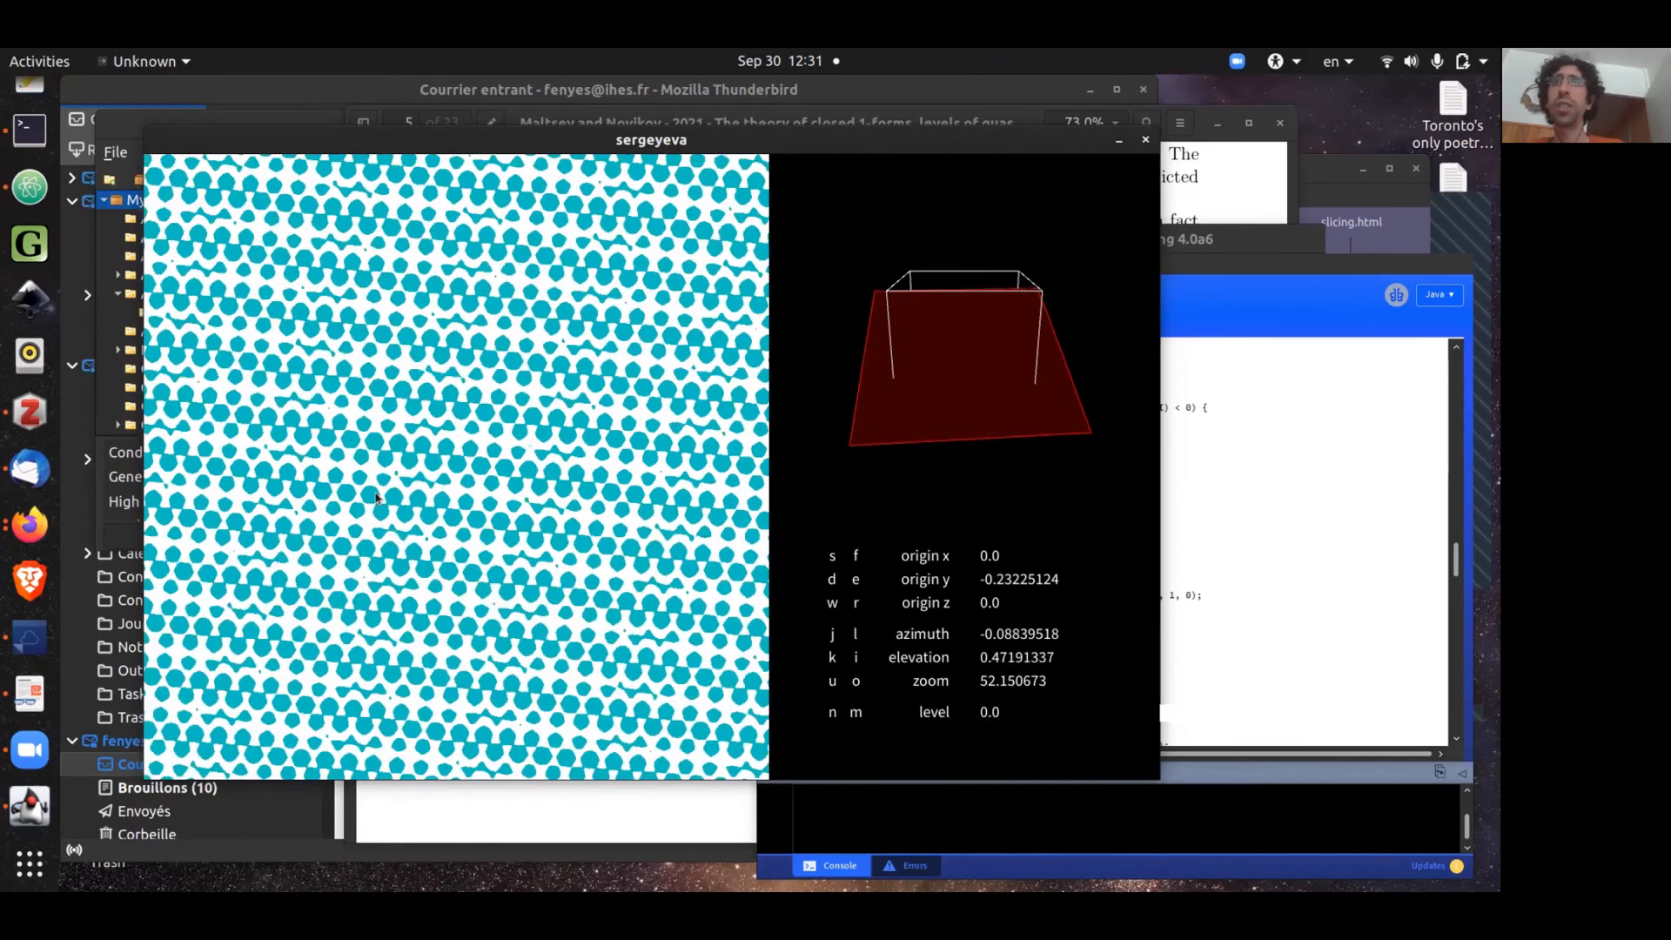
{"action": "key", "text": "i"}
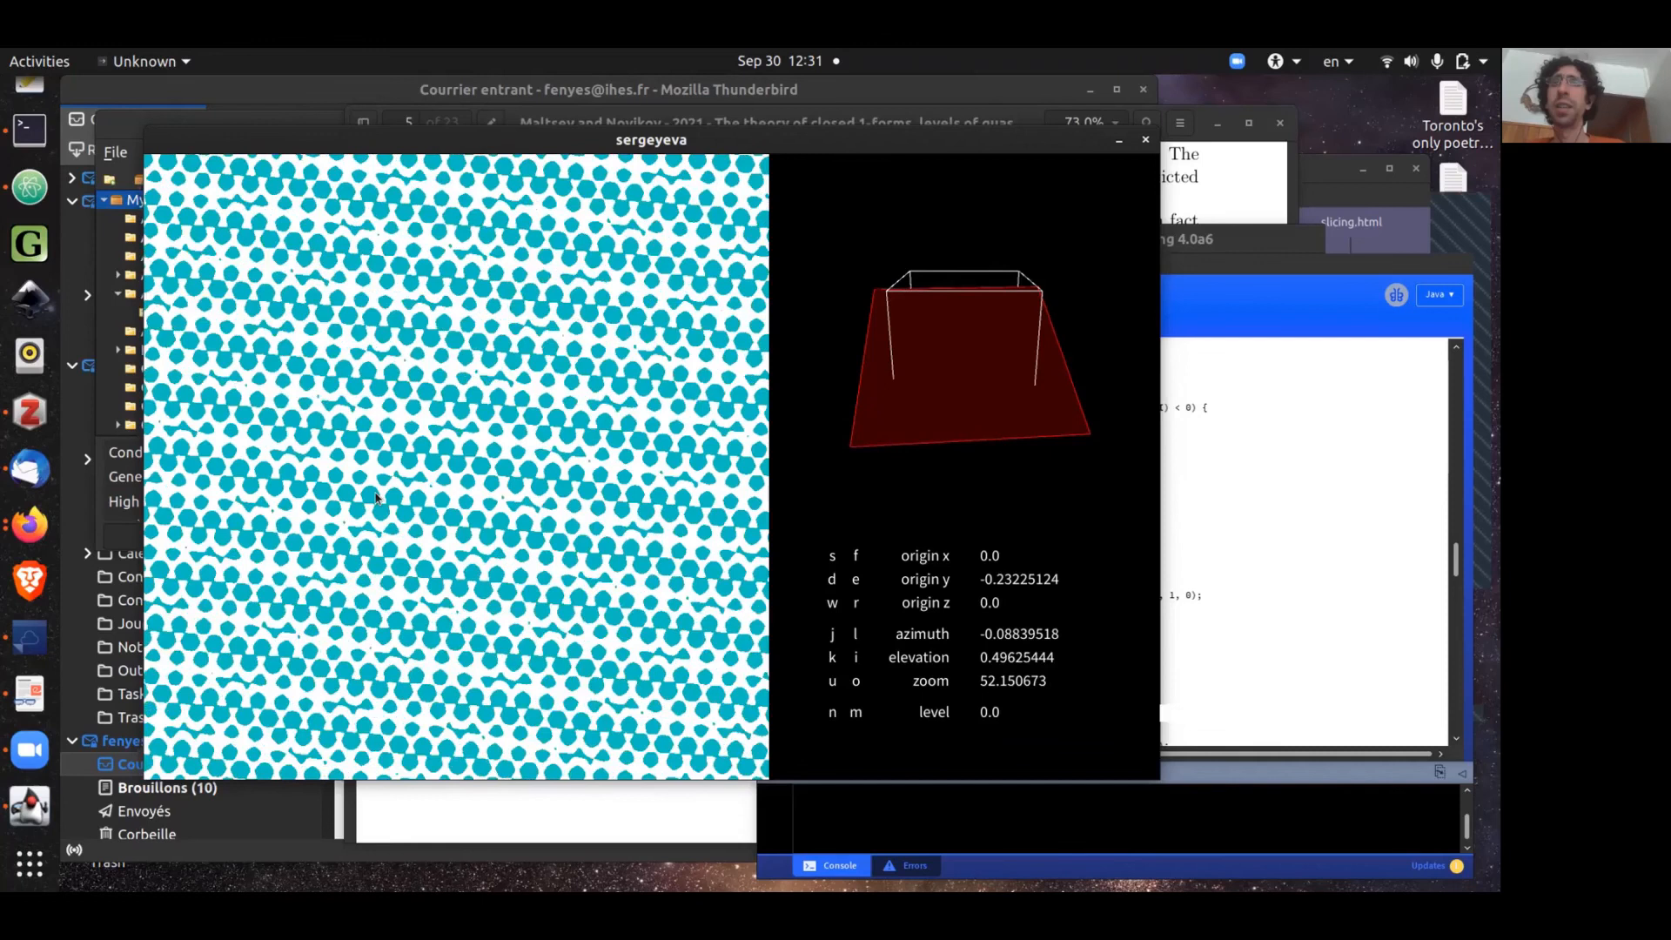